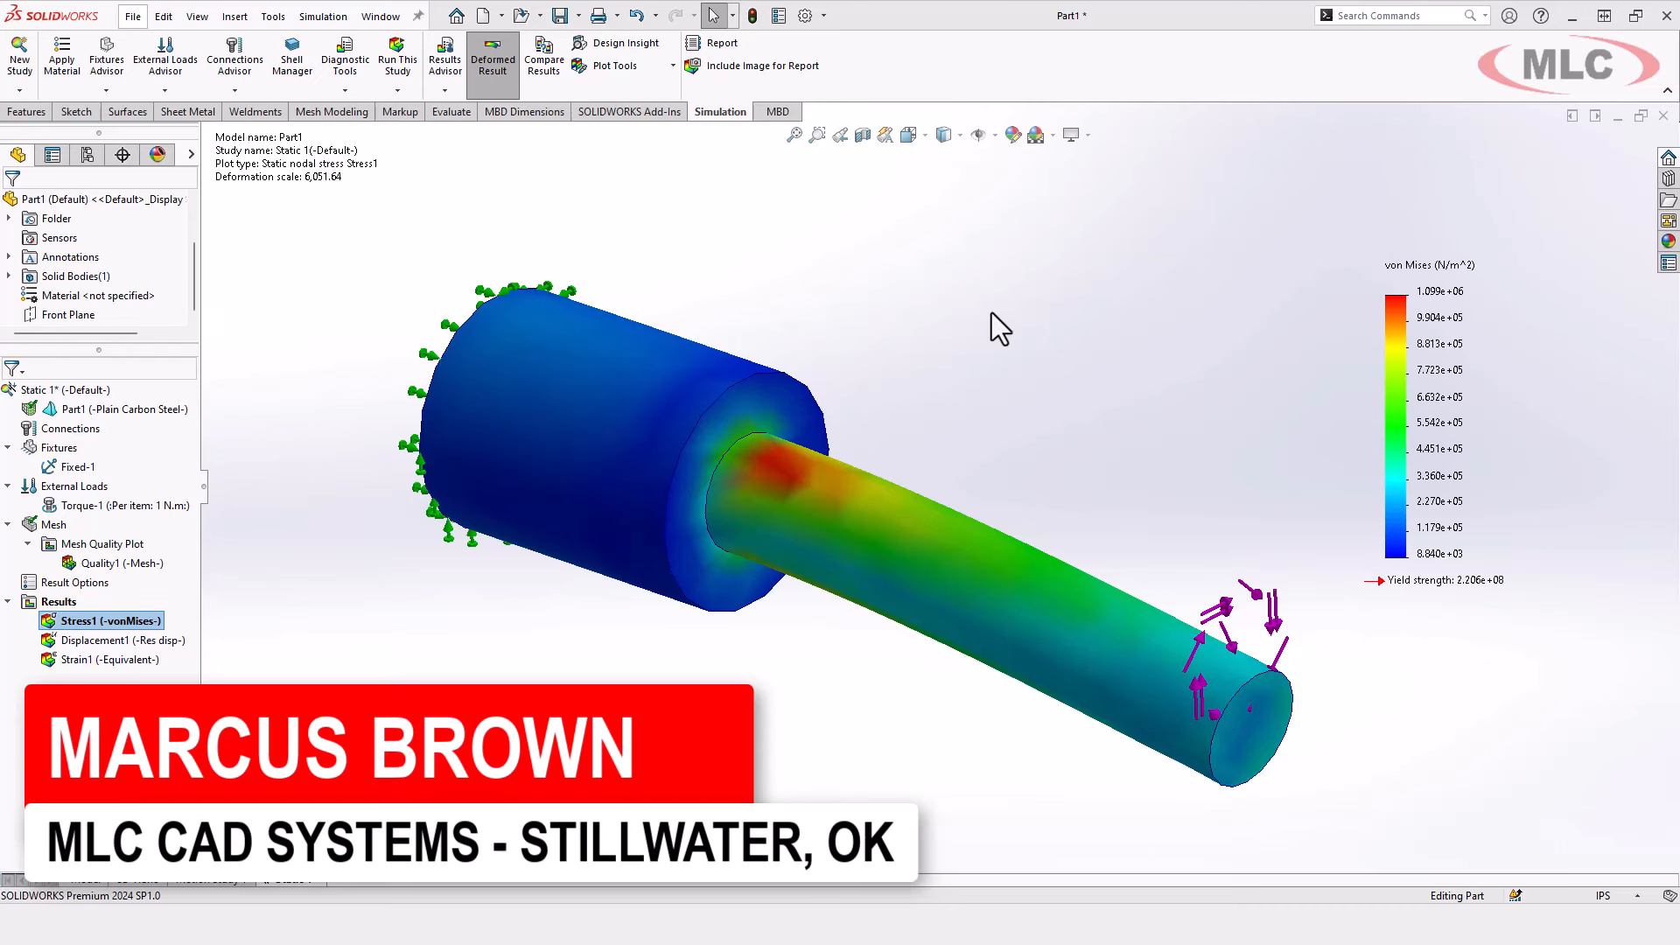
{"action": "mouse_move", "coordinate": [1025, 301]}
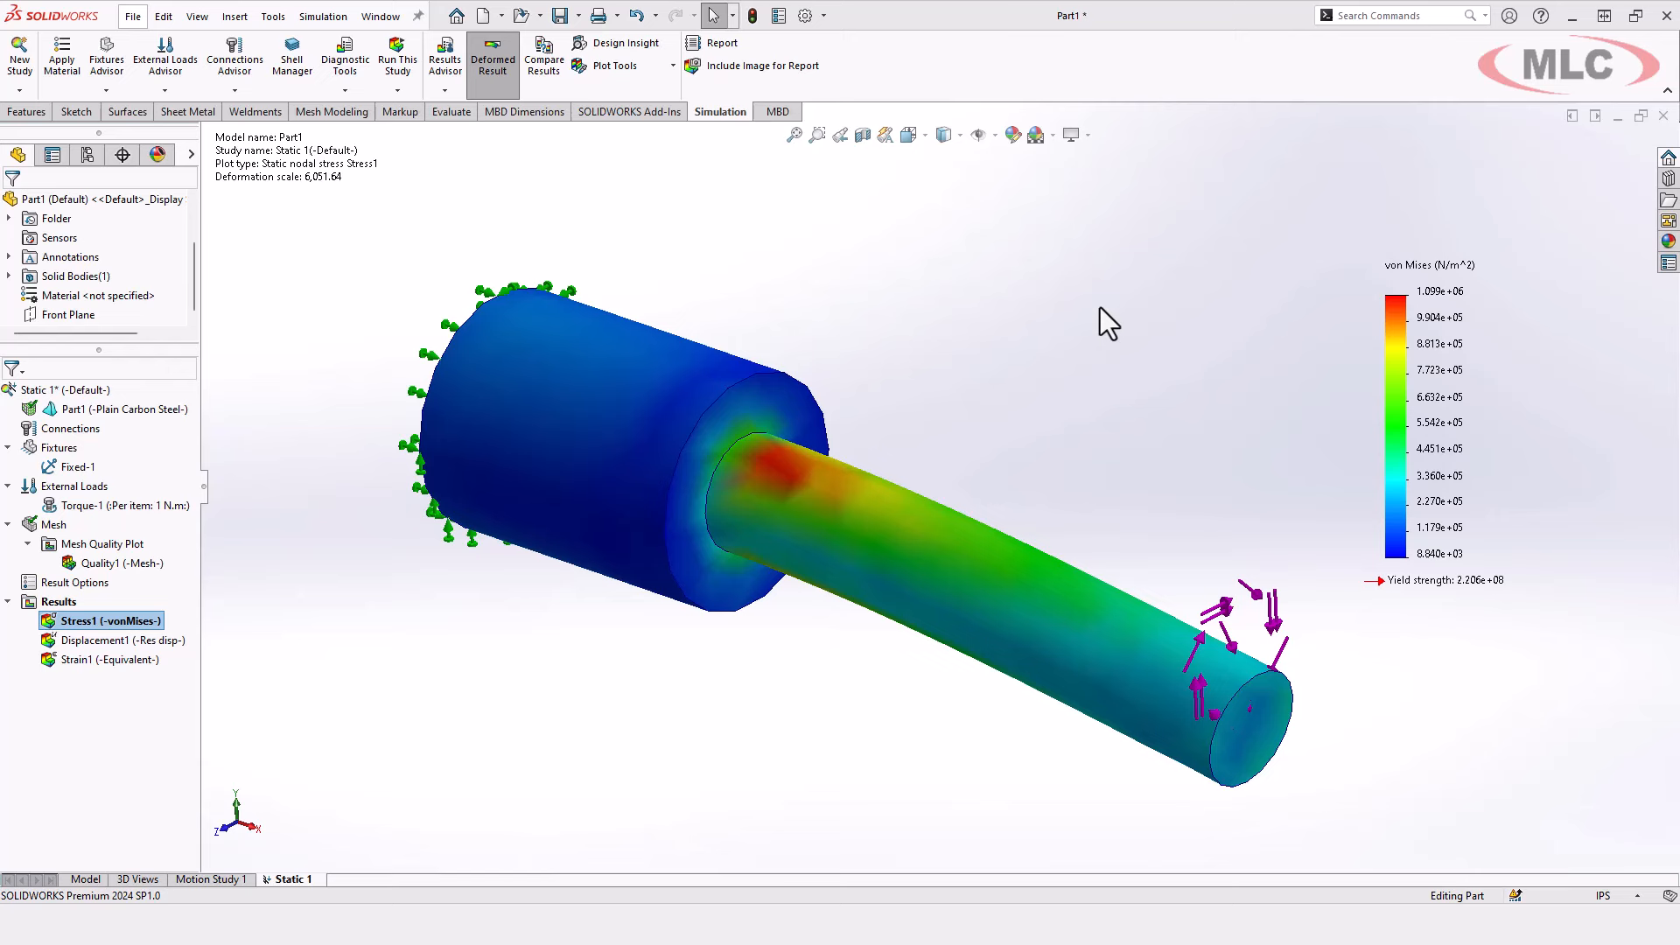
{"action": "mouse_move", "coordinate": [1050, 338]}
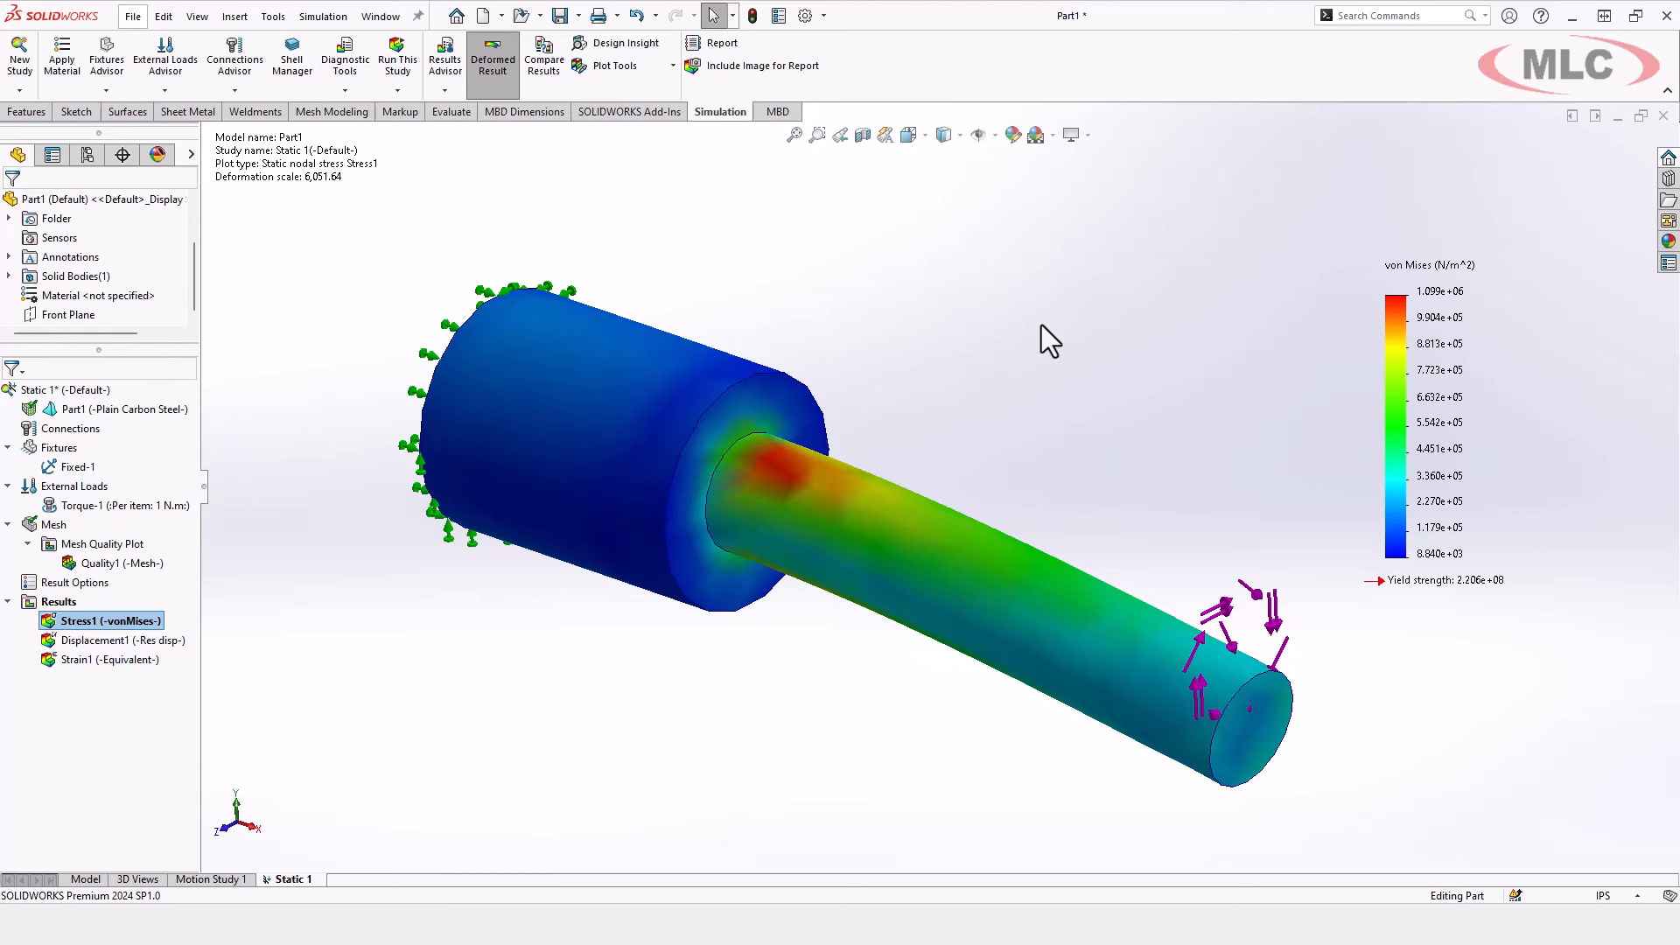
{"action": "mouse_move", "coordinate": [372, 221]}
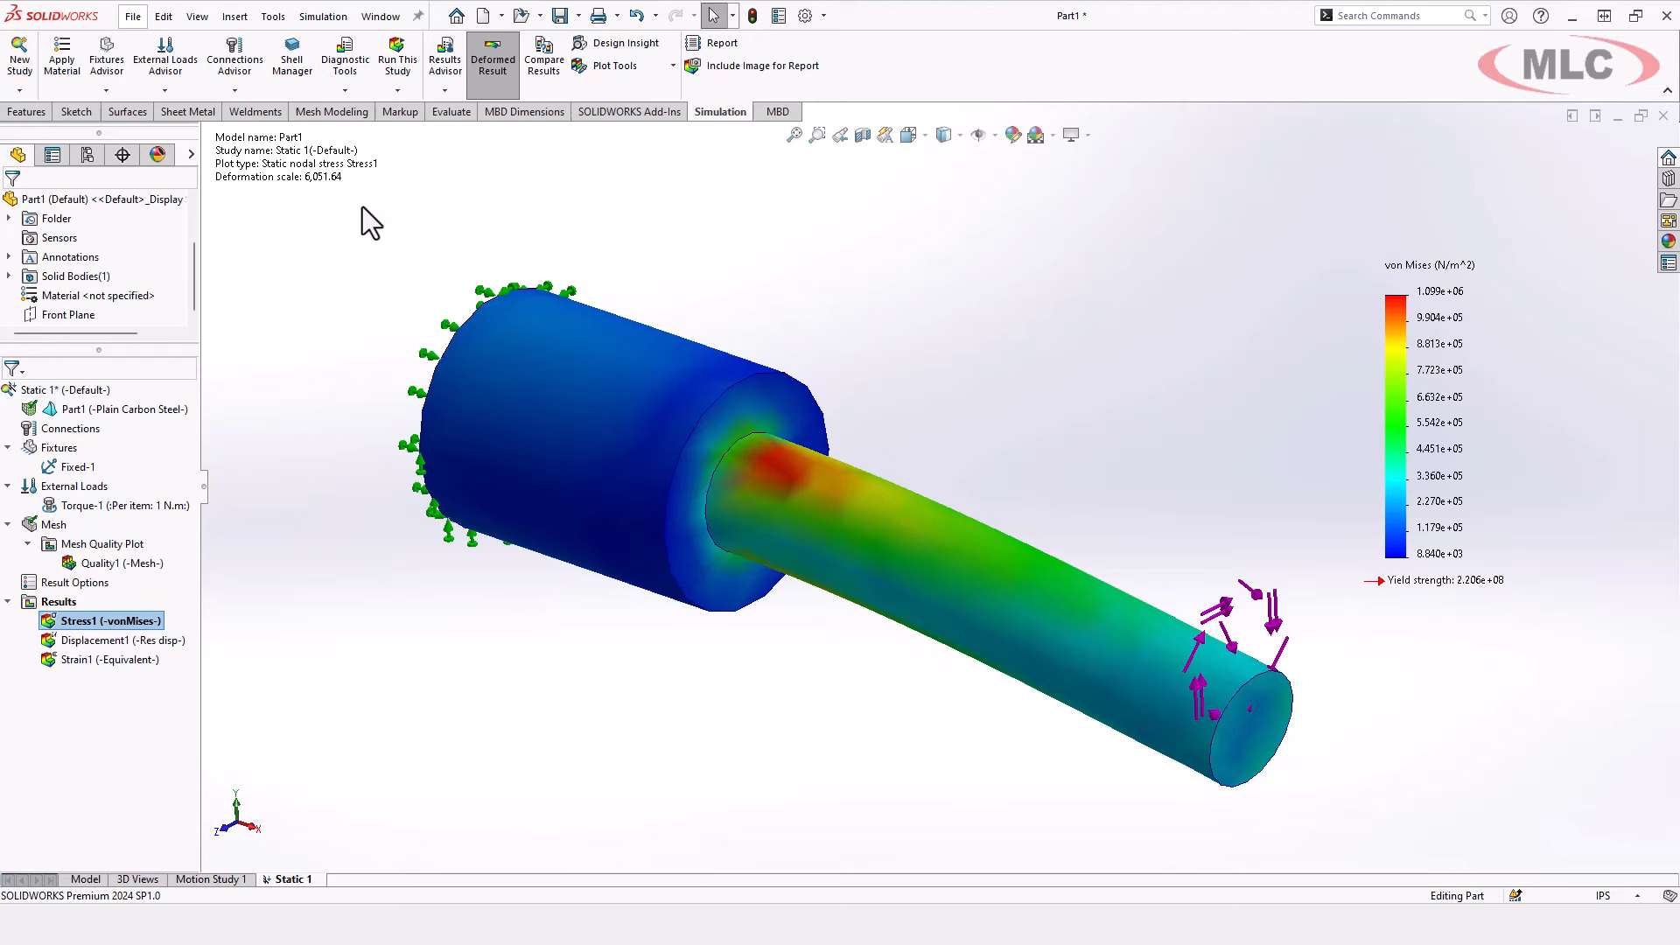
{"action": "mouse_move", "coordinate": [287, 224]}
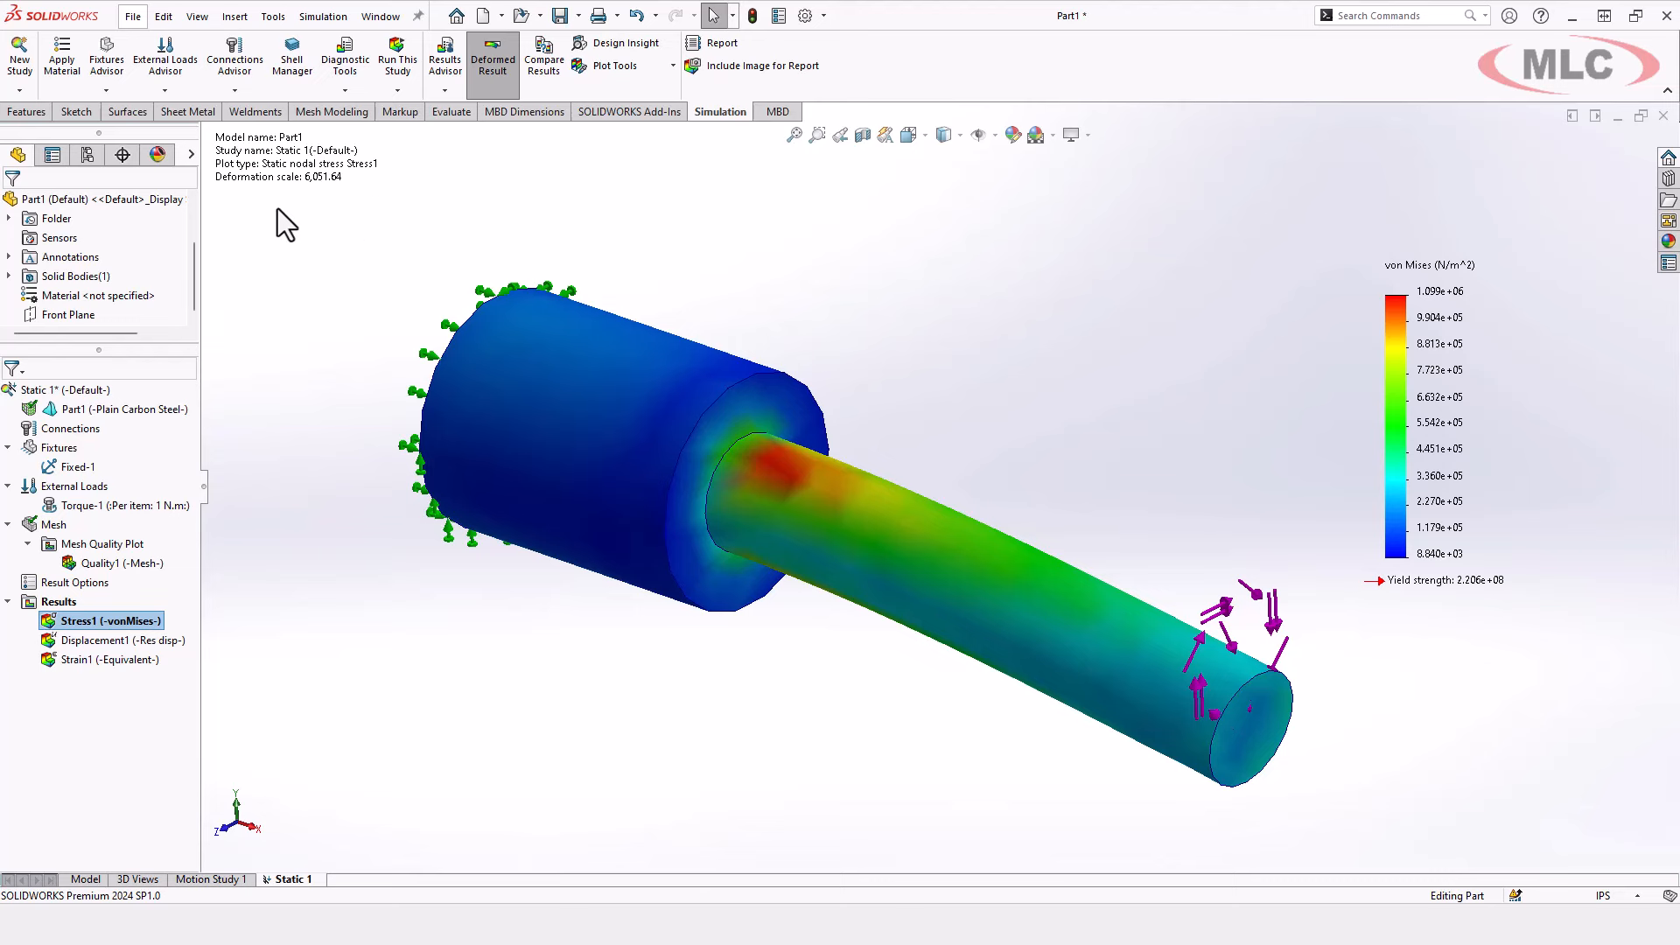
Hide the Stress1 plot and pan the shaft slightly right
{"action": "right_click", "coordinate": [107, 621]}
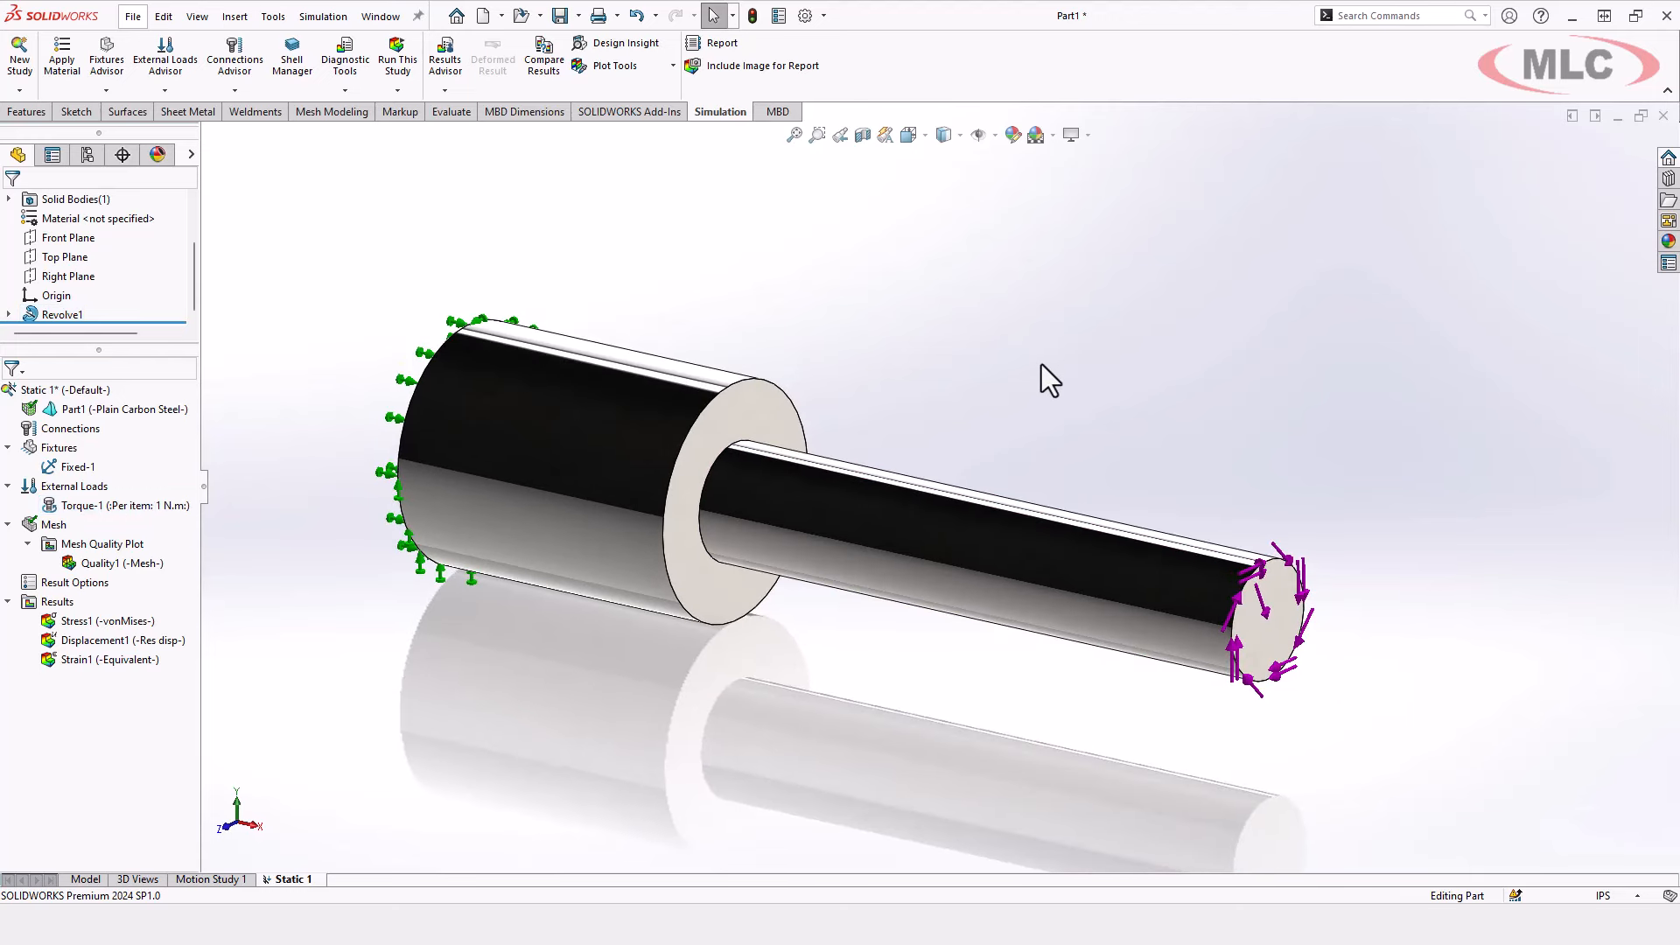
{"action": "left_click_drag", "start_coordinate": [1049, 377], "coordinate": [1084, 338]}
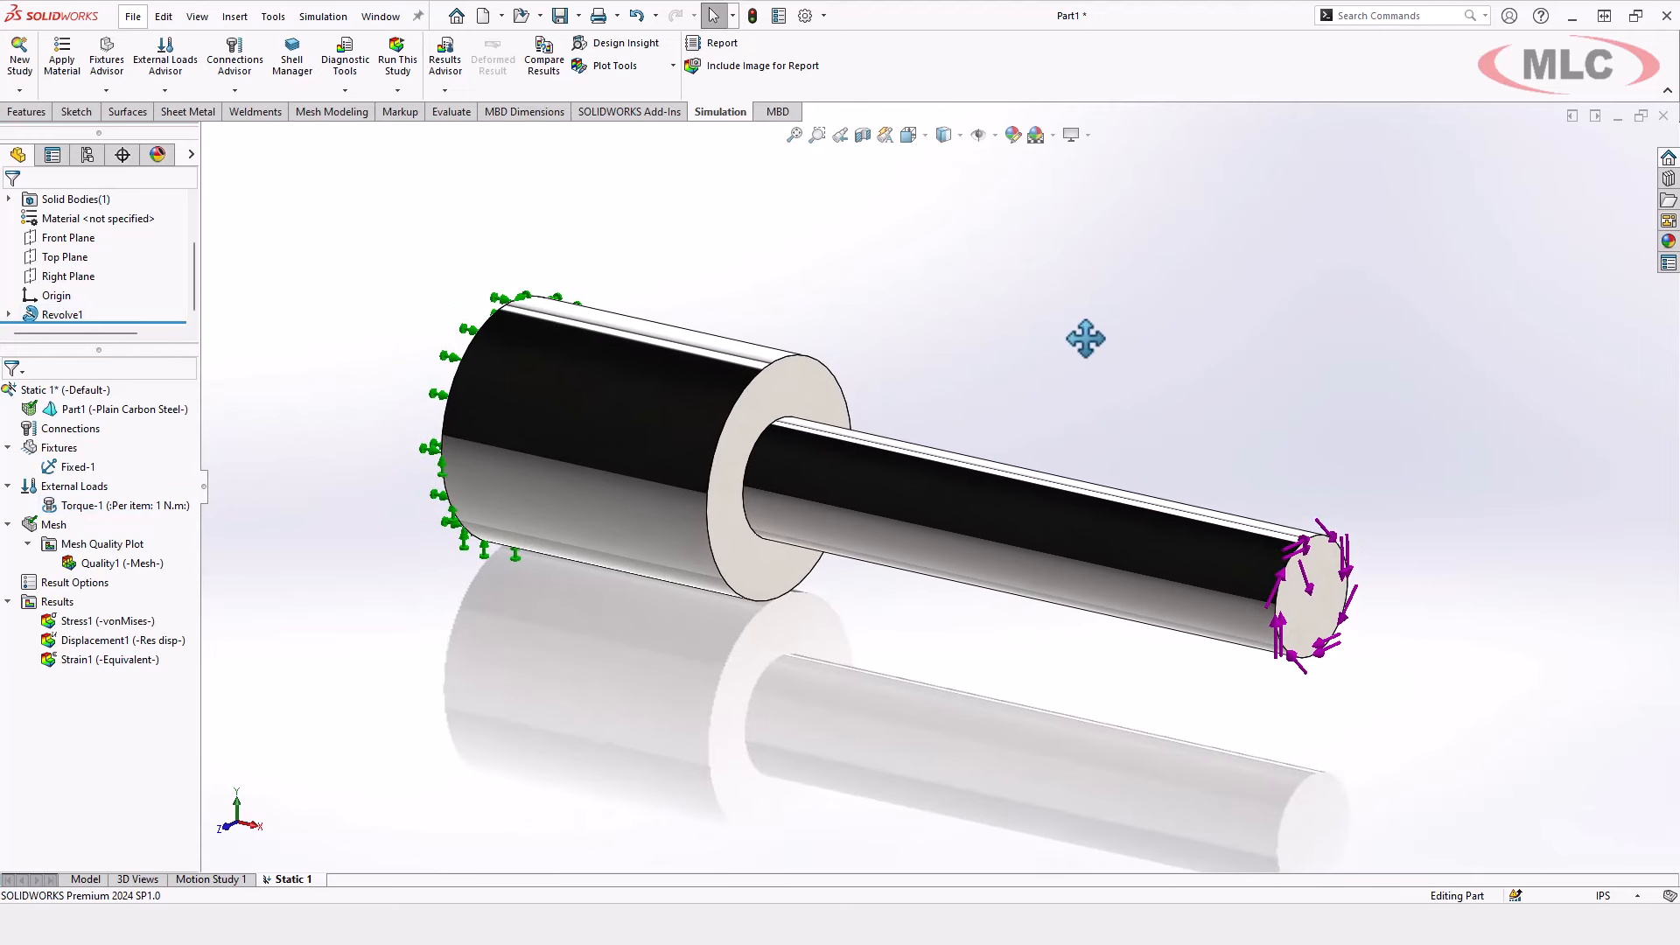
{"action": "mouse_move", "coordinate": [491, 212]}
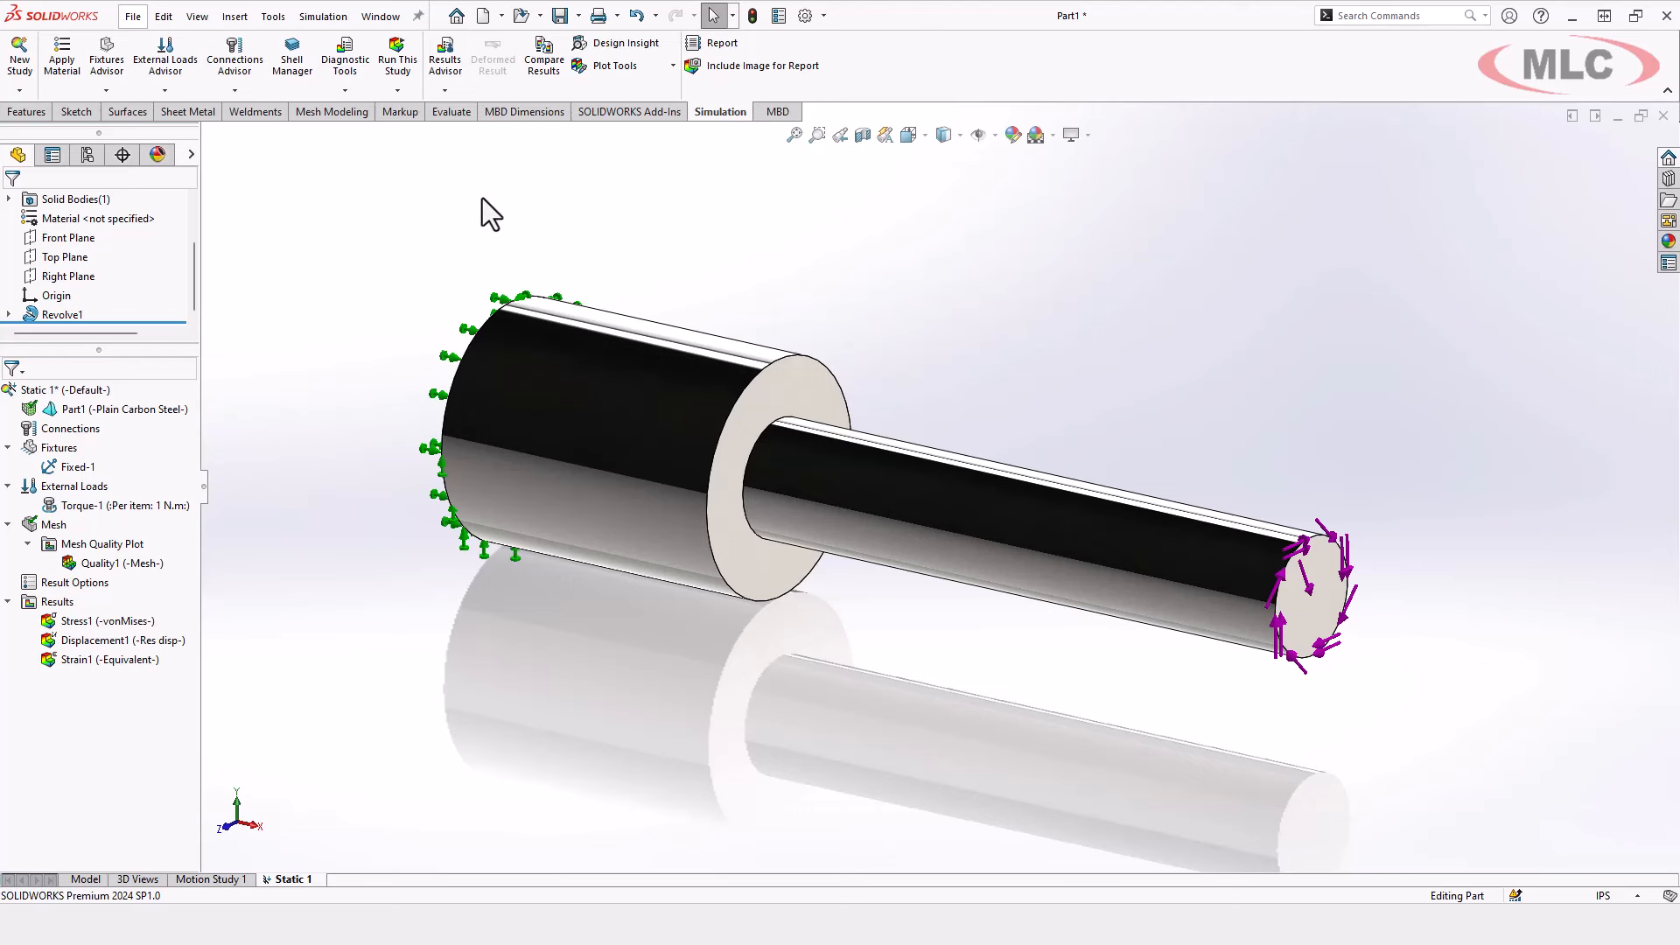
{"action": "mouse_move", "coordinate": [221, 635]}
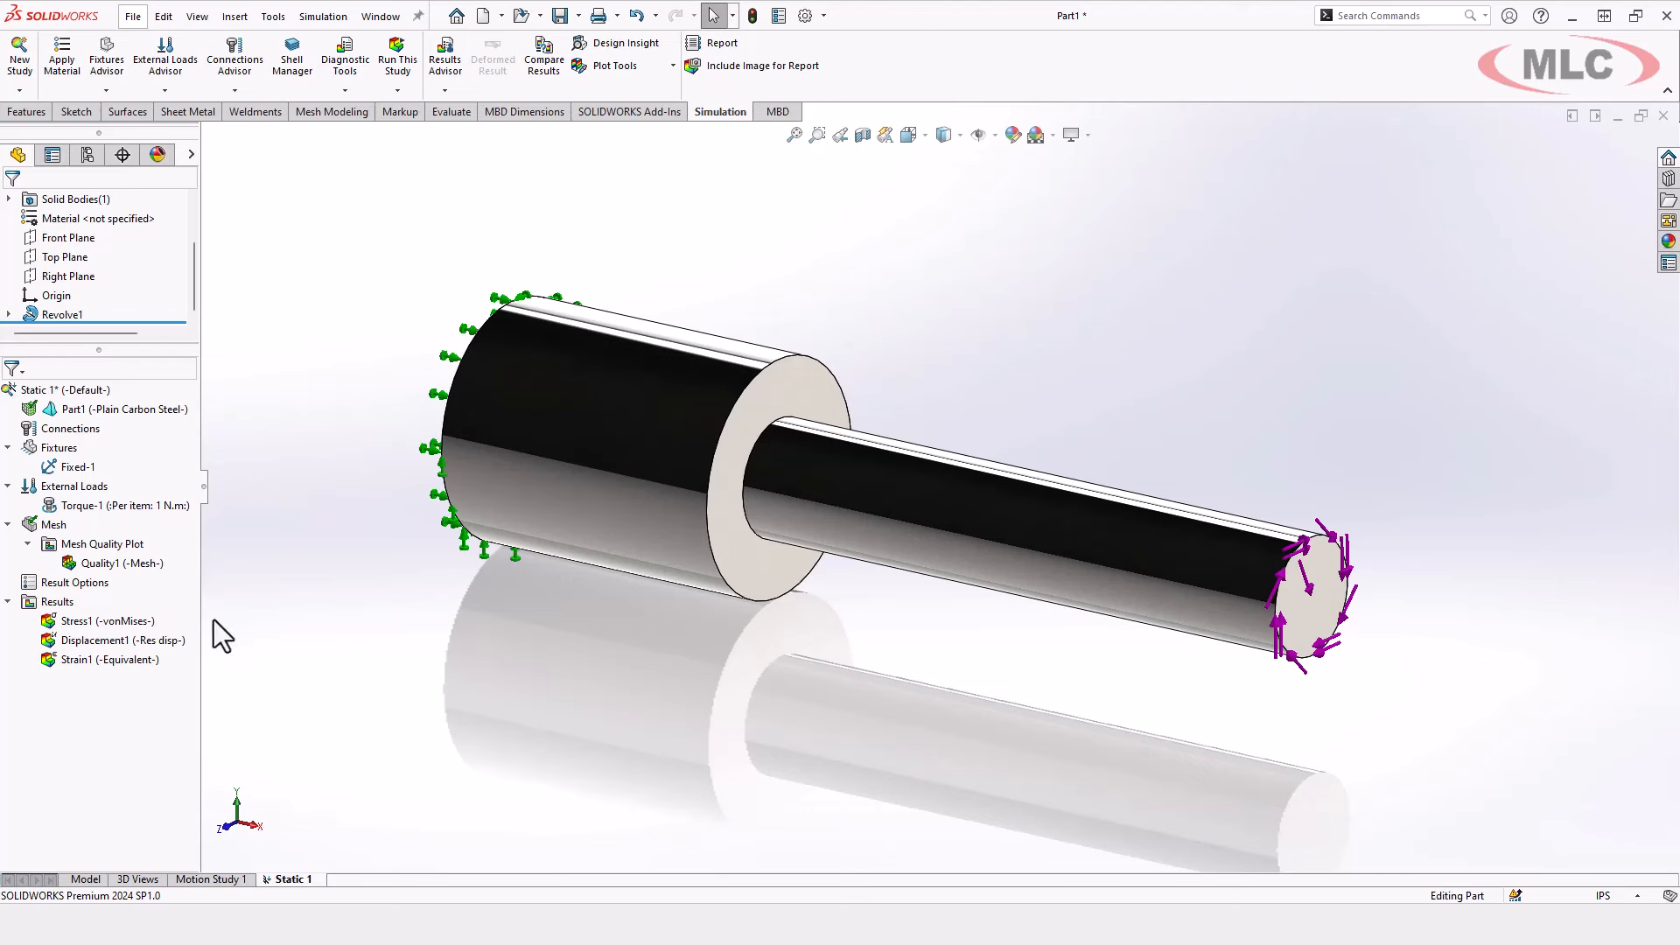
Show the Stress1 von Mises plot again and rotate the shaft view
{"action": "double_click", "coordinate": [107, 620]}
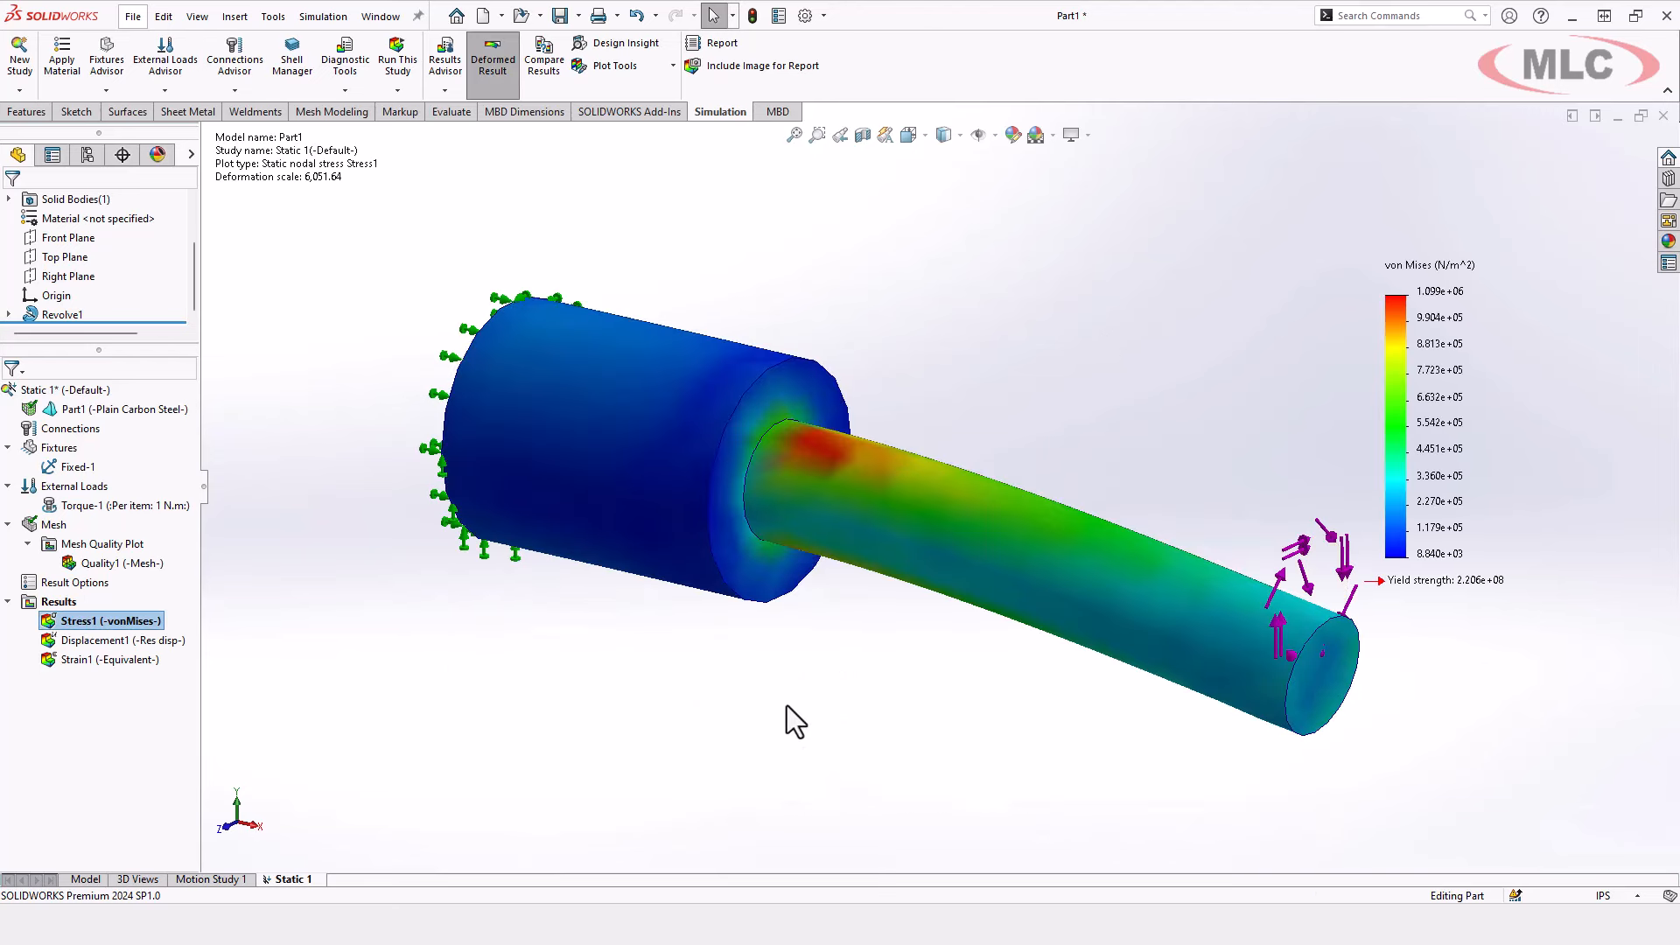
{"action": "left_click_drag", "start_coordinate": [793, 718], "coordinate": [1077, 739]}
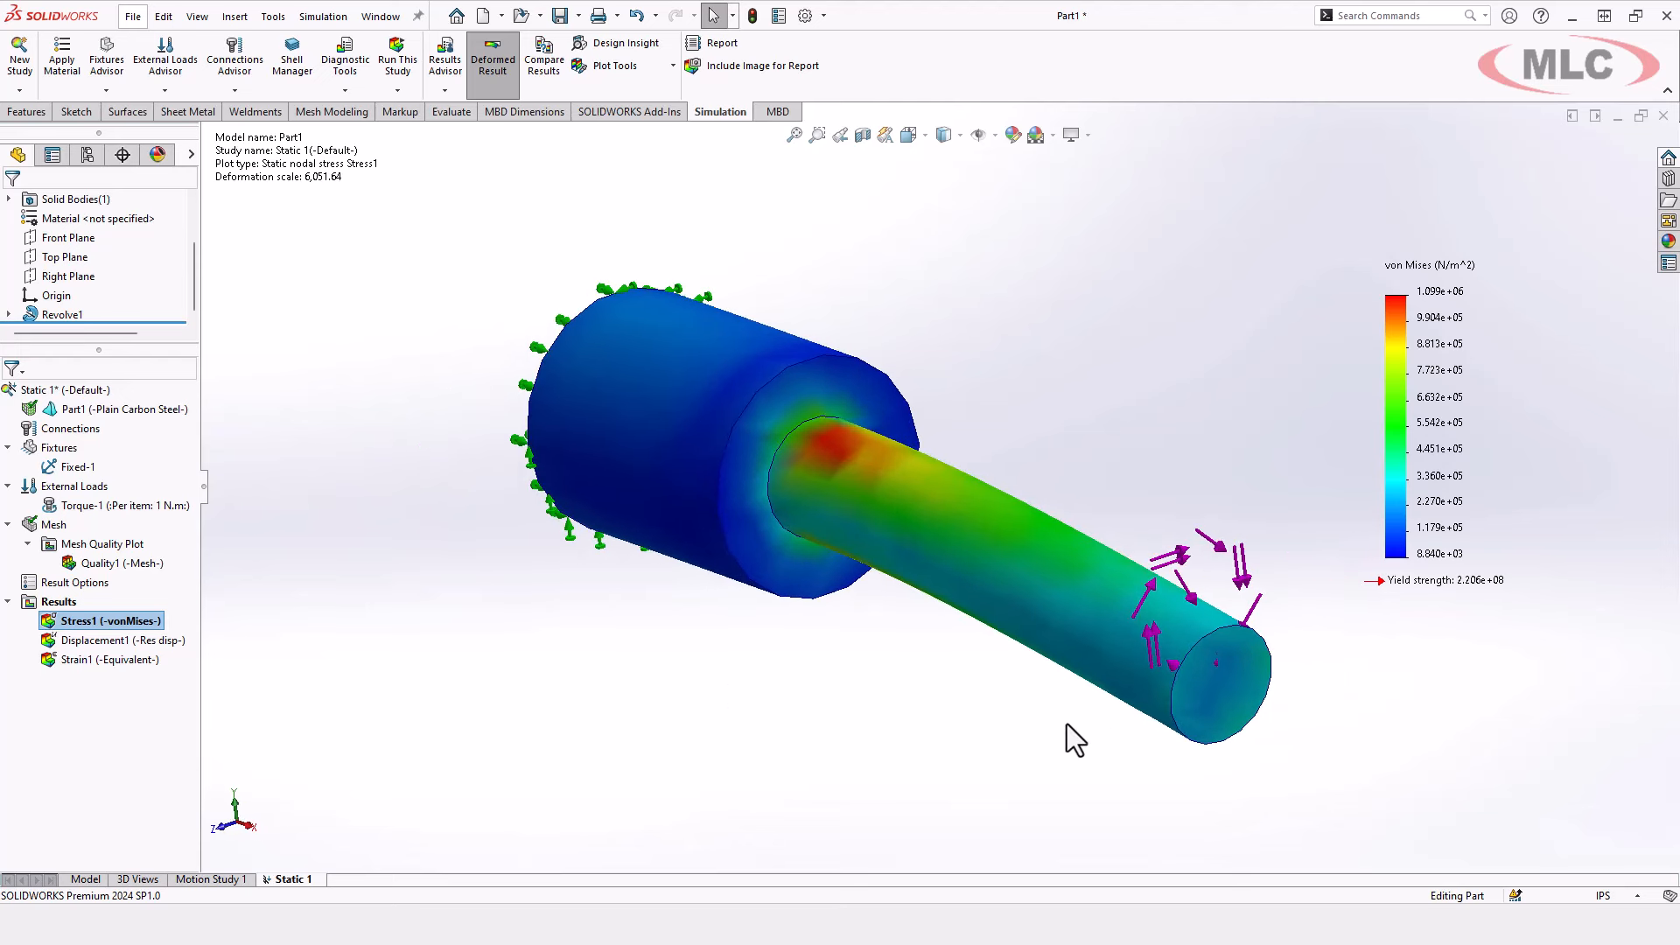
{"action": "mouse_move", "coordinate": [997, 700]}
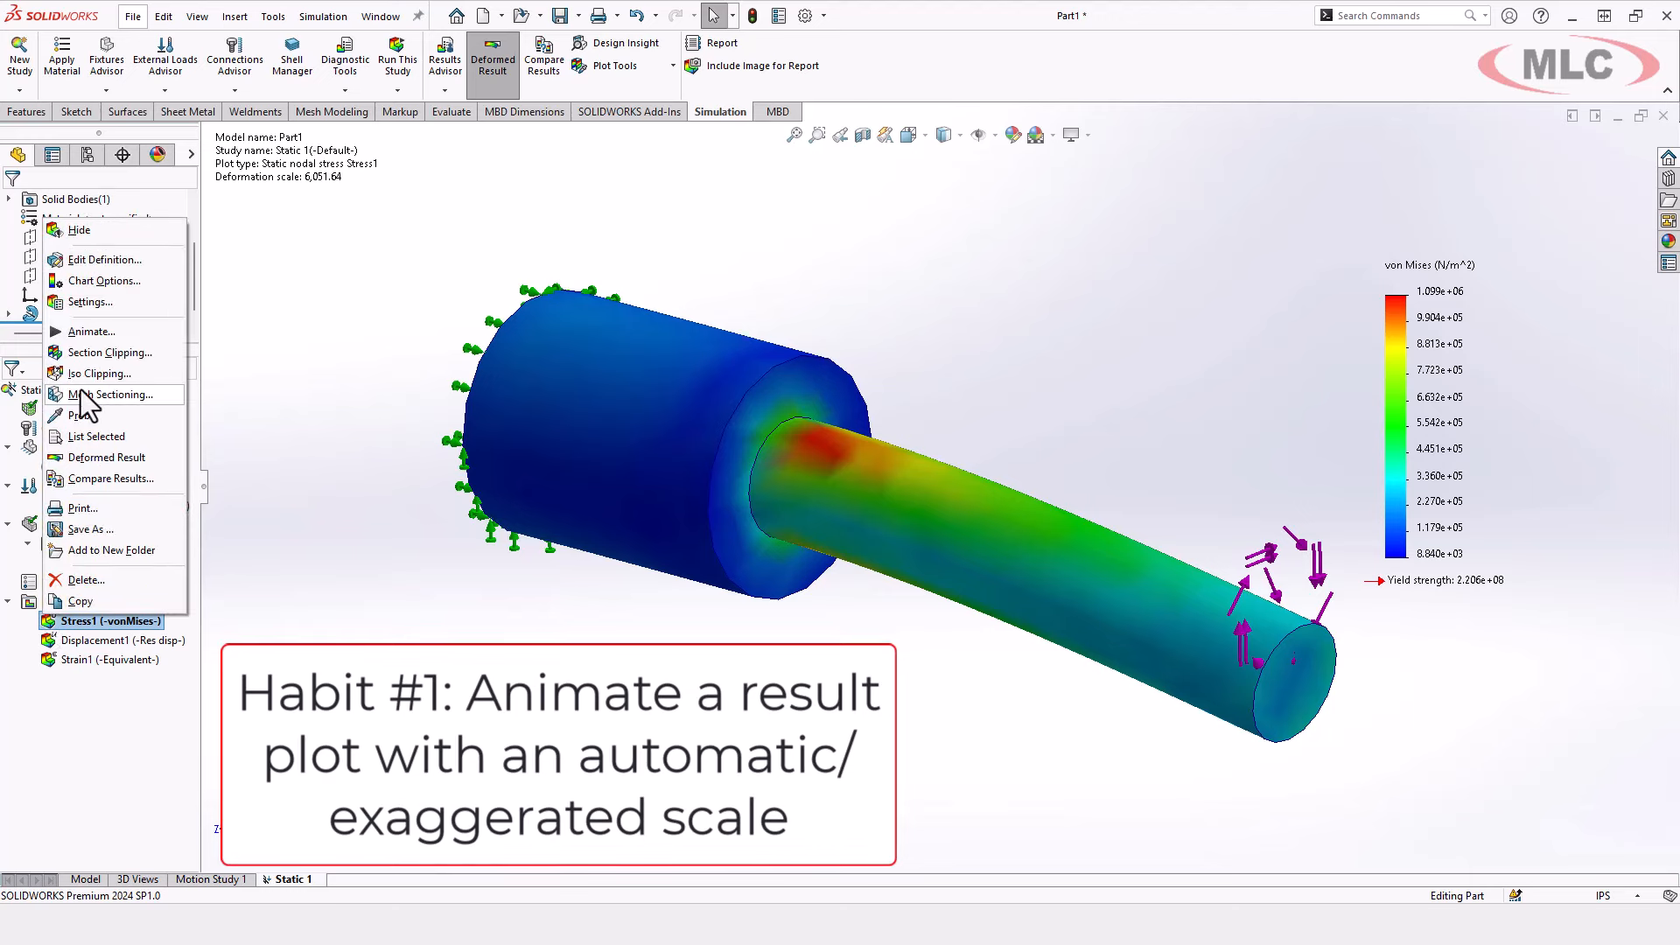
Animate the Stress1 result, then close the animation
{"action": "left_click", "coordinate": [91, 330]}
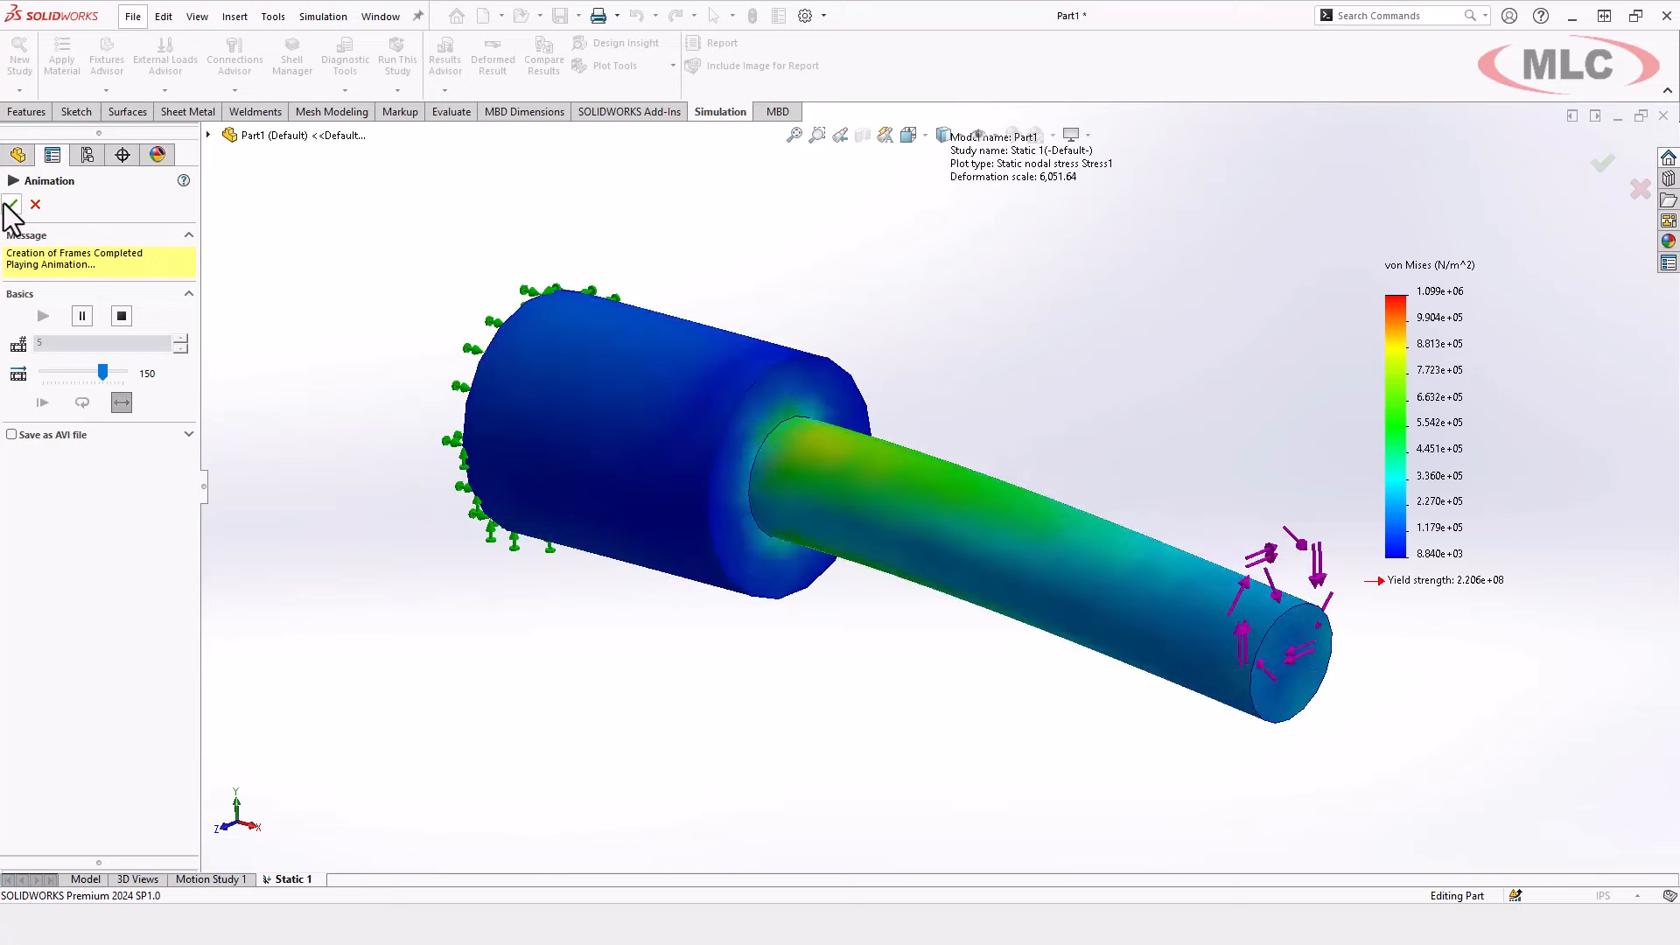
{"action": "left_click", "coordinate": [13, 204]}
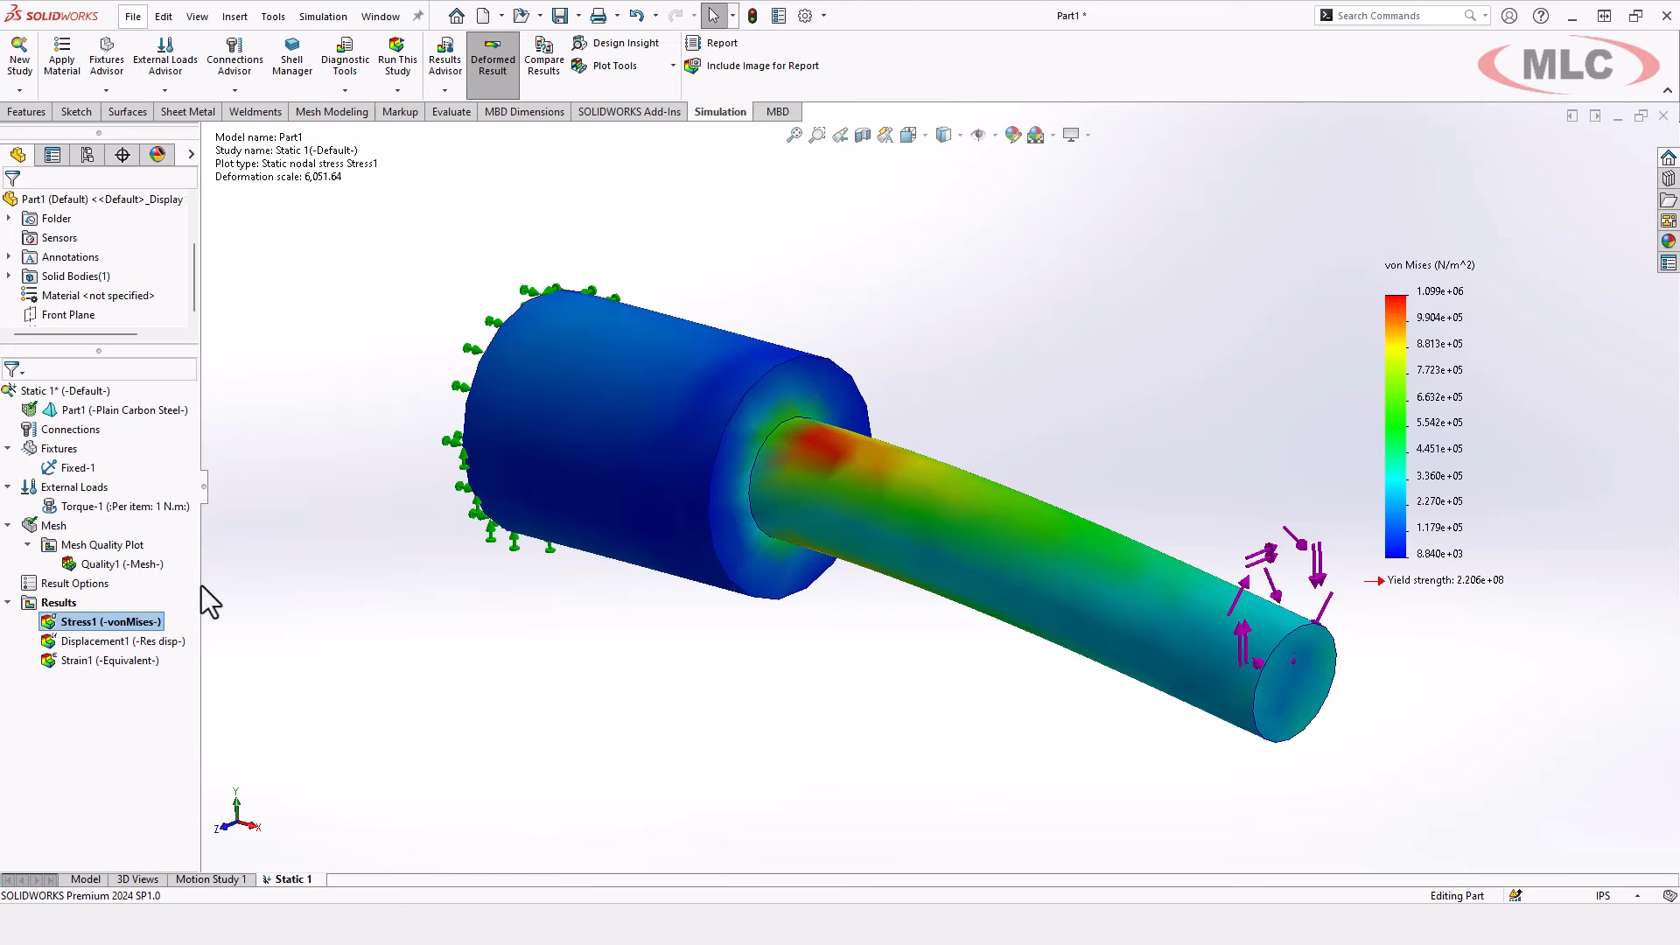
Set the Stress1 plot's boundary option to Mesh to show element edges
{"action": "right_click", "coordinate": [107, 621]}
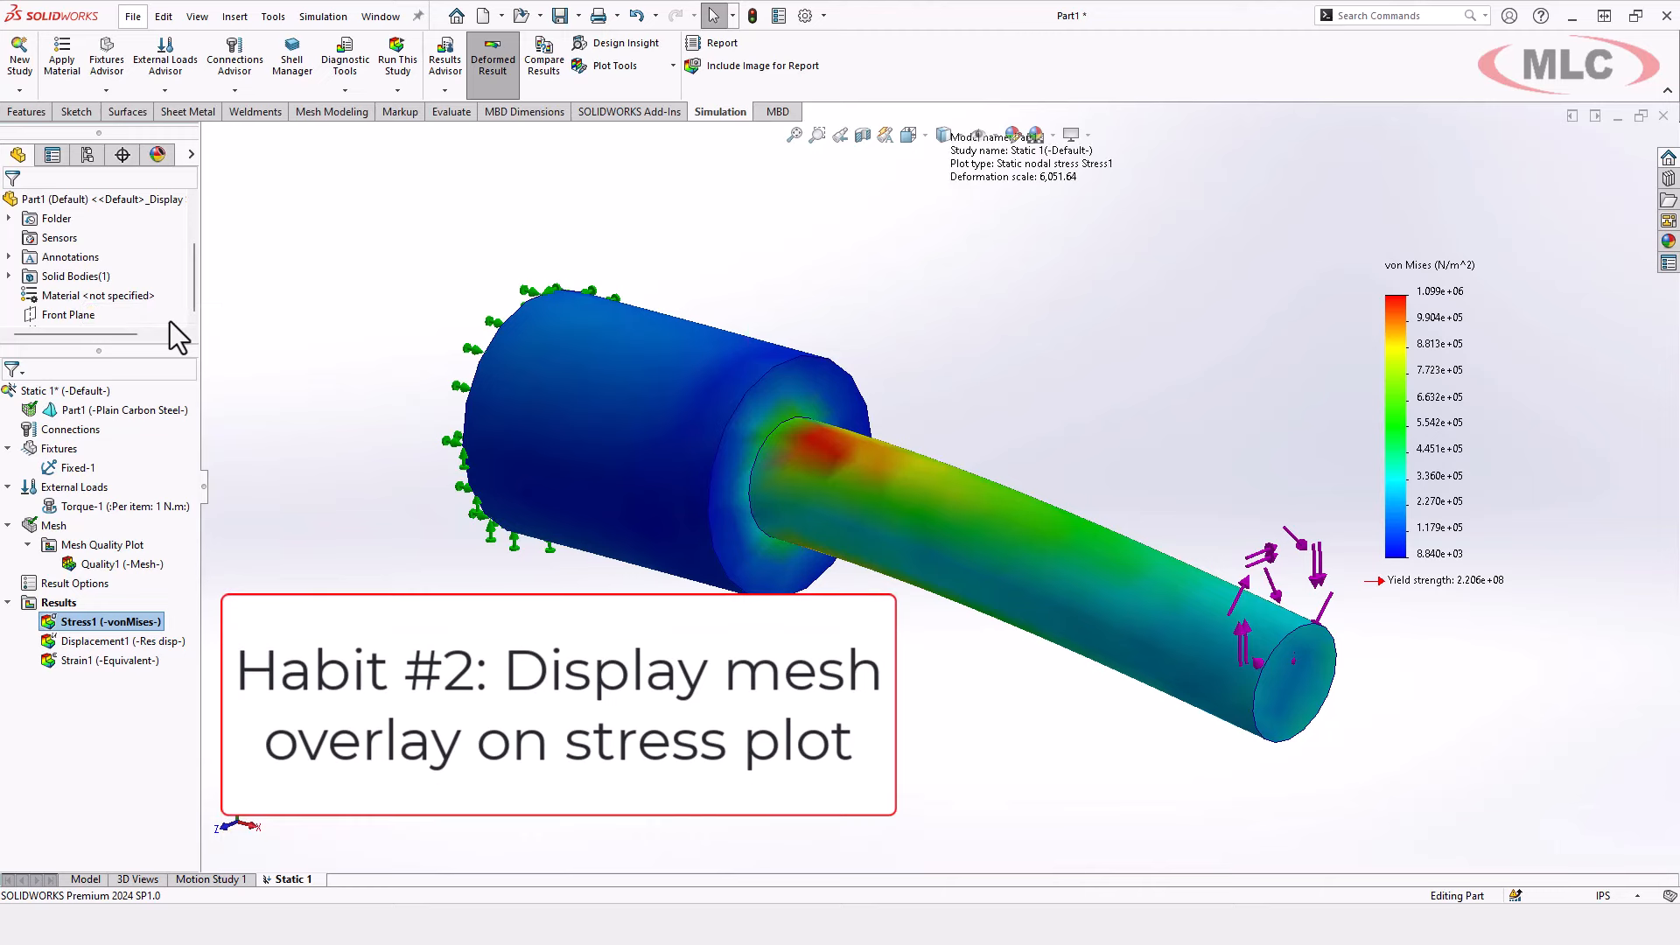
{"action": "double_click", "coordinate": [104, 621]}
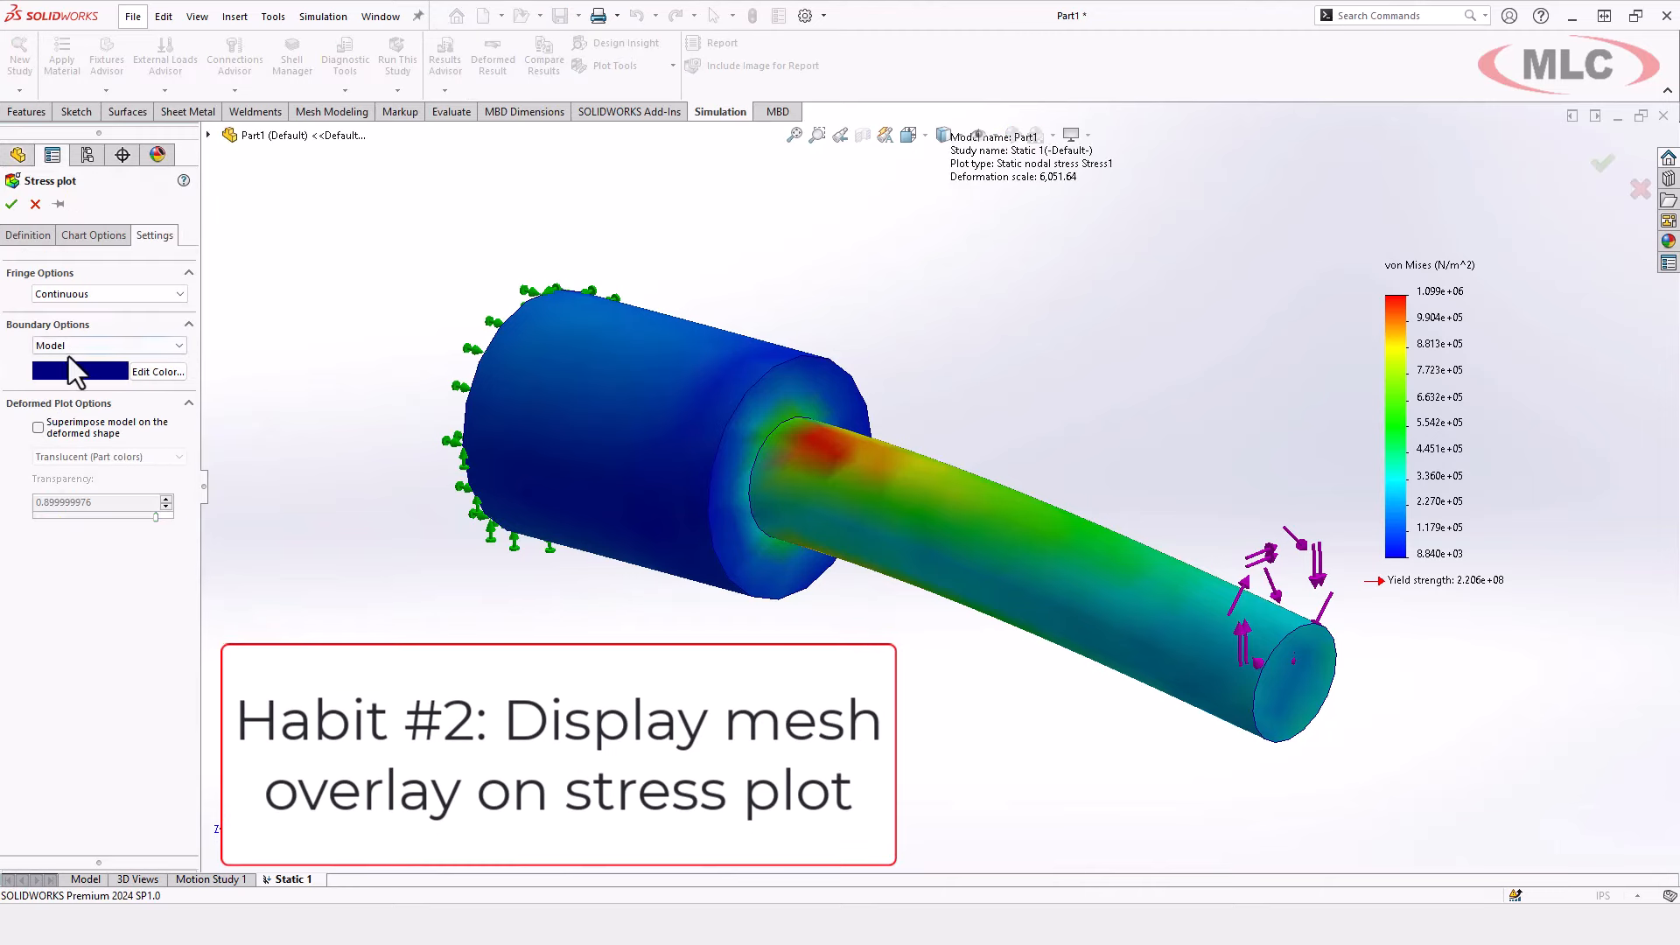
{"action": "left_click", "coordinate": [107, 345]}
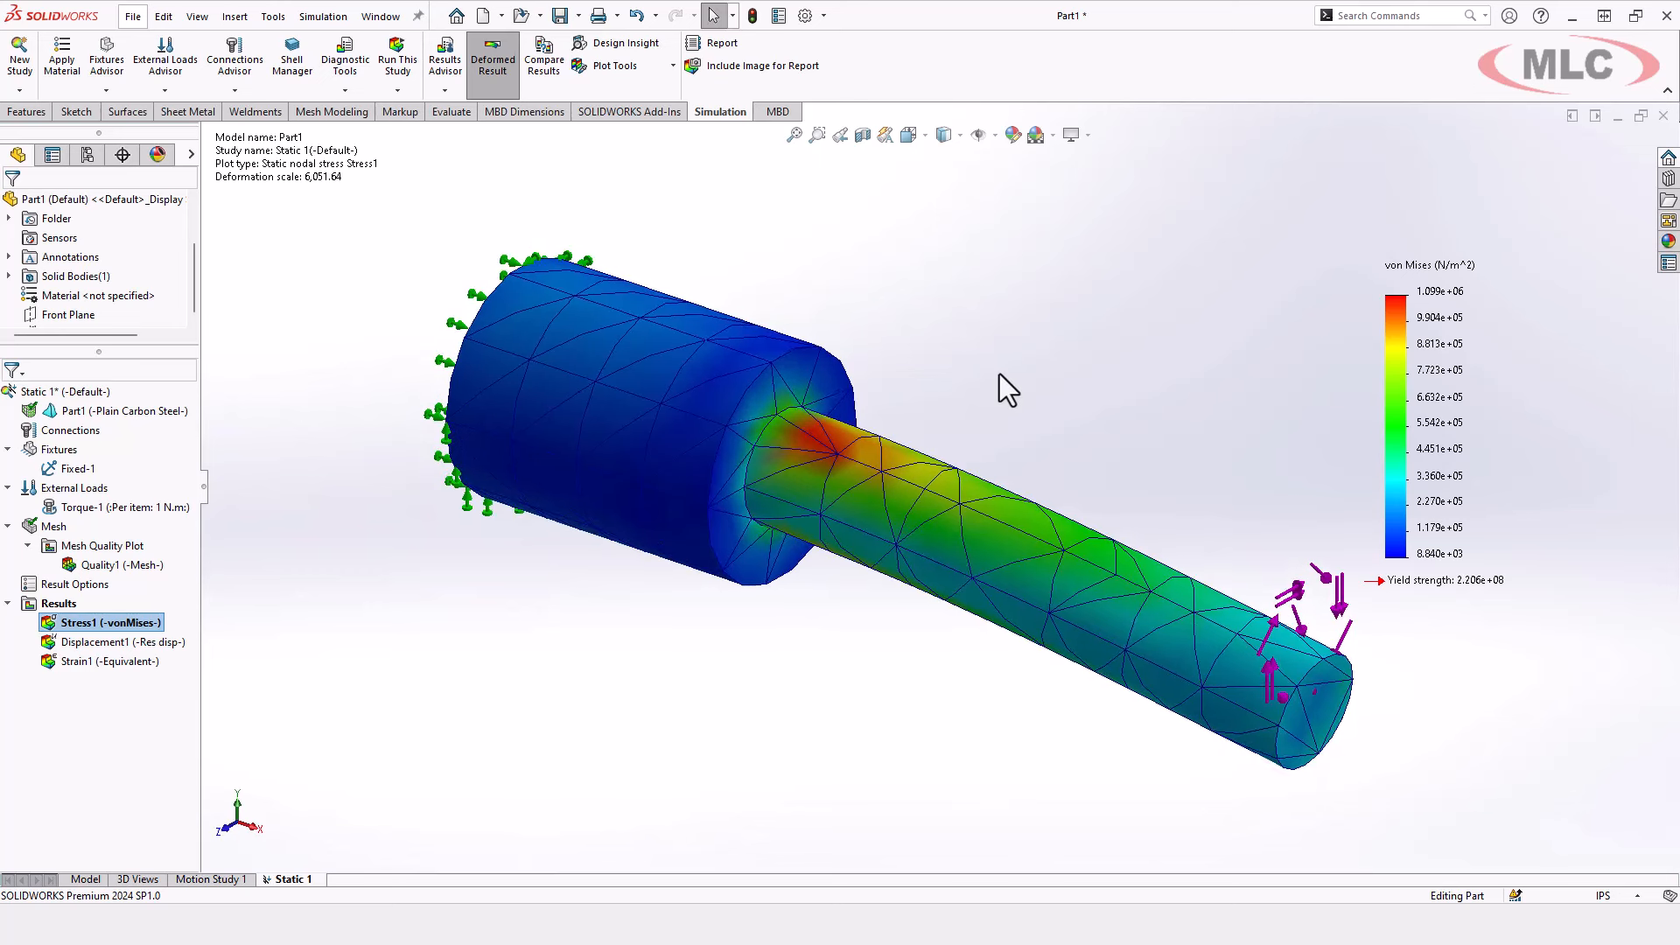
{"action": "mouse_move", "coordinate": [953, 401]}
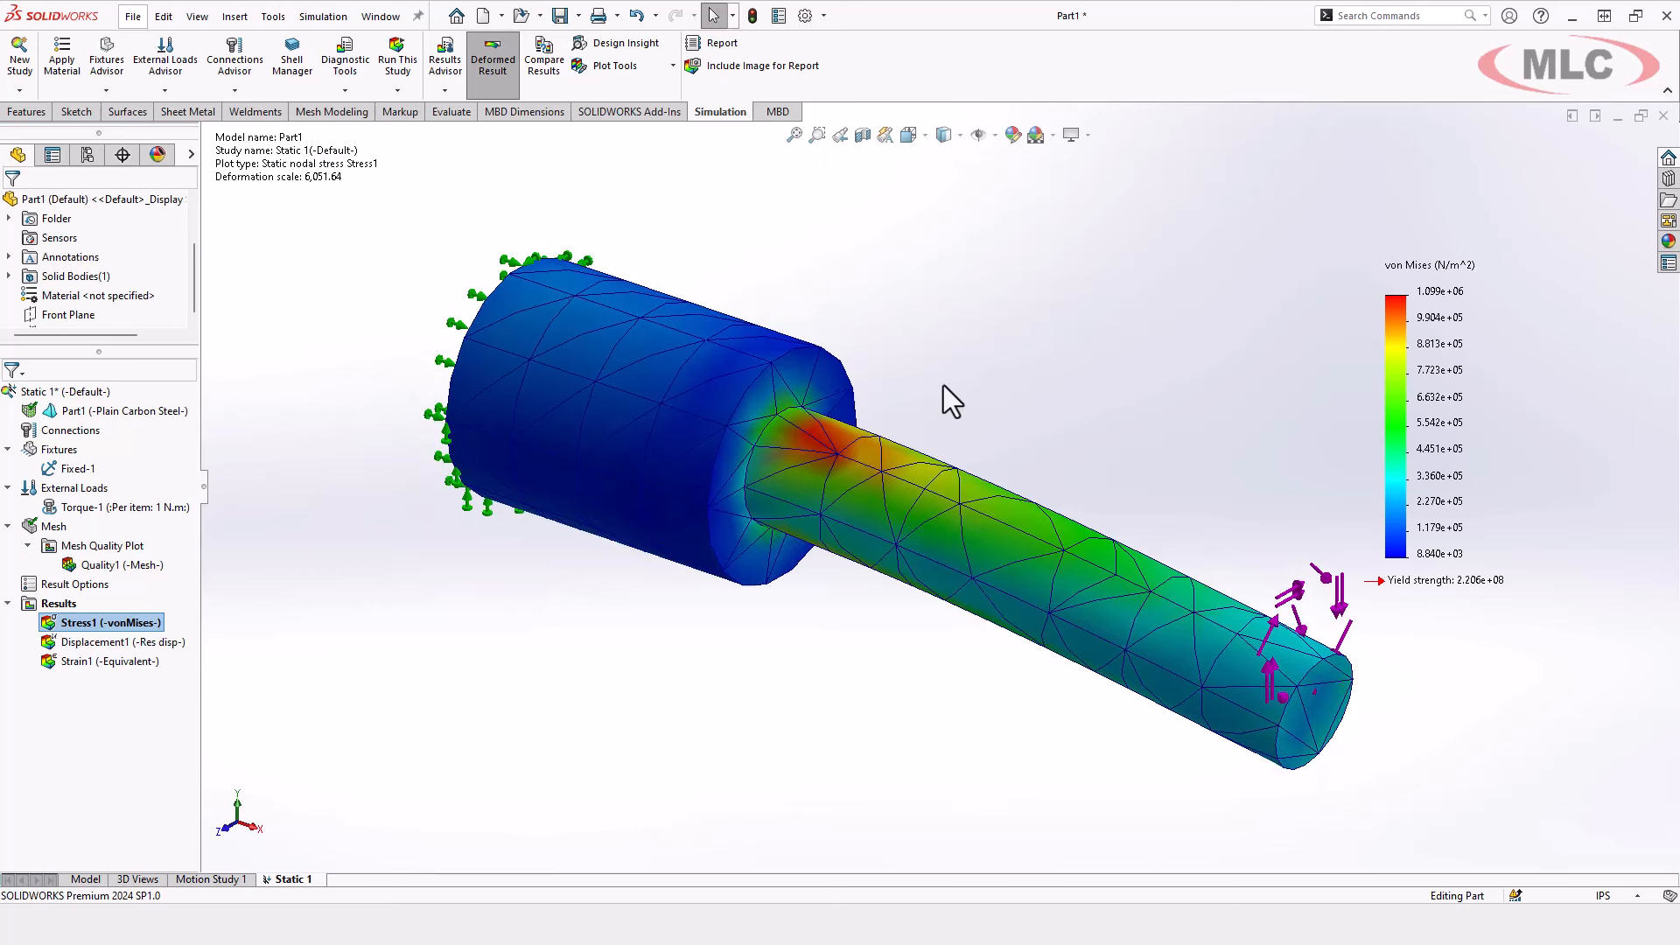
{"action": "mouse_move", "coordinate": [863, 482]}
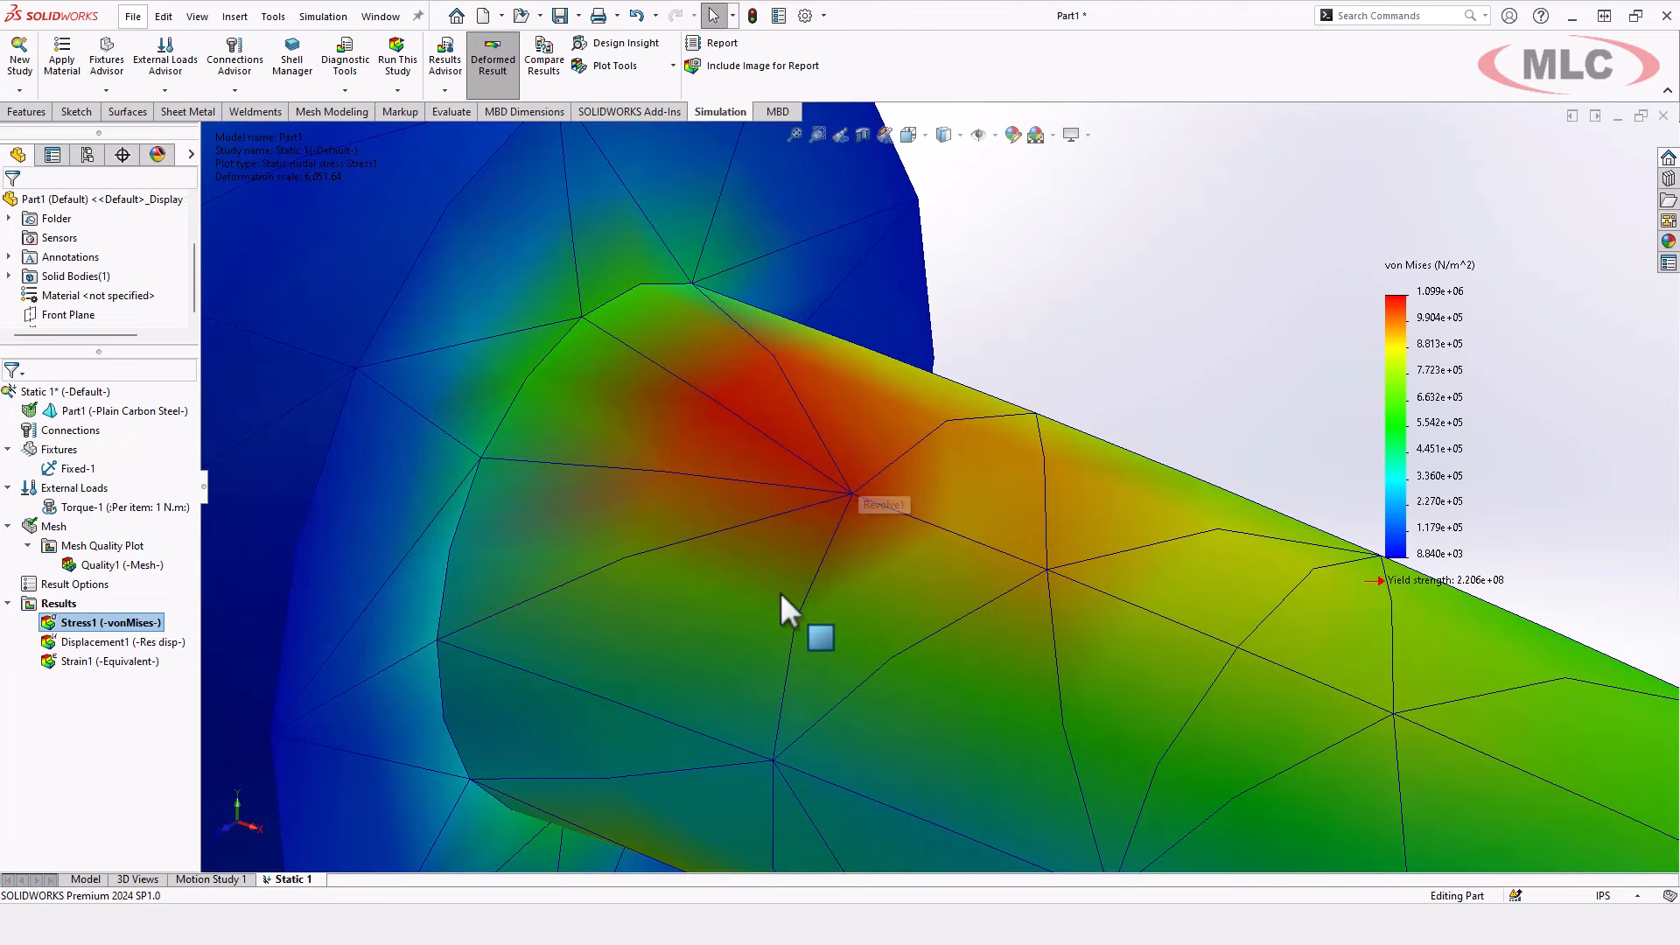
{"action": "mouse_move", "coordinate": [863, 498]}
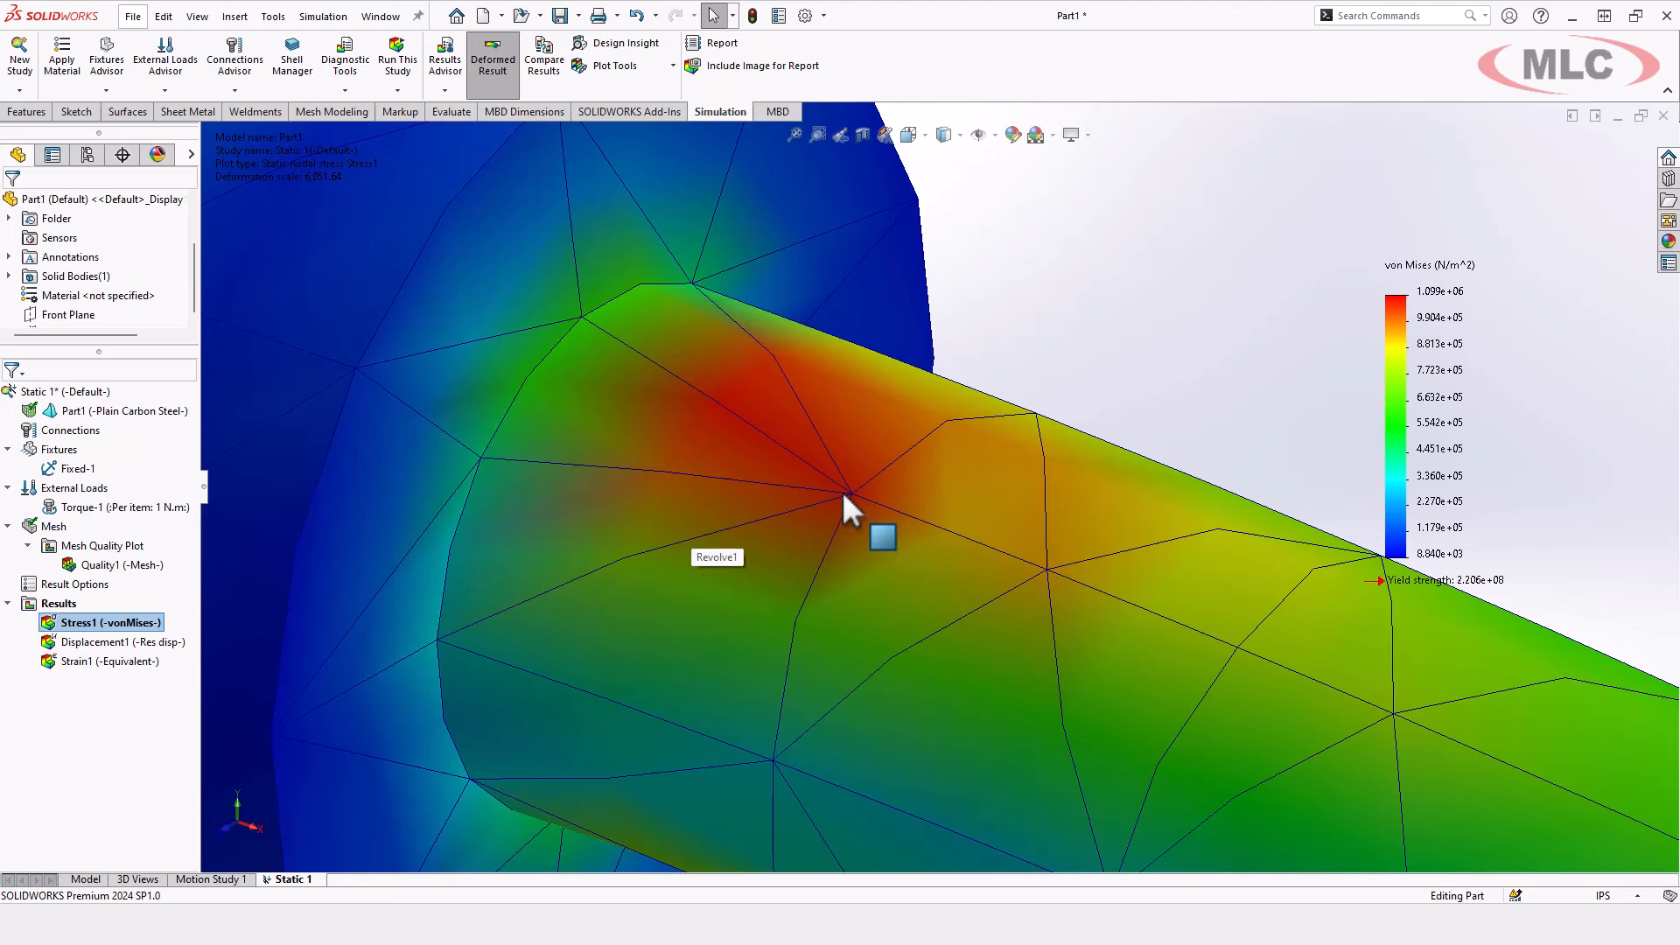
{"action": "mouse_move", "coordinate": [777, 369]}
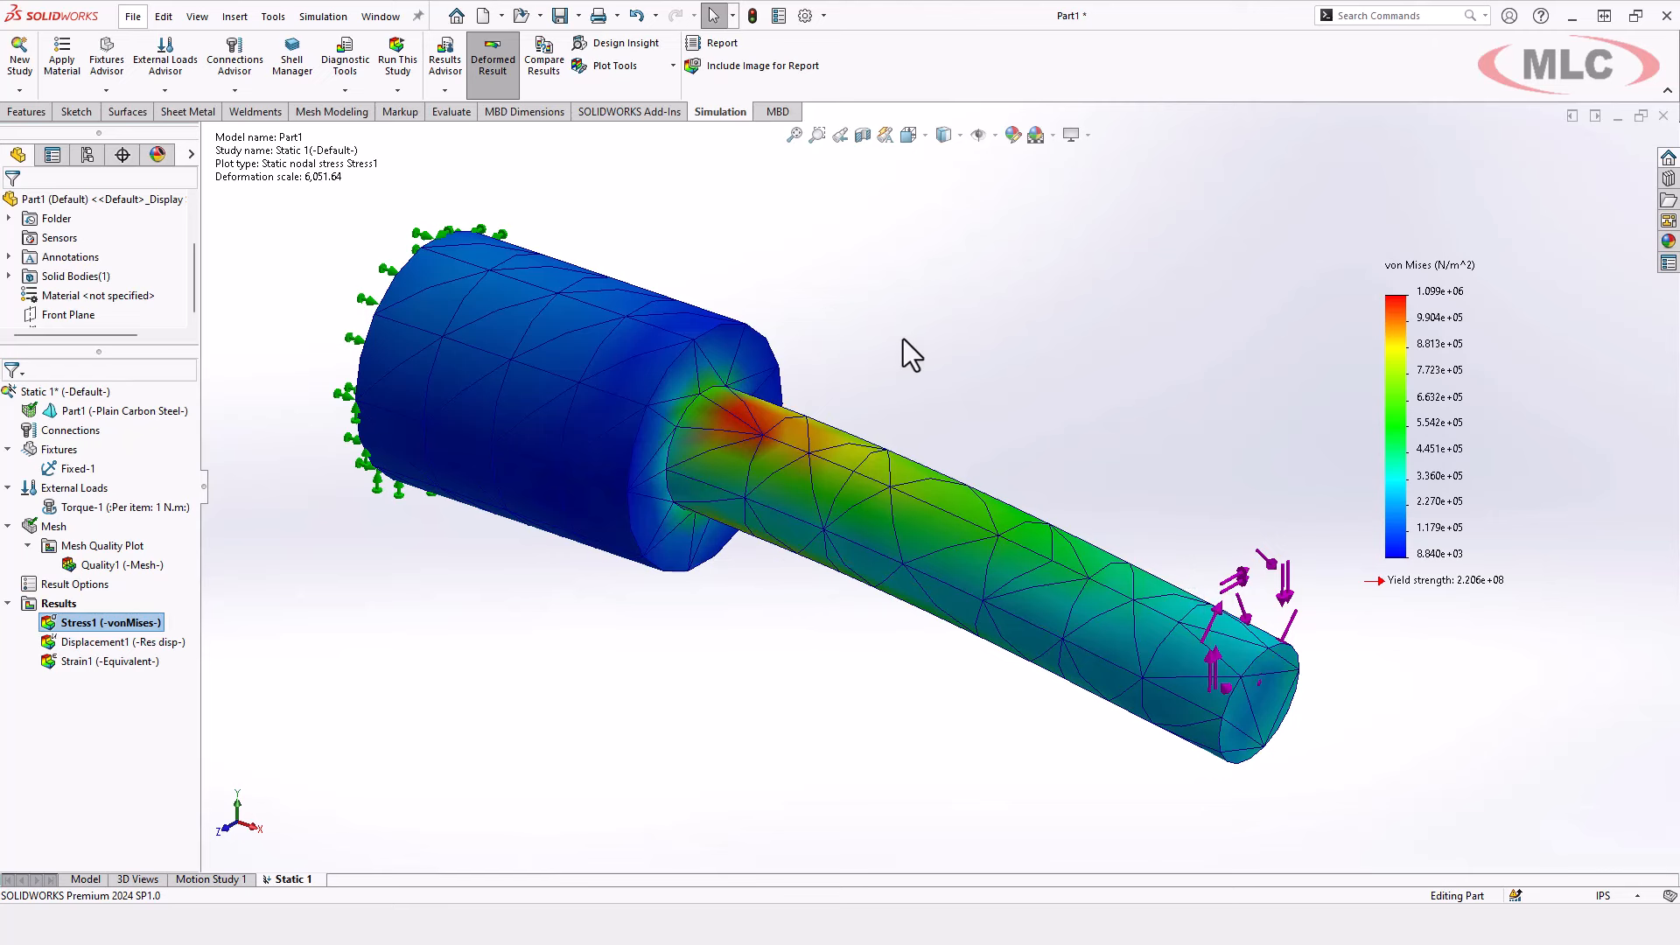
{"action": "mouse_move", "coordinate": [910, 378]}
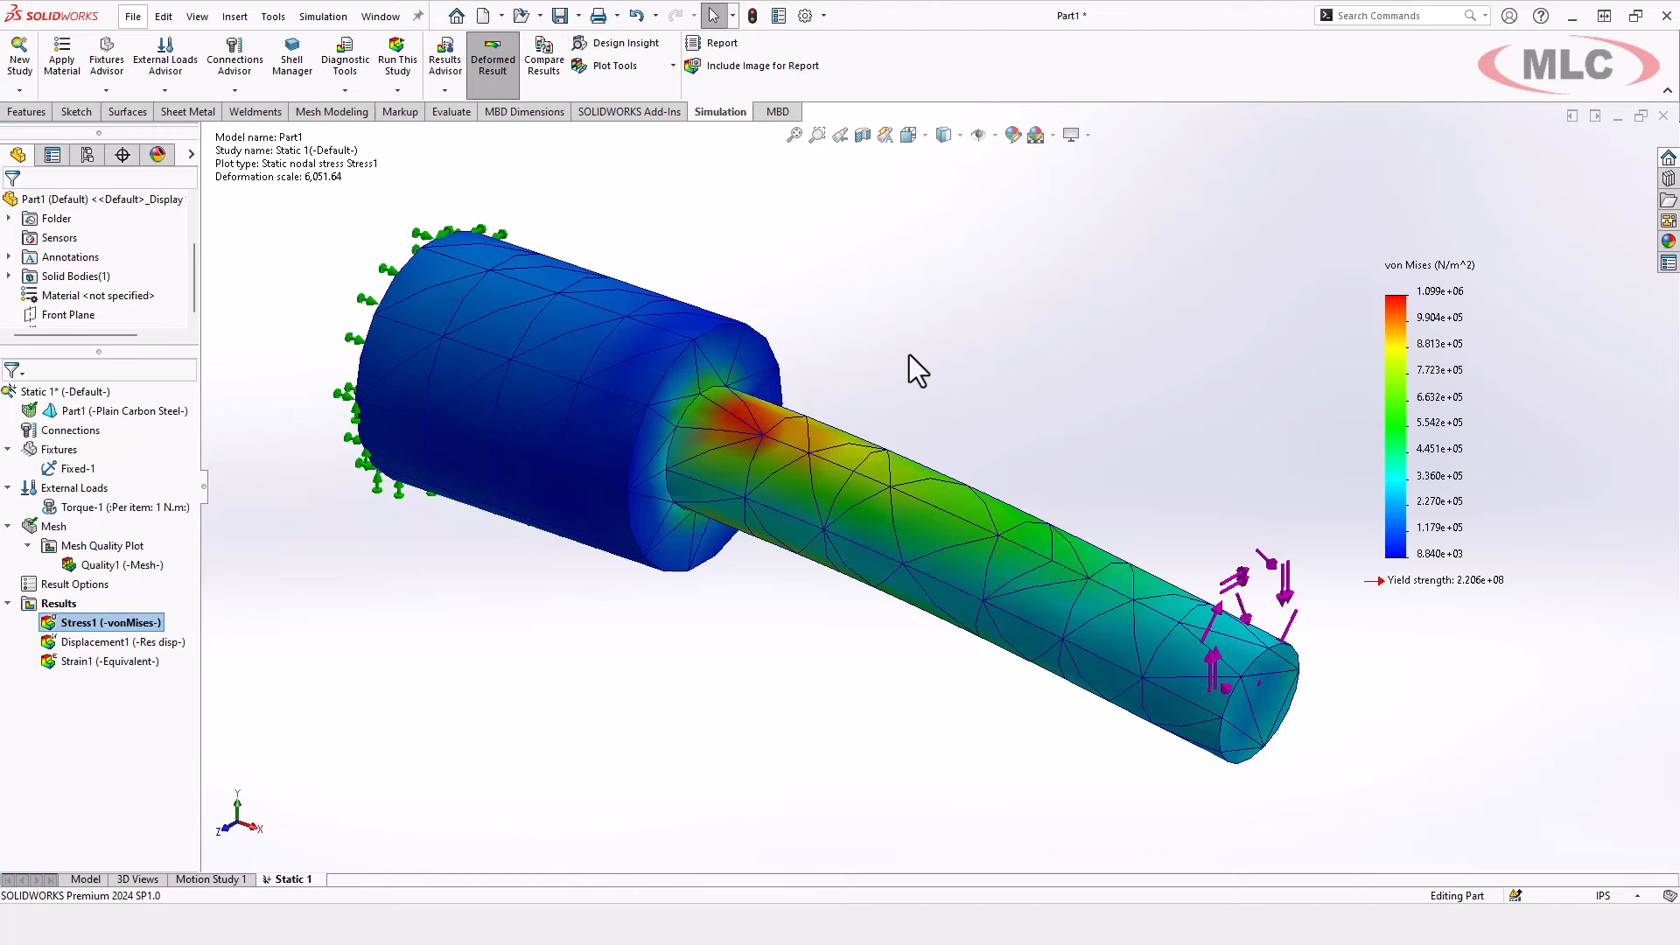
Zoom in on the shaft's loaded end of the meshed von Mises plot
{"action": "left_click_drag", "start_coordinate": [916, 370], "coordinate": [984, 324]}
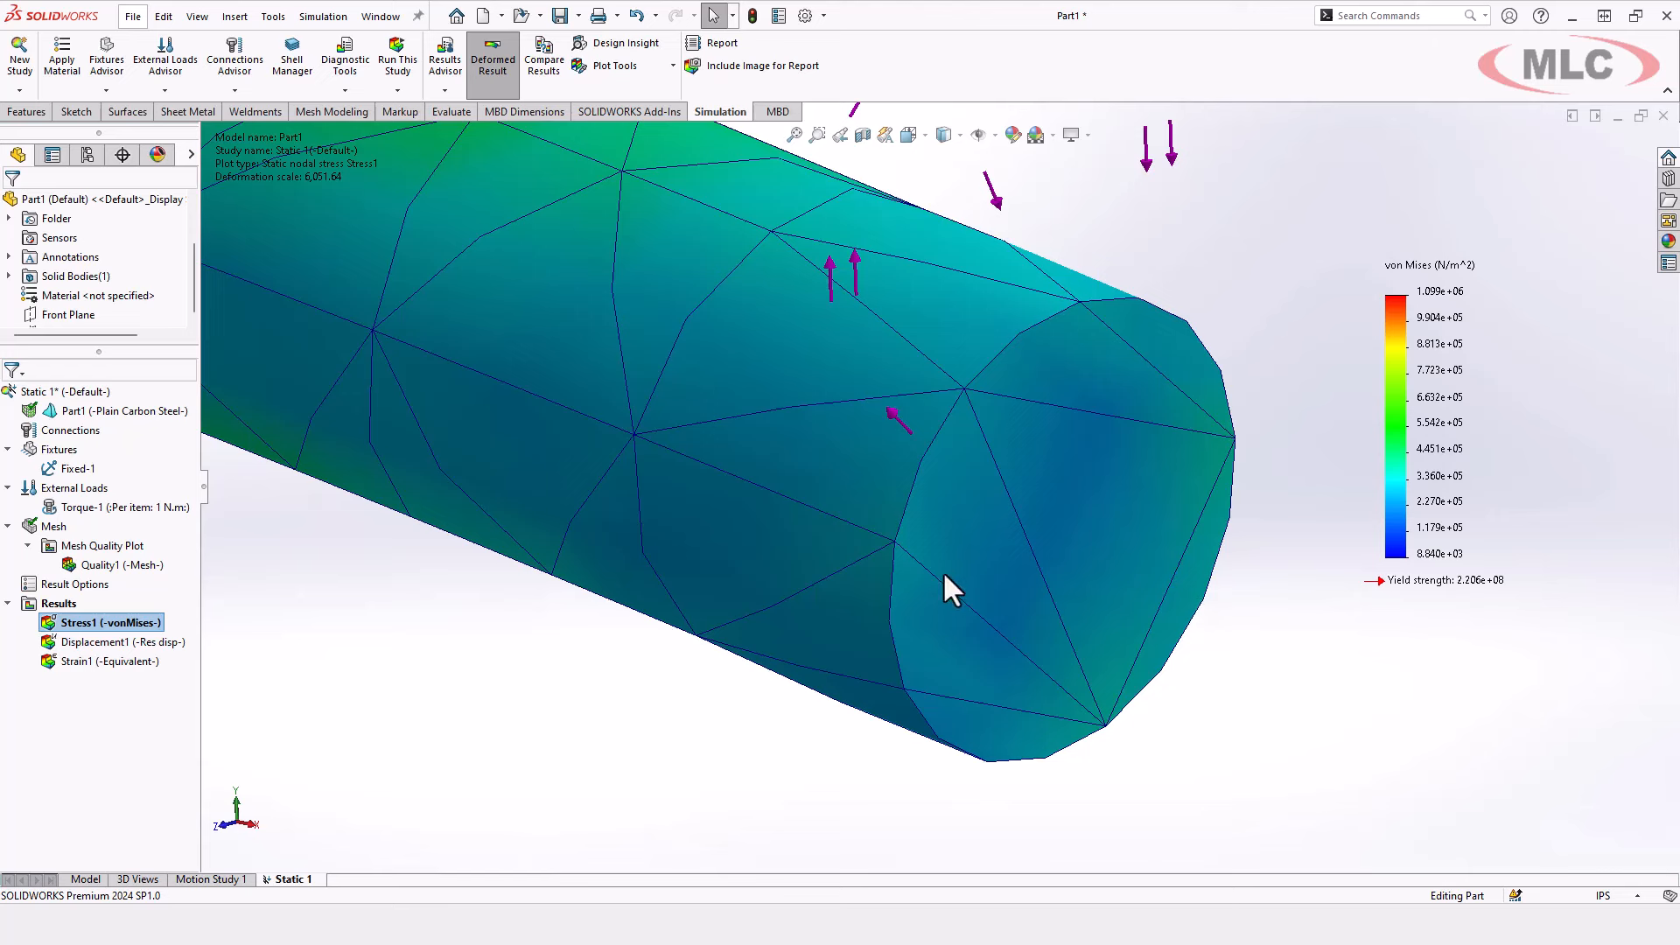
{"action": "mouse_move", "coordinate": [1321, 780]}
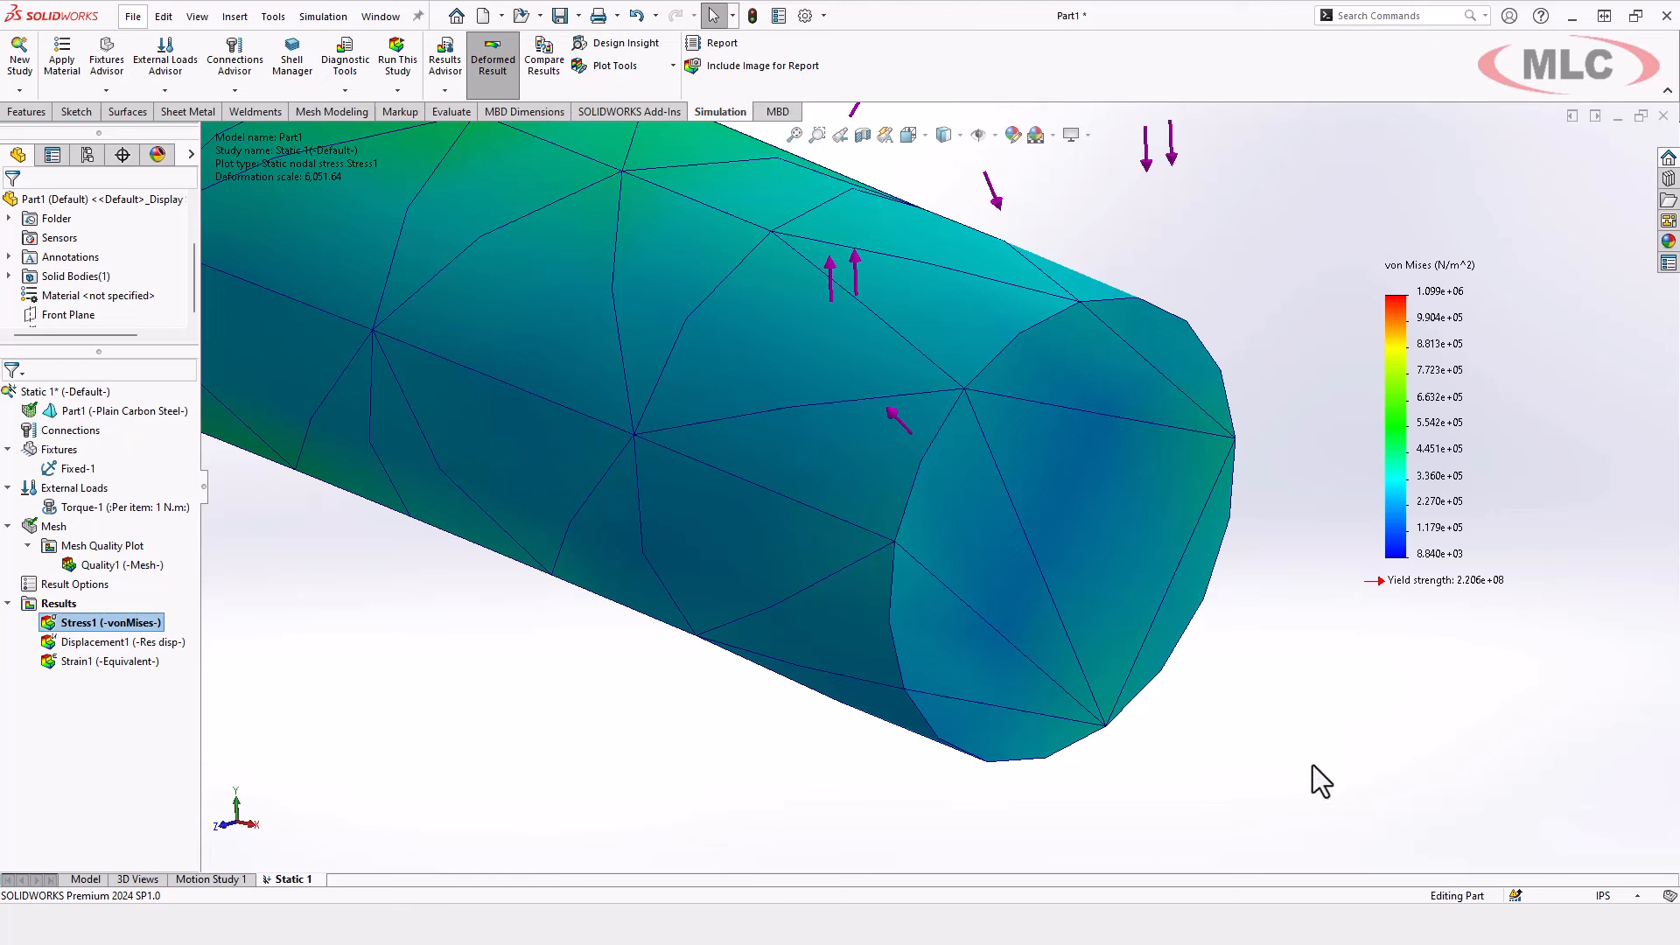
{"action": "mouse_move", "coordinate": [1378, 789]}
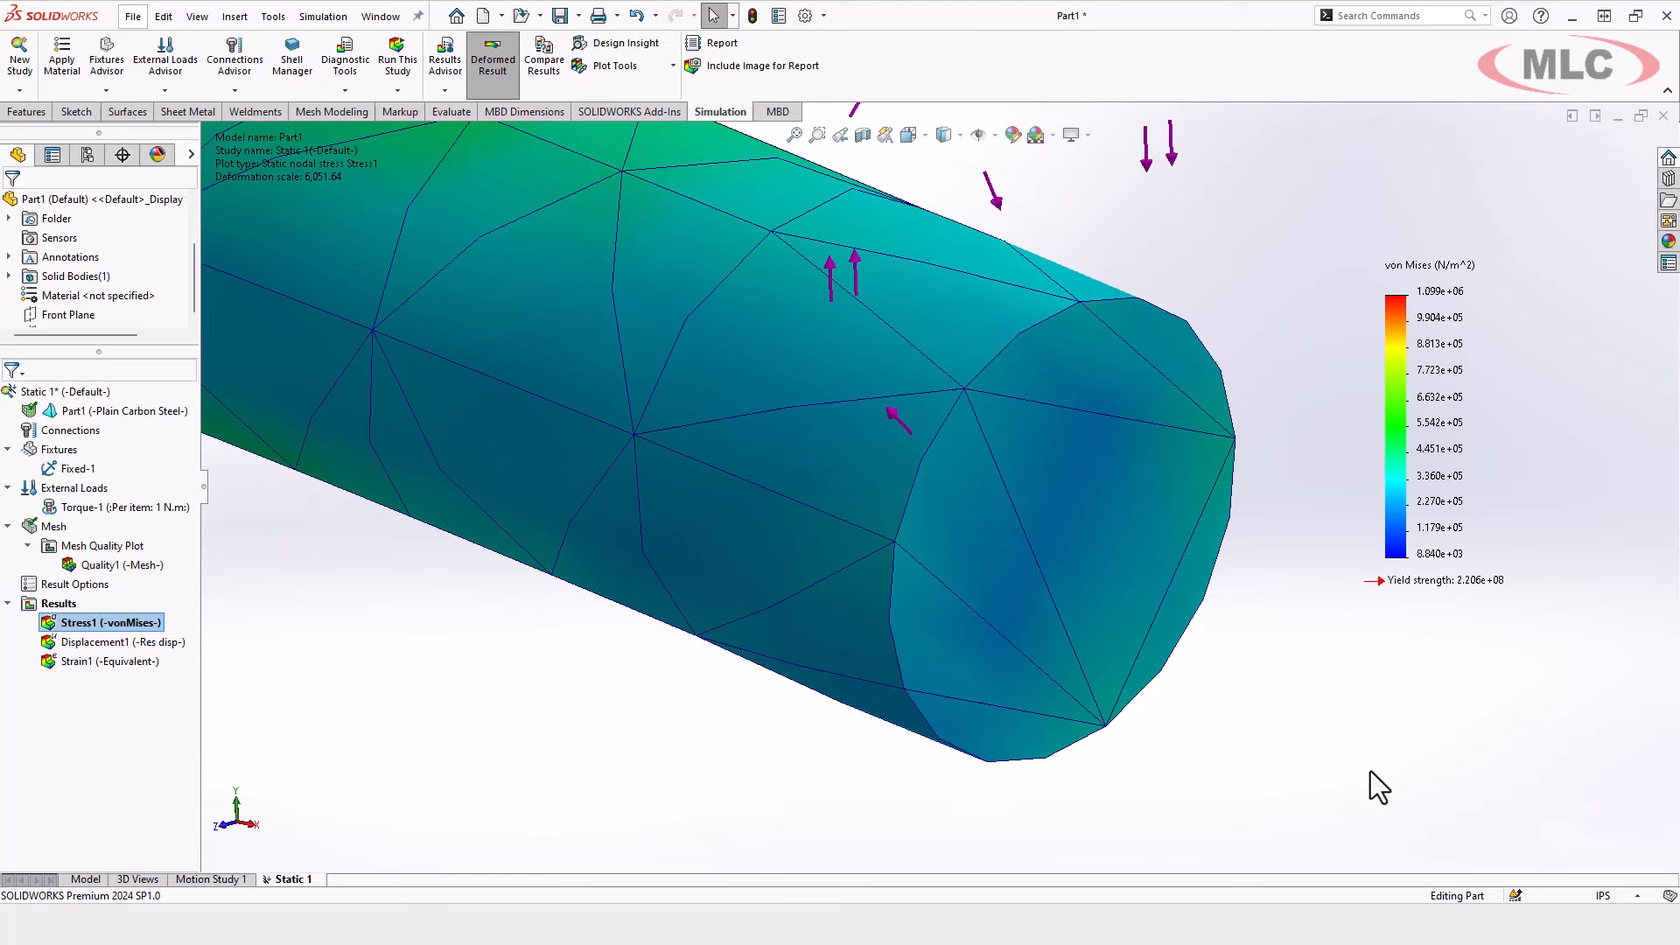
{"action": "mouse_move", "coordinate": [1333, 716]}
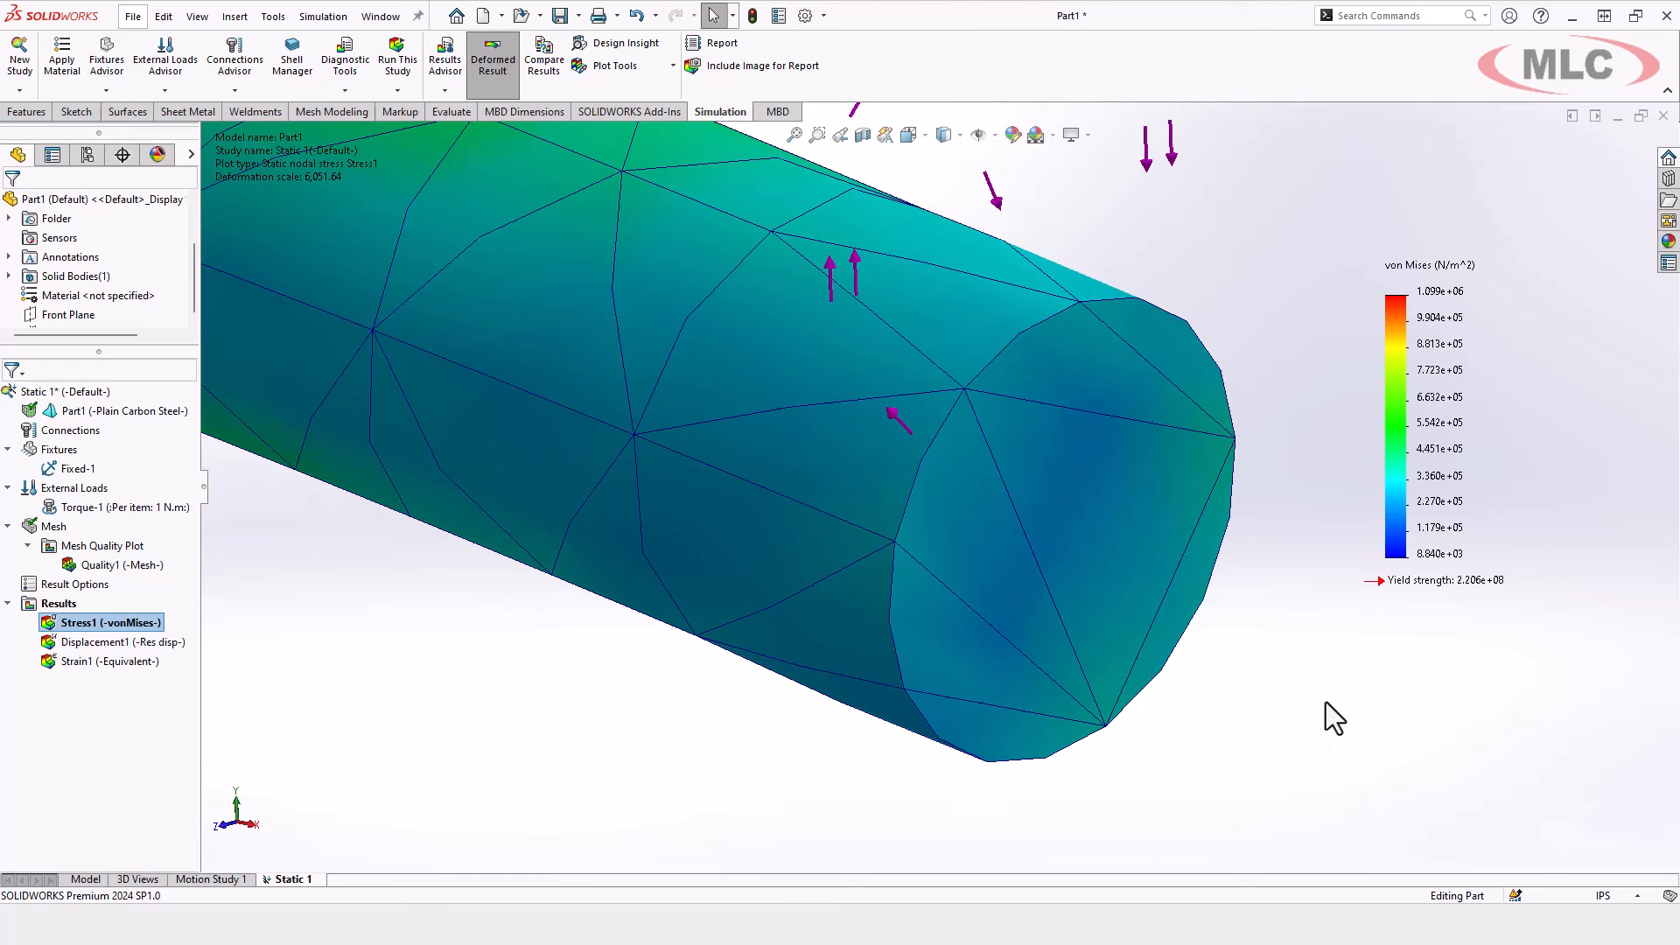
{"action": "mouse_move", "coordinate": [1347, 700]}
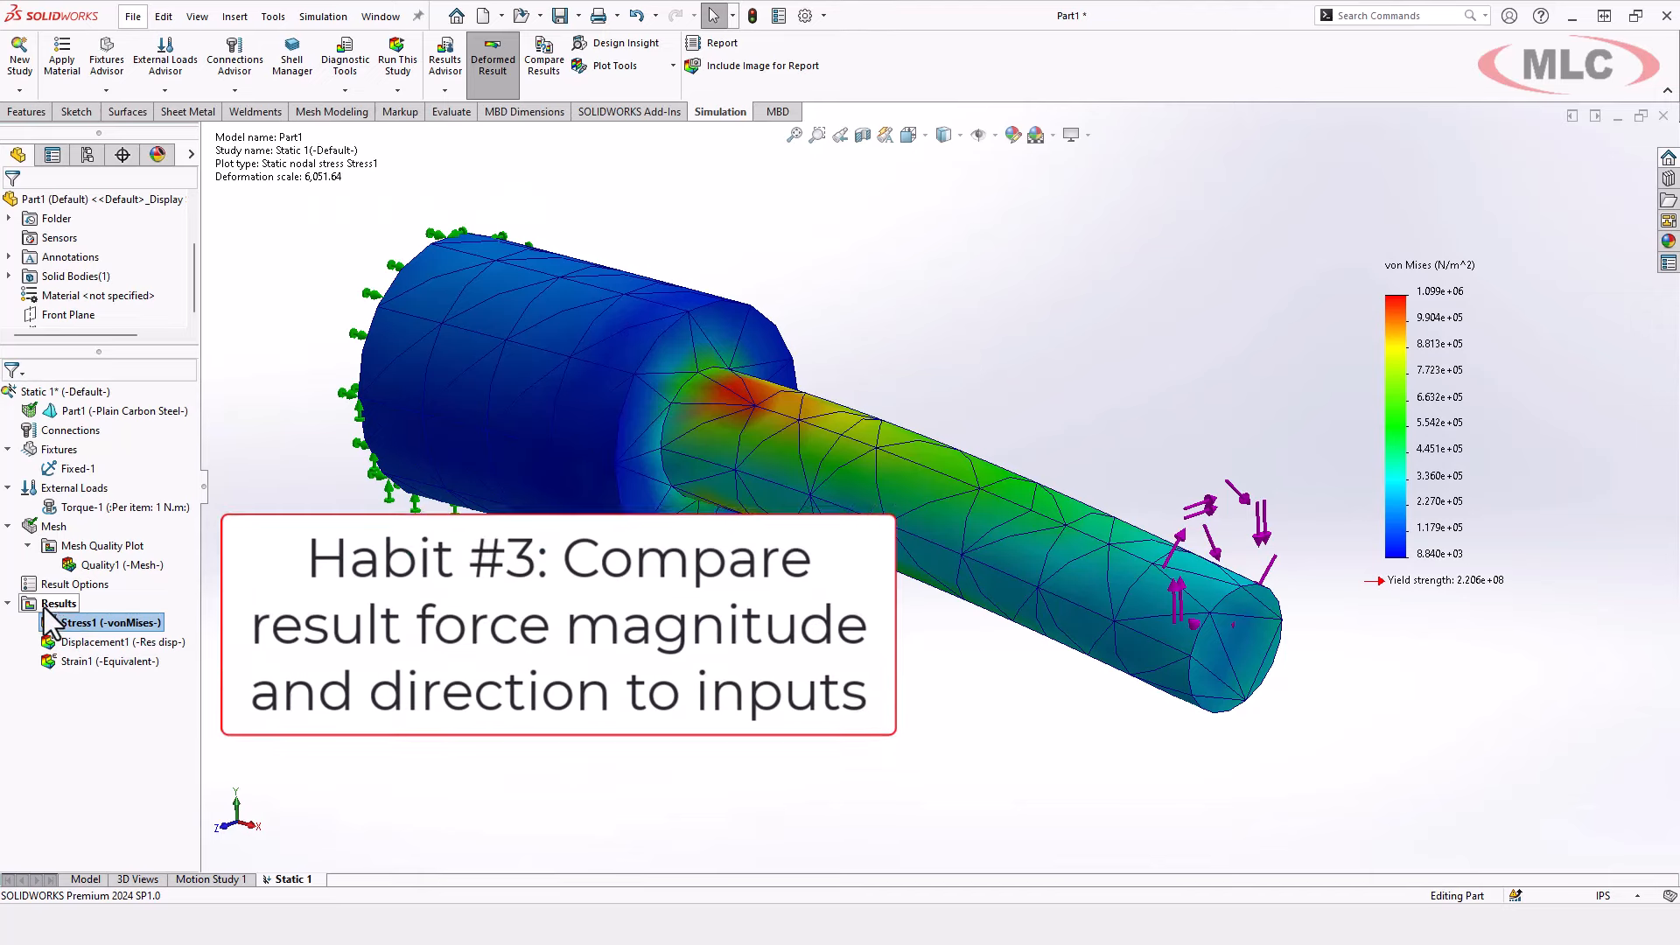
List entire-model reaction forces from Results, giving a 19.892 N resultant
{"action": "right_click", "coordinate": [59, 602]}
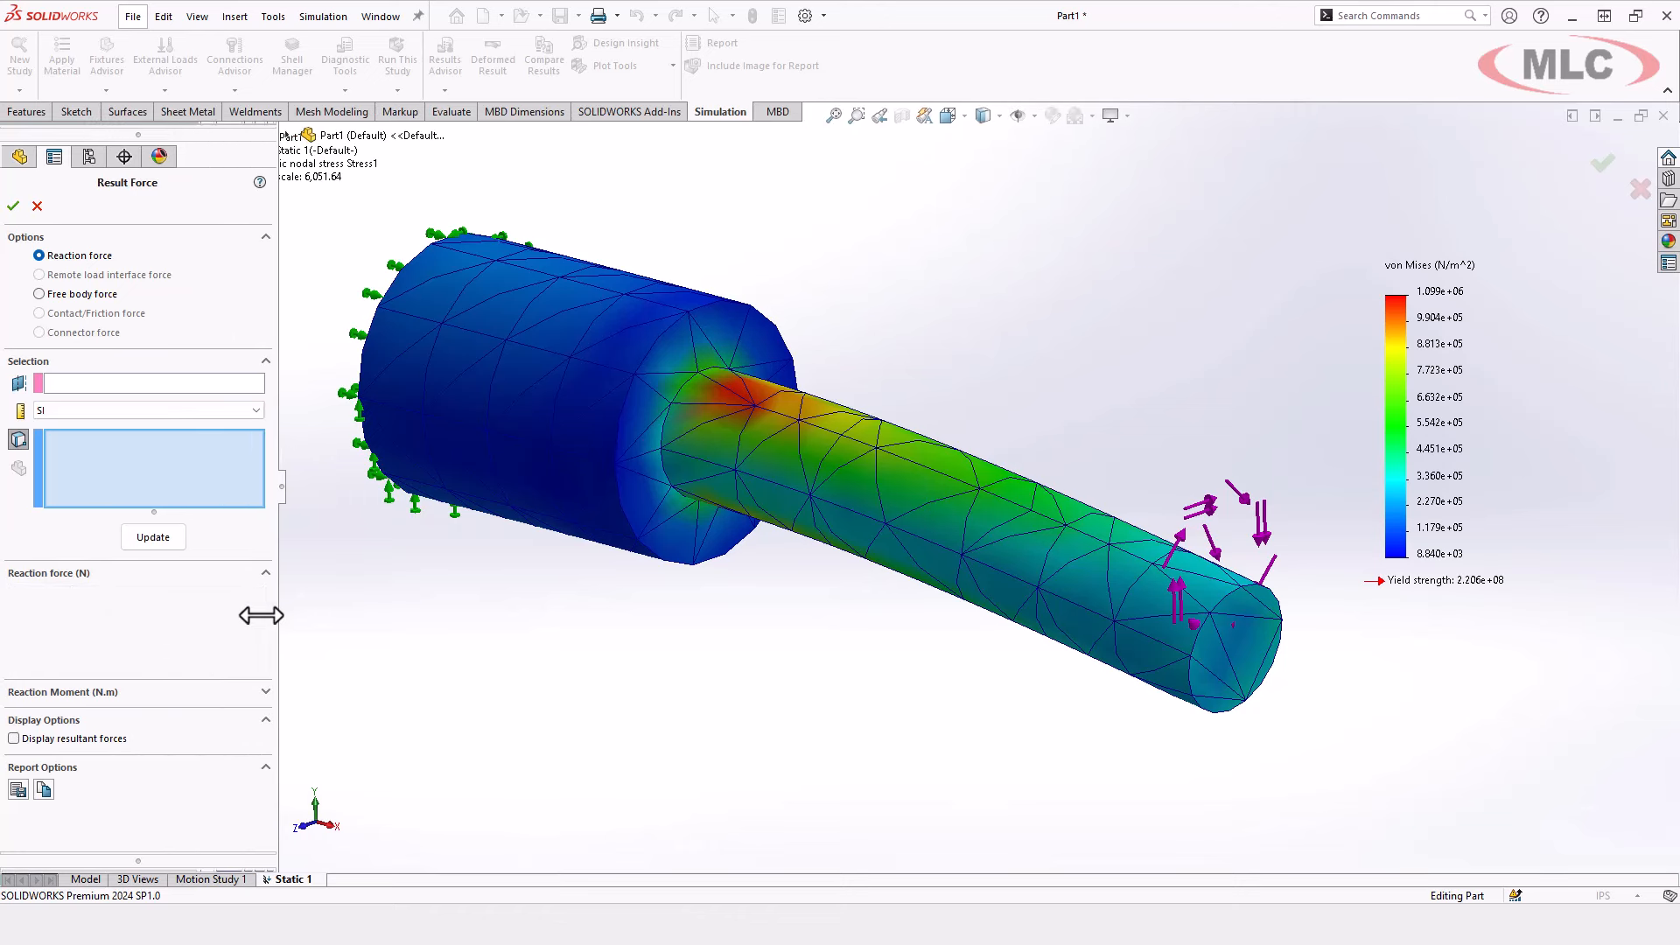
{"action": "left_click", "coordinate": [153, 536]}
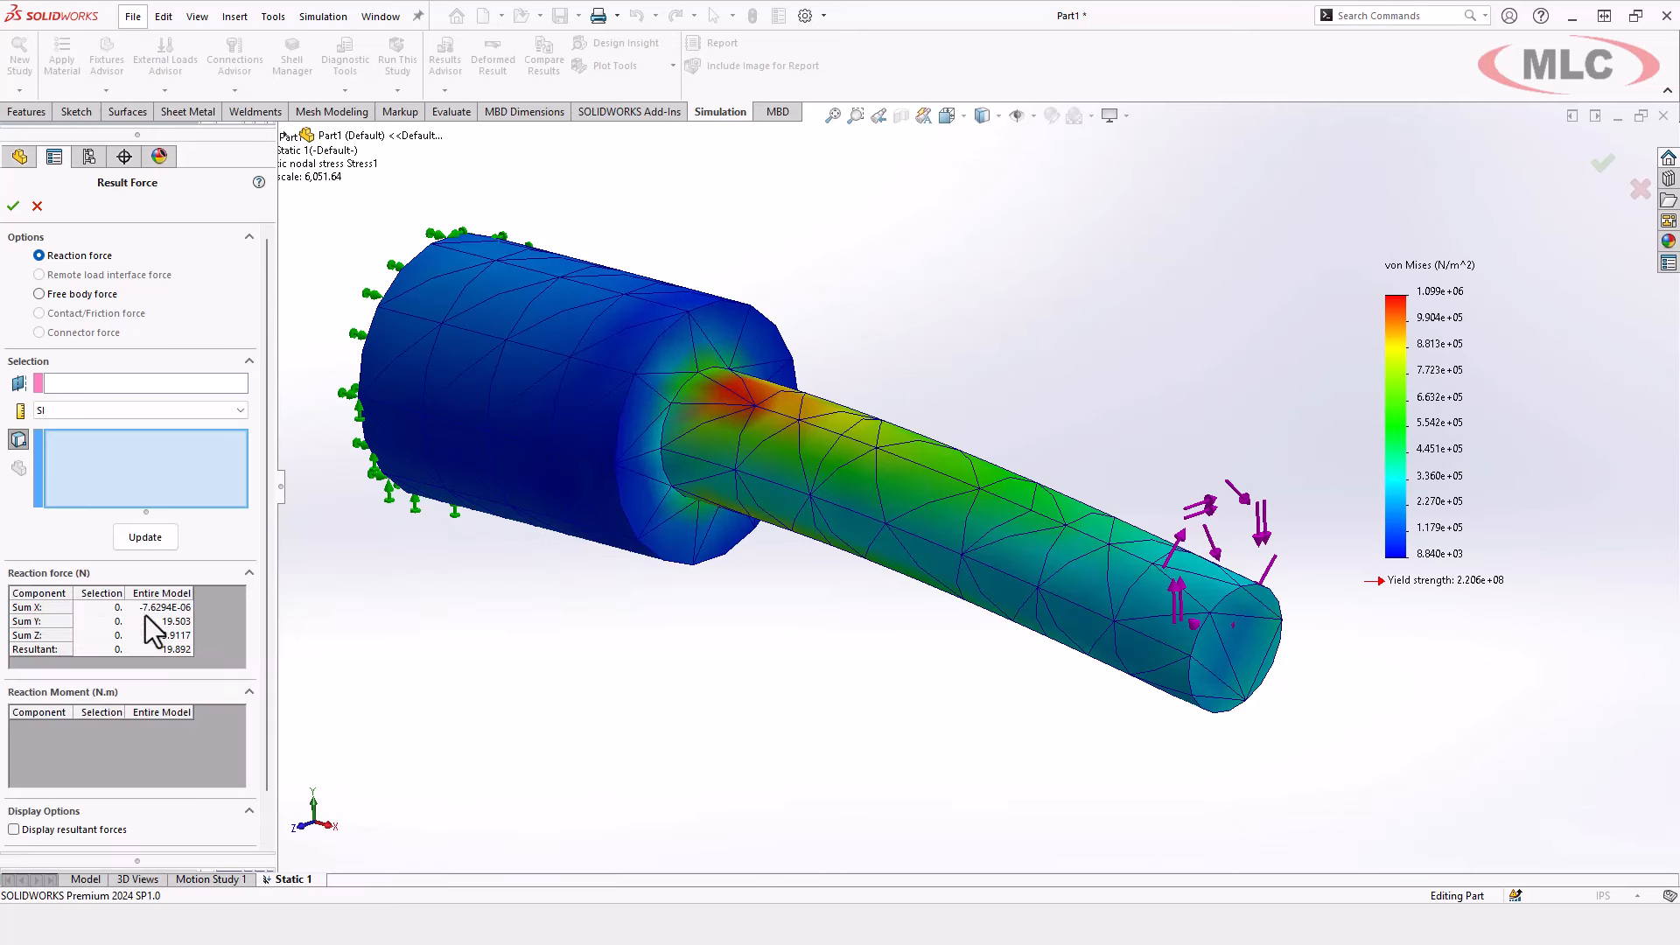
{"action": "mouse_move", "coordinate": [133, 439]}
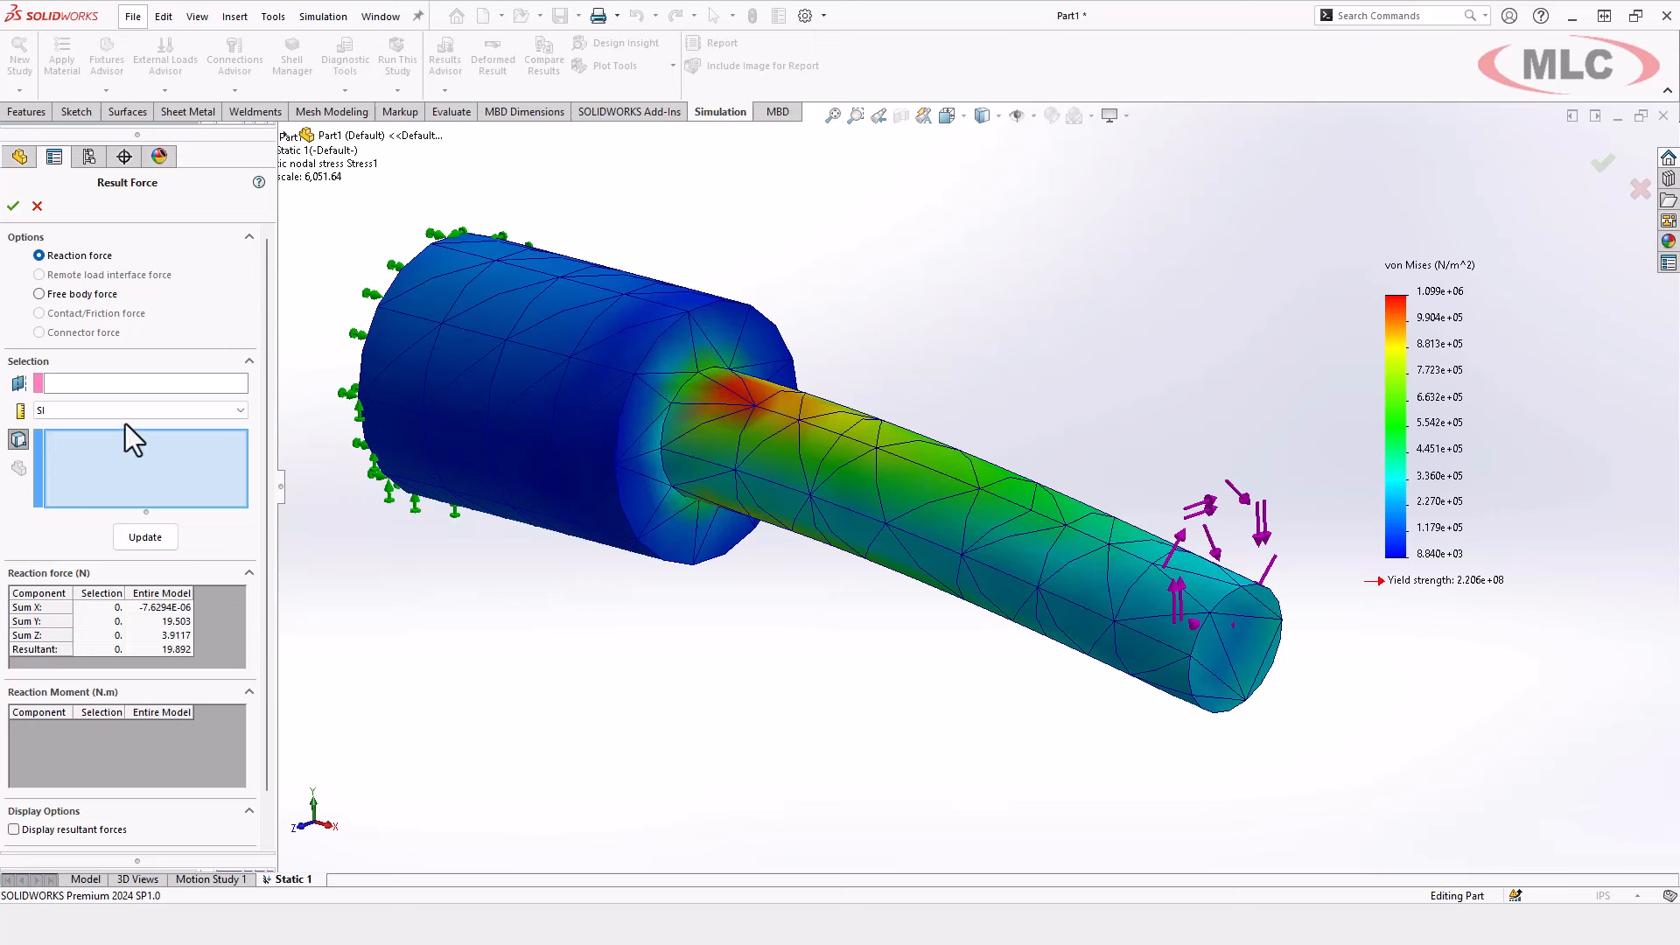
{"action": "mouse_move", "coordinate": [396, 724]}
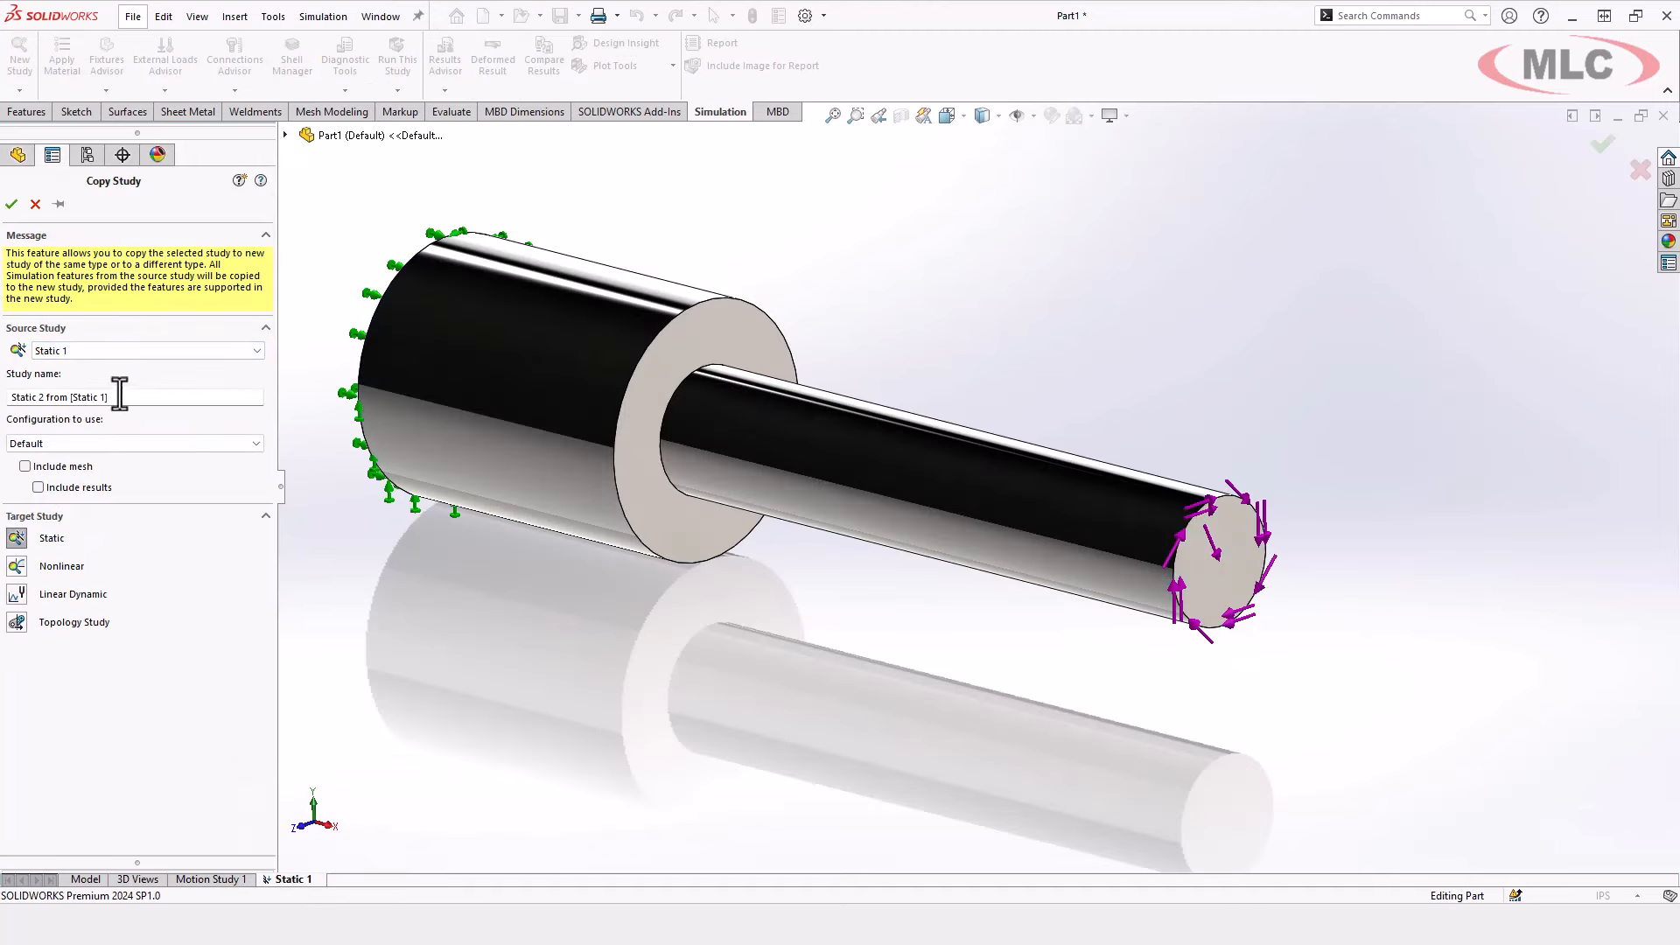
Name the copied study 'Refined' and create a finer shaft mesh
{"action": "type", "text": "Refin"}
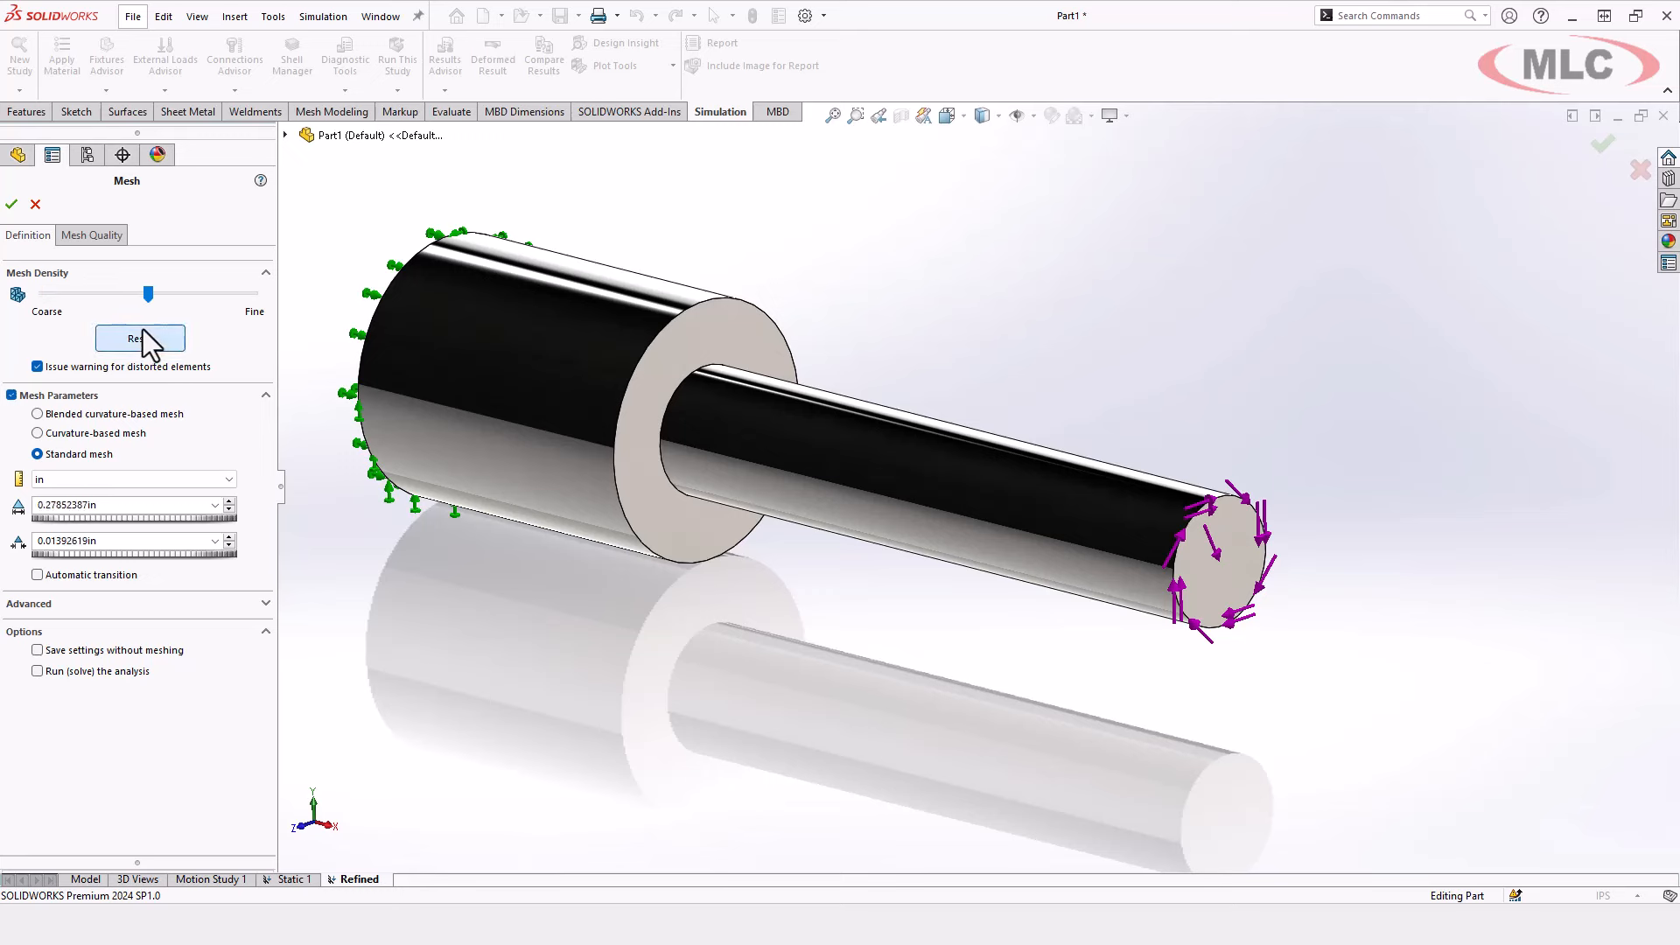
{"action": "mouse_move", "coordinate": [144, 321]}
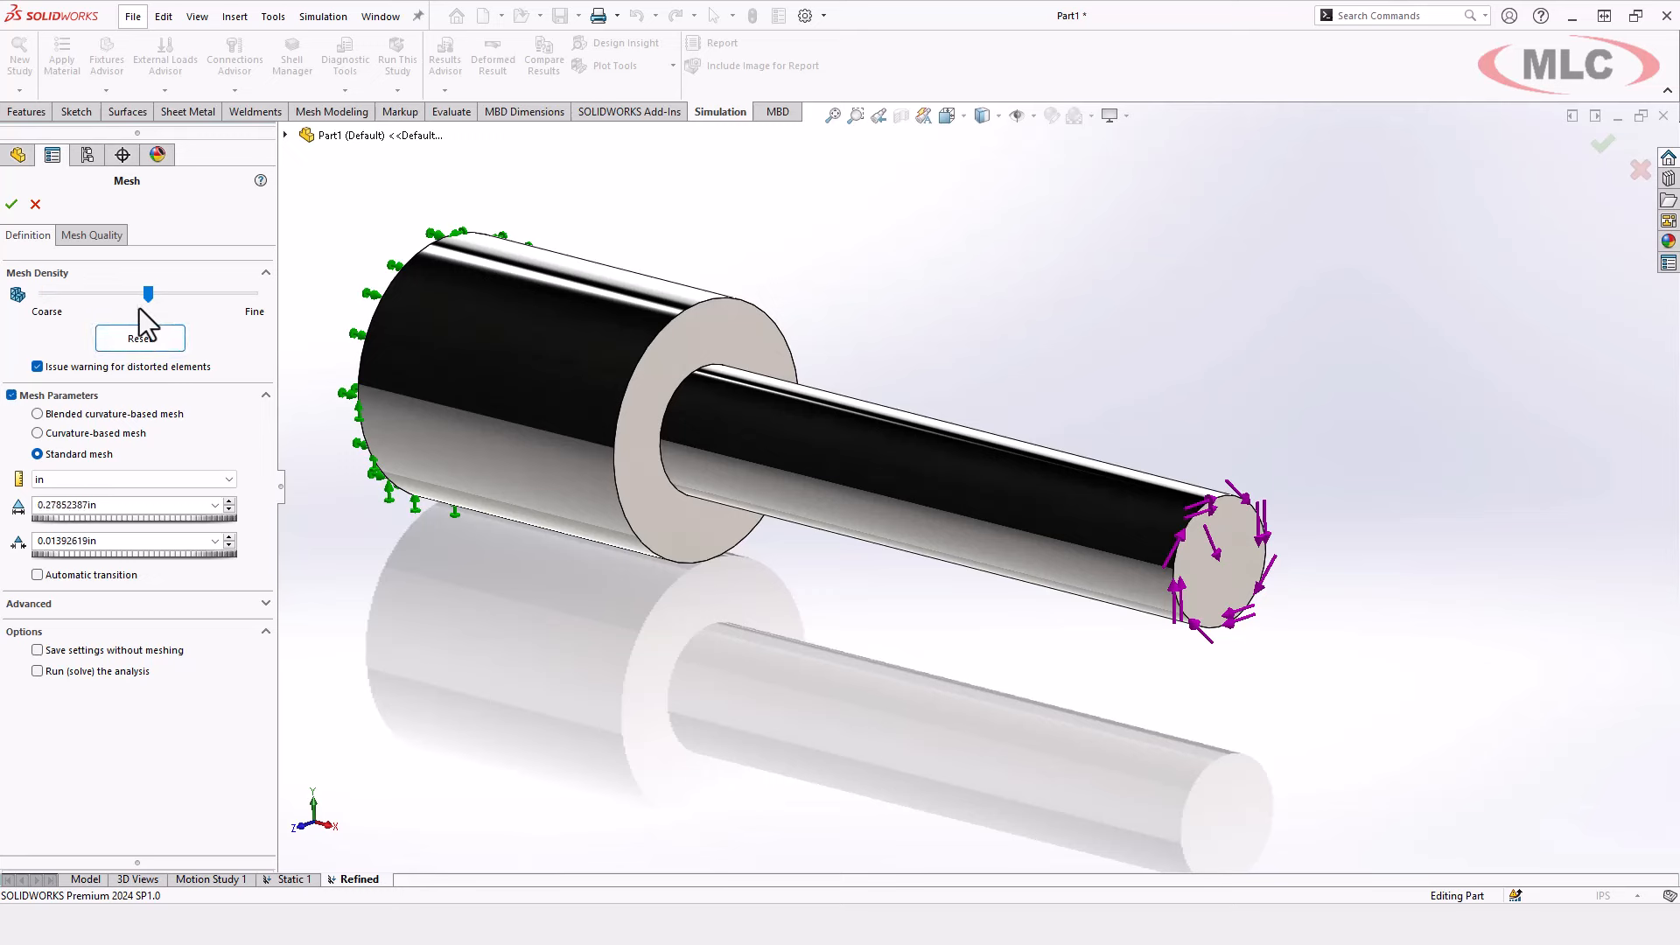
{"action": "left_click", "coordinate": [16, 154]}
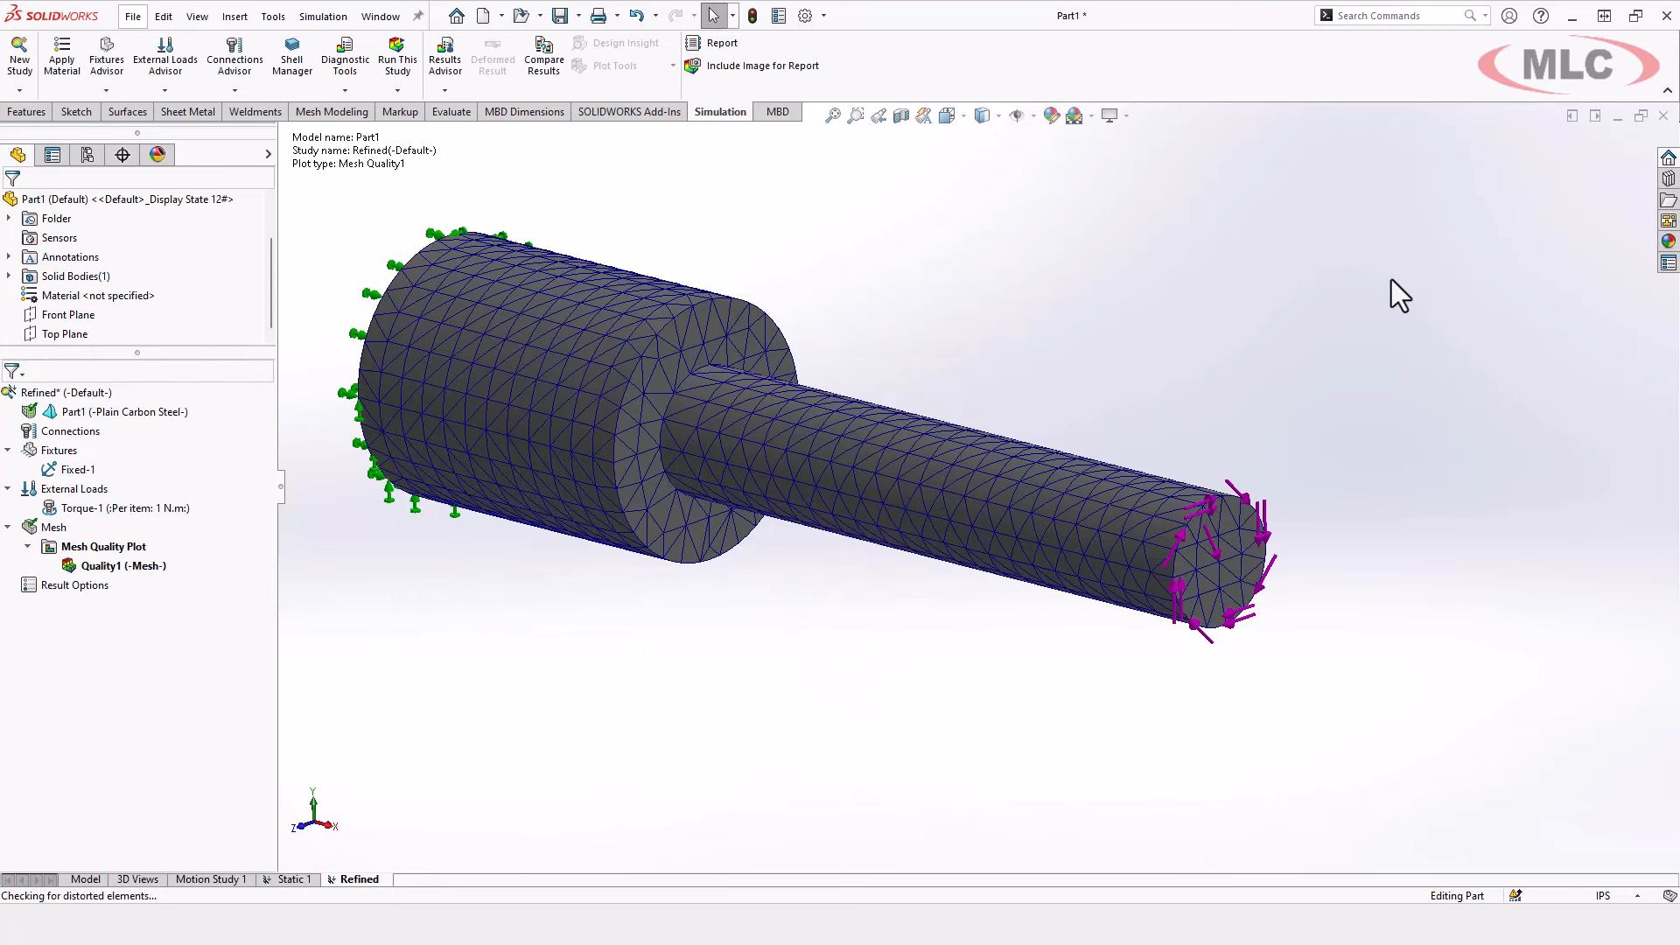
{"action": "mouse_move", "coordinate": [1622, 482]}
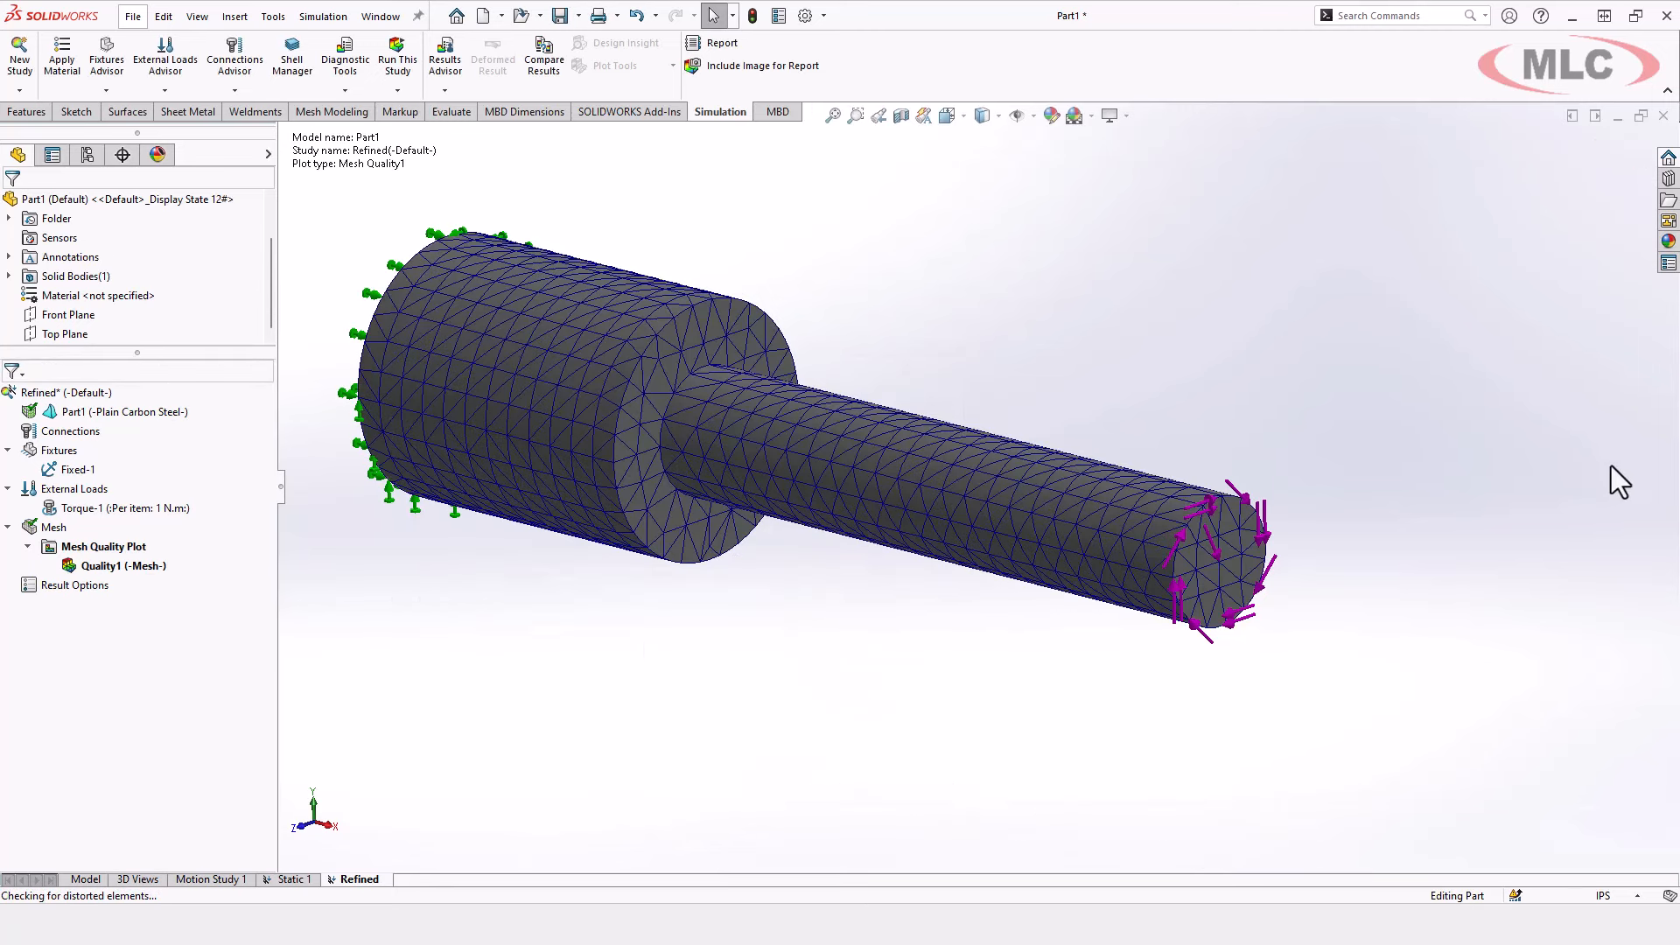
{"action": "mouse_move", "coordinate": [1447, 539]}
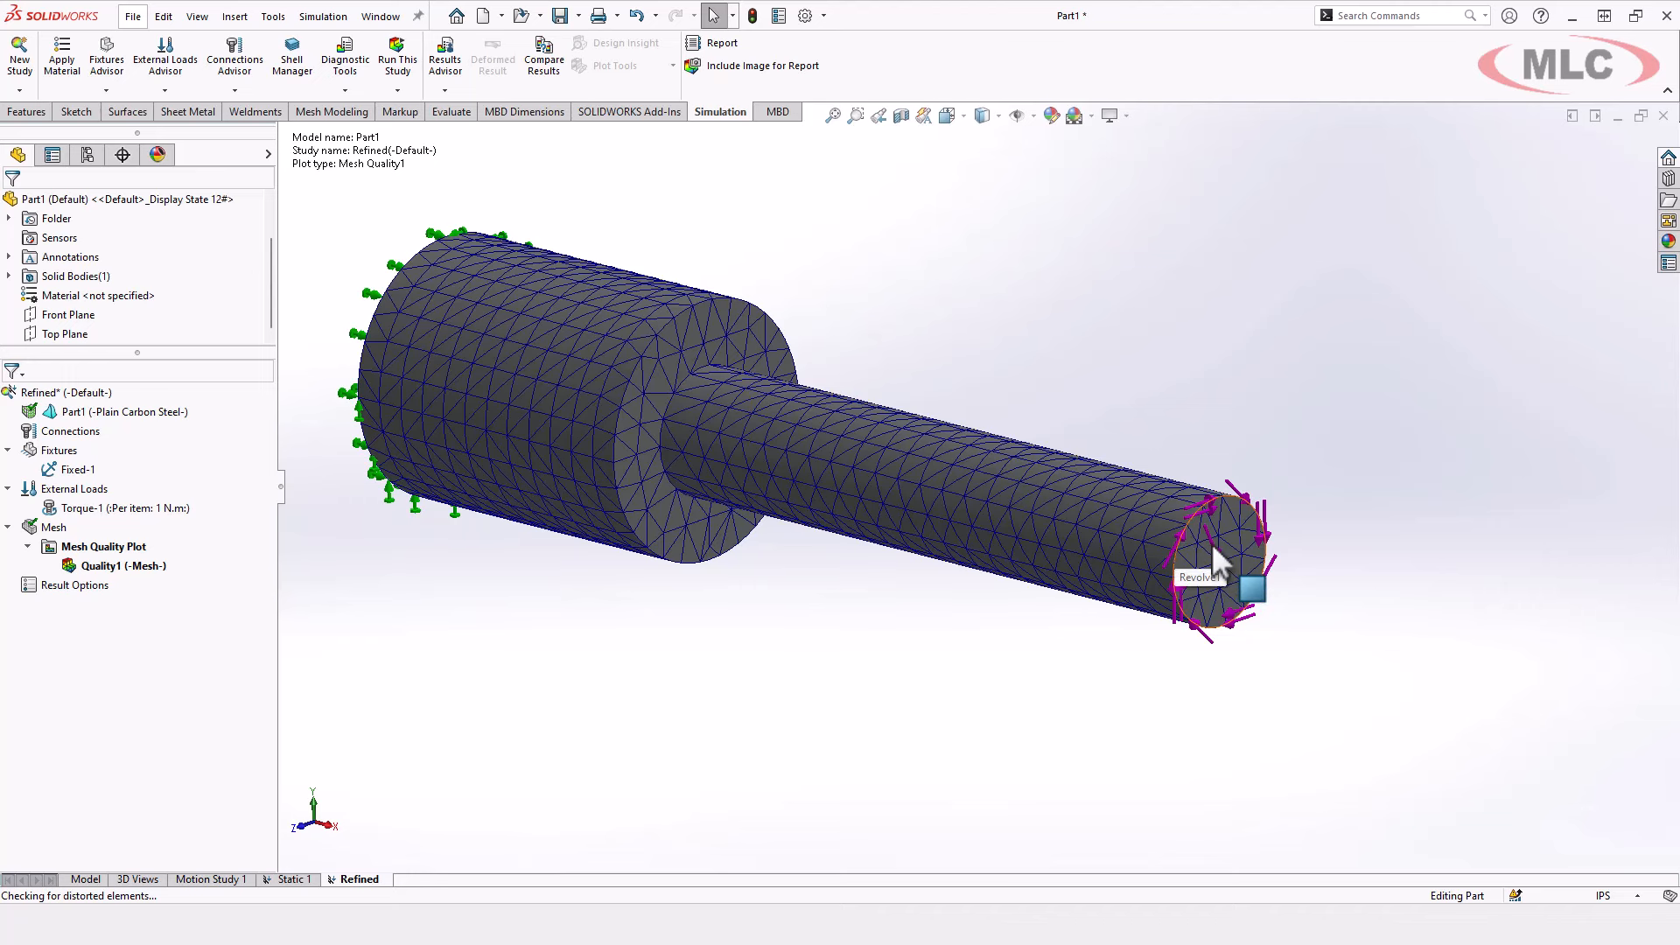
{"action": "mouse_move", "coordinate": [1120, 459]}
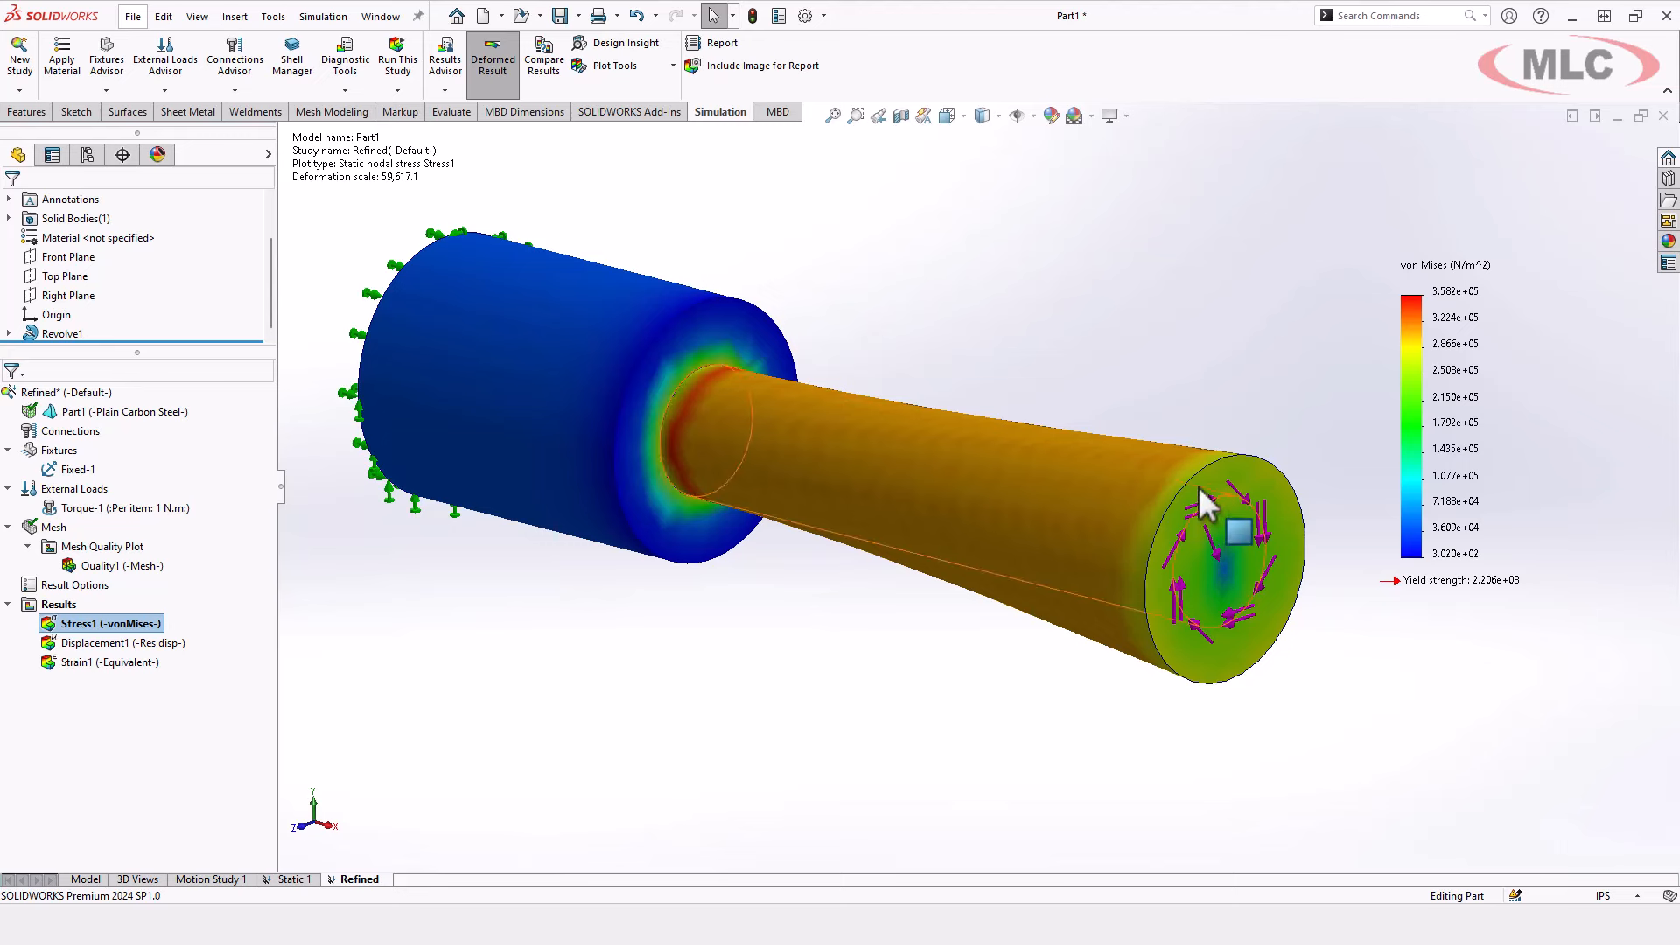
Run the Refined study and open Stress1's menu, peak 3.582e+05 N/m^2
{"action": "right_click", "coordinate": [110, 624]}
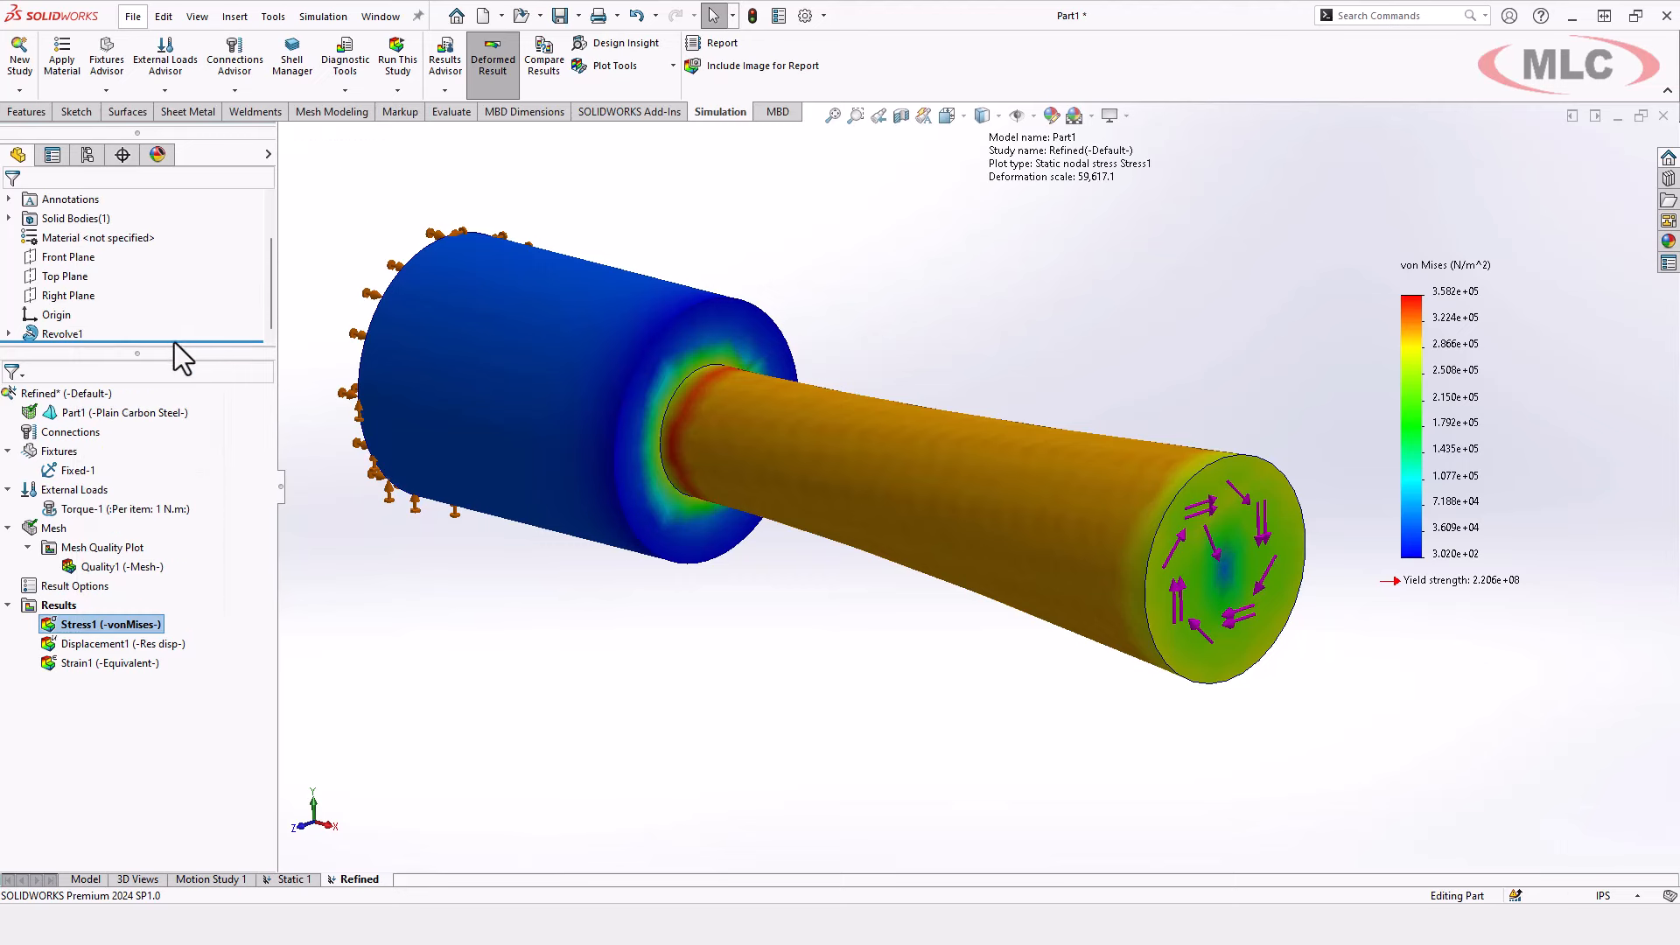
Set the Refined Stress1 plot's boundary option to Mesh and confirm
{"action": "double_click", "coordinate": [105, 624]}
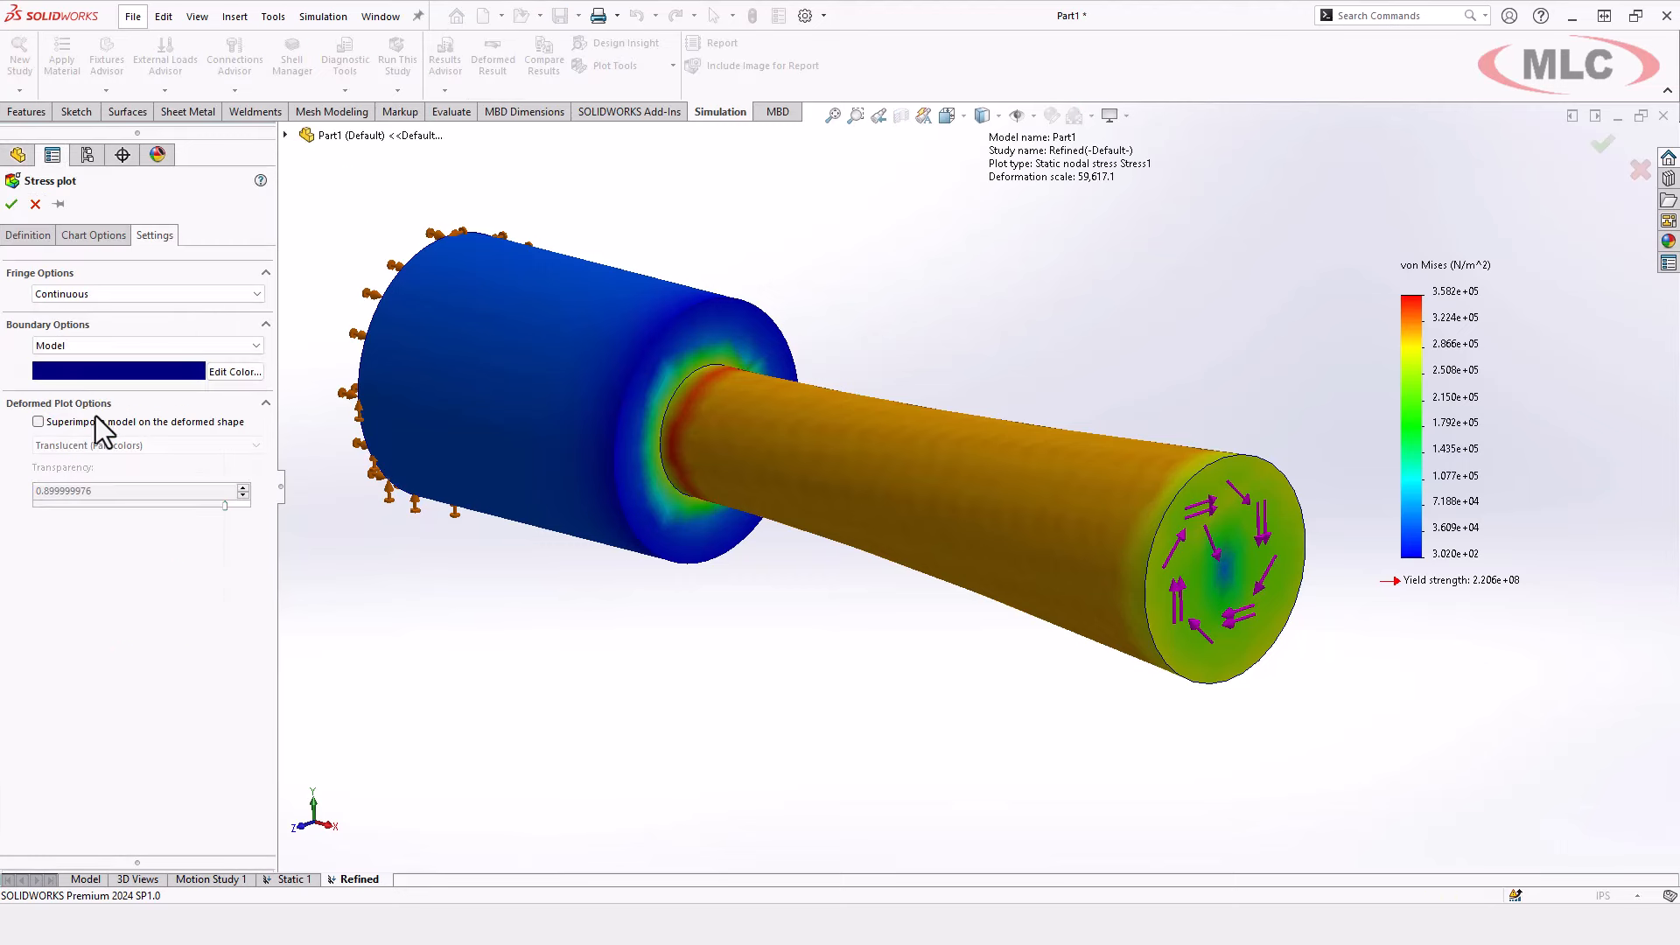
{"action": "left_click", "coordinate": [147, 344]}
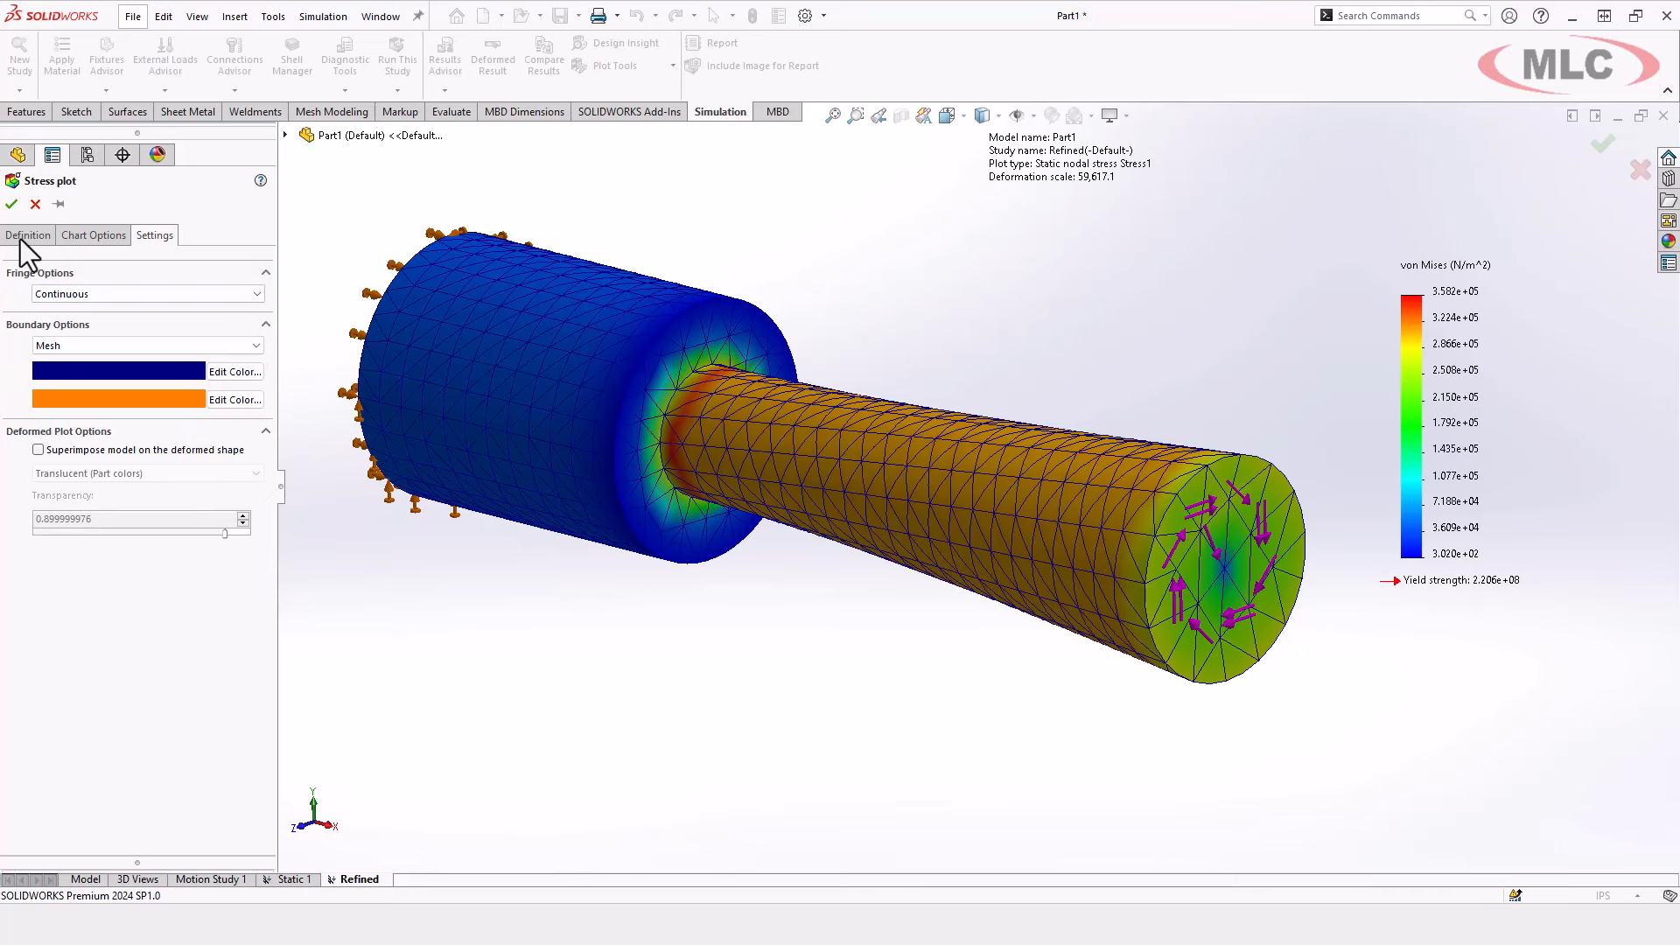
{"action": "left_click", "coordinate": [10, 205]}
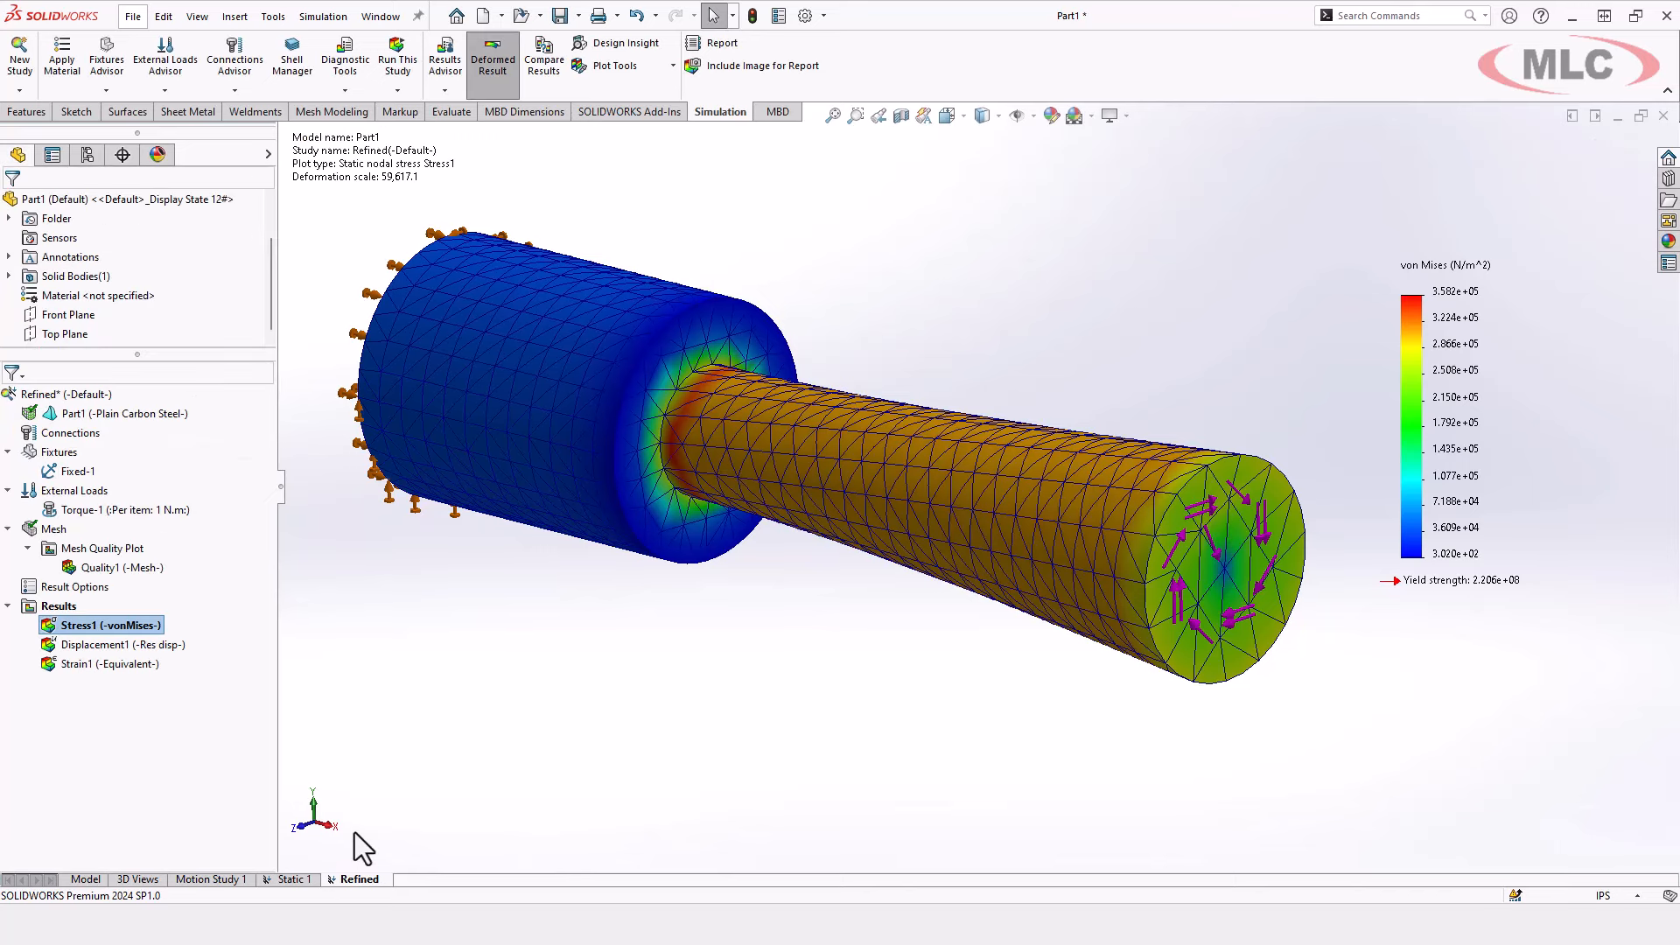
{"action": "mouse_move", "coordinate": [879, 729]}
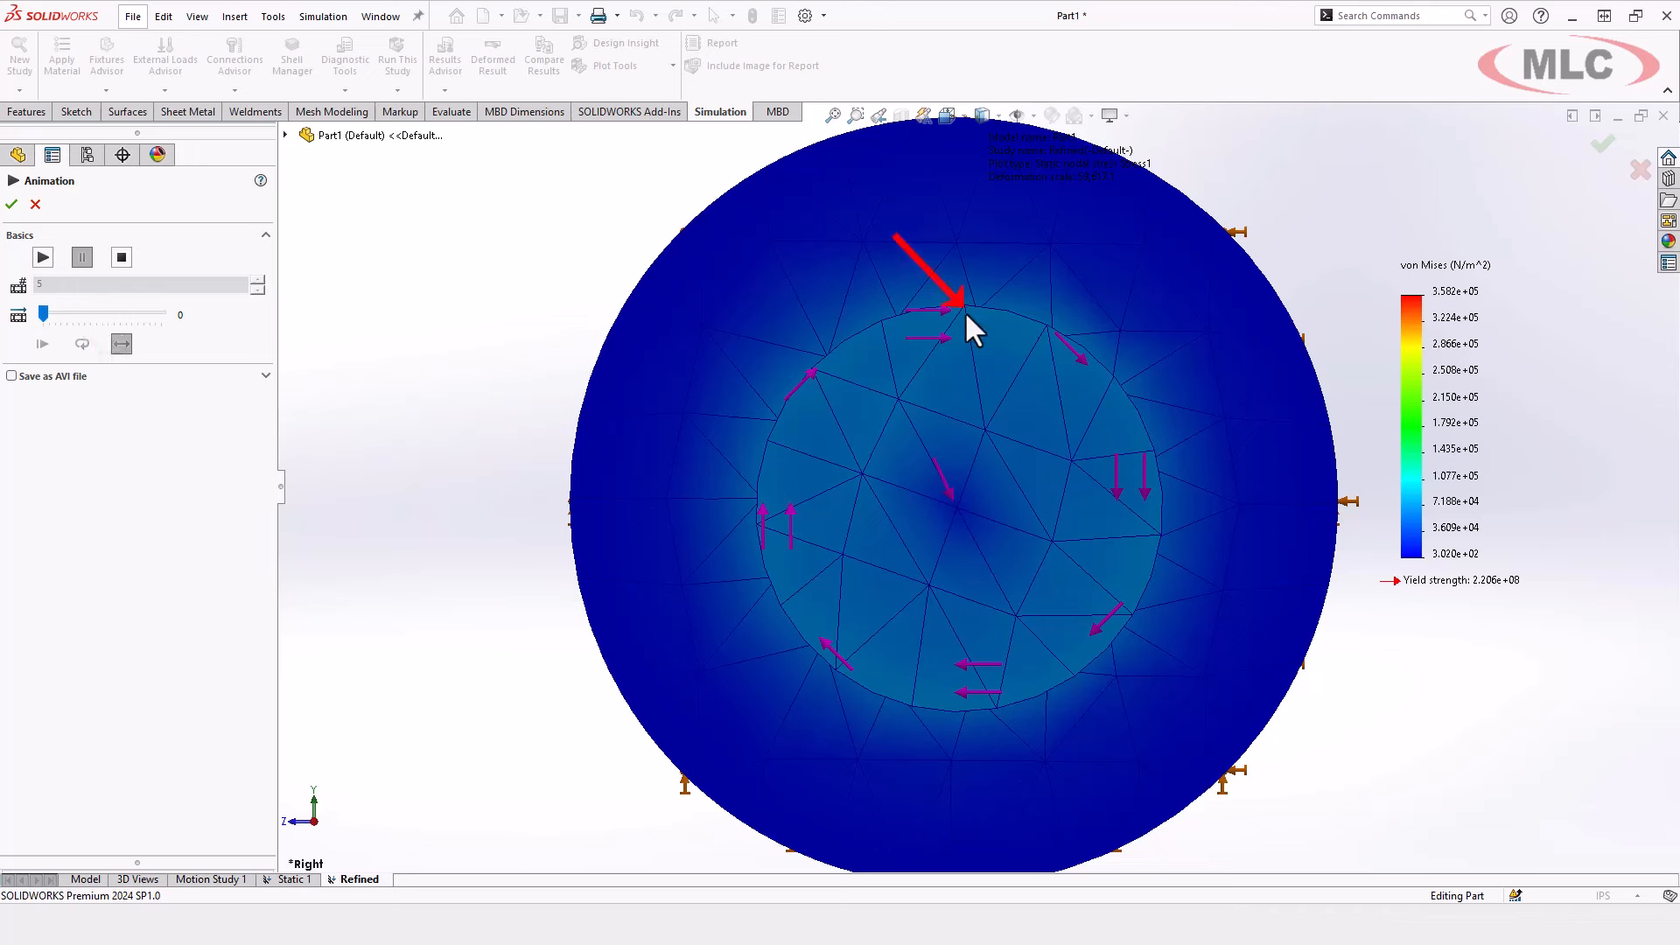
{"action": "mouse_move", "coordinate": [965, 319]}
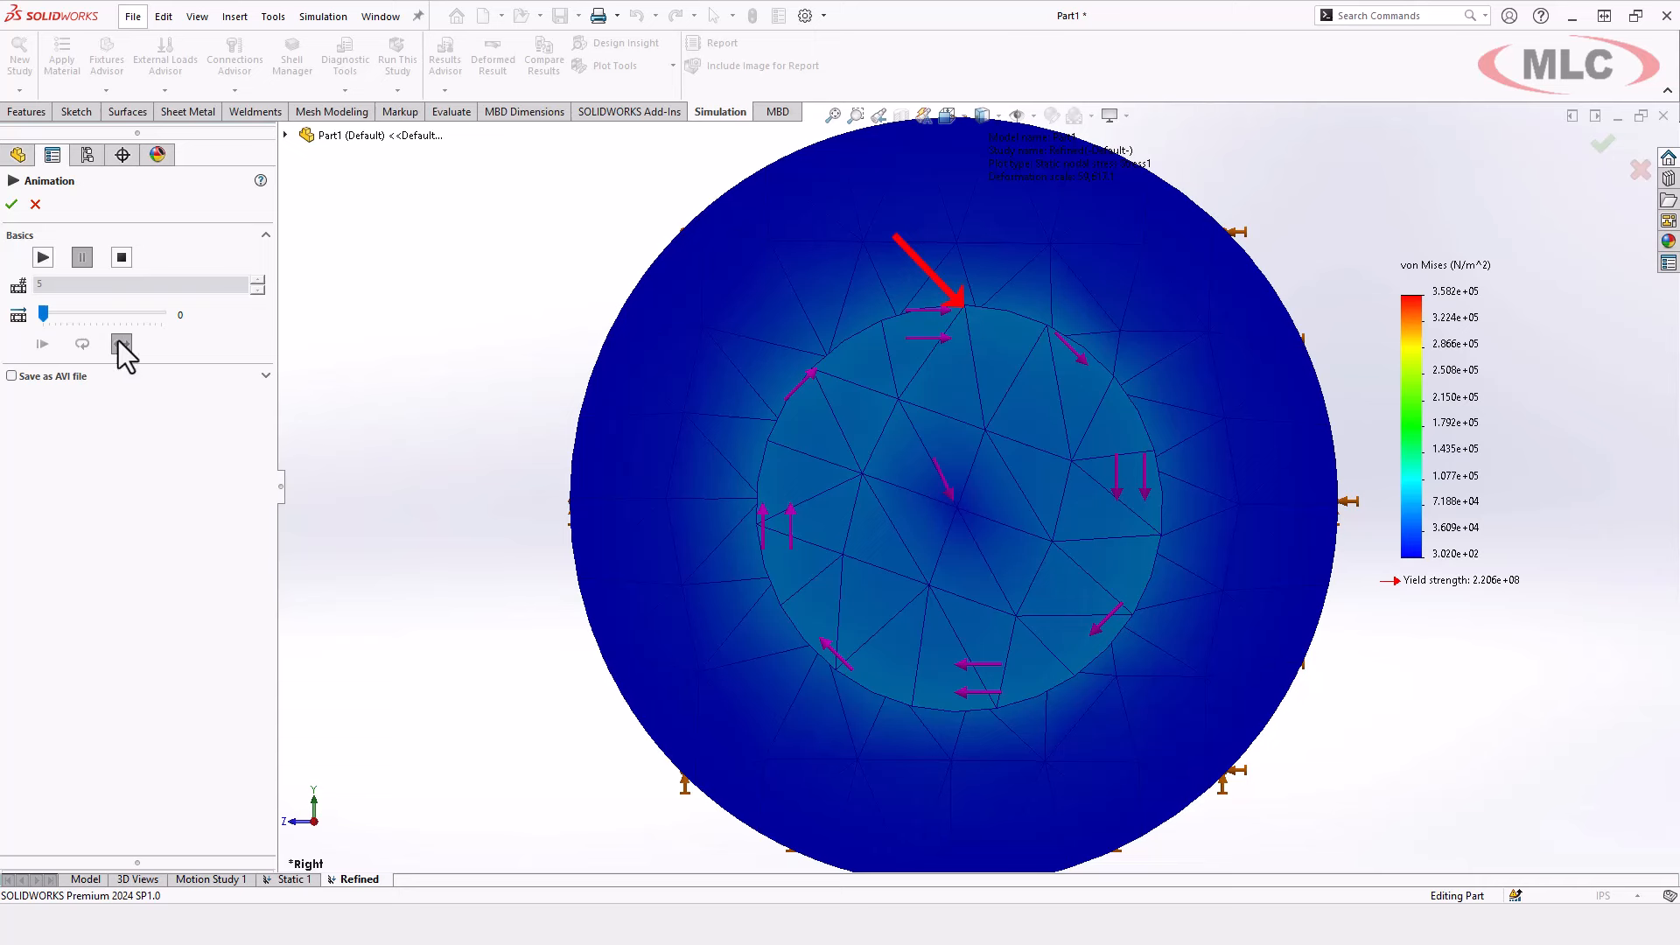
{"action": "mouse_move", "coordinate": [43, 257]}
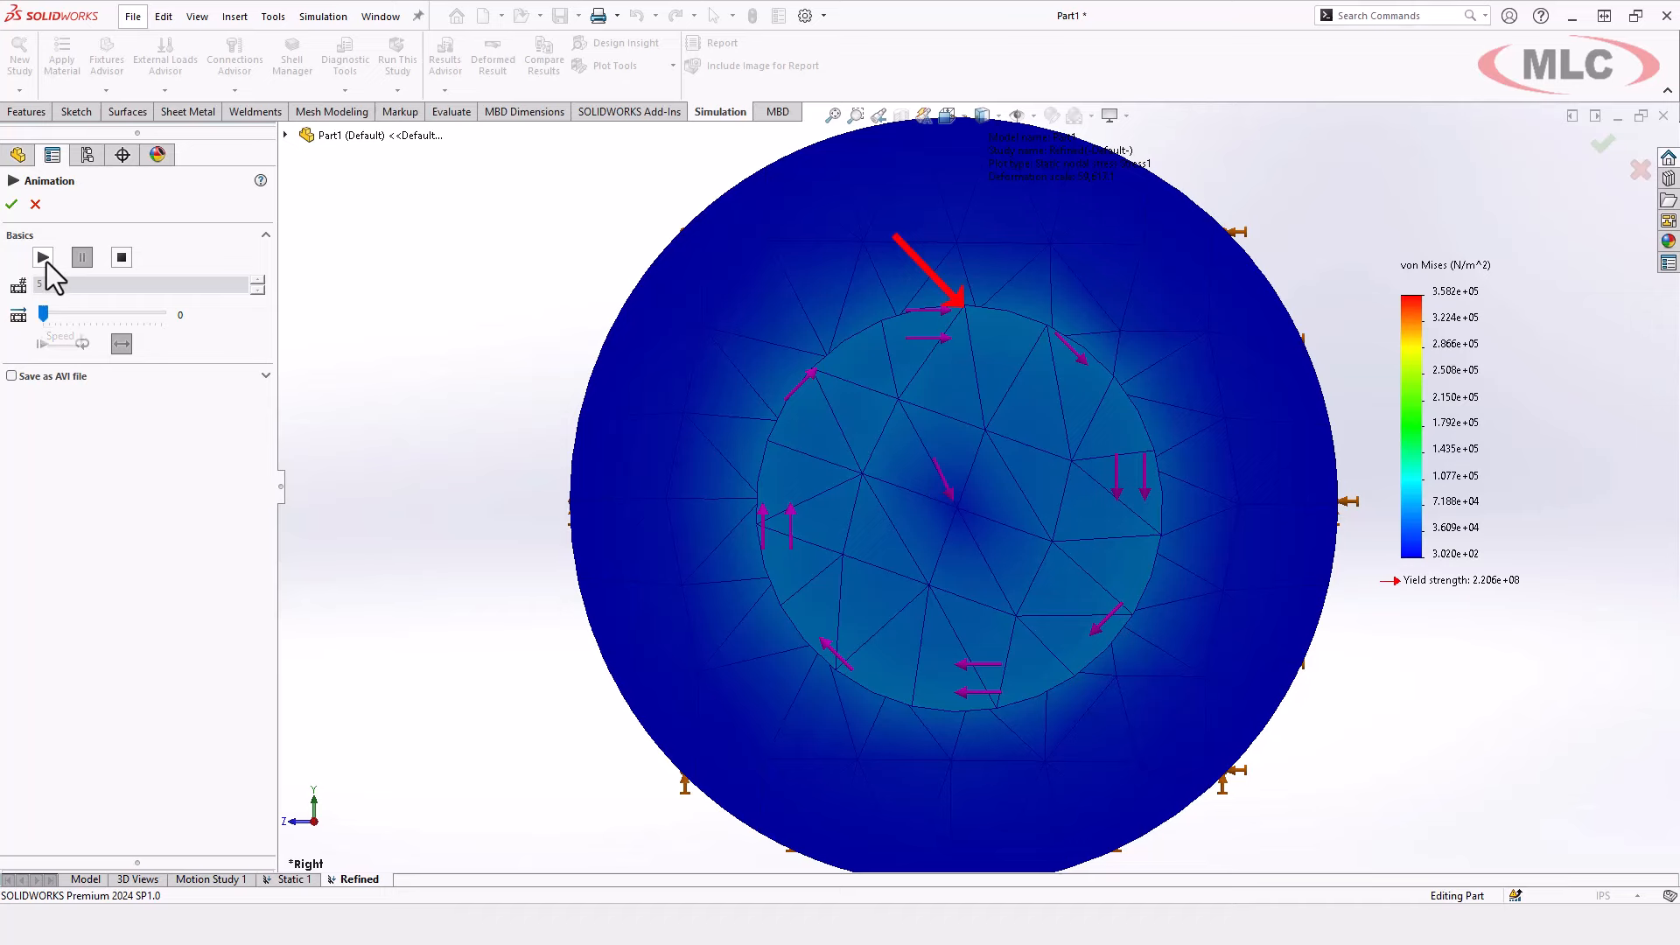
Play and stop the Refined stress animation viewed from the Right view
{"action": "left_click", "coordinate": [42, 257]}
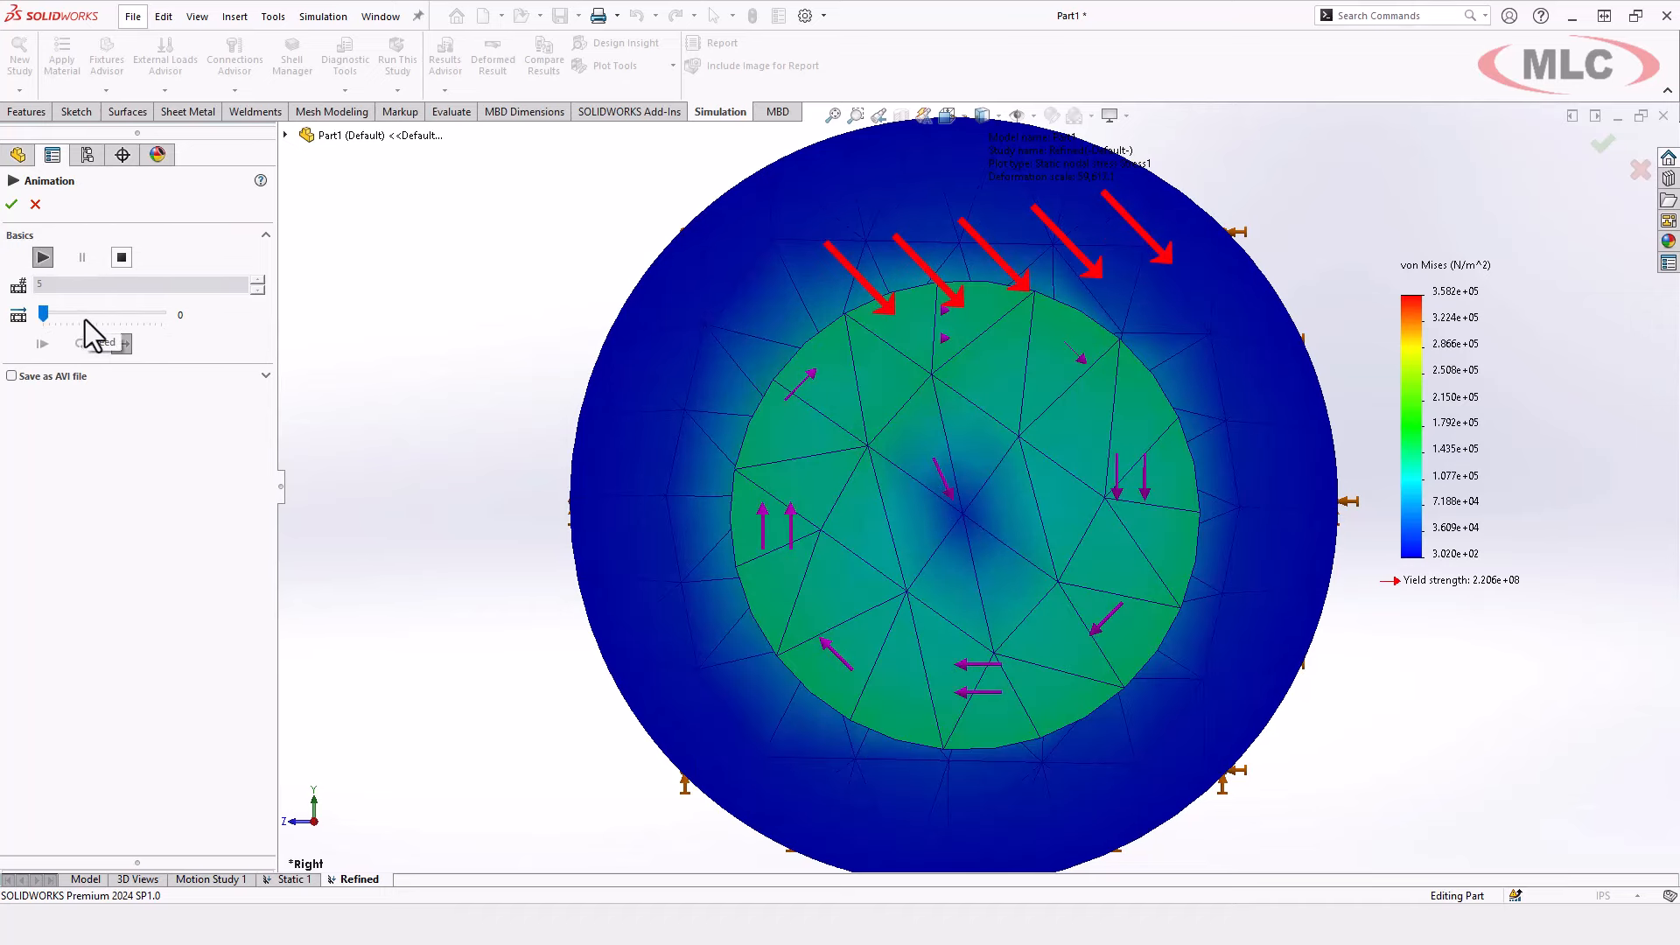
{"action": "left_click", "coordinate": [43, 257]}
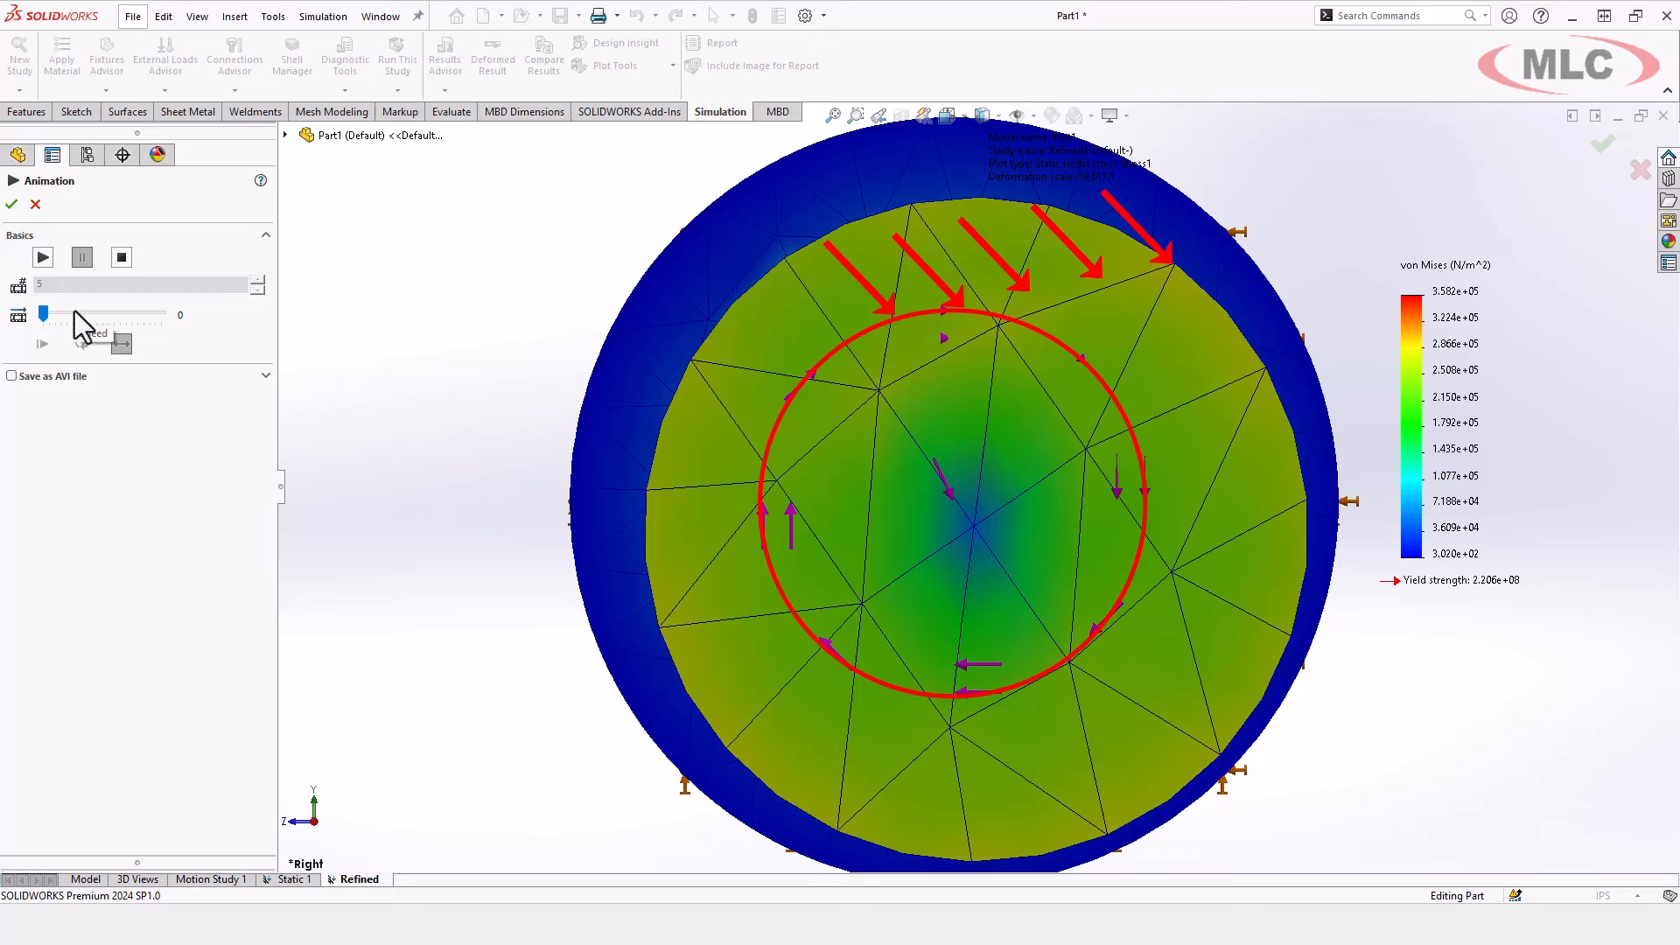
{"action": "left_click", "coordinate": [43, 256]}
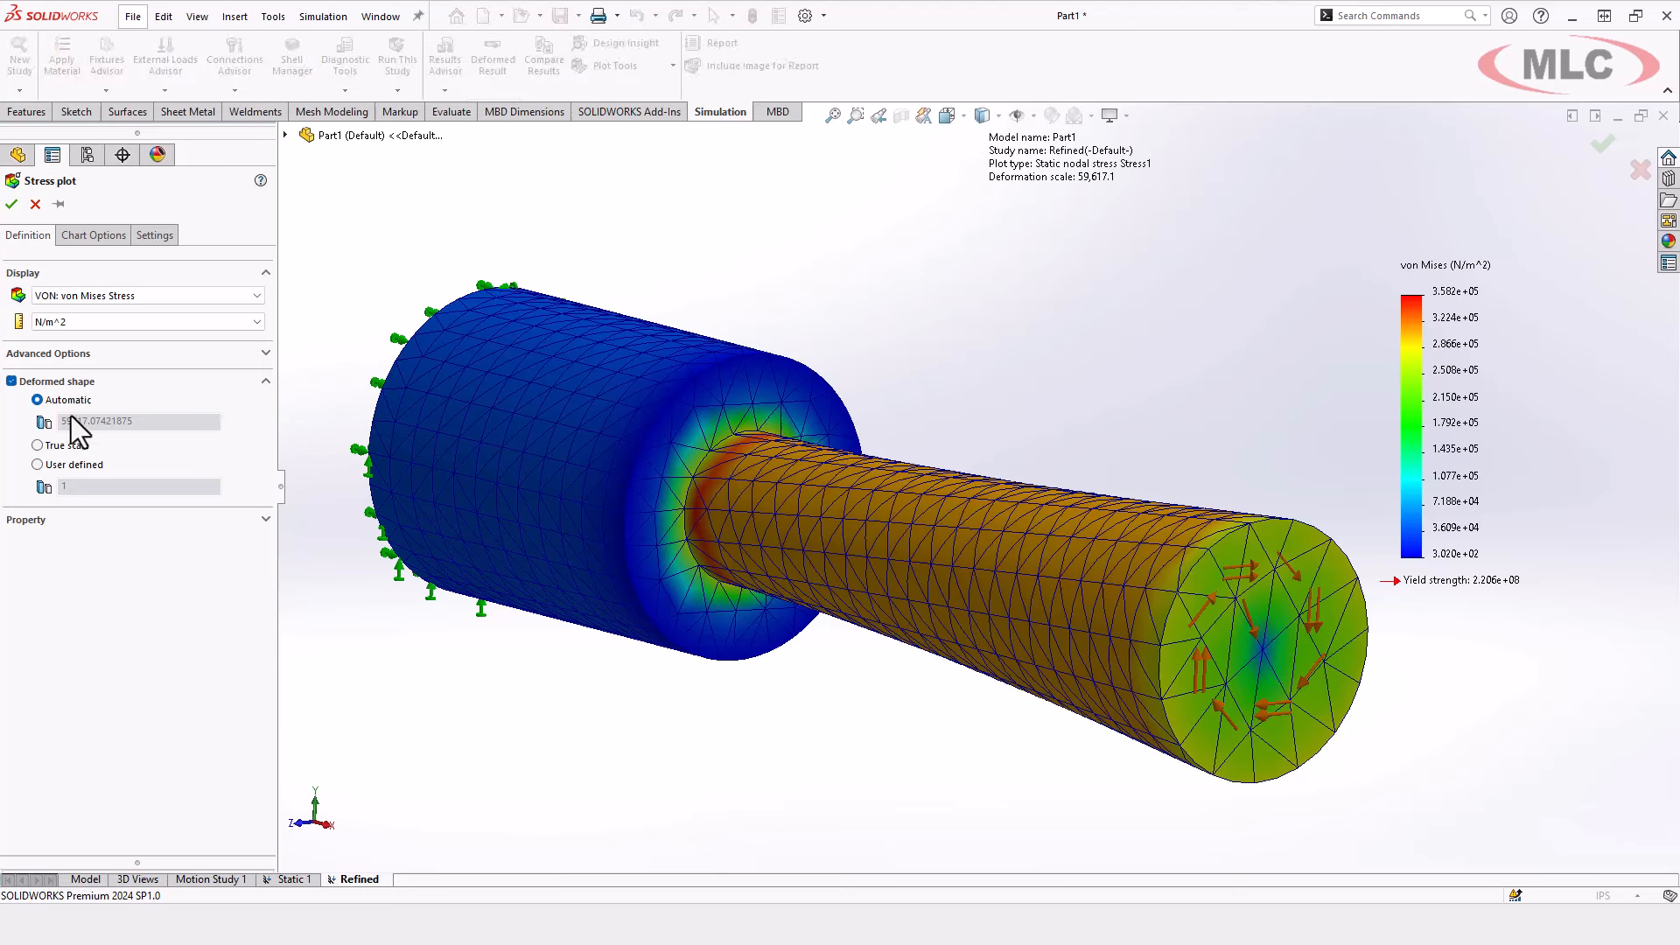
{"action": "left_click", "coordinate": [37, 445]}
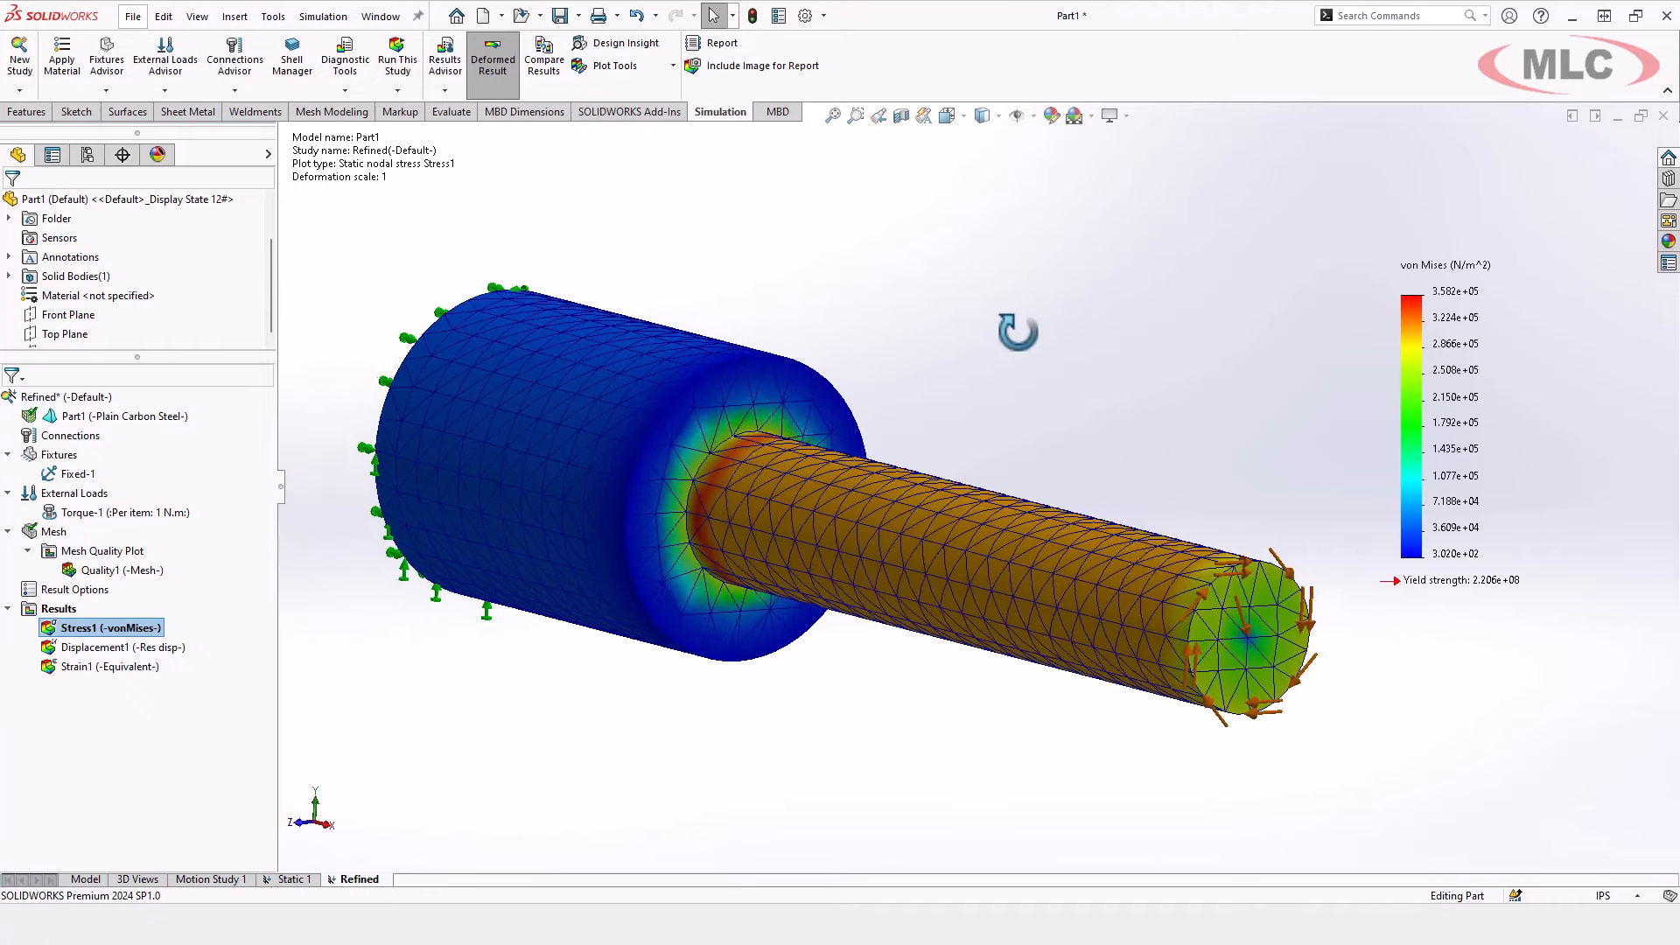
{"action": "double_click", "coordinate": [110, 646]}
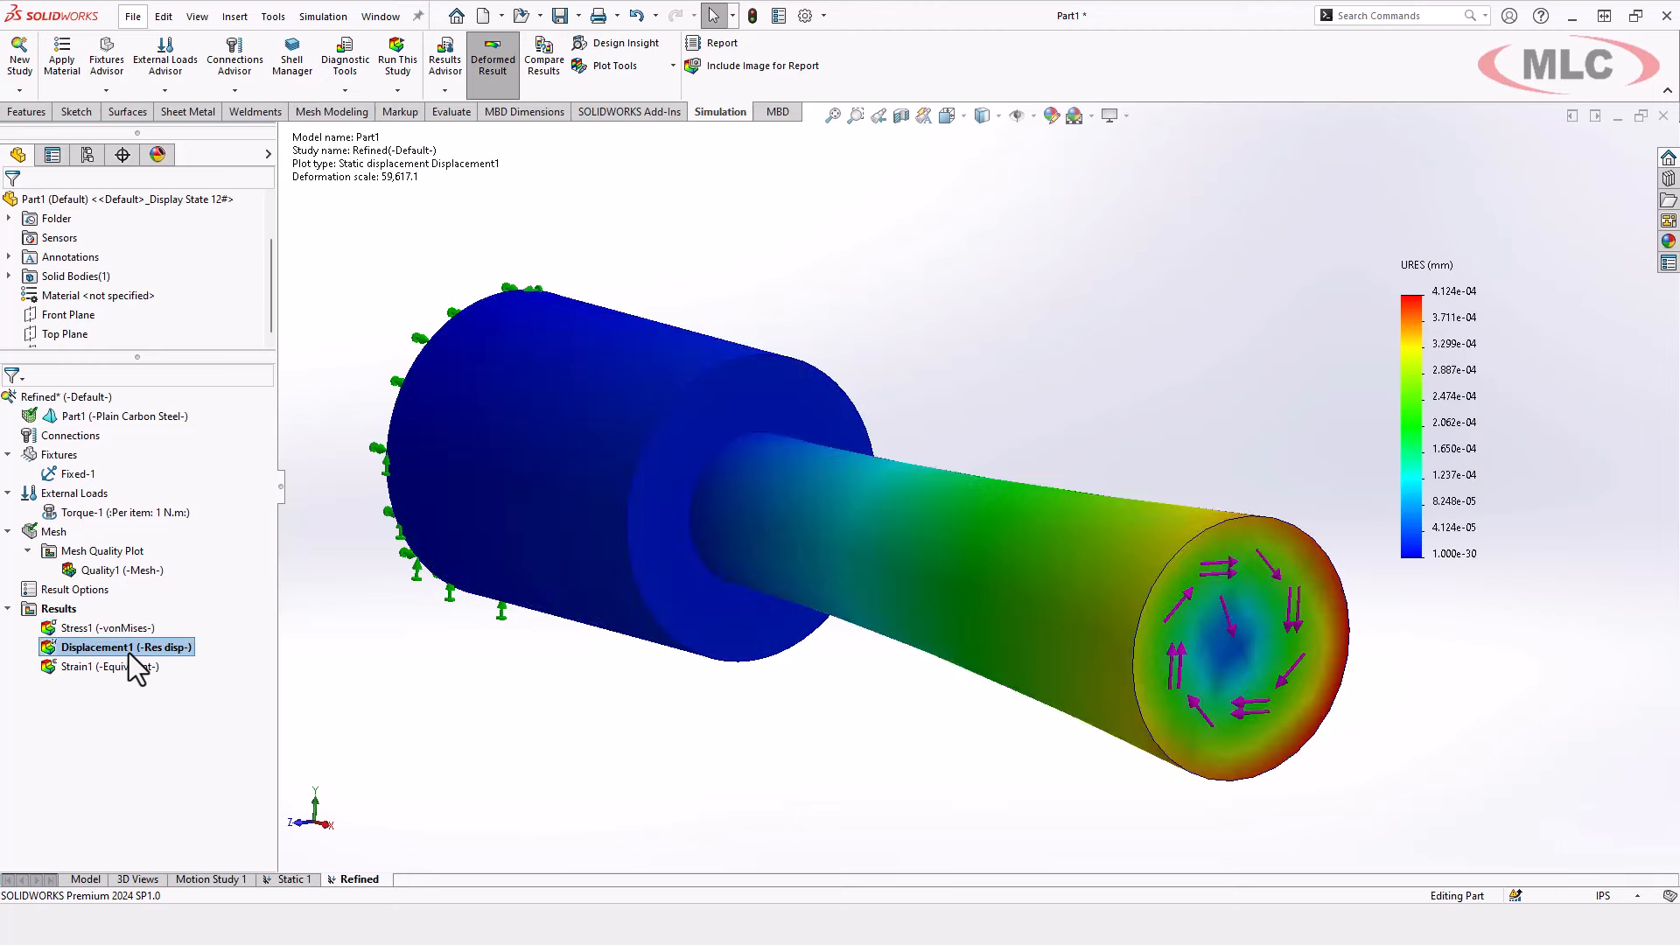
{"action": "right_click", "coordinate": [123, 646]}
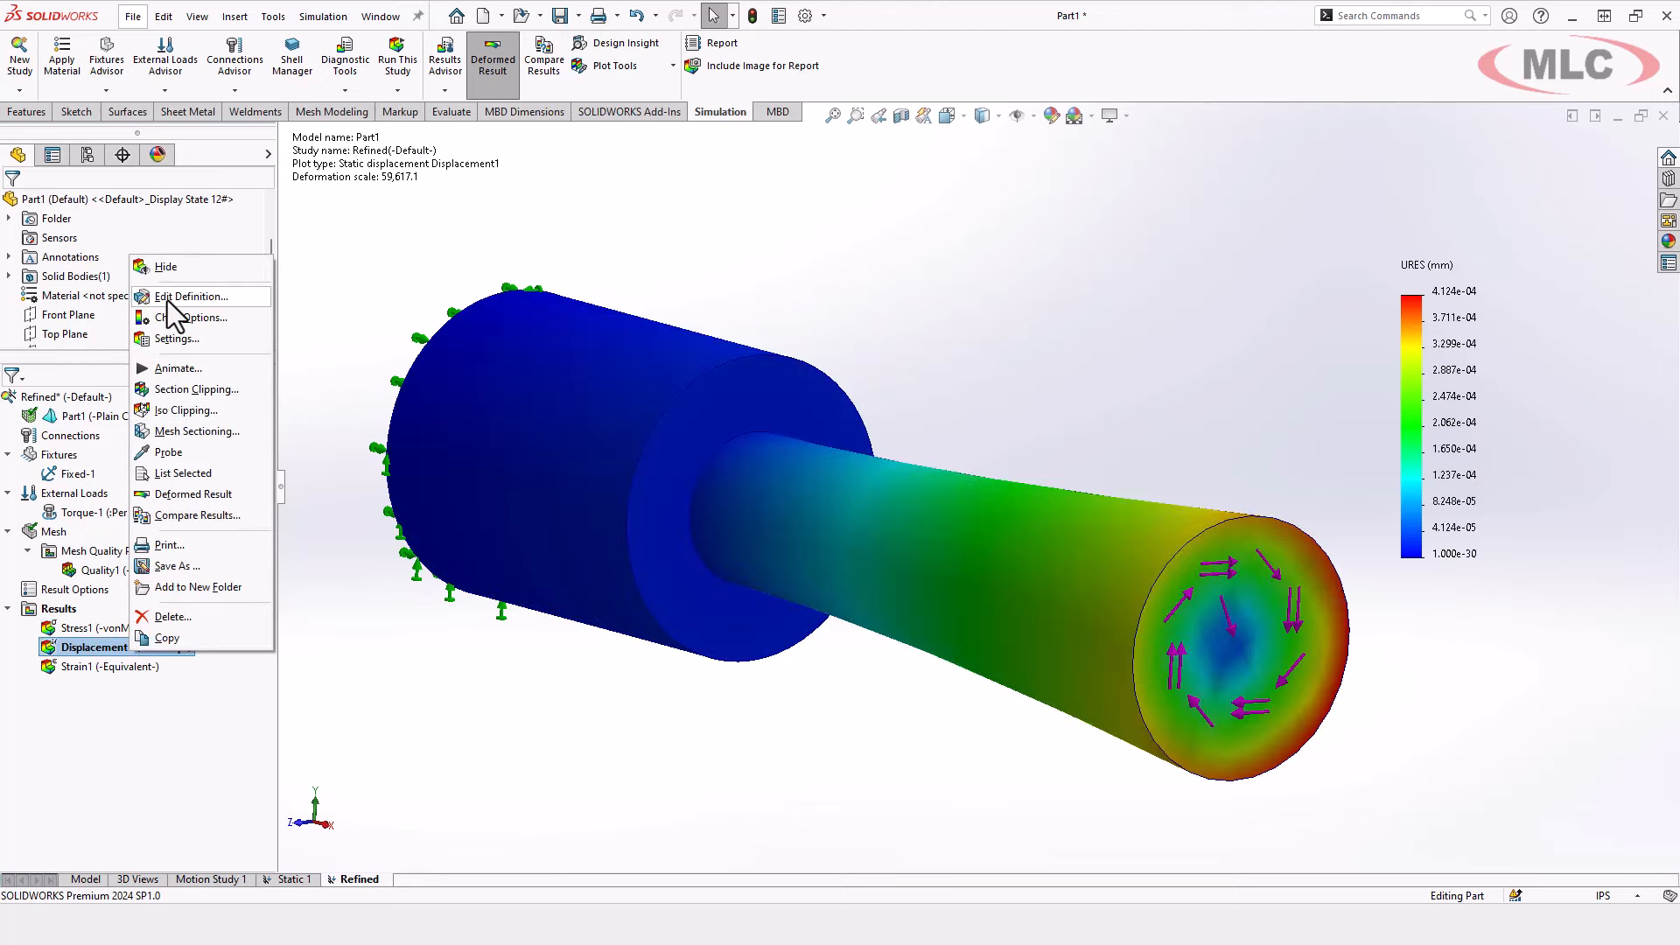
{"action": "left_click", "coordinate": [192, 296]}
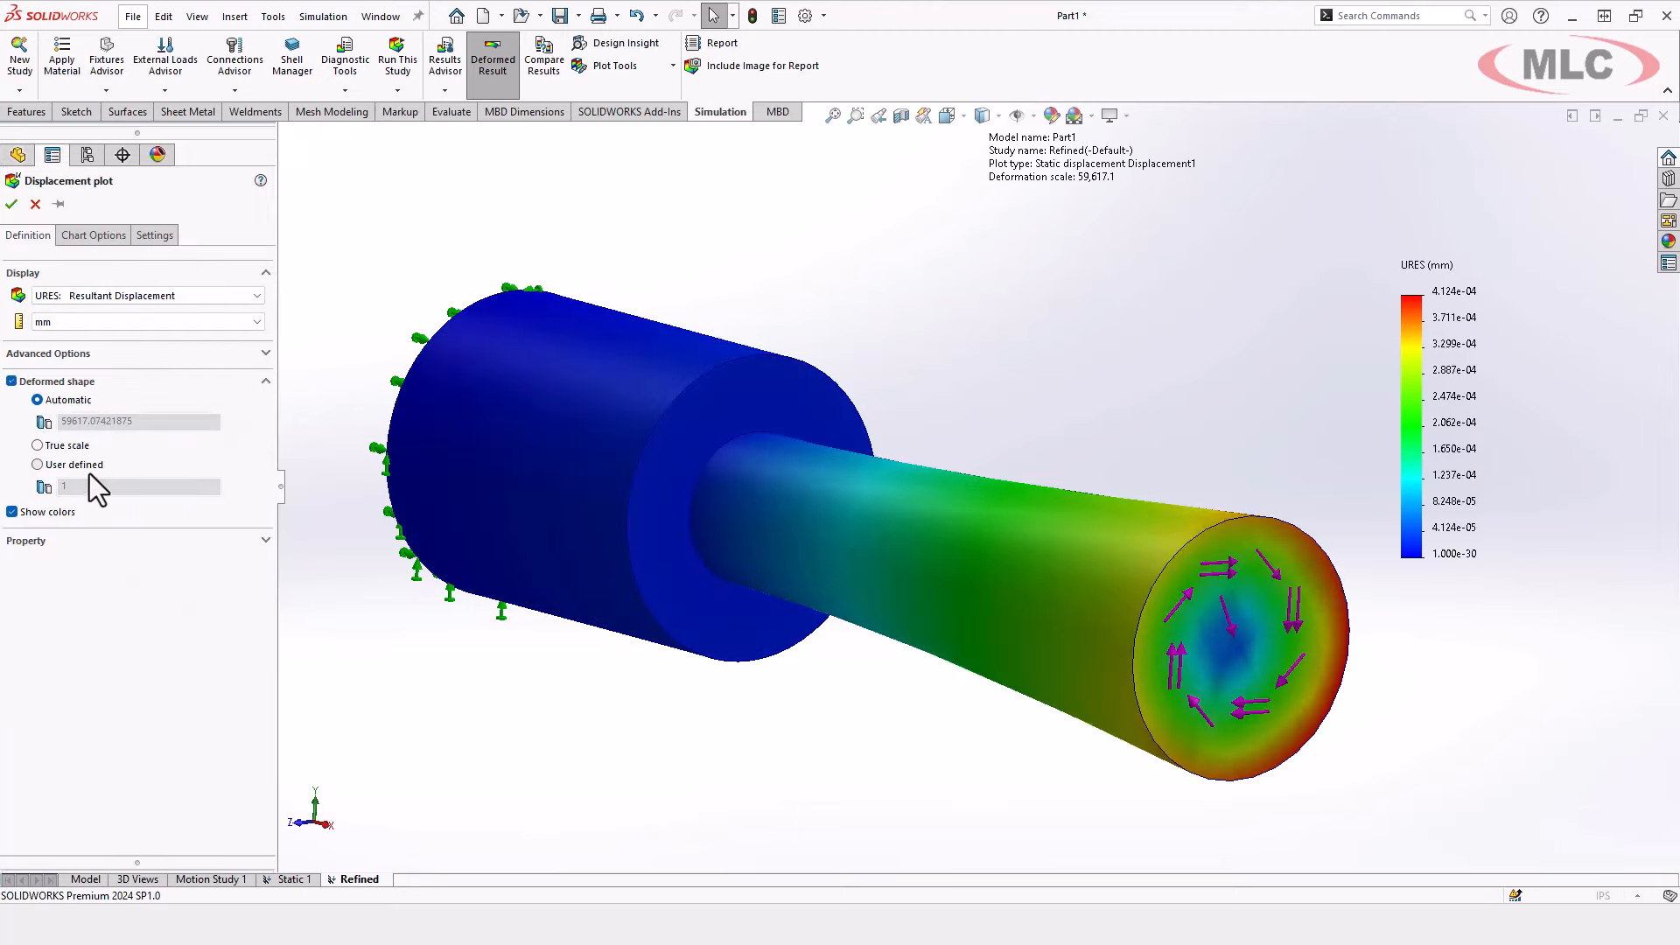
{"action": "left_click", "coordinate": [37, 445]}
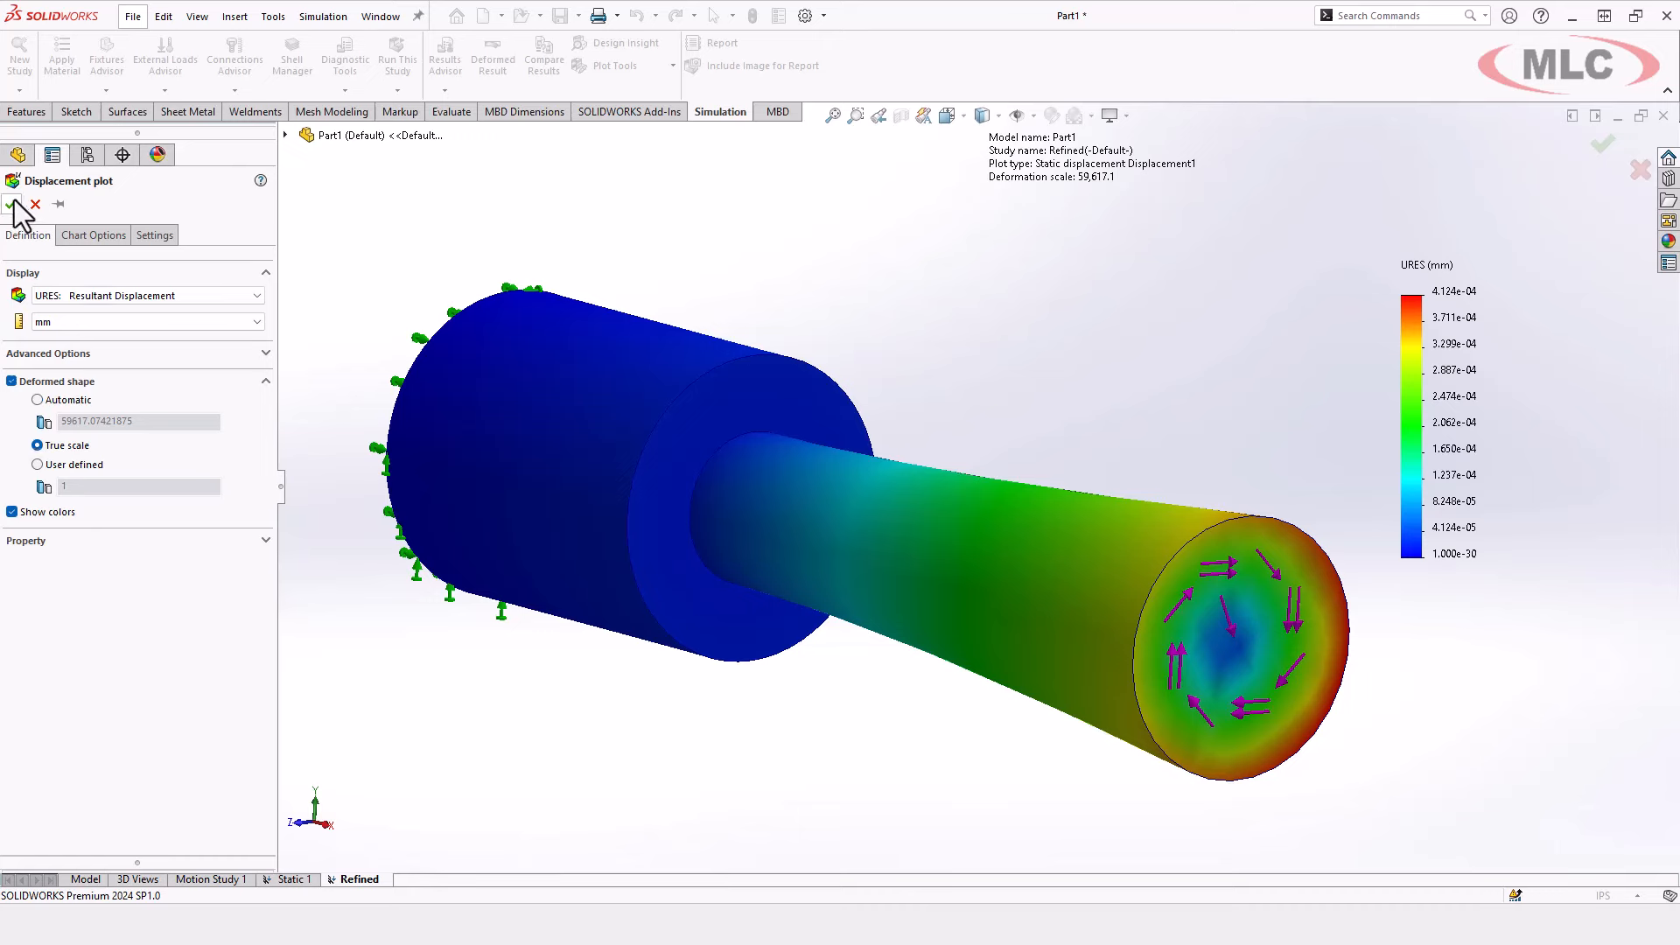
{"action": "left_click", "coordinate": [16, 204]}
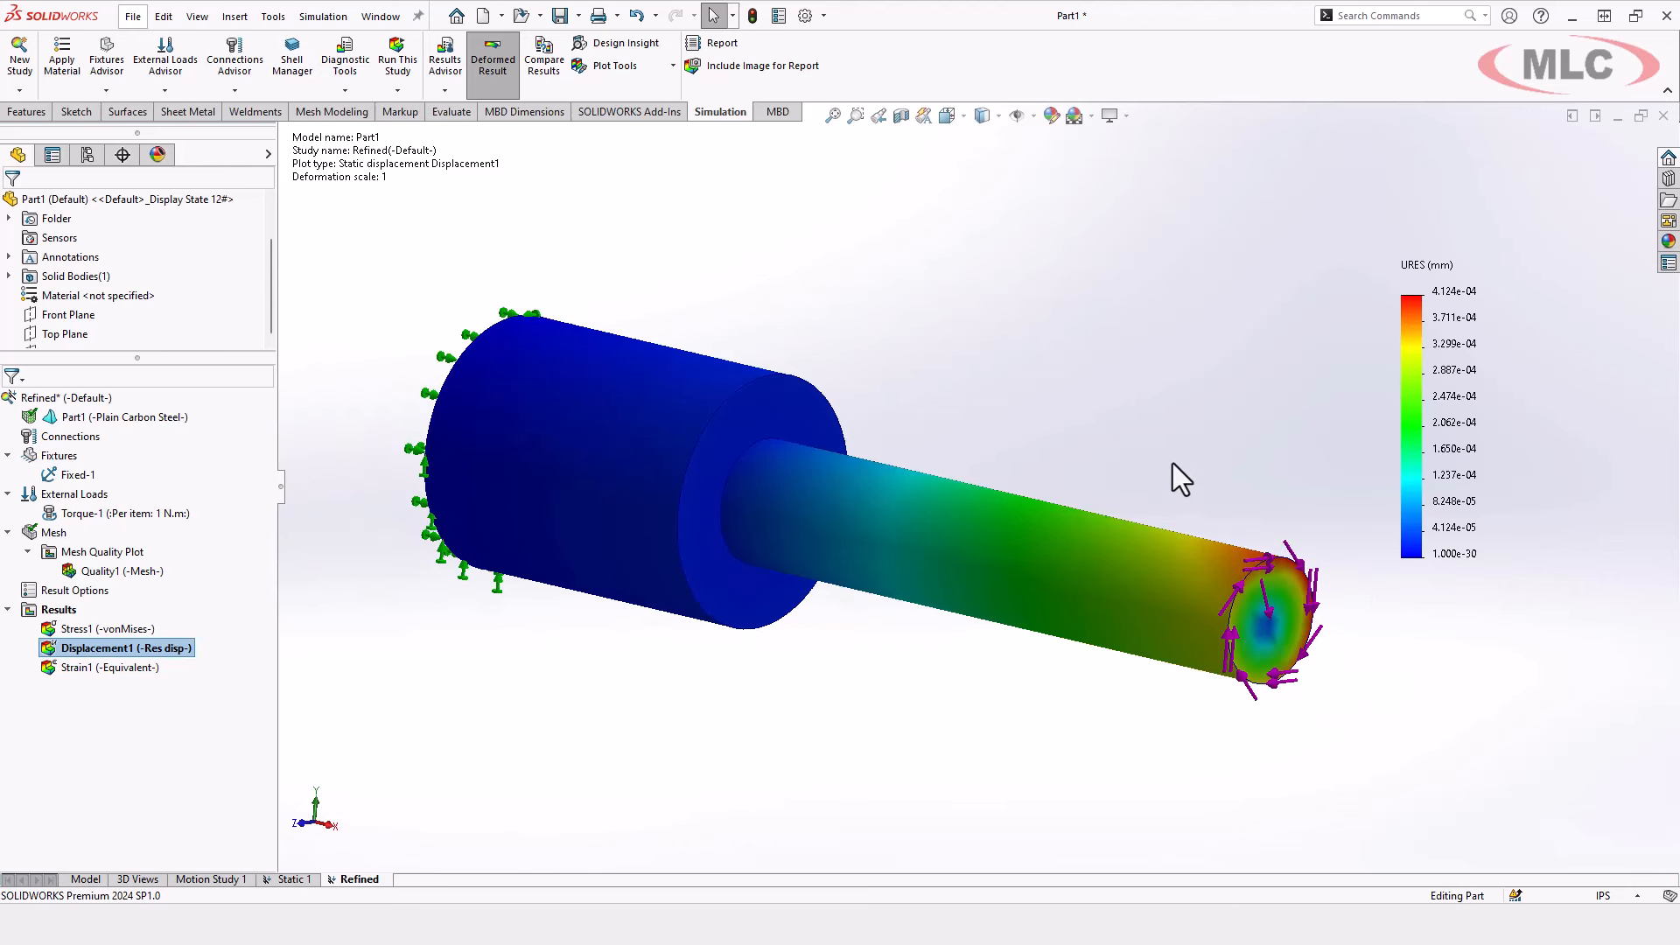
{"action": "mouse_move", "coordinate": [1165, 472]}
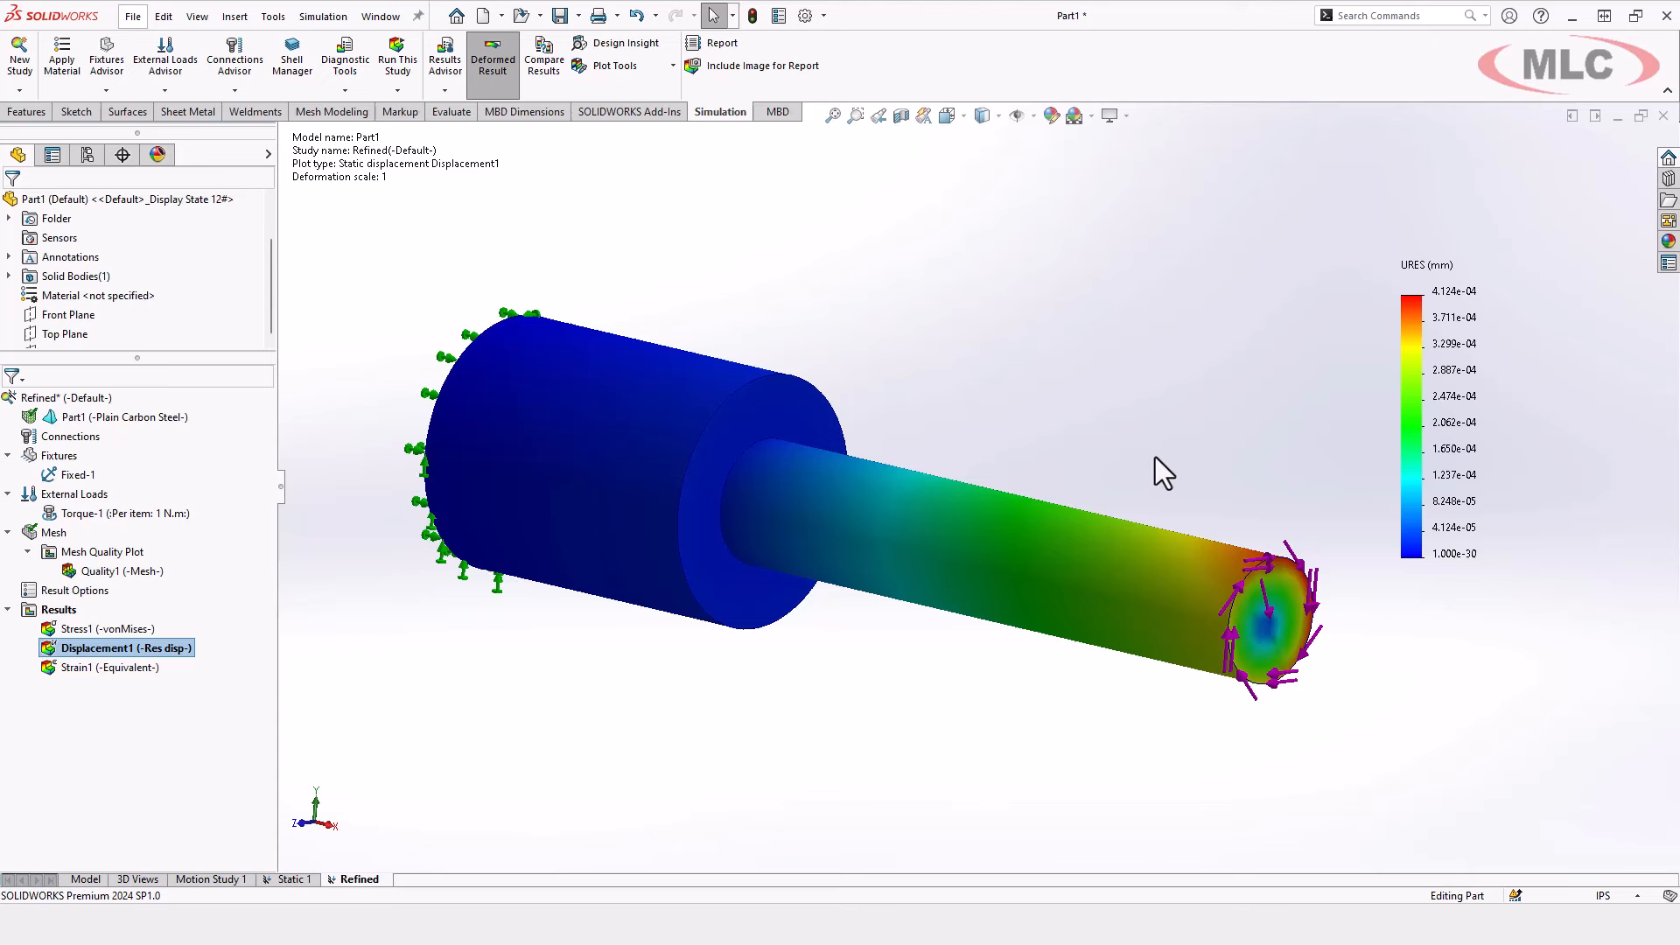
{"action": "mouse_move", "coordinate": [1160, 474]}
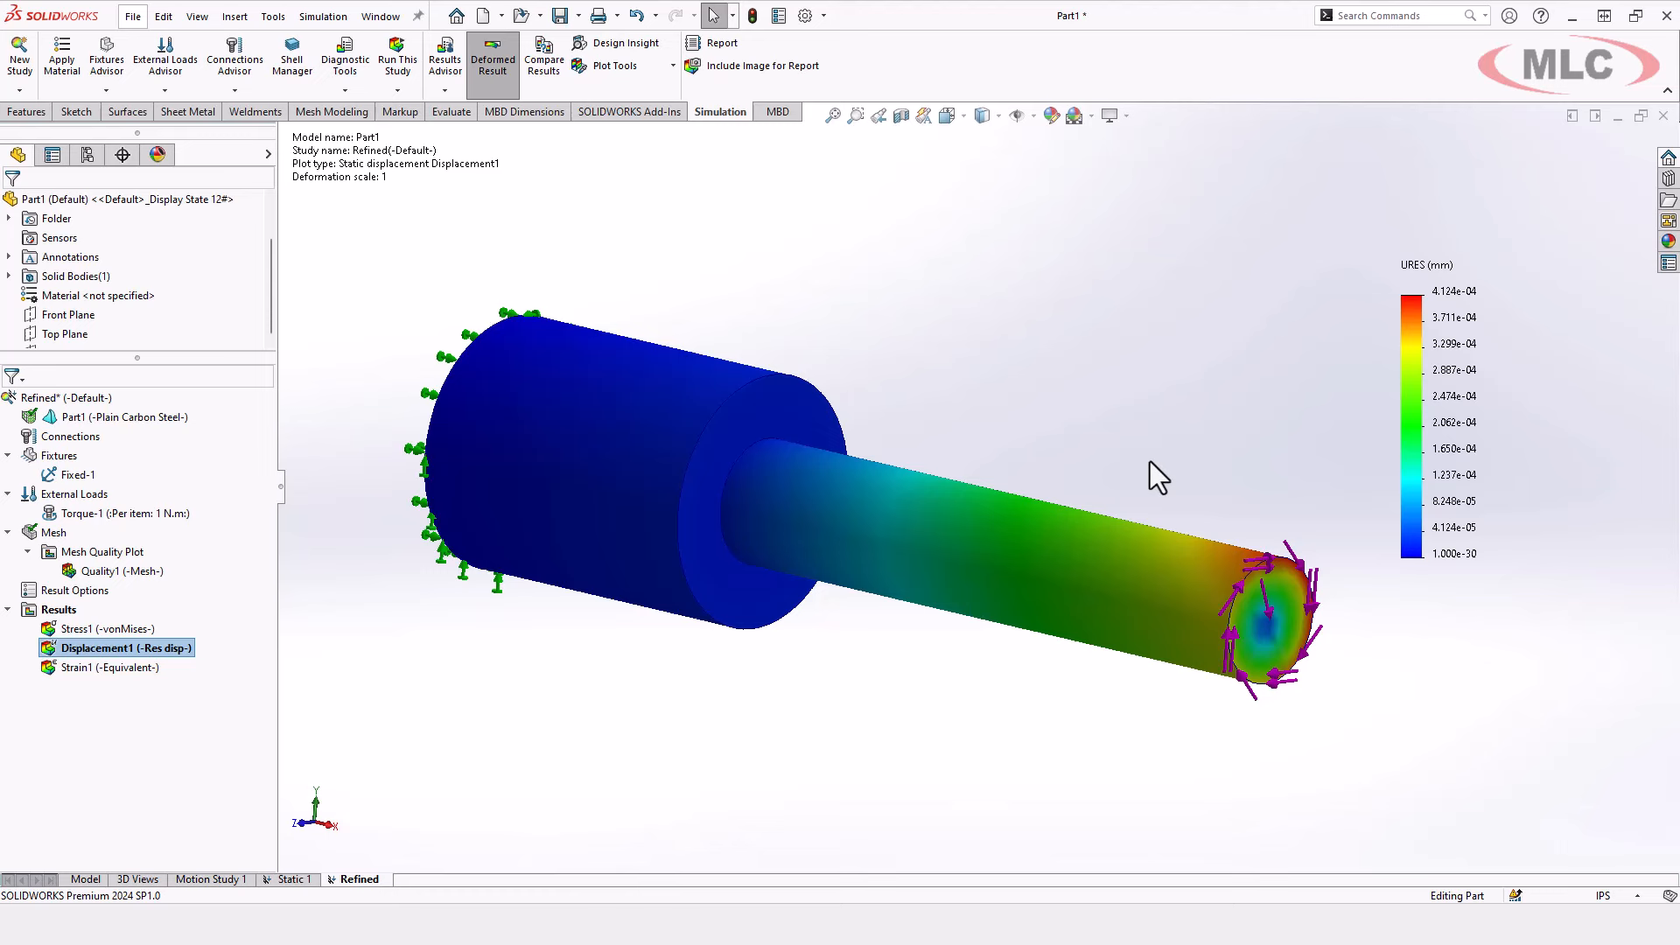
{"action": "mouse_move", "coordinate": [1194, 445]}
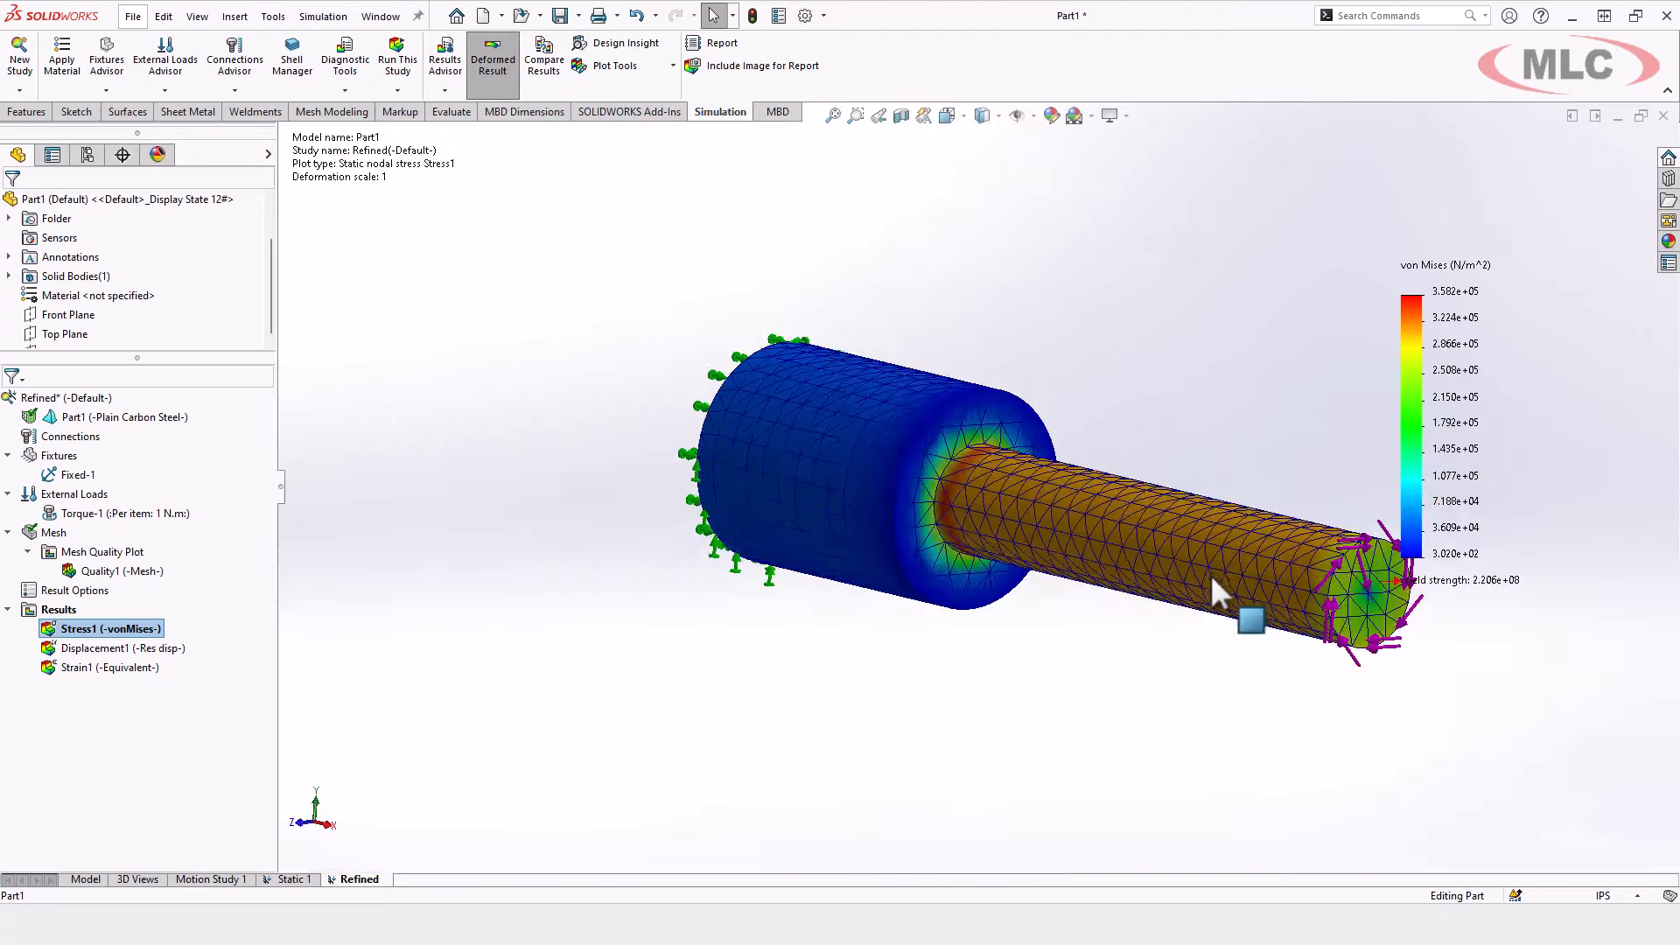
Drag in the graphics area while bringing up the Refined study's von Mises stress plot
{"action": "left_click_drag", "start_coordinate": [1216, 595], "coordinate": [1164, 401]}
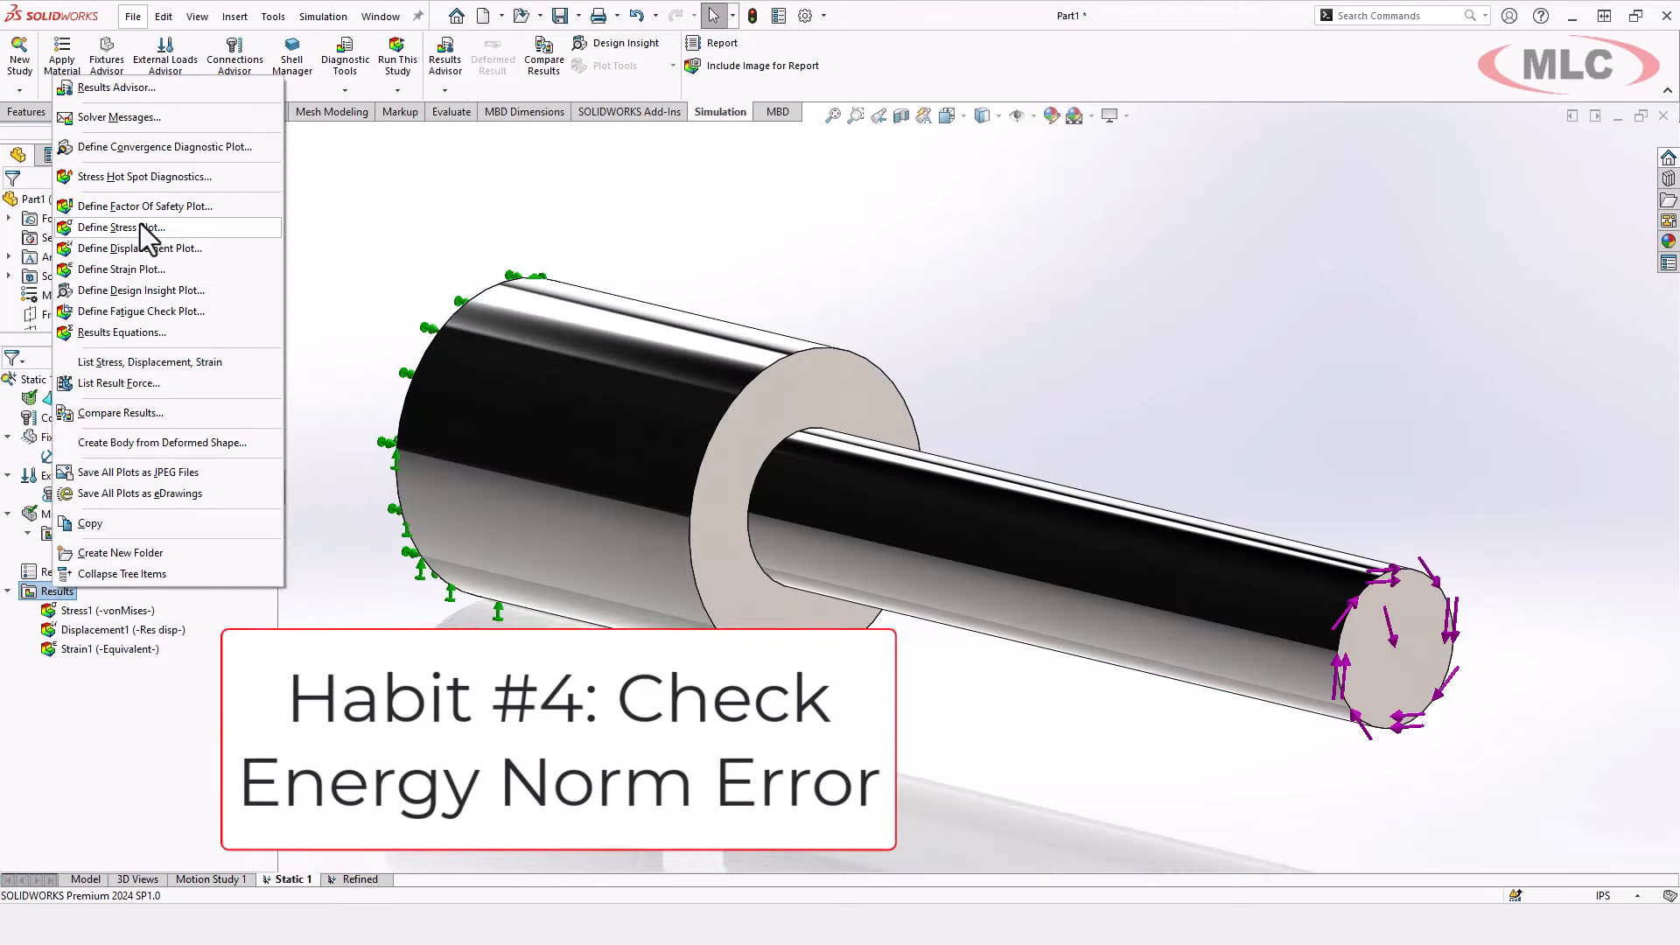
Define a new Static 1 stress plot using the ERR: Energy Norm Error component
{"action": "left_click", "coordinate": [121, 227]}
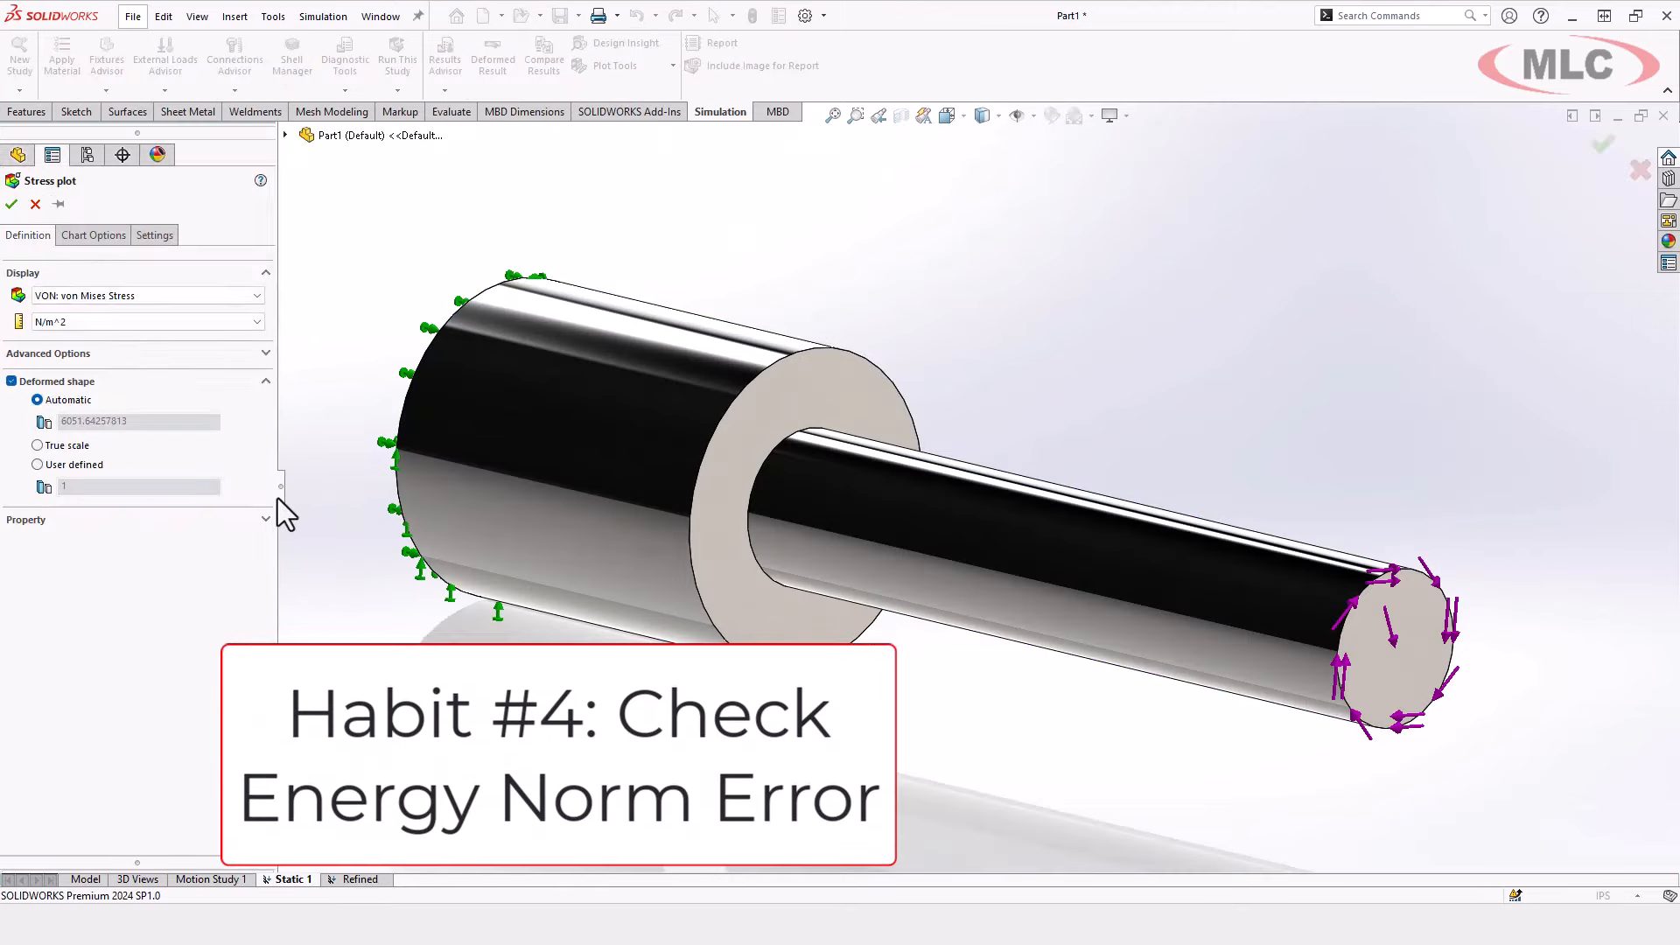
{"action": "left_click", "coordinate": [145, 295]}
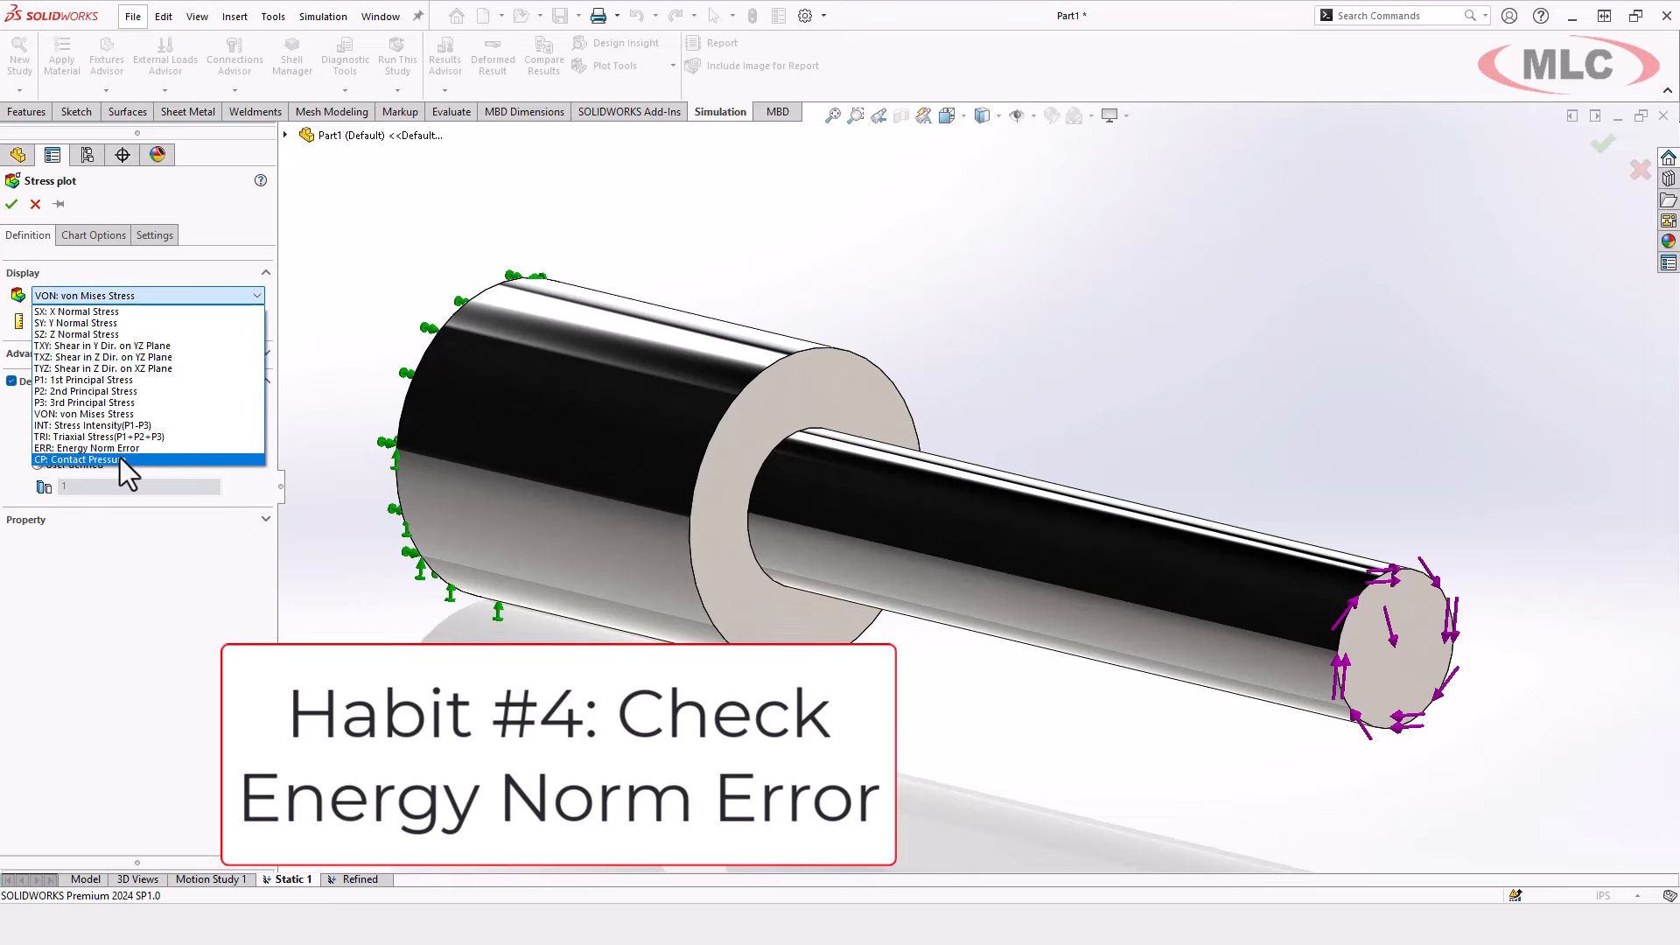
{"action": "left_click", "coordinate": [99, 448]}
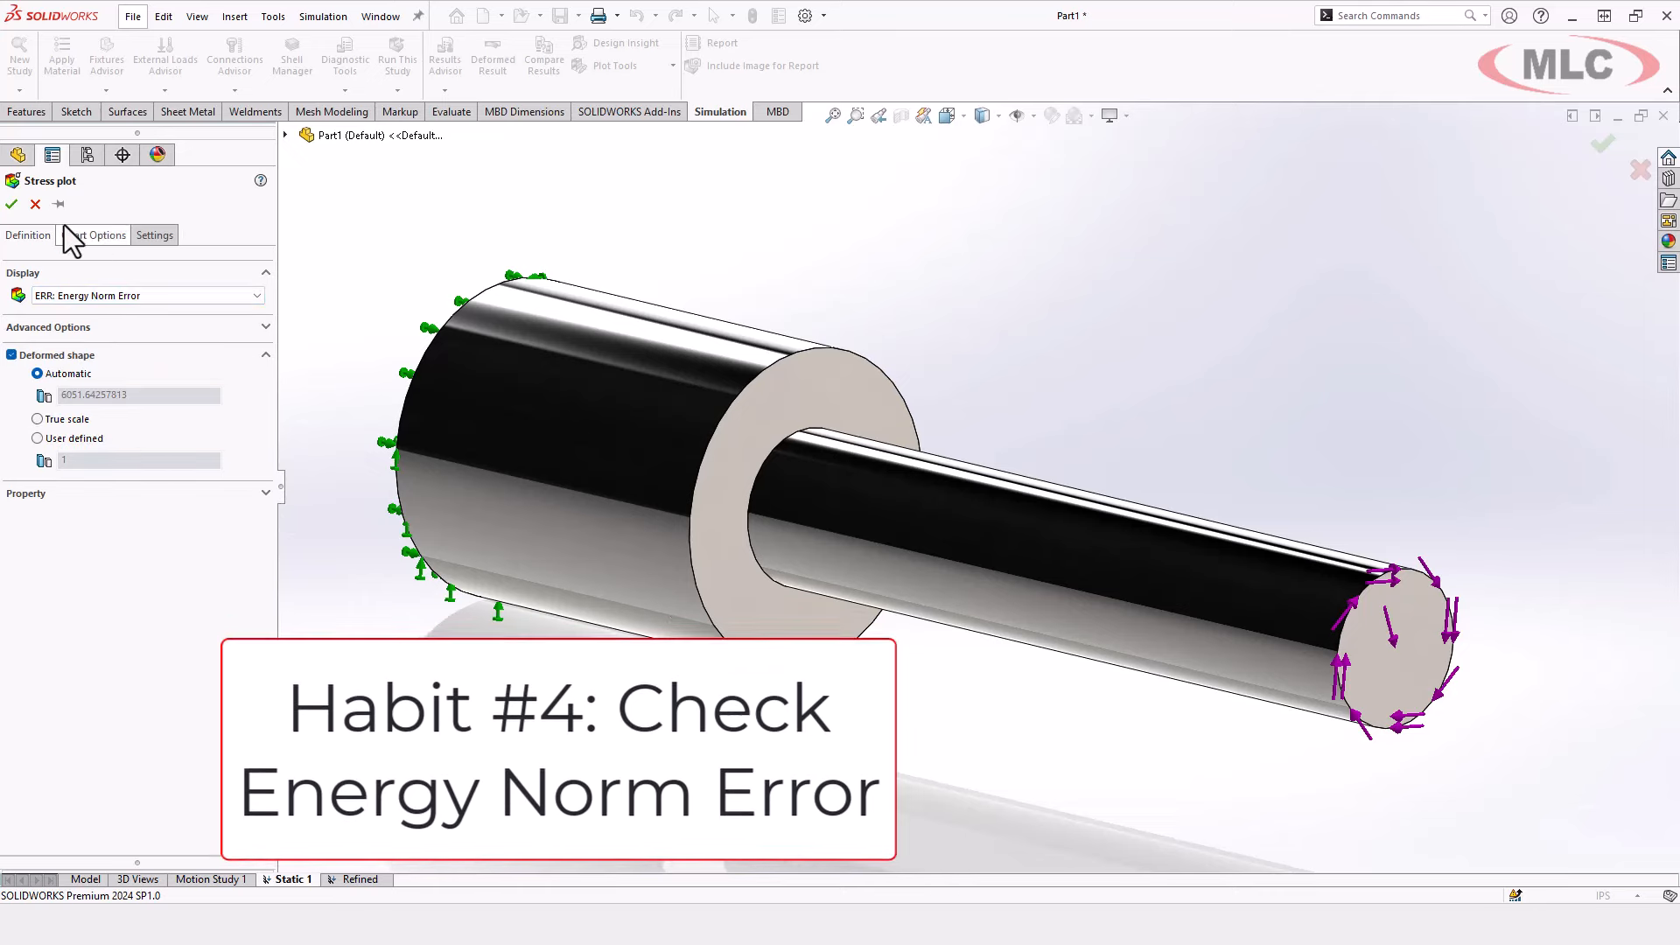
{"action": "left_click", "coordinate": [11, 204]}
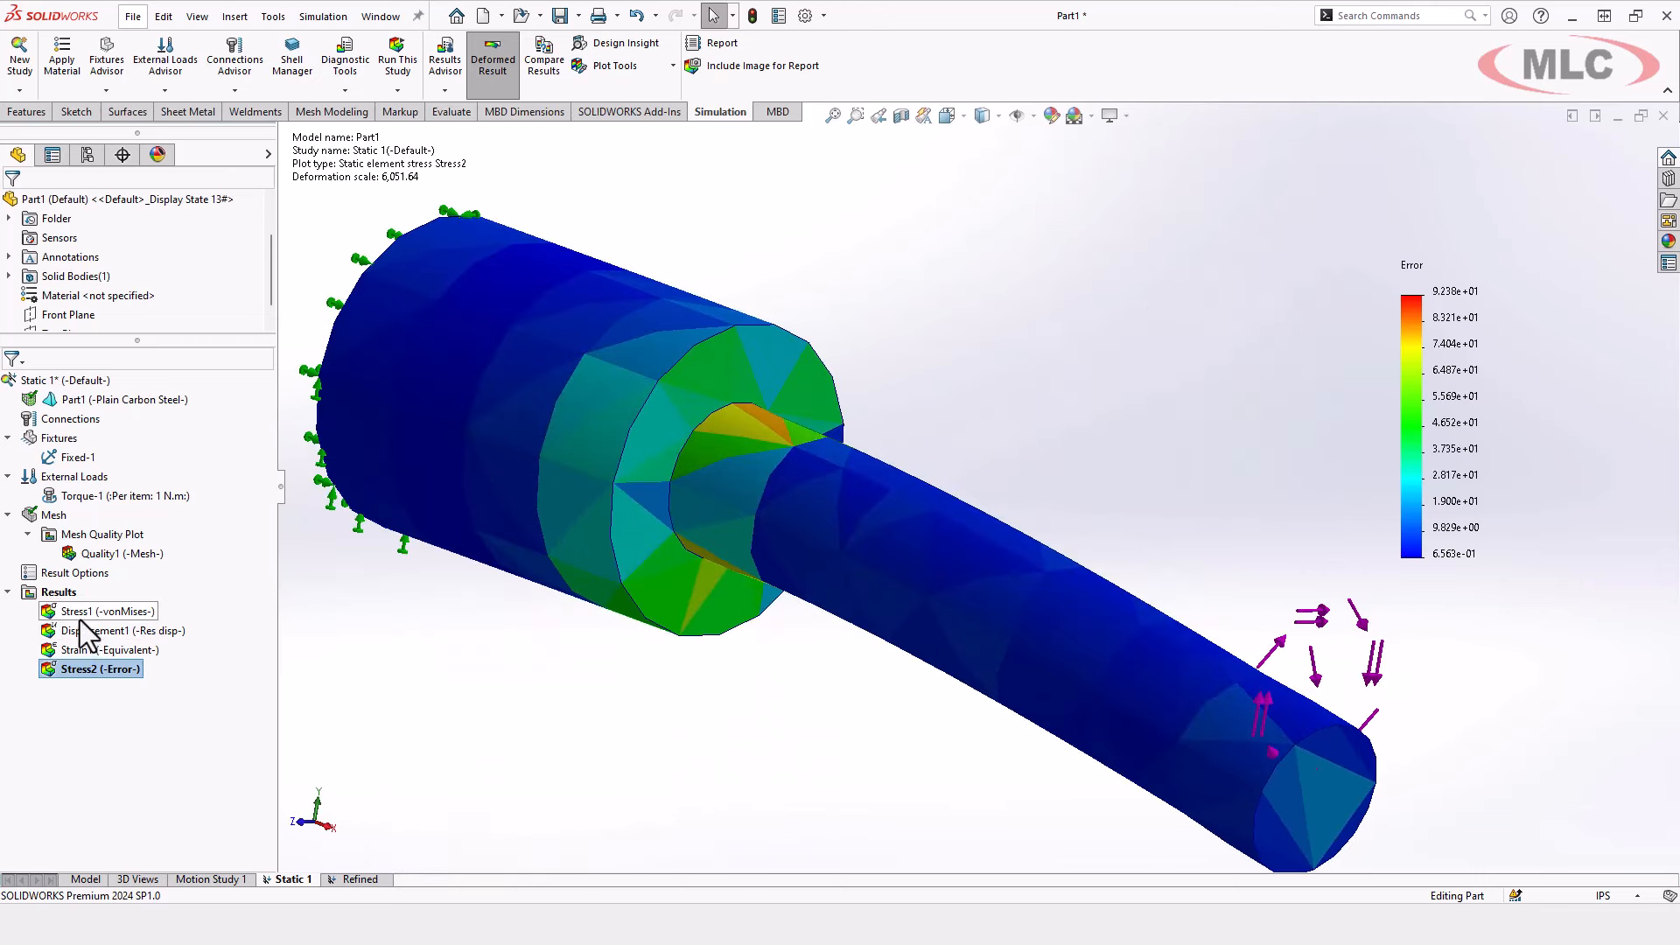
Show Static 1's von Mises plot as element stresses, peaking at 7.661e+05 N/m^2
{"action": "double_click", "coordinate": [106, 610]}
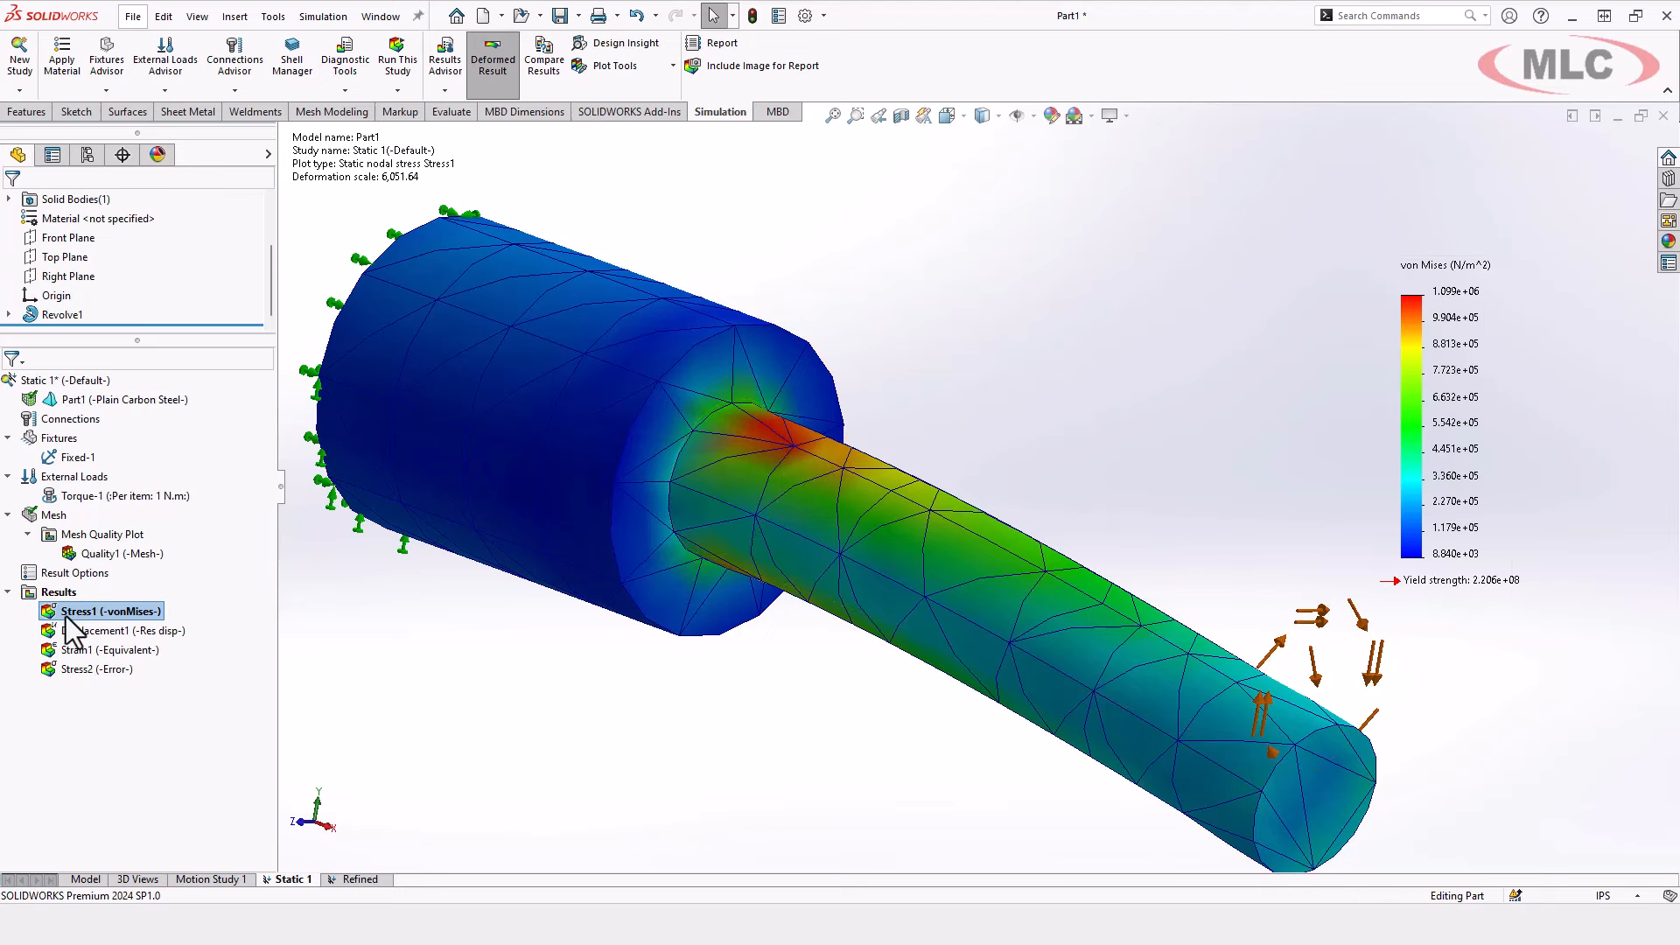
{"action": "double_click", "coordinate": [106, 610]}
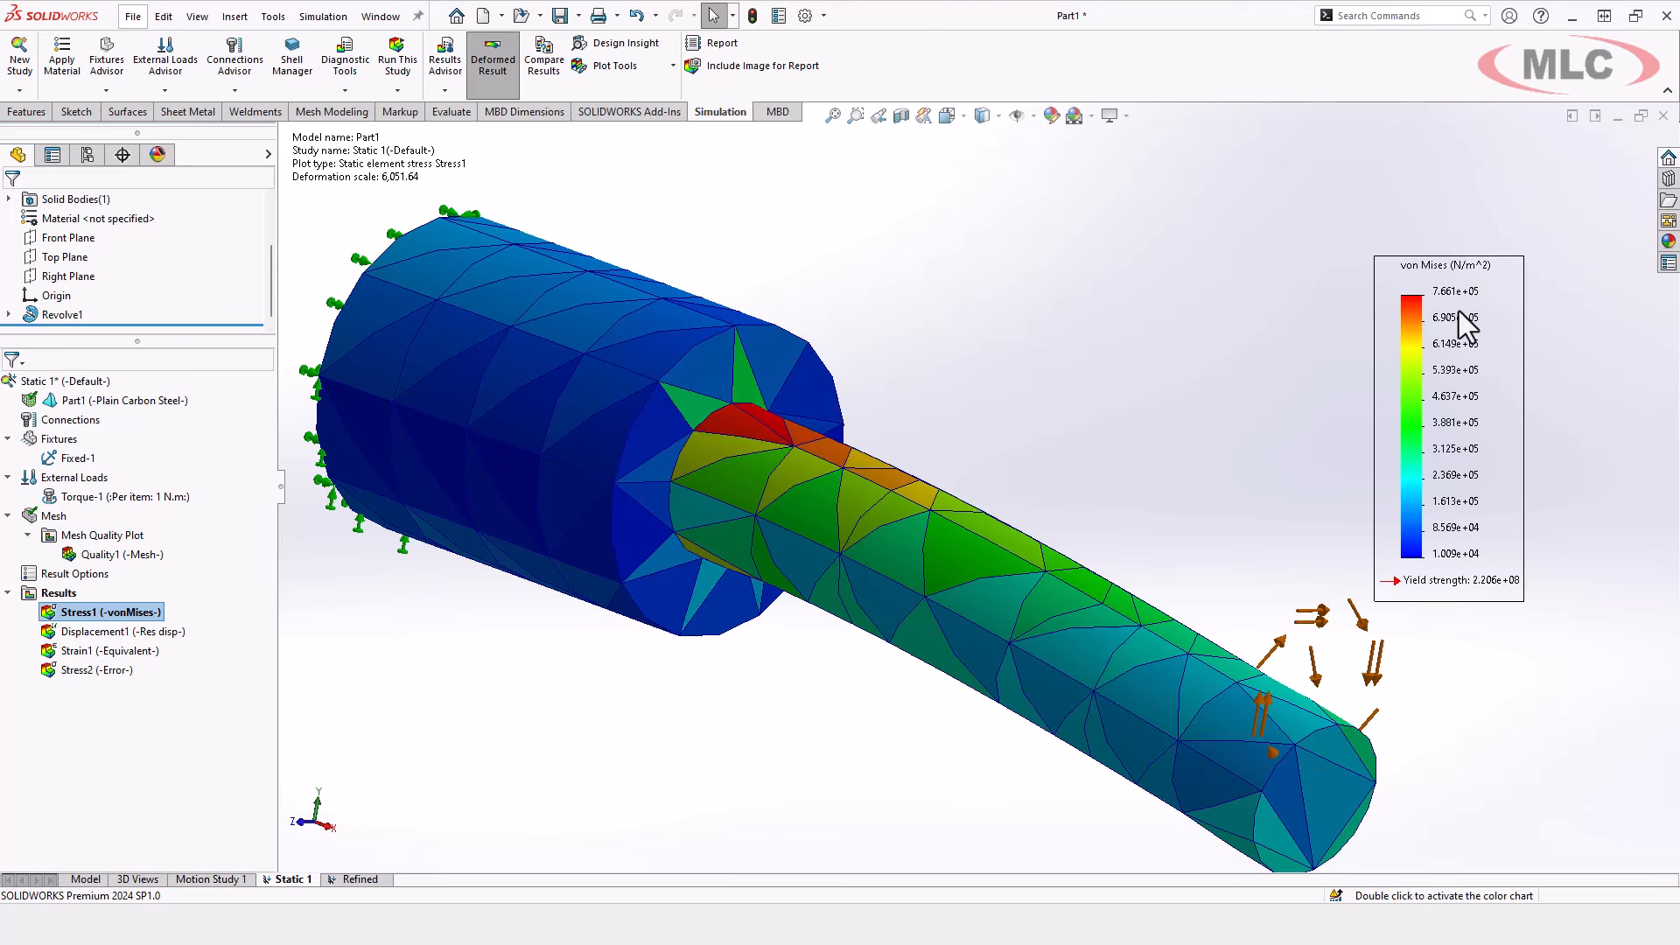
{"action": "mouse_move", "coordinate": [1451, 326]}
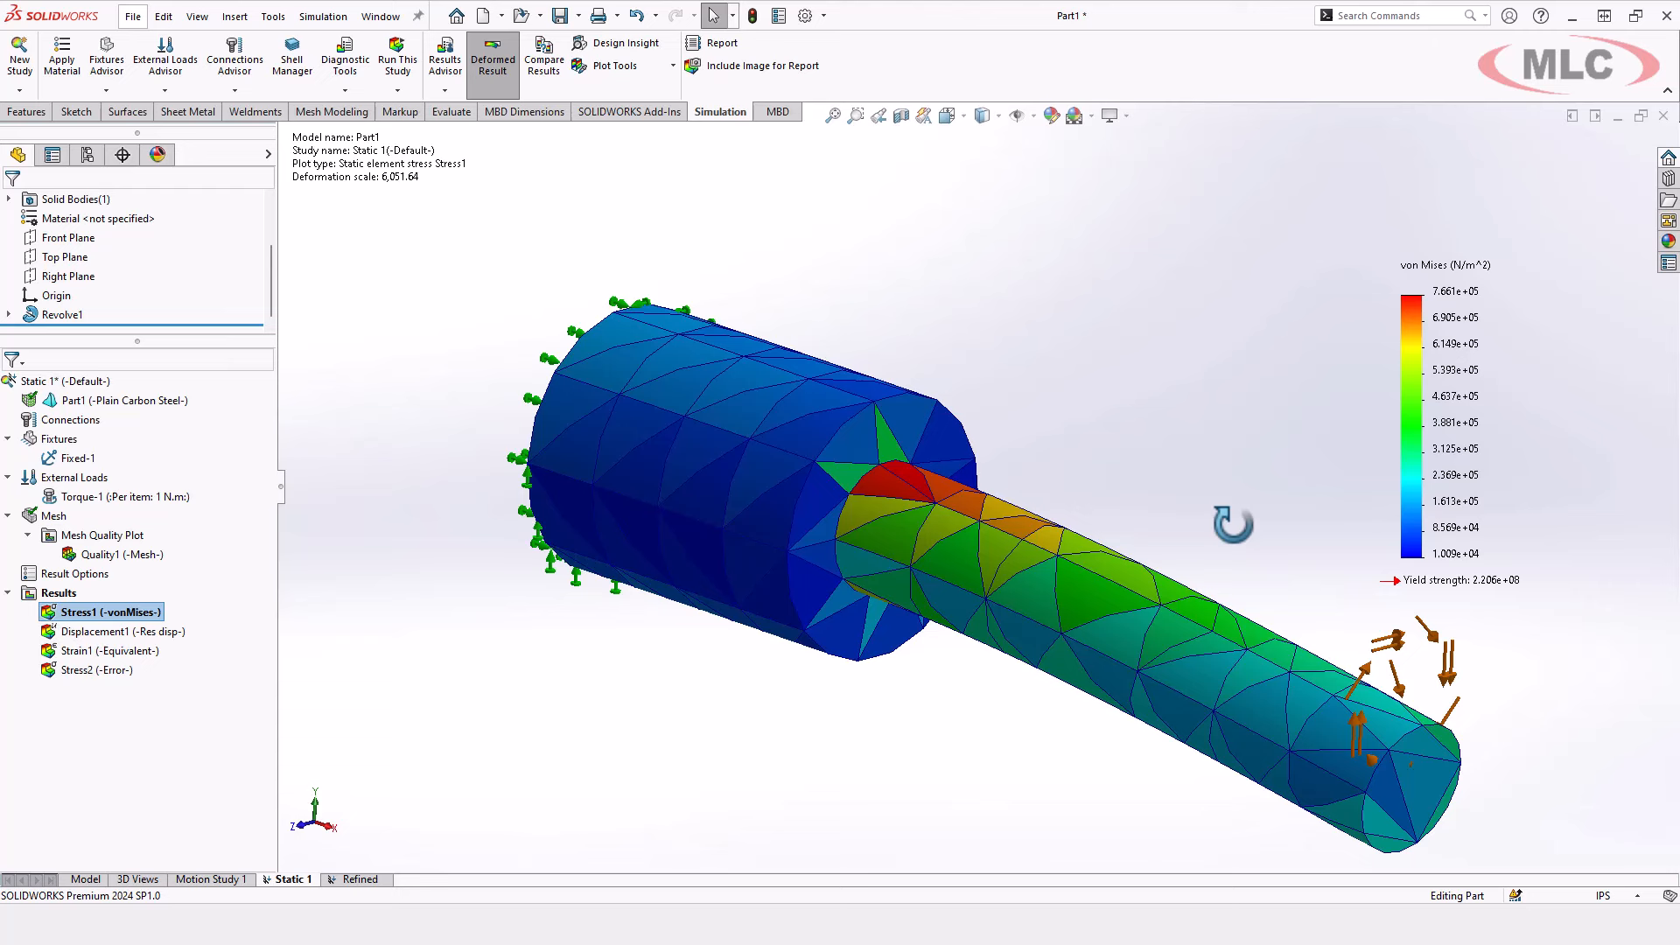
{"action": "mouse_move", "coordinate": [1249, 541]}
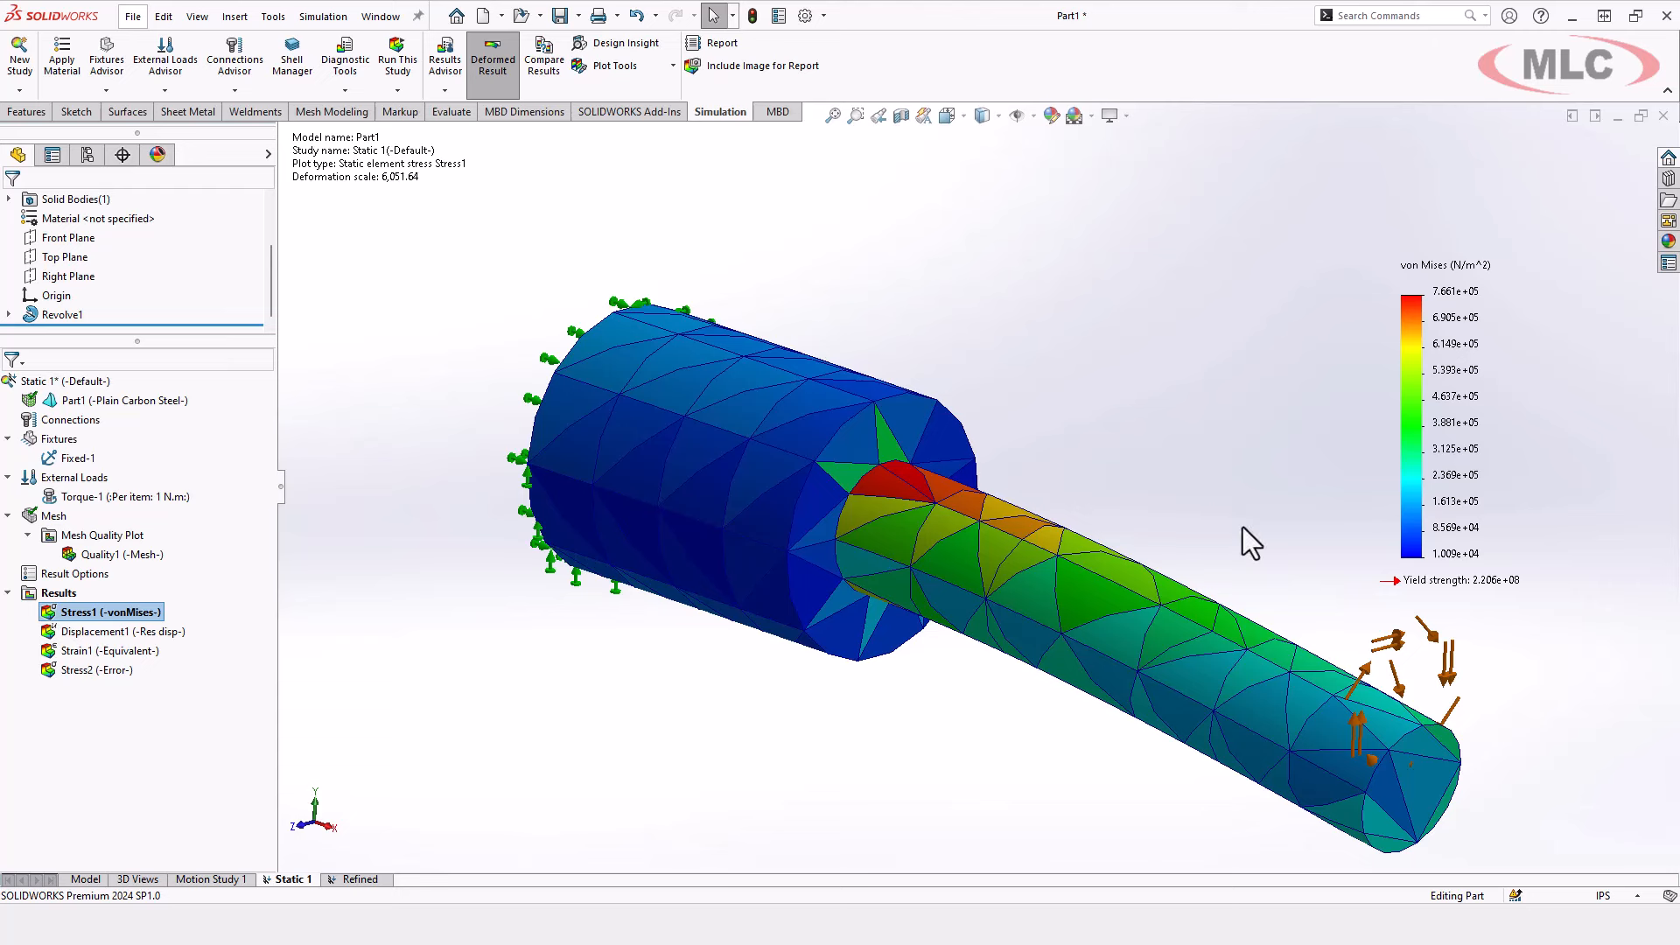
{"action": "mouse_move", "coordinate": [1203, 354]}
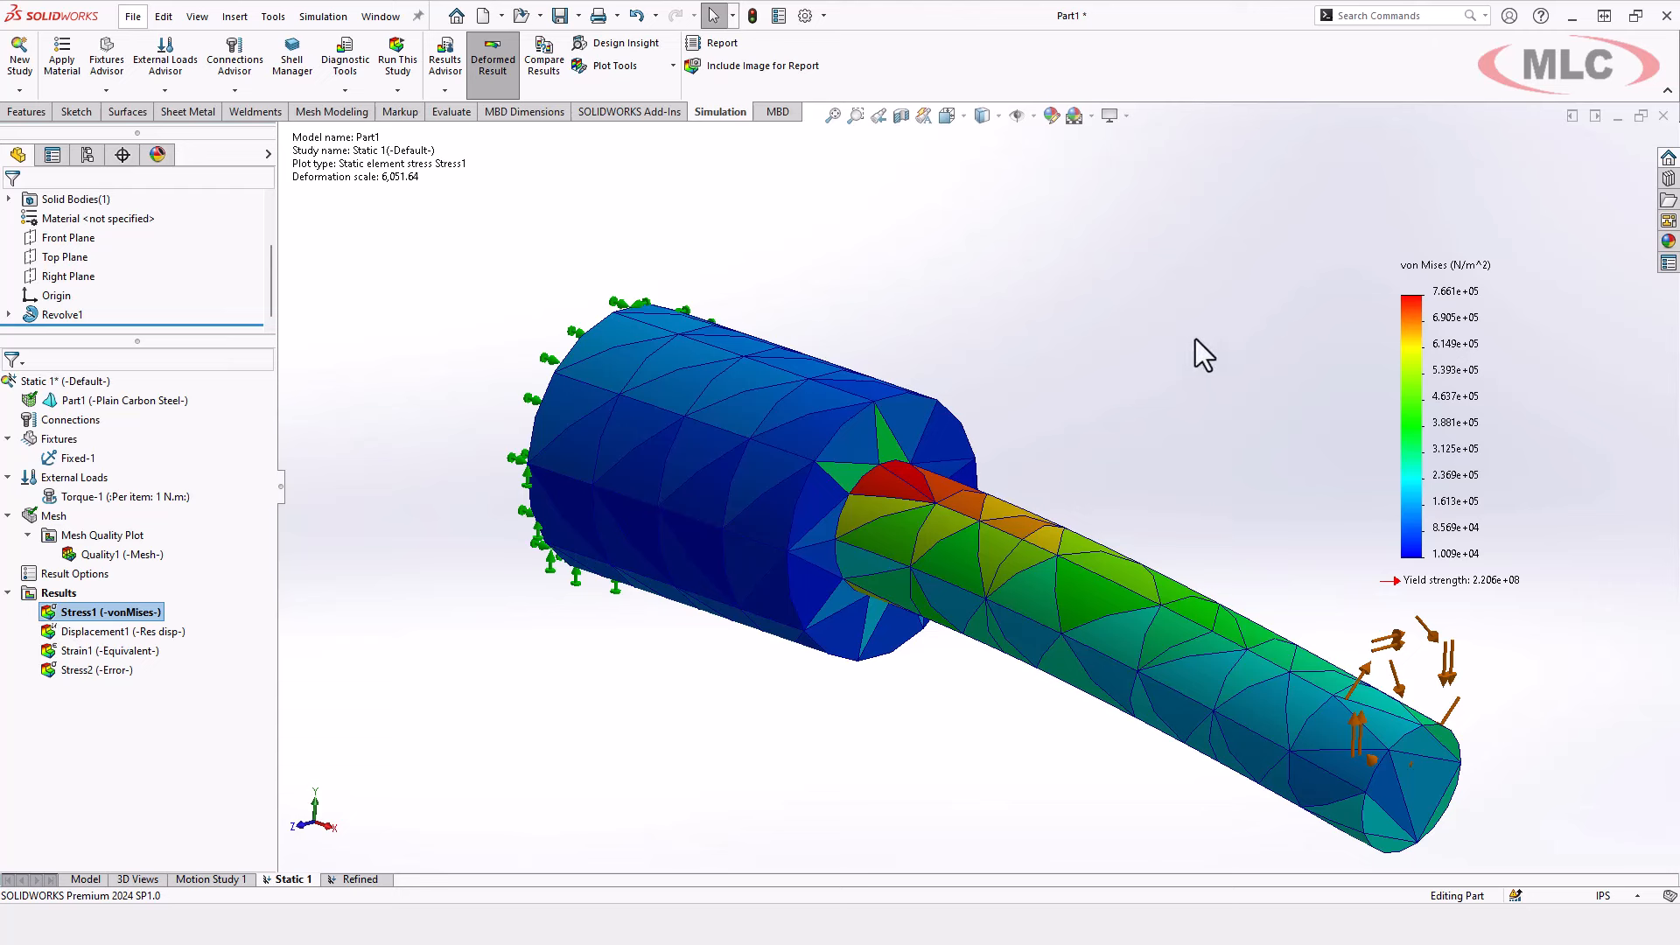
{"action": "mouse_move", "coordinate": [1187, 416]}
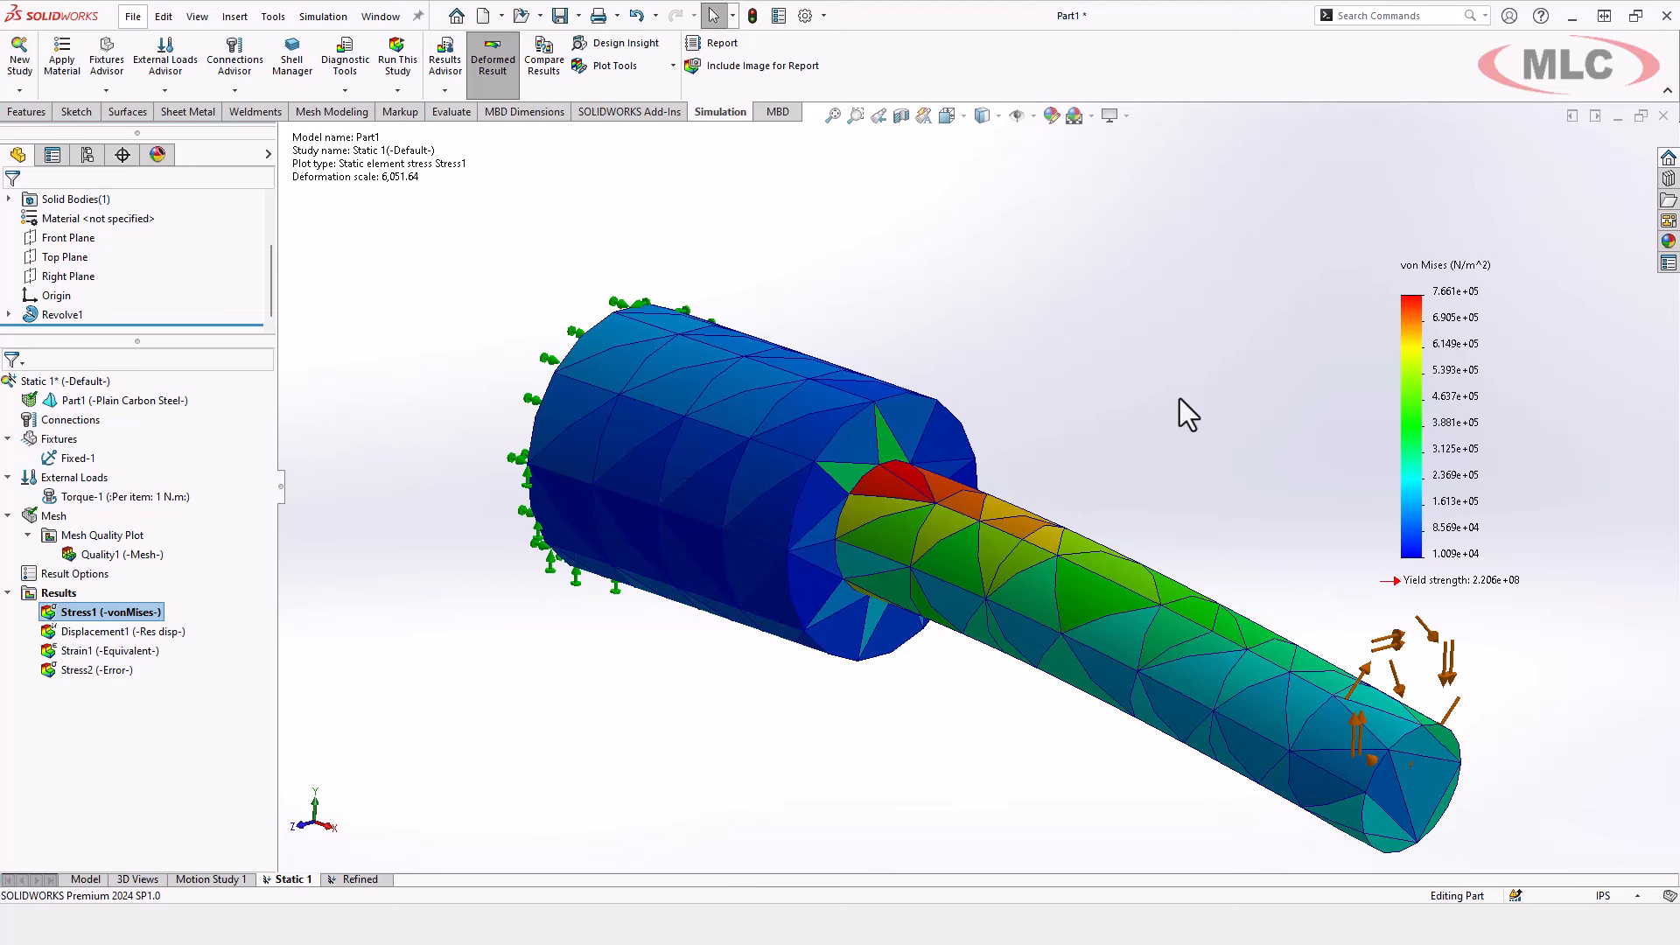
{"action": "left_click", "coordinate": [358, 878]}
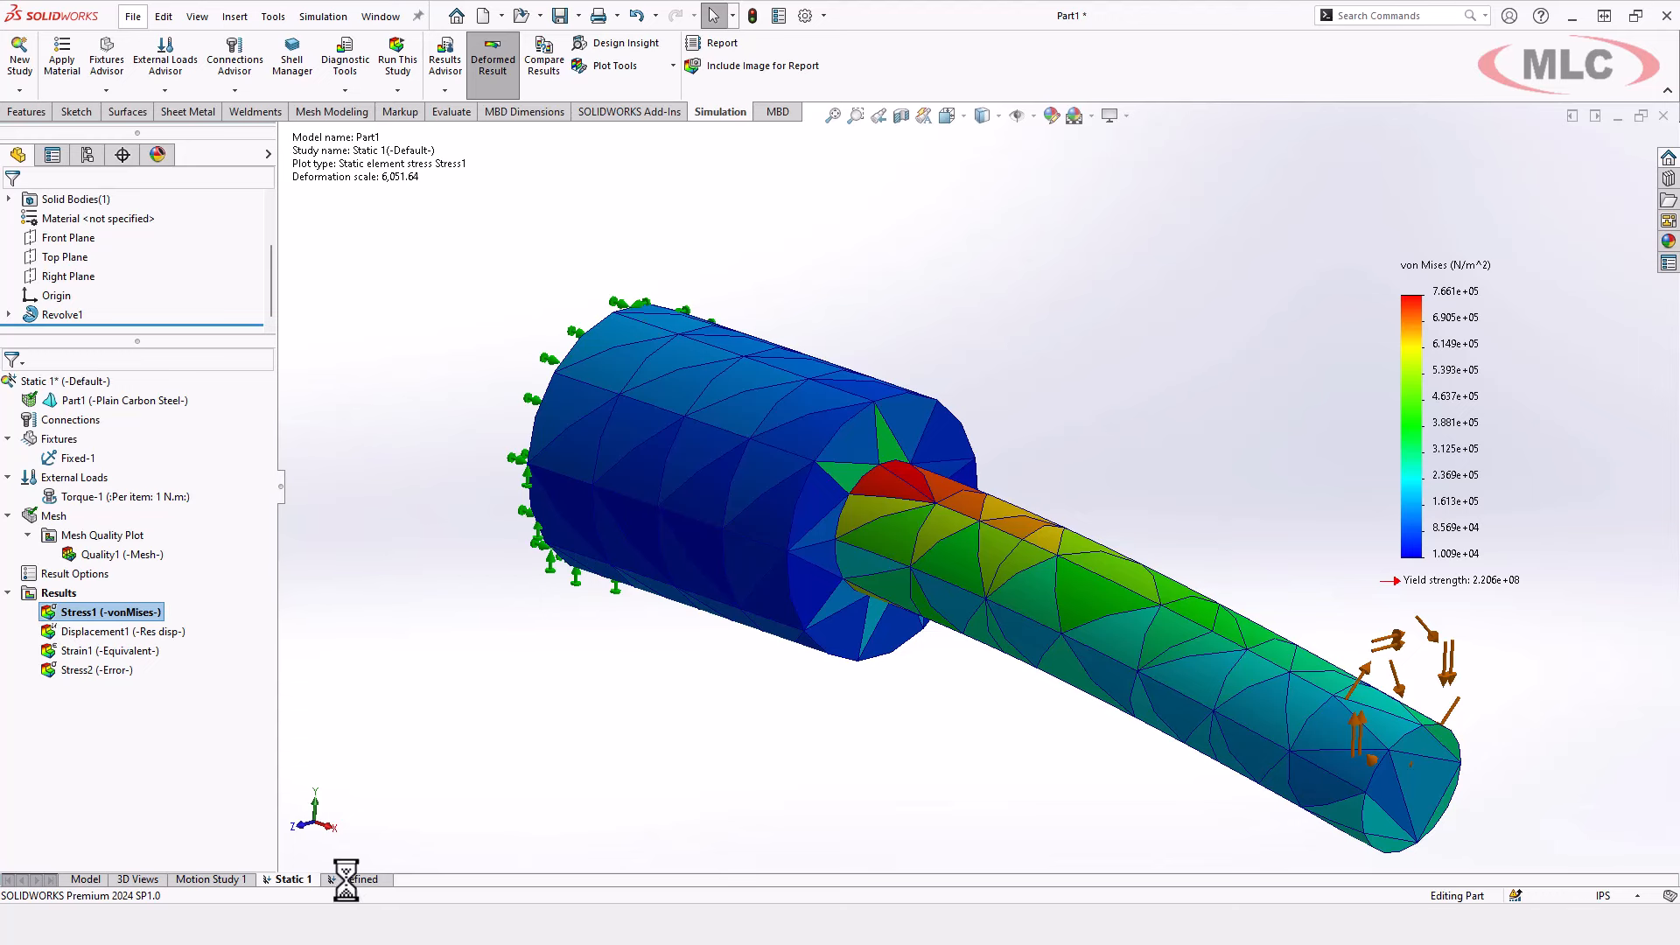
Bring up the Refined study's options to view its energy norm error plot
{"action": "right_click", "coordinate": [61, 607]}
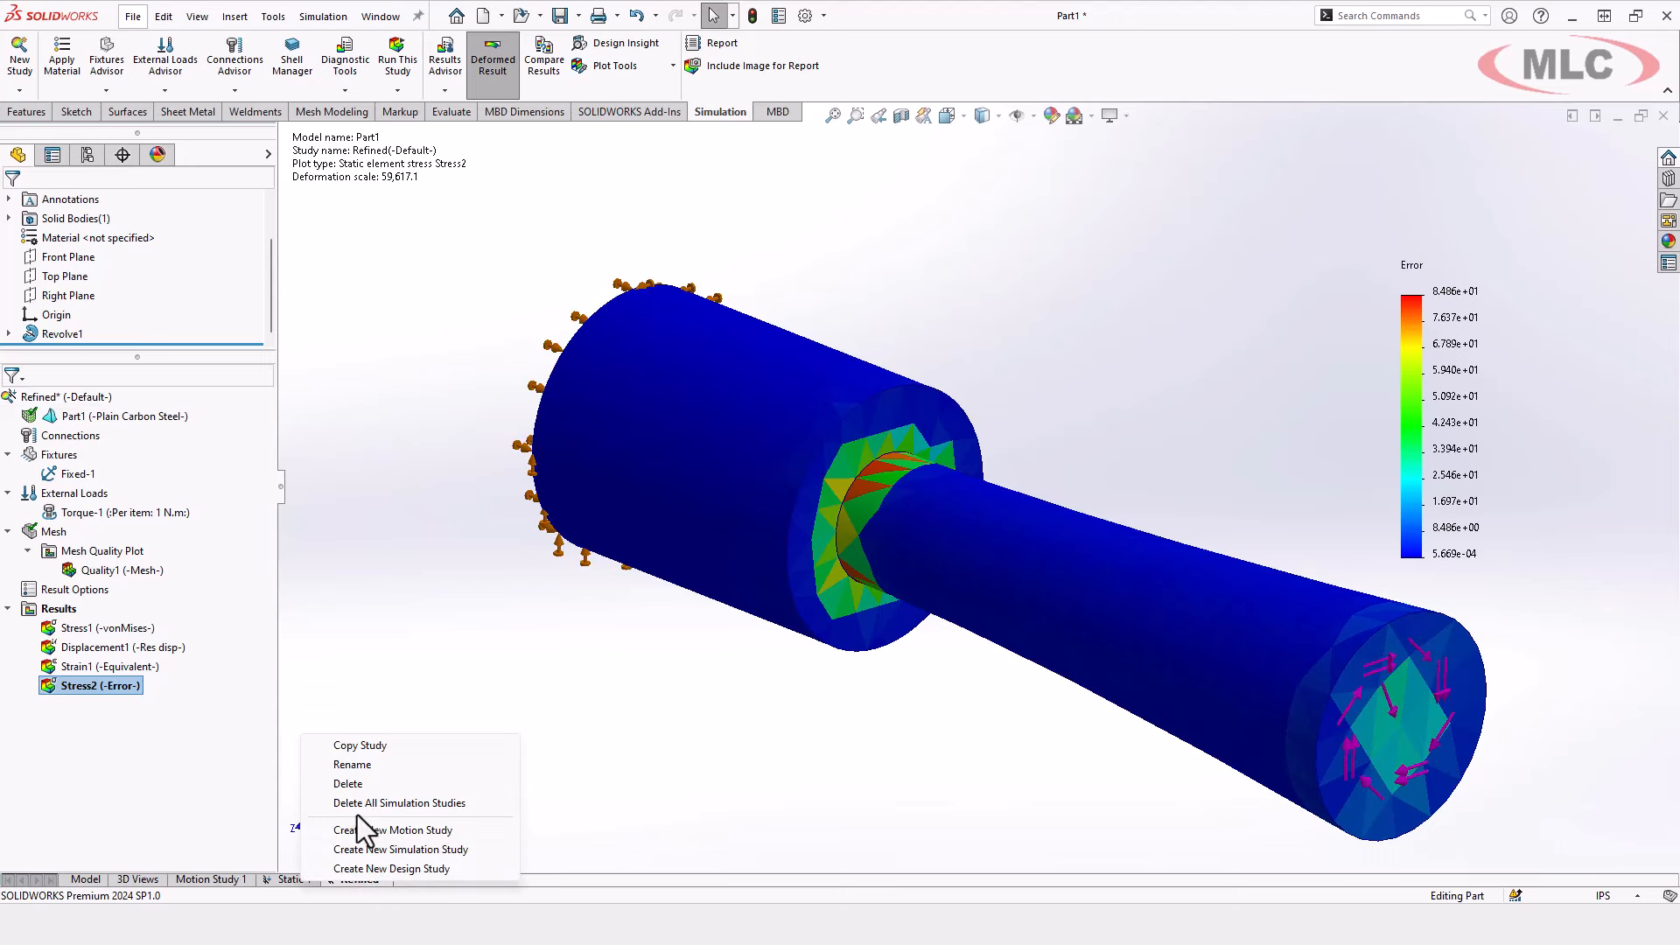
Copy the Refined study into a new study named Adaptive, including mesh and results
{"action": "left_click", "coordinate": [359, 744]}
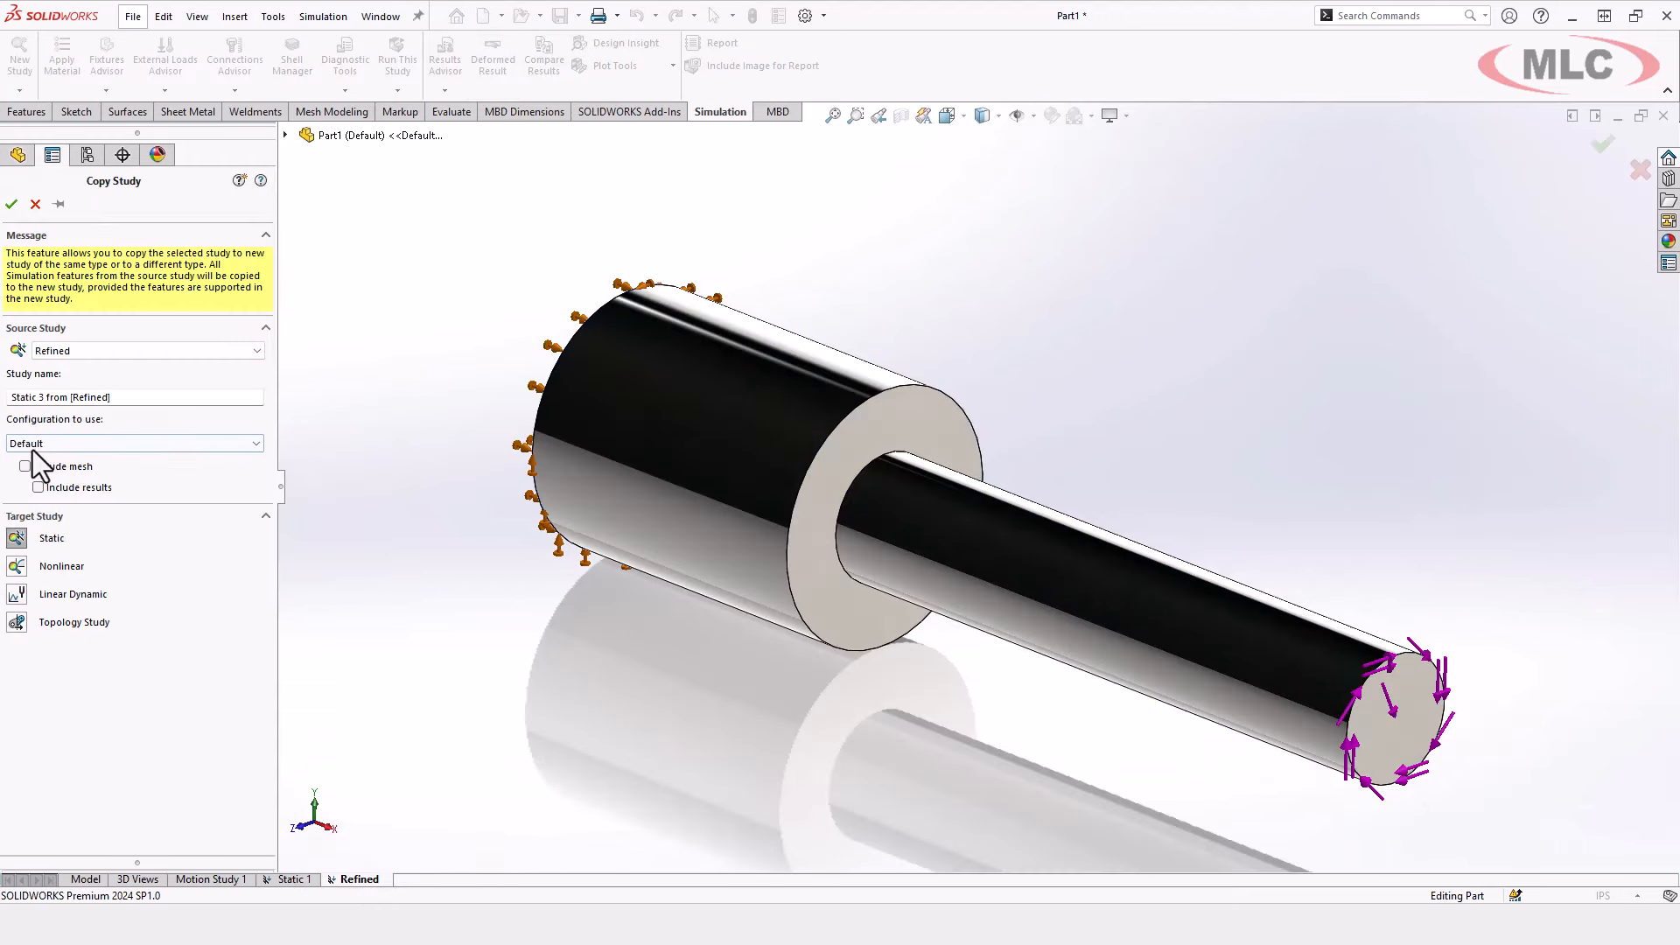
{"action": "left_click", "coordinate": [25, 465]}
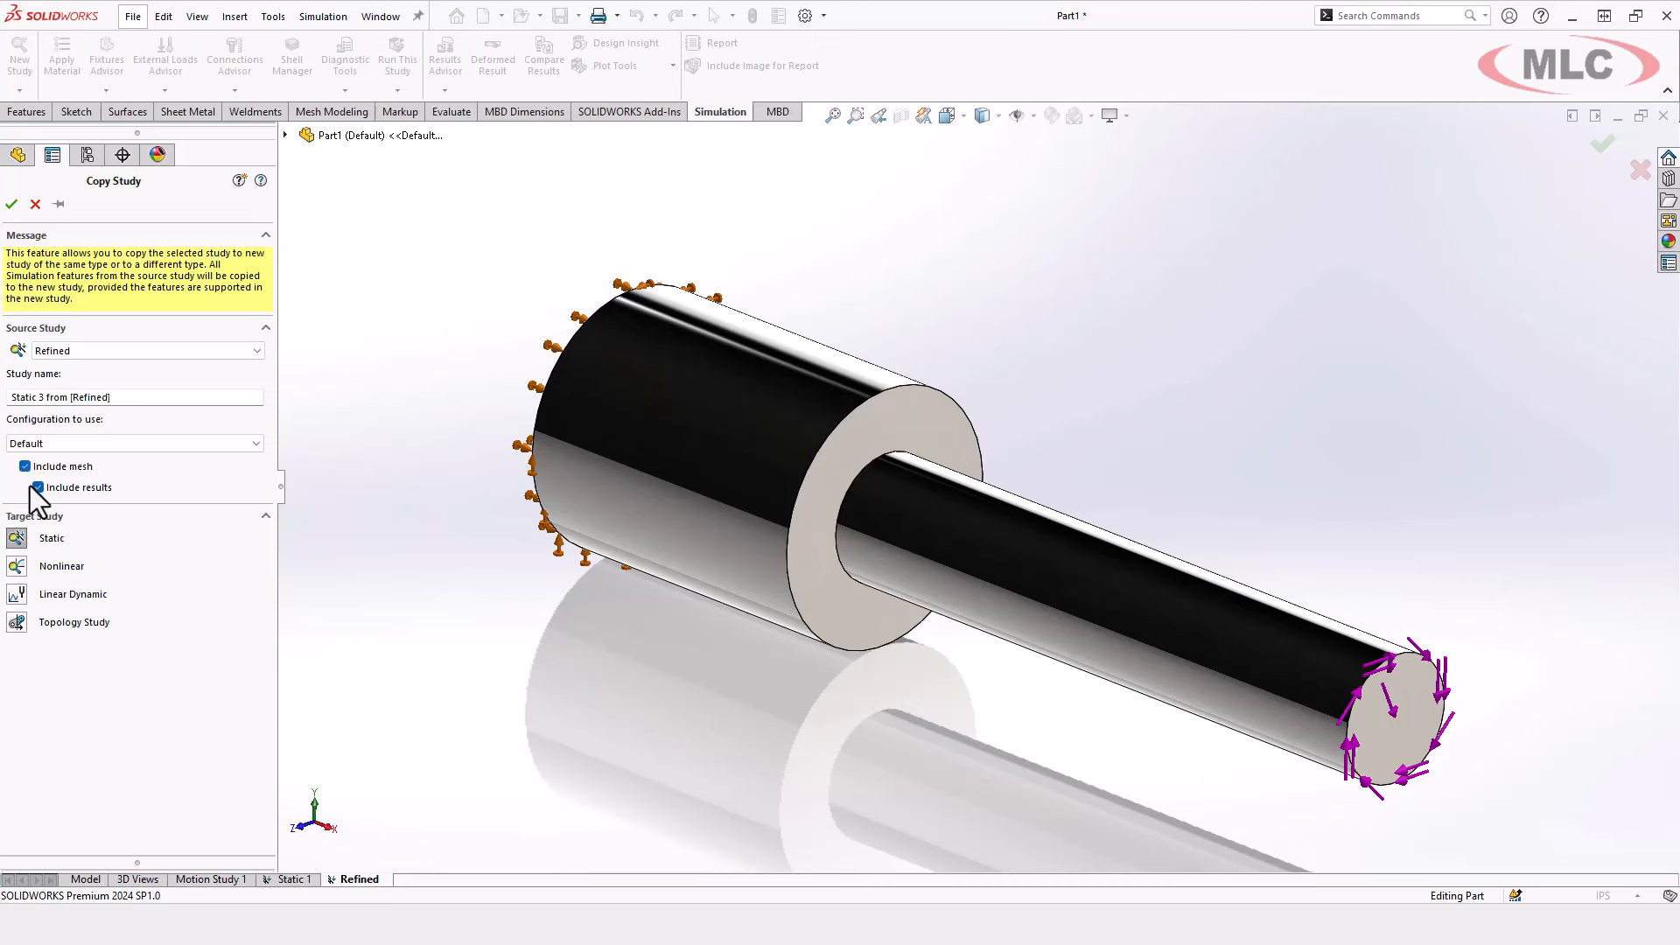
{"action": "left_click", "coordinate": [26, 487]}
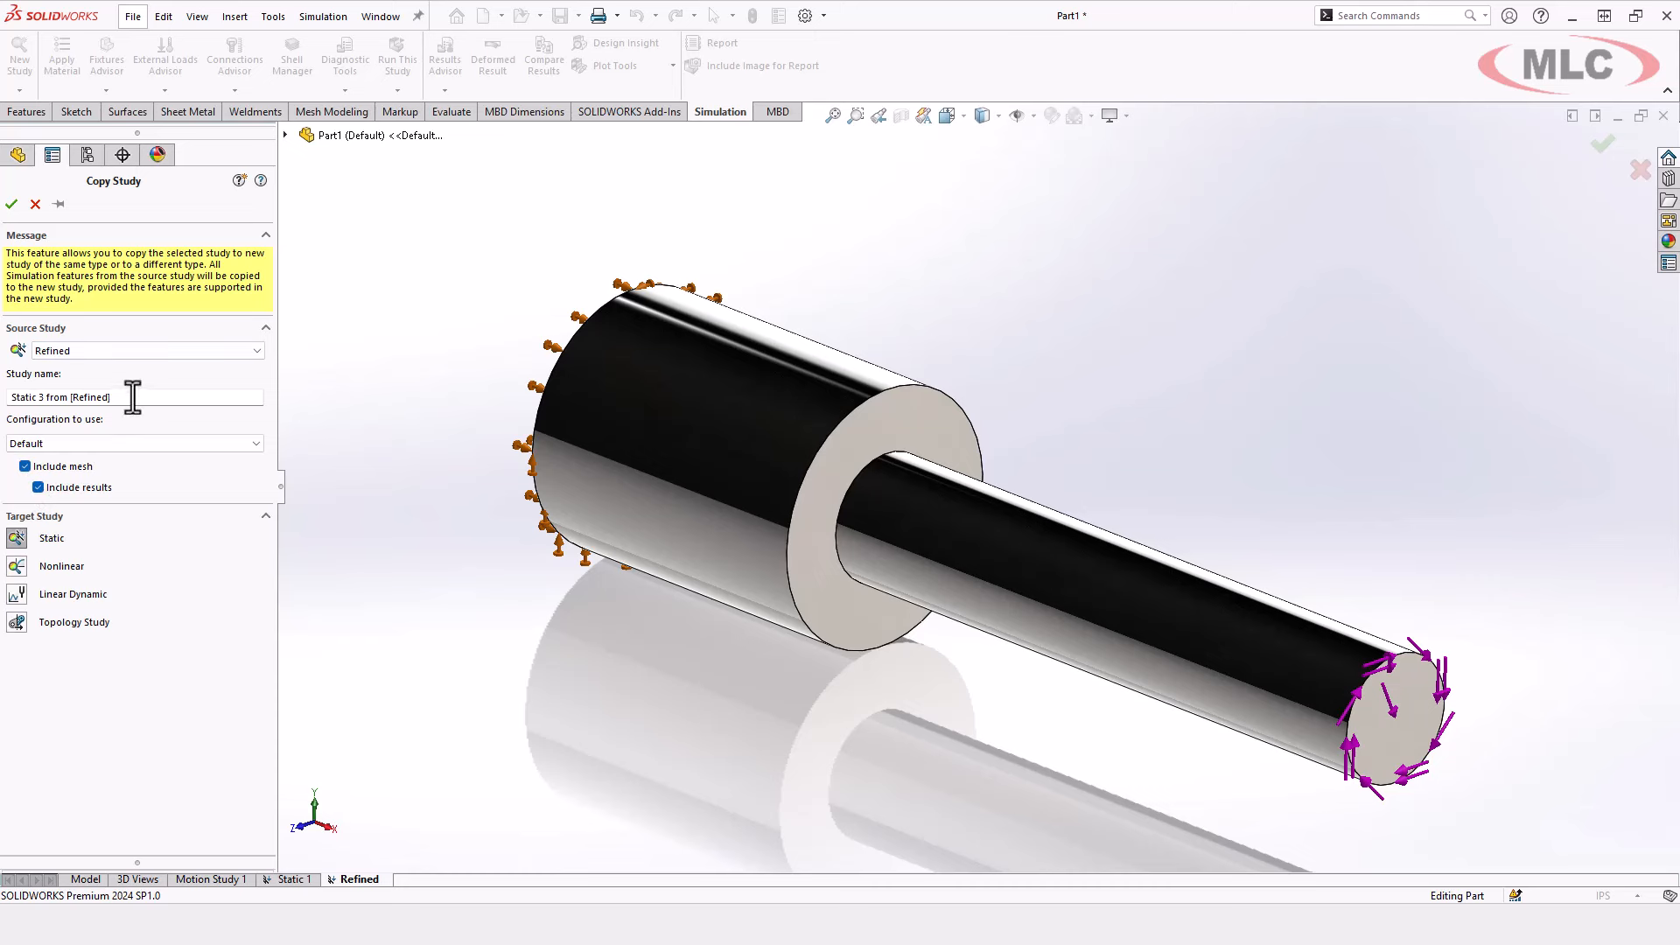
{"action": "type", "text": "Adap"}
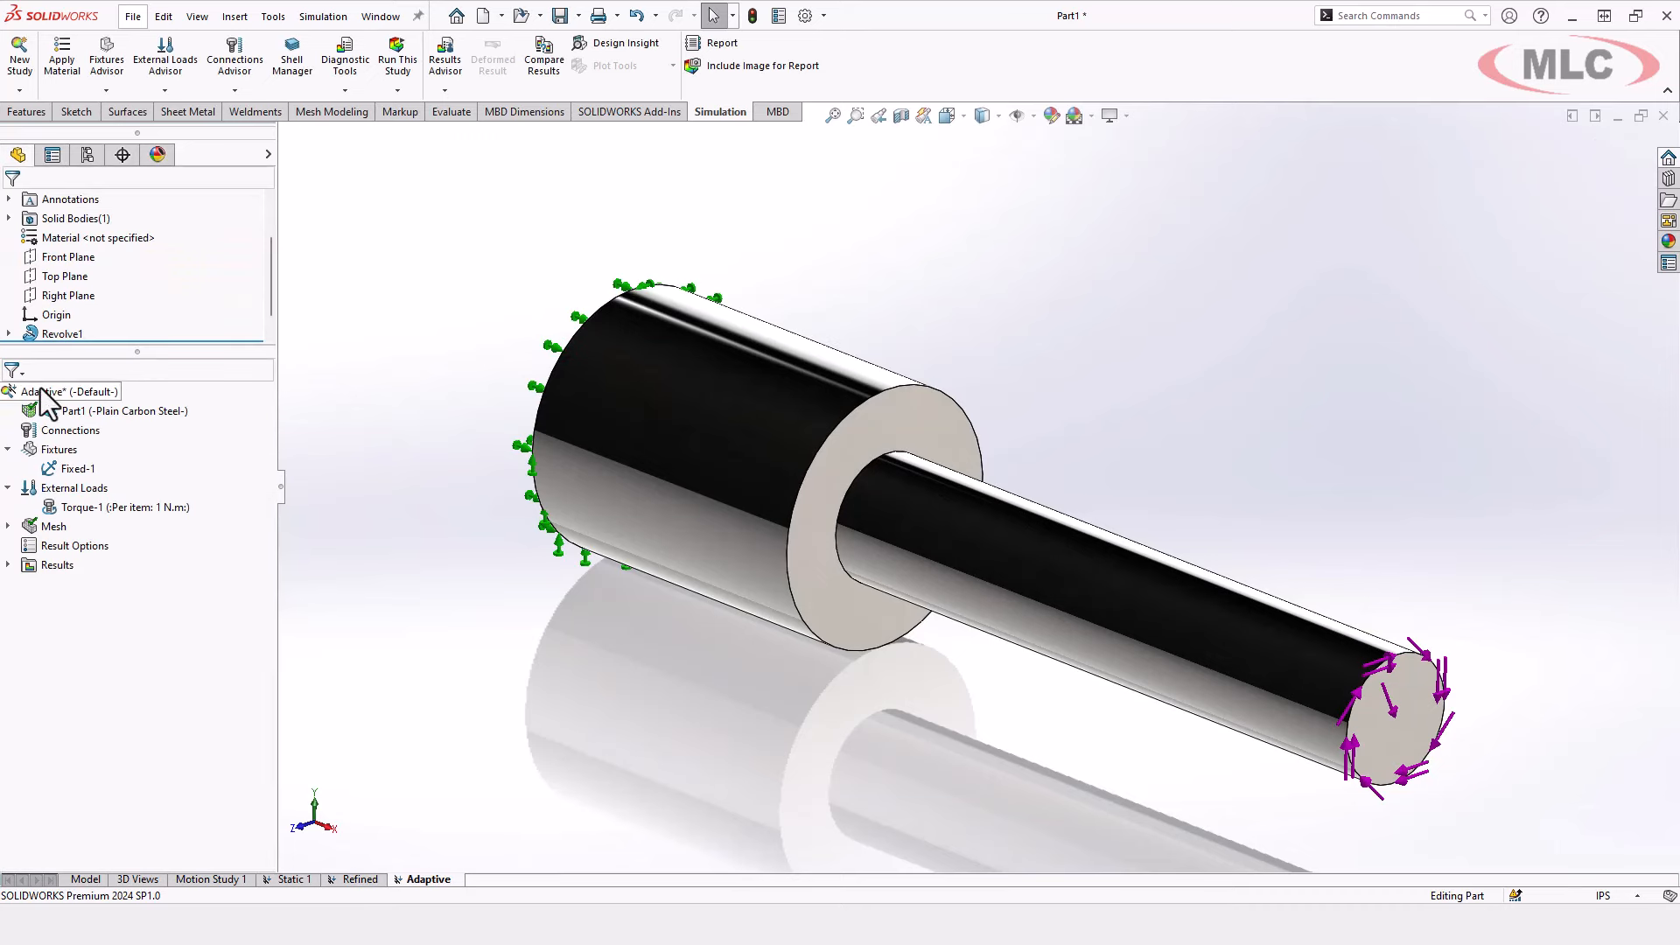
Open the Adaptive study's properties for h-adaptive meshing at 98% accuracy, 3 loops
{"action": "double_click", "coordinate": [72, 391]}
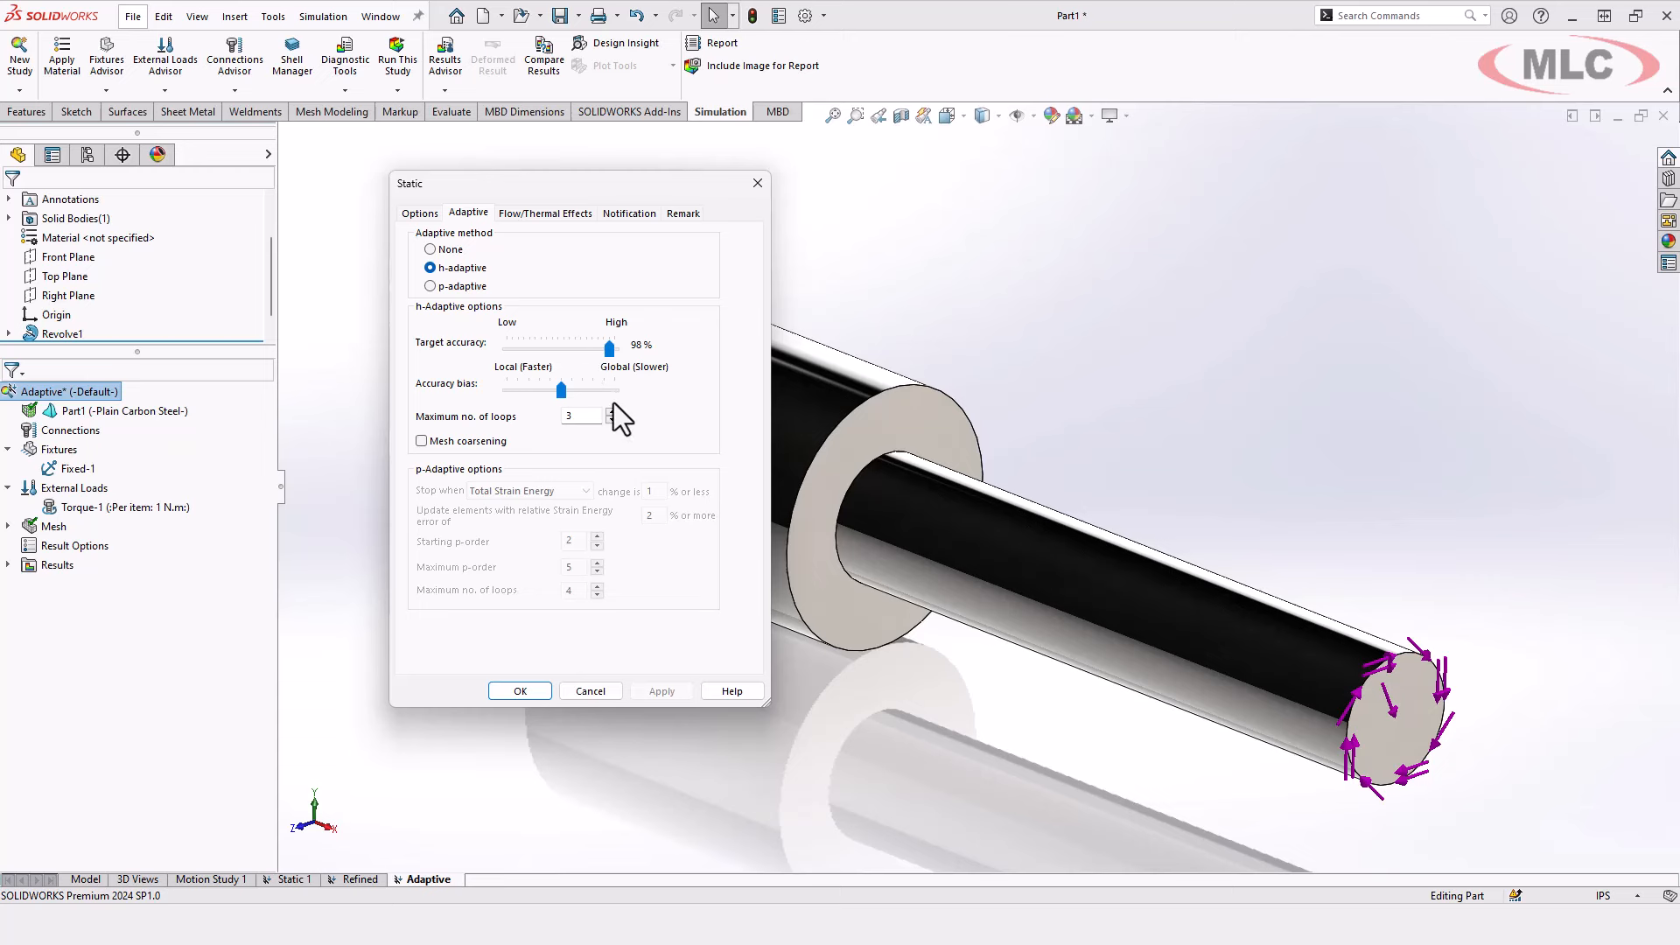
{"action": "mouse_move", "coordinate": [624, 386]}
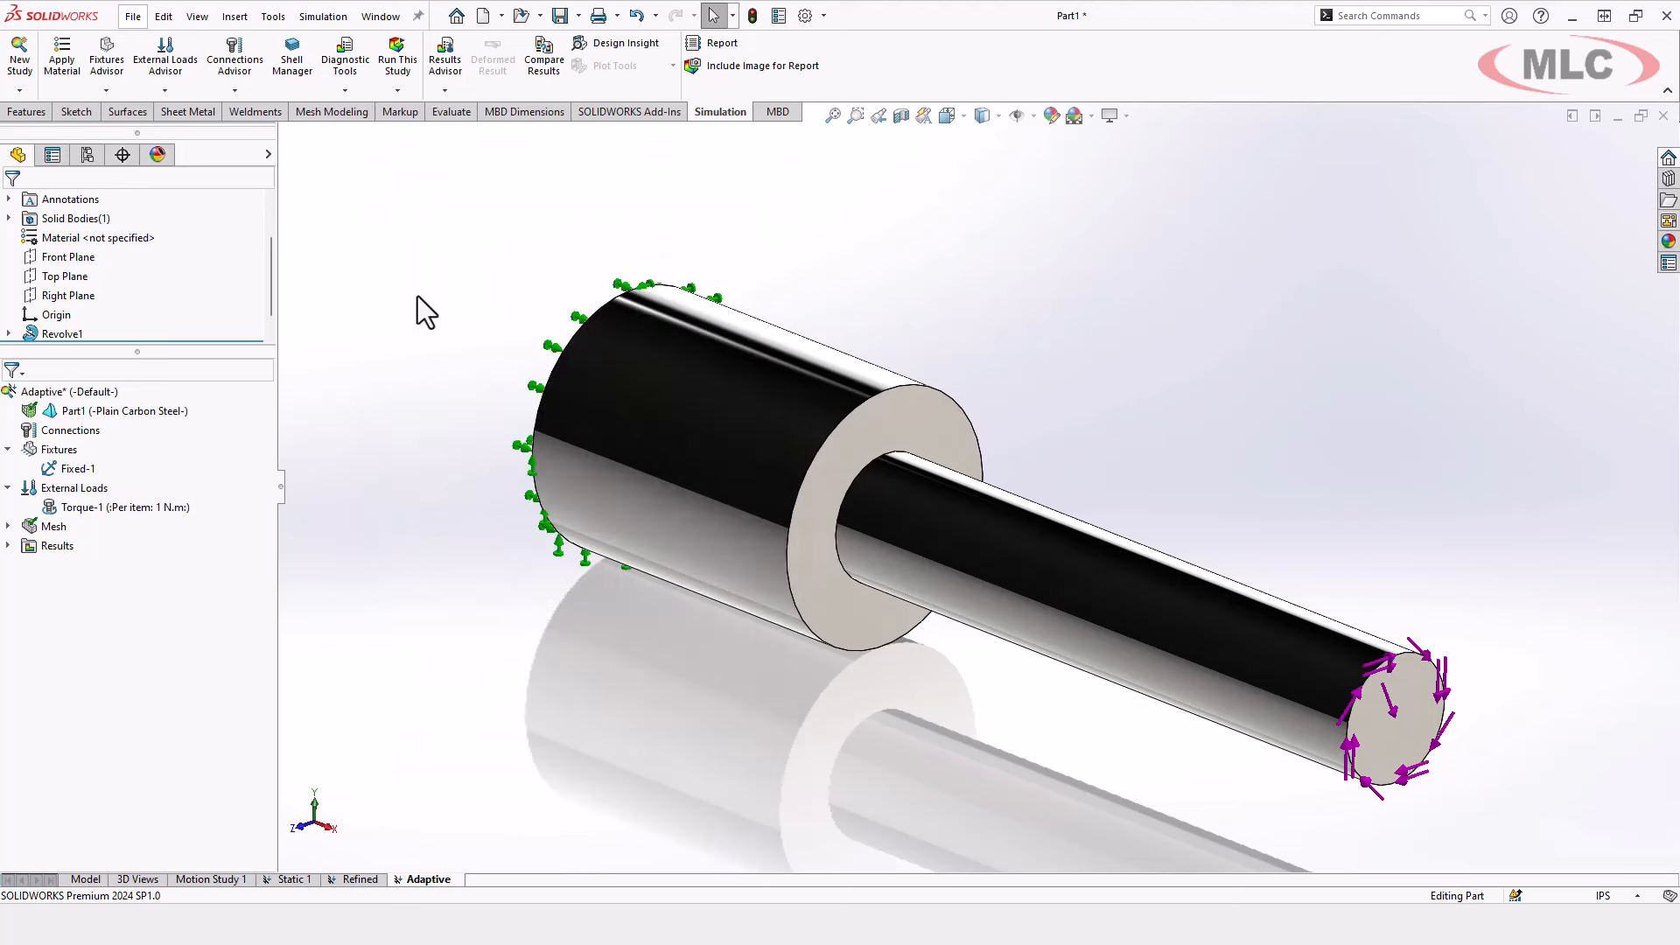
{"action": "mouse_move", "coordinate": [398, 57]}
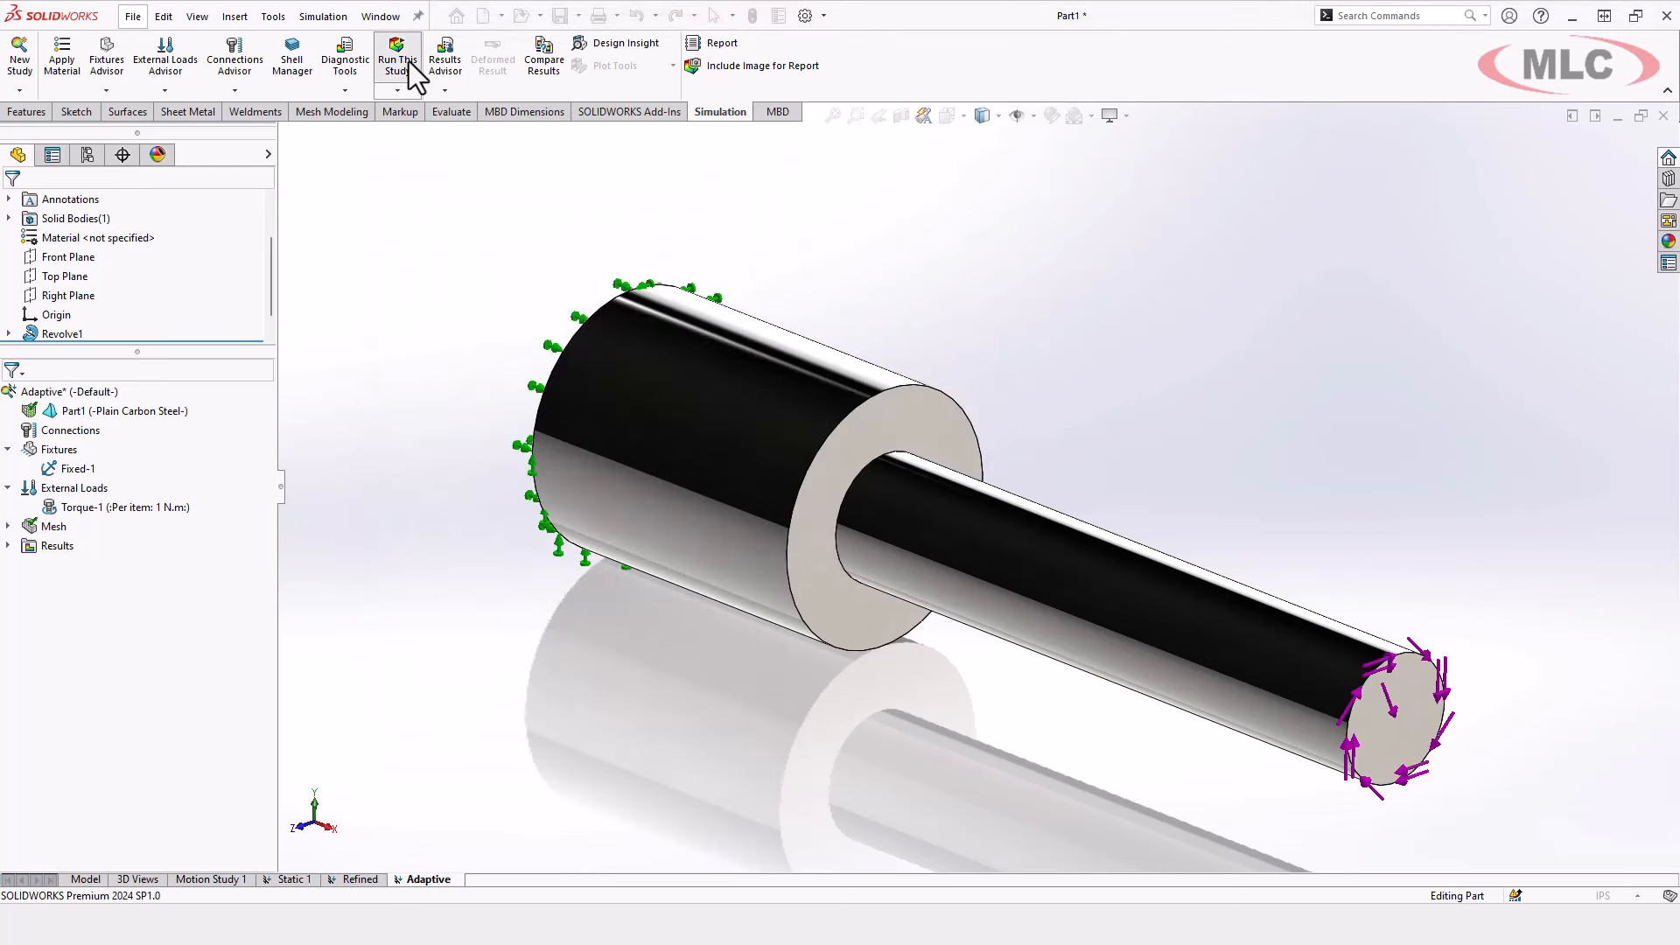
Run the Adaptive study and dismiss its 98.0076% h-adaptive accuracy report
{"action": "left_click", "coordinate": [397, 53]}
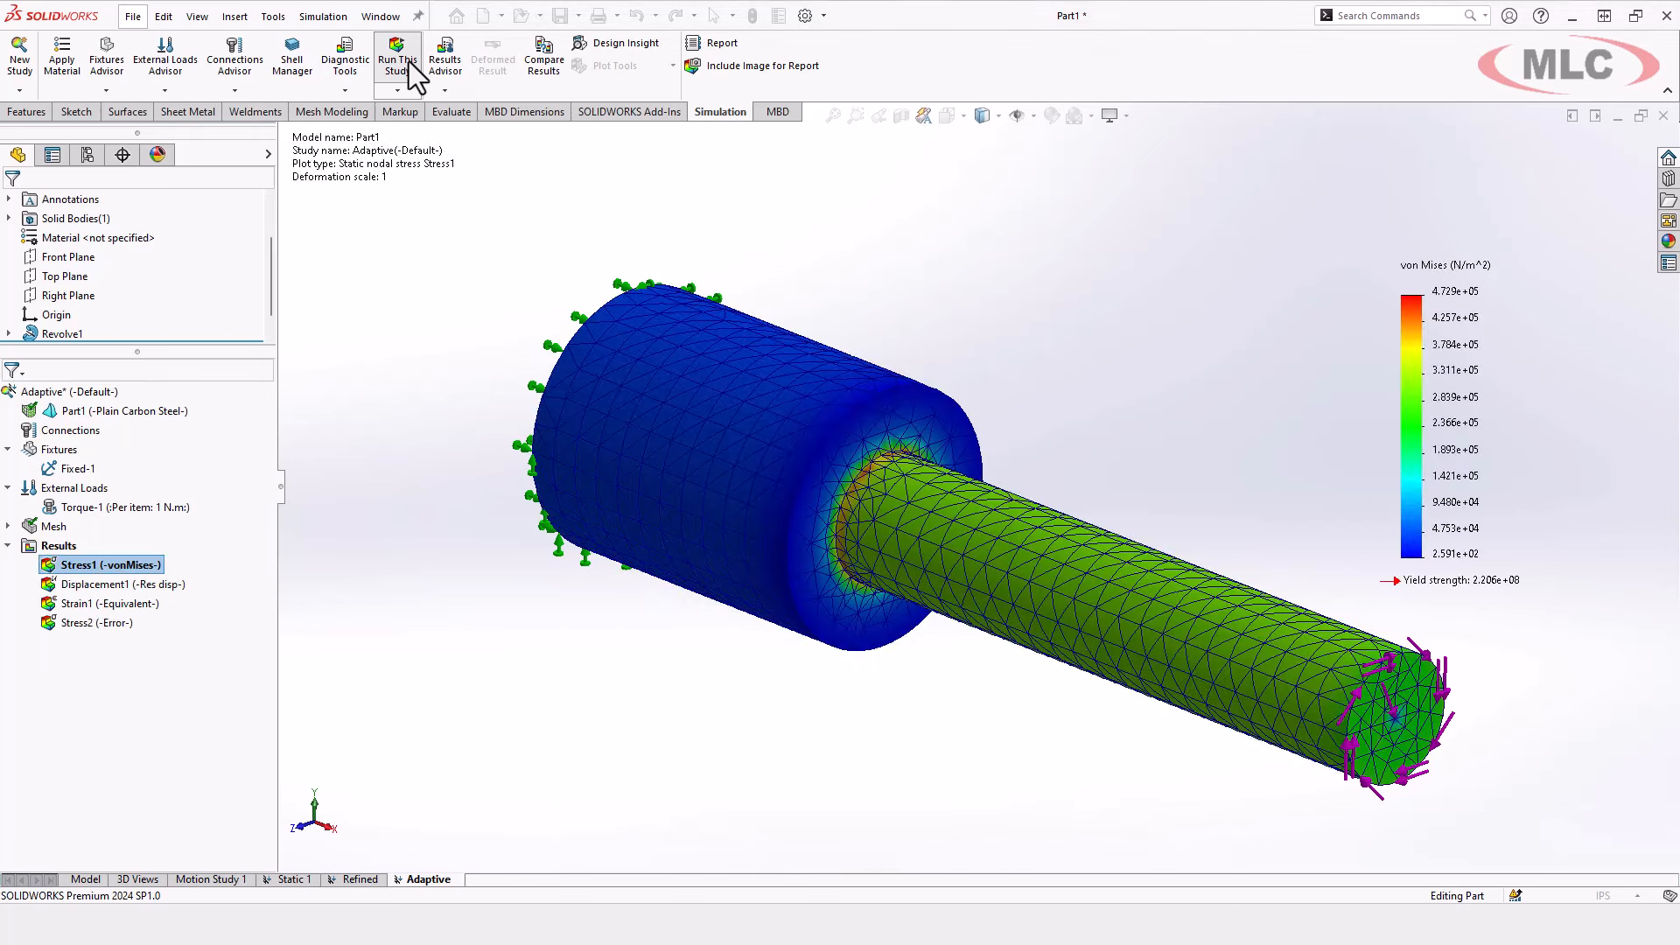
{"action": "left_click", "coordinate": [396, 56]}
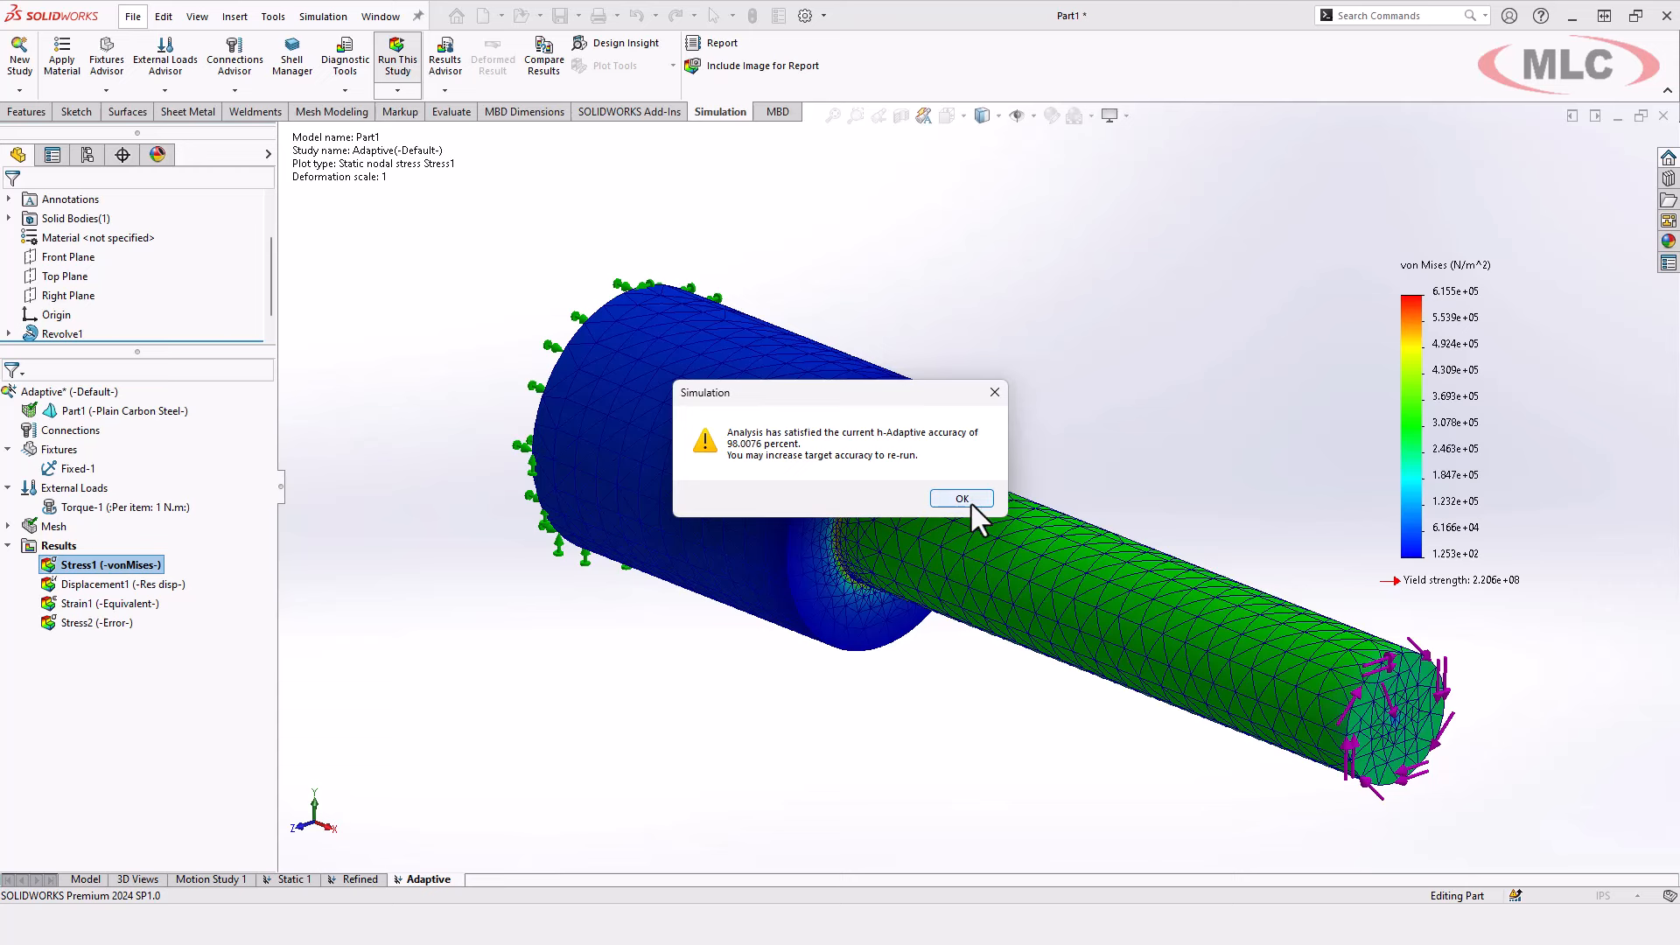
{"action": "mouse_move", "coordinate": [889, 450]}
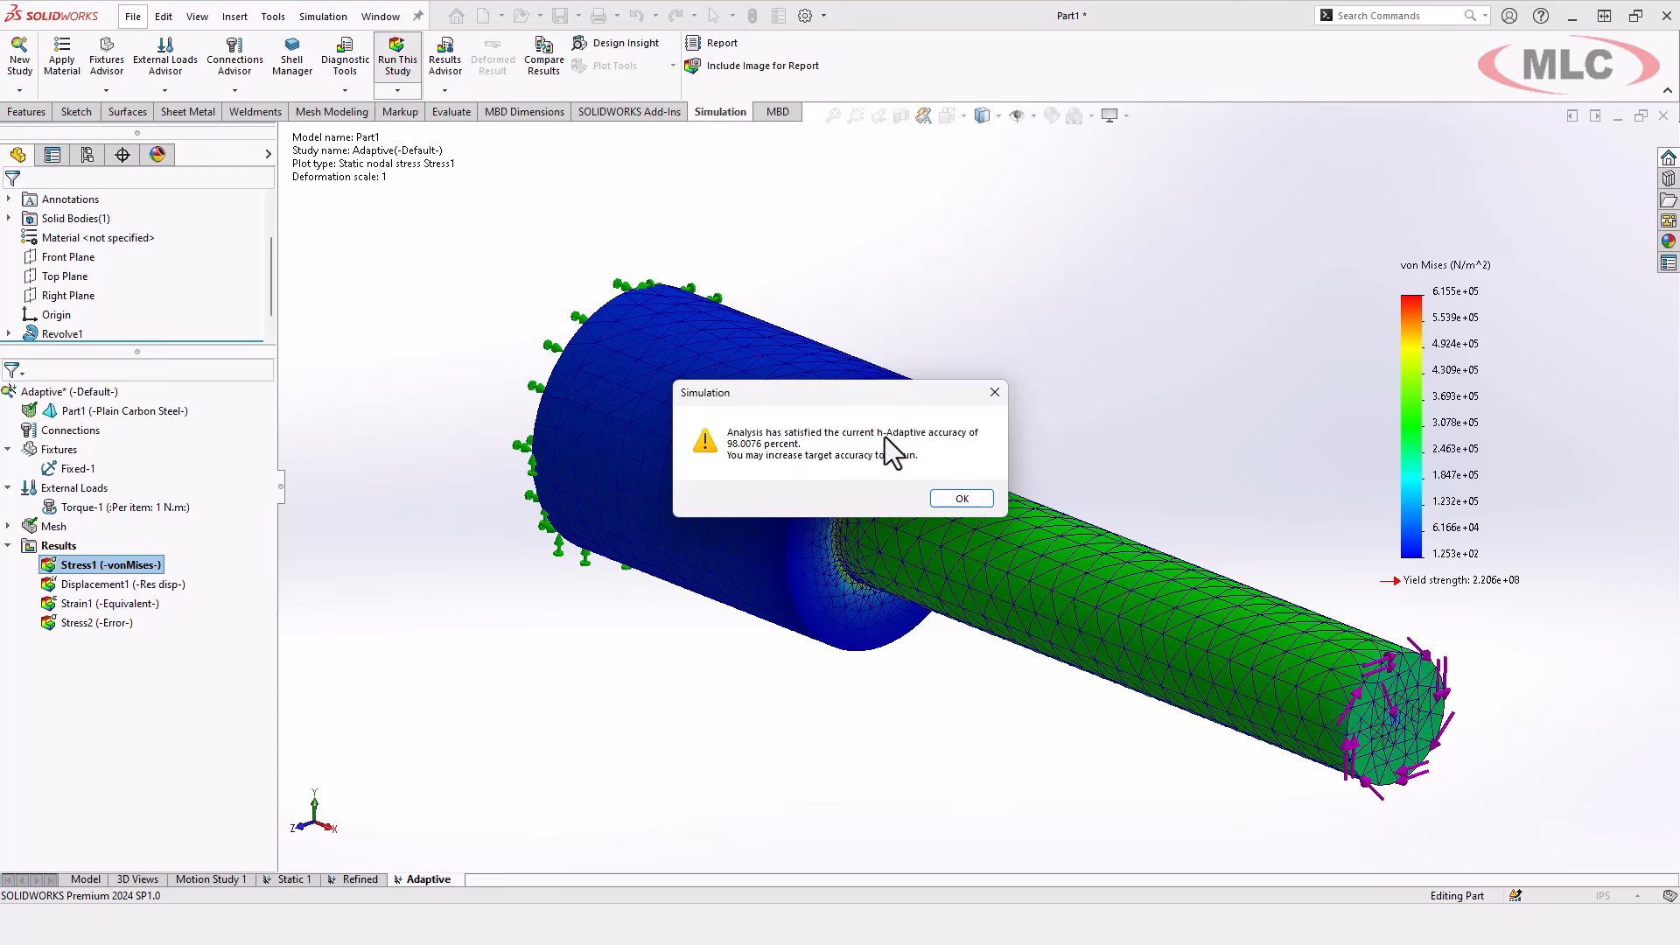
{"action": "mouse_move", "coordinate": [877, 463]}
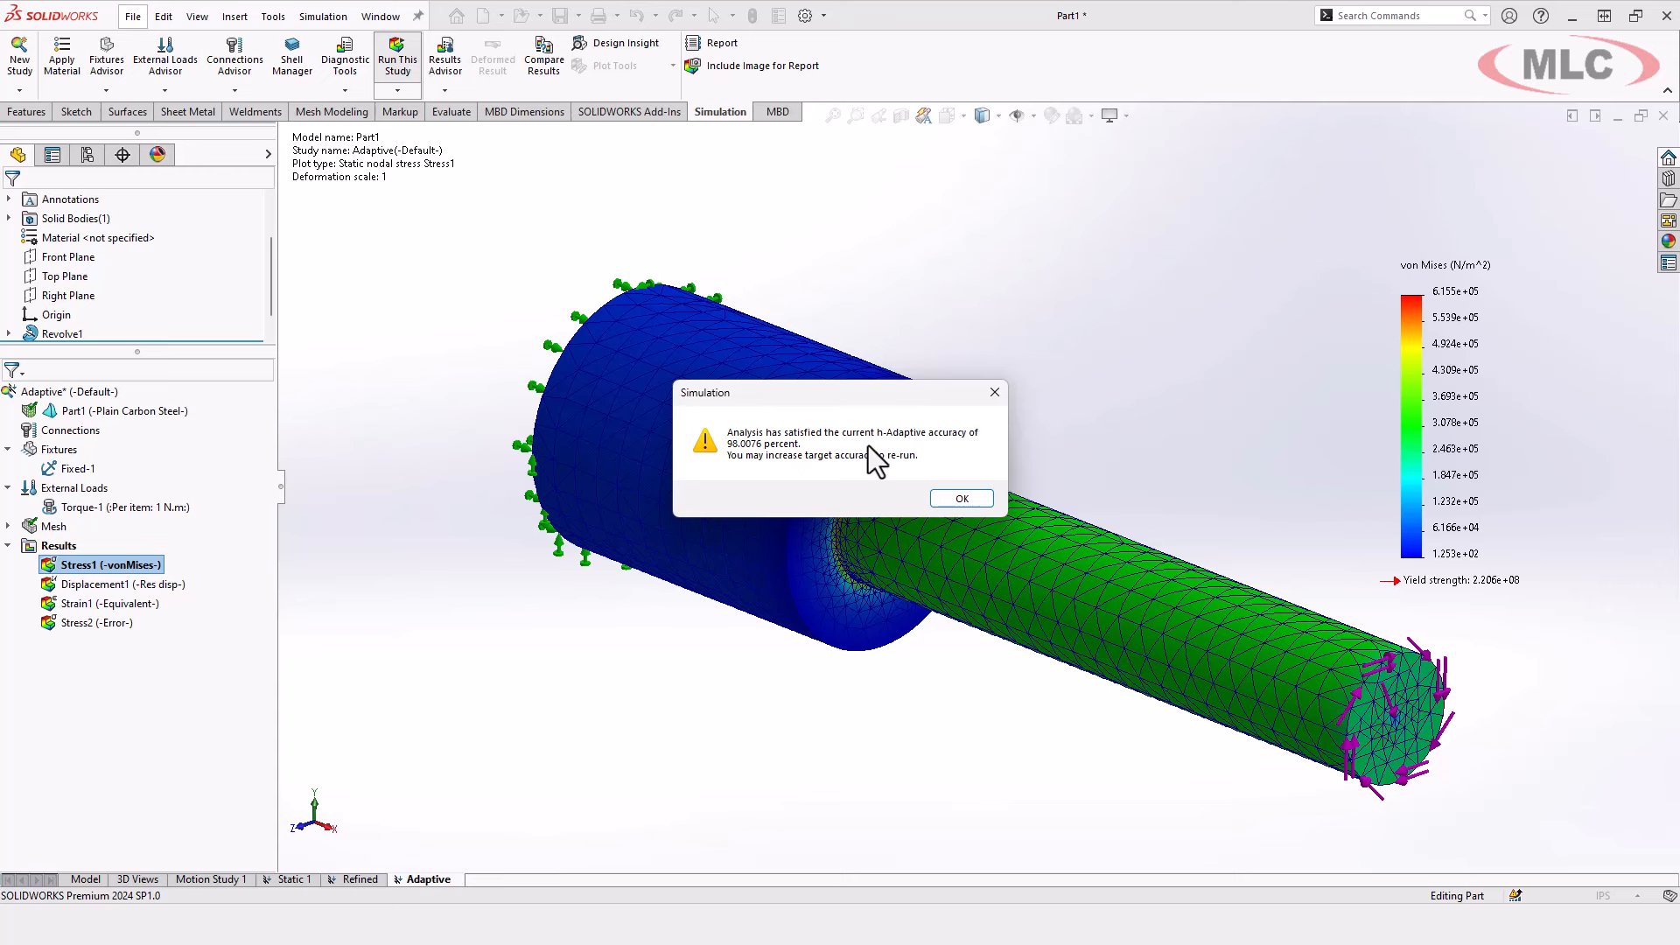
{"action": "left_click", "coordinate": [959, 496]}
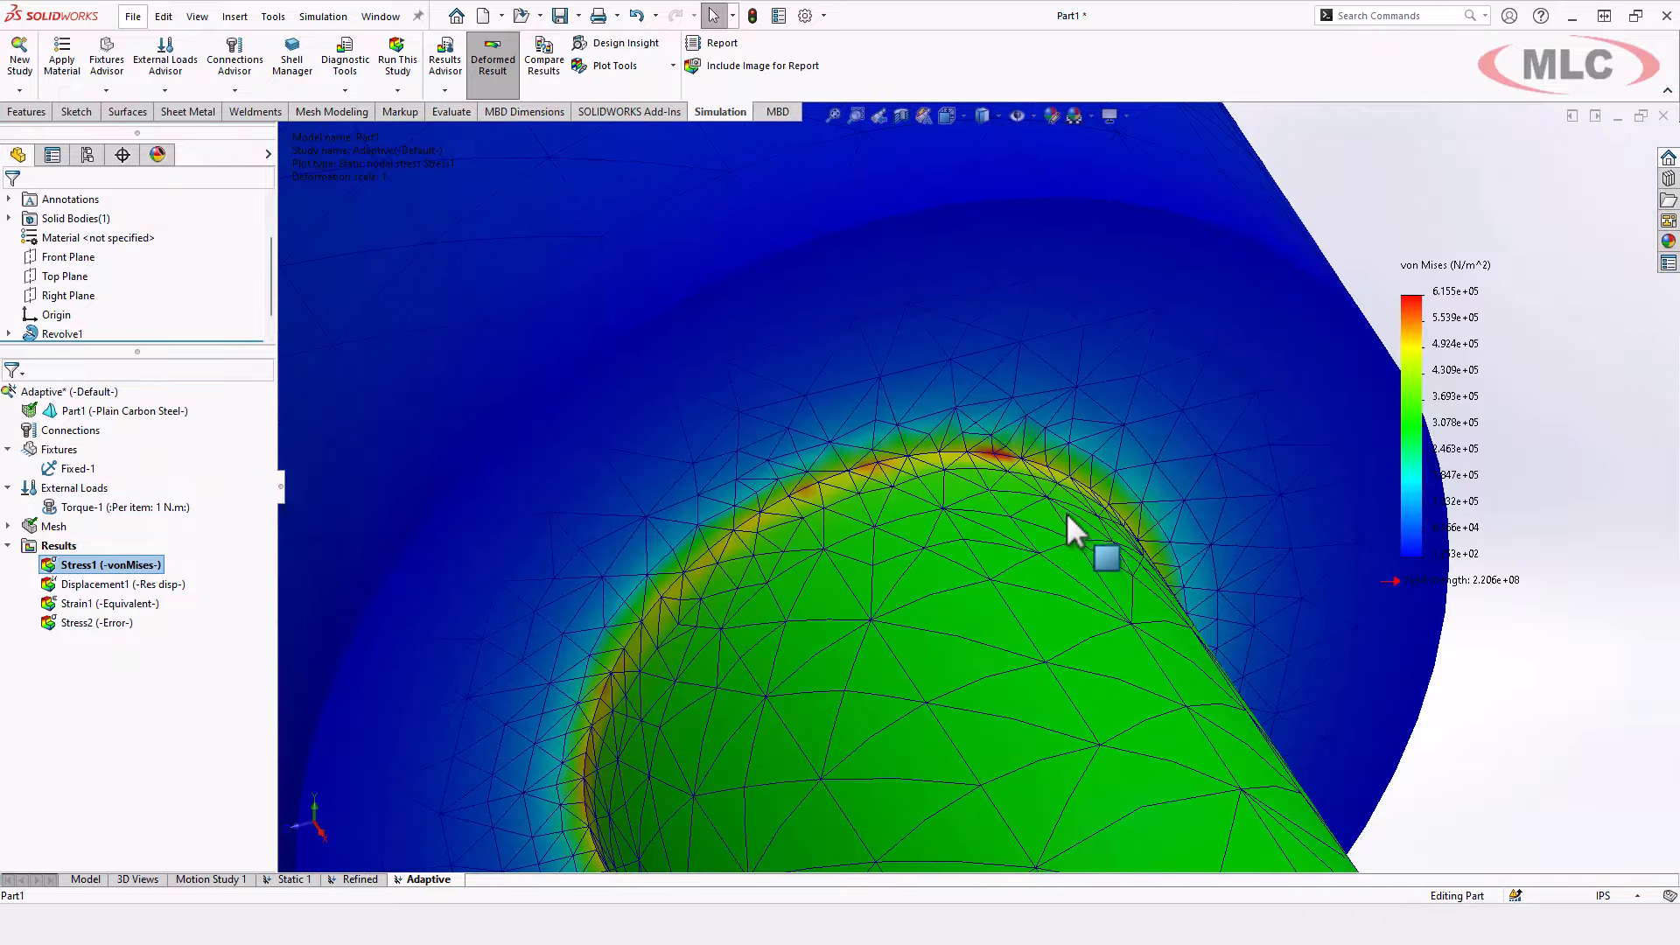
{"action": "left_click_drag", "start_coordinate": [1071, 525], "coordinate": [1029, 477]}
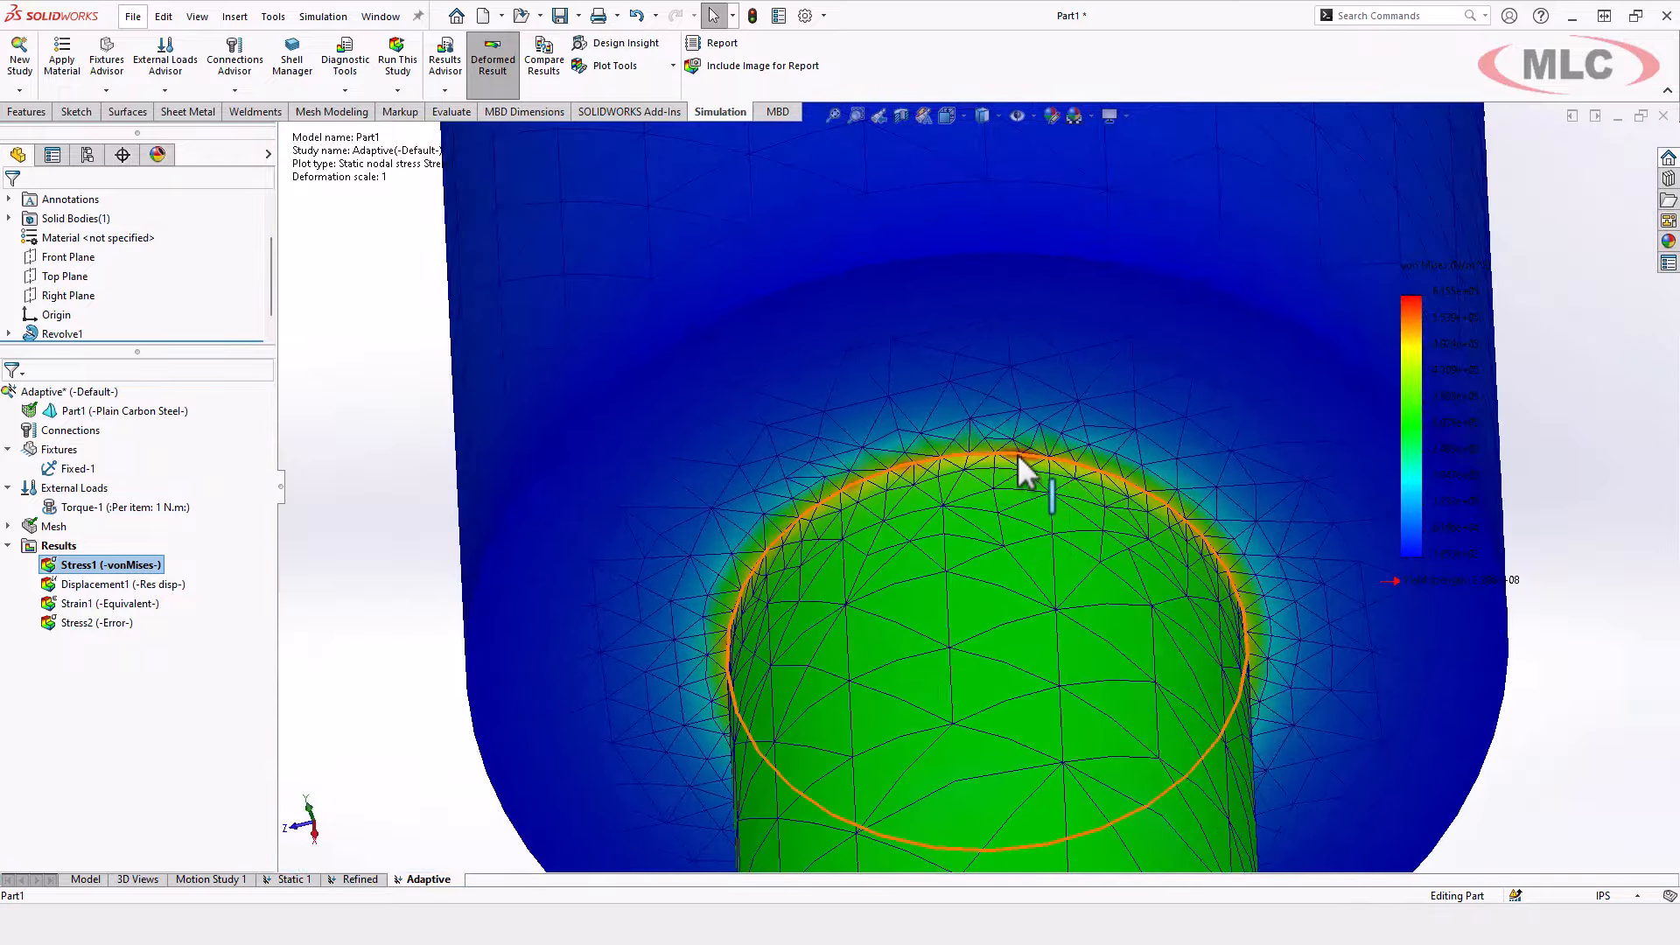
{"action": "left_click_drag", "start_coordinate": [1023, 472], "coordinate": [996, 595]}
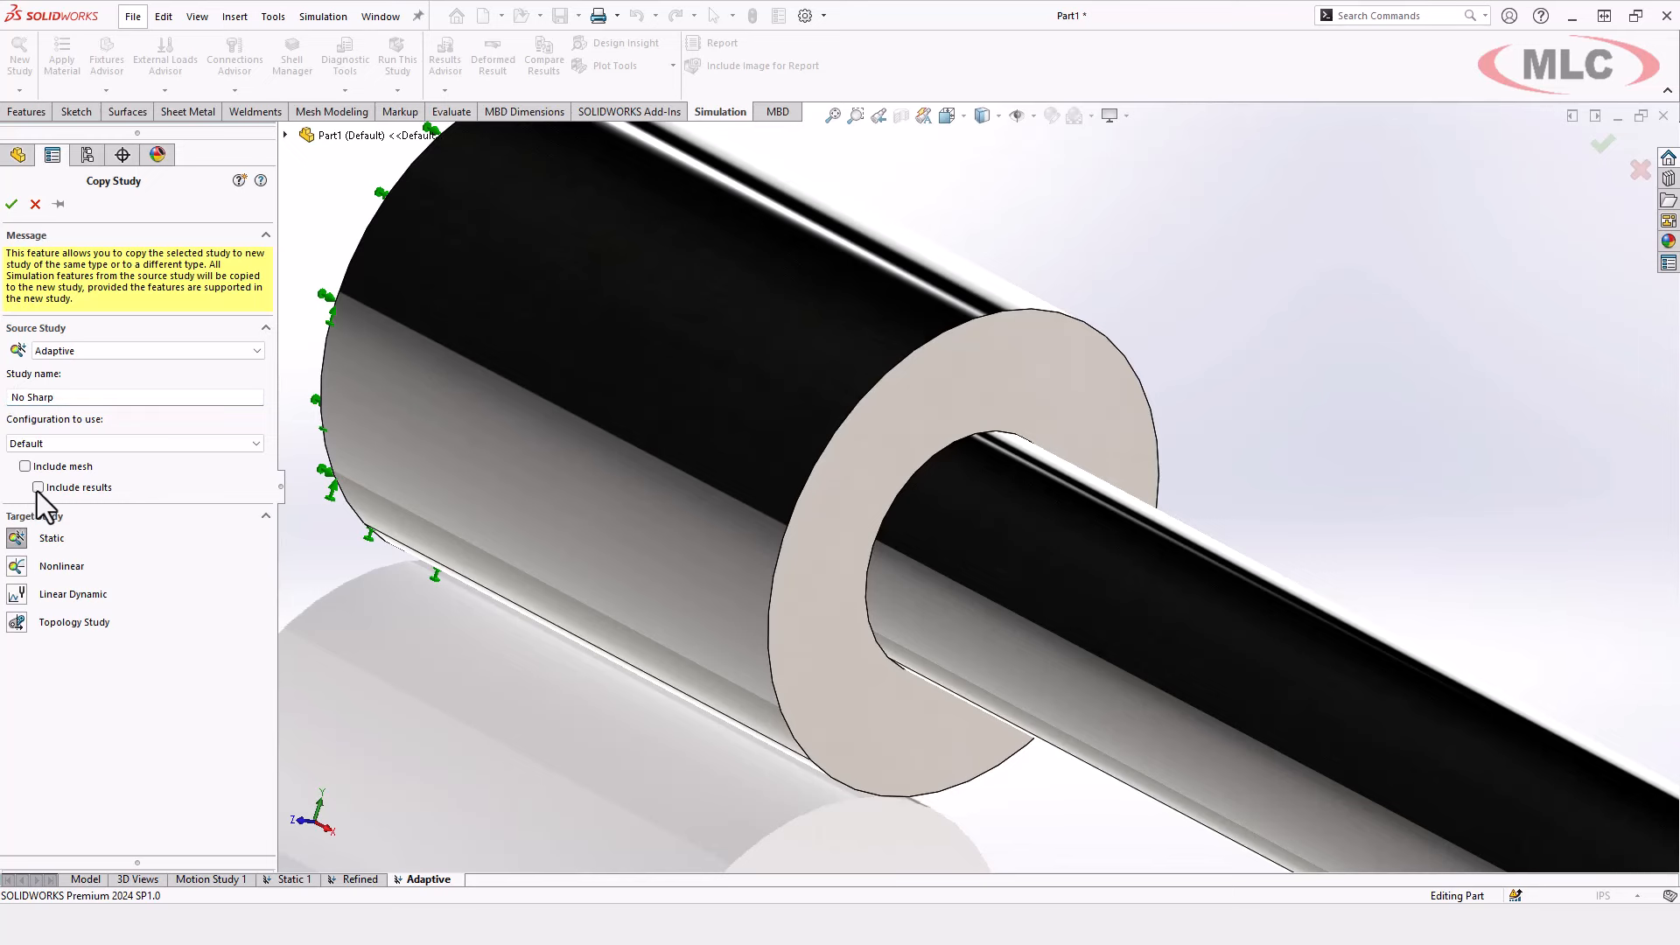
Copy the Adaptive study as No Sharp, leaving its results out of the copy
{"action": "left_click", "coordinate": [25, 486]}
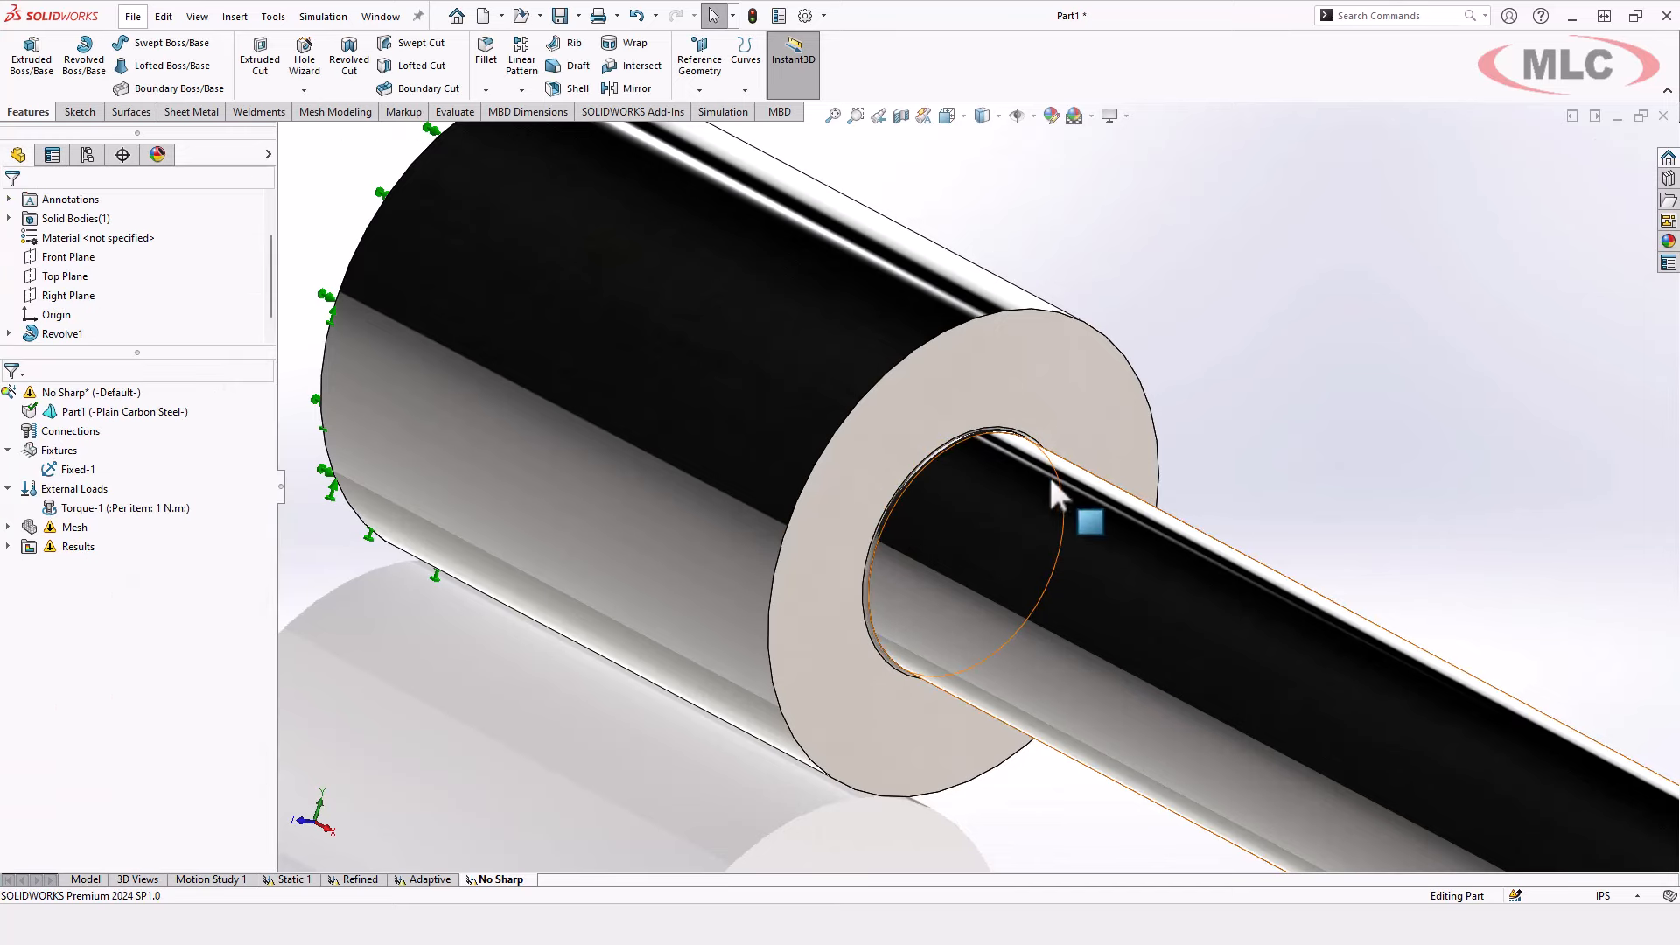
{"action": "scroll", "scroll_direction": "up", "scroll_amount": 3}
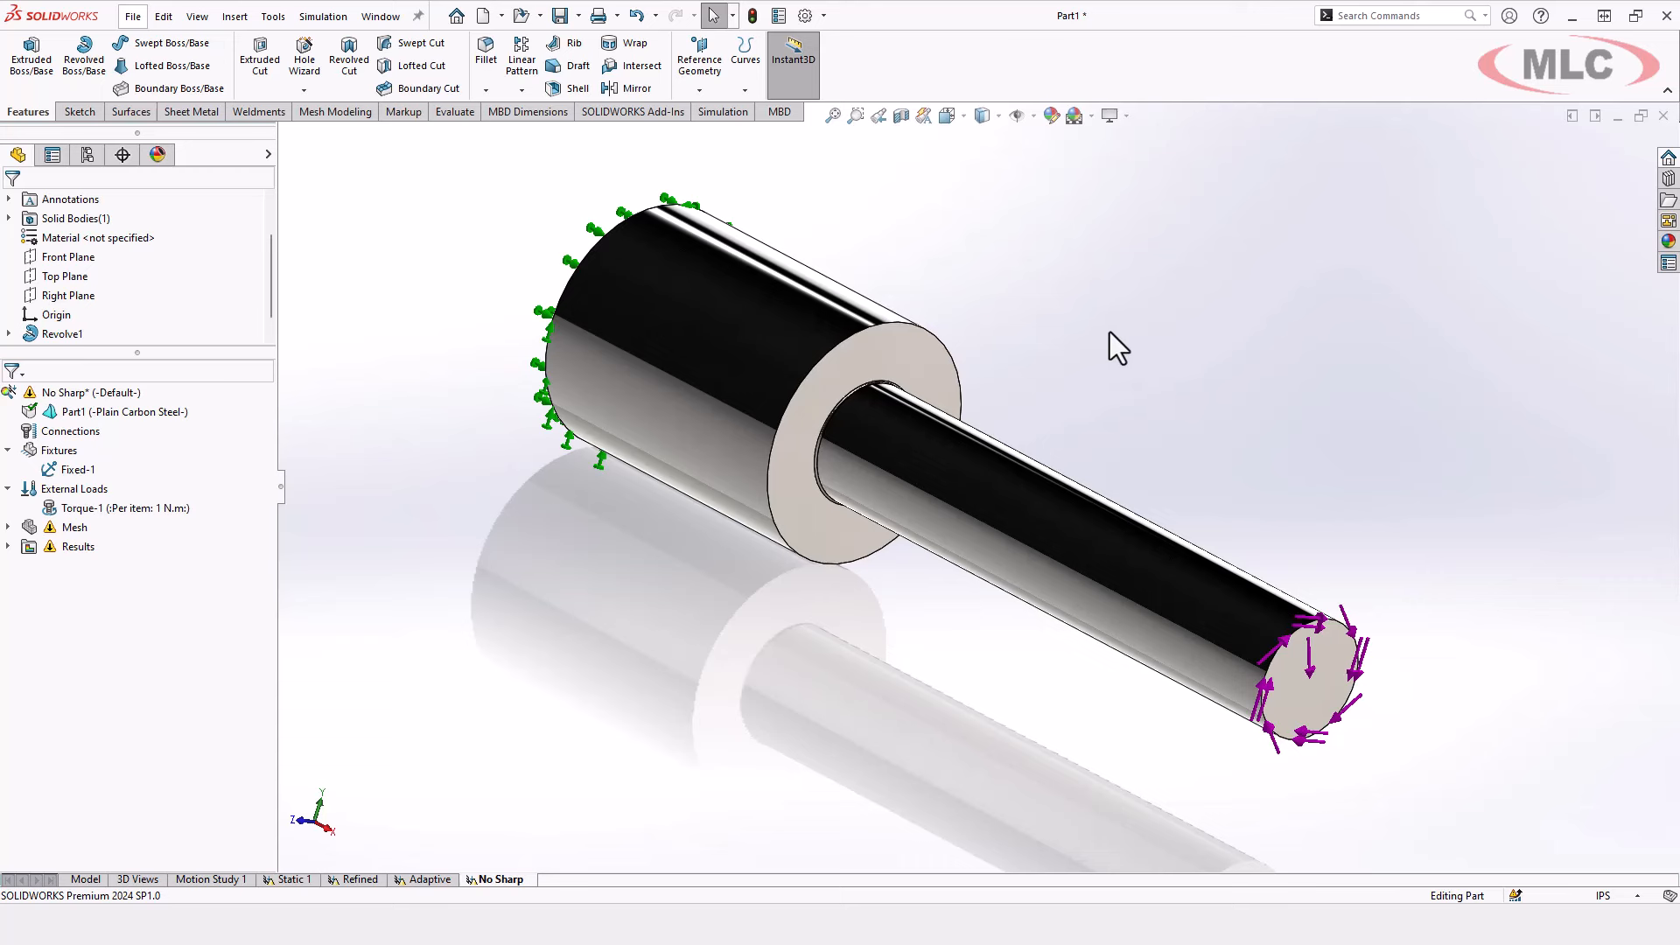
{"action": "mouse_move", "coordinate": [1151, 299]}
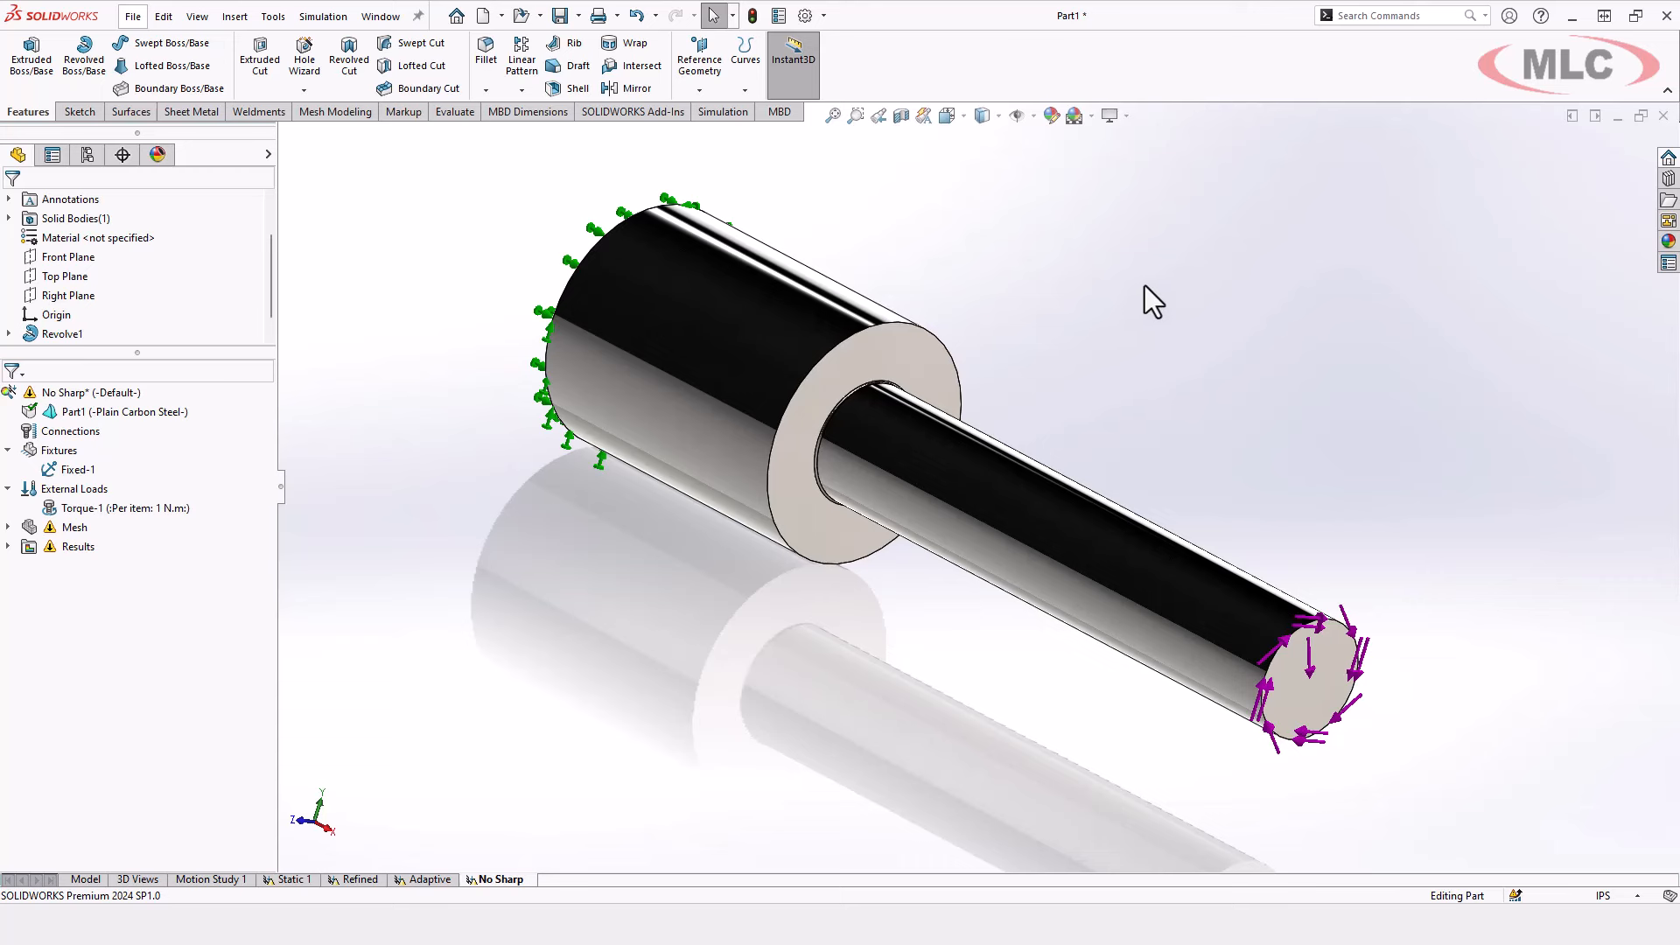
{"action": "mouse_move", "coordinate": [1193, 341]}
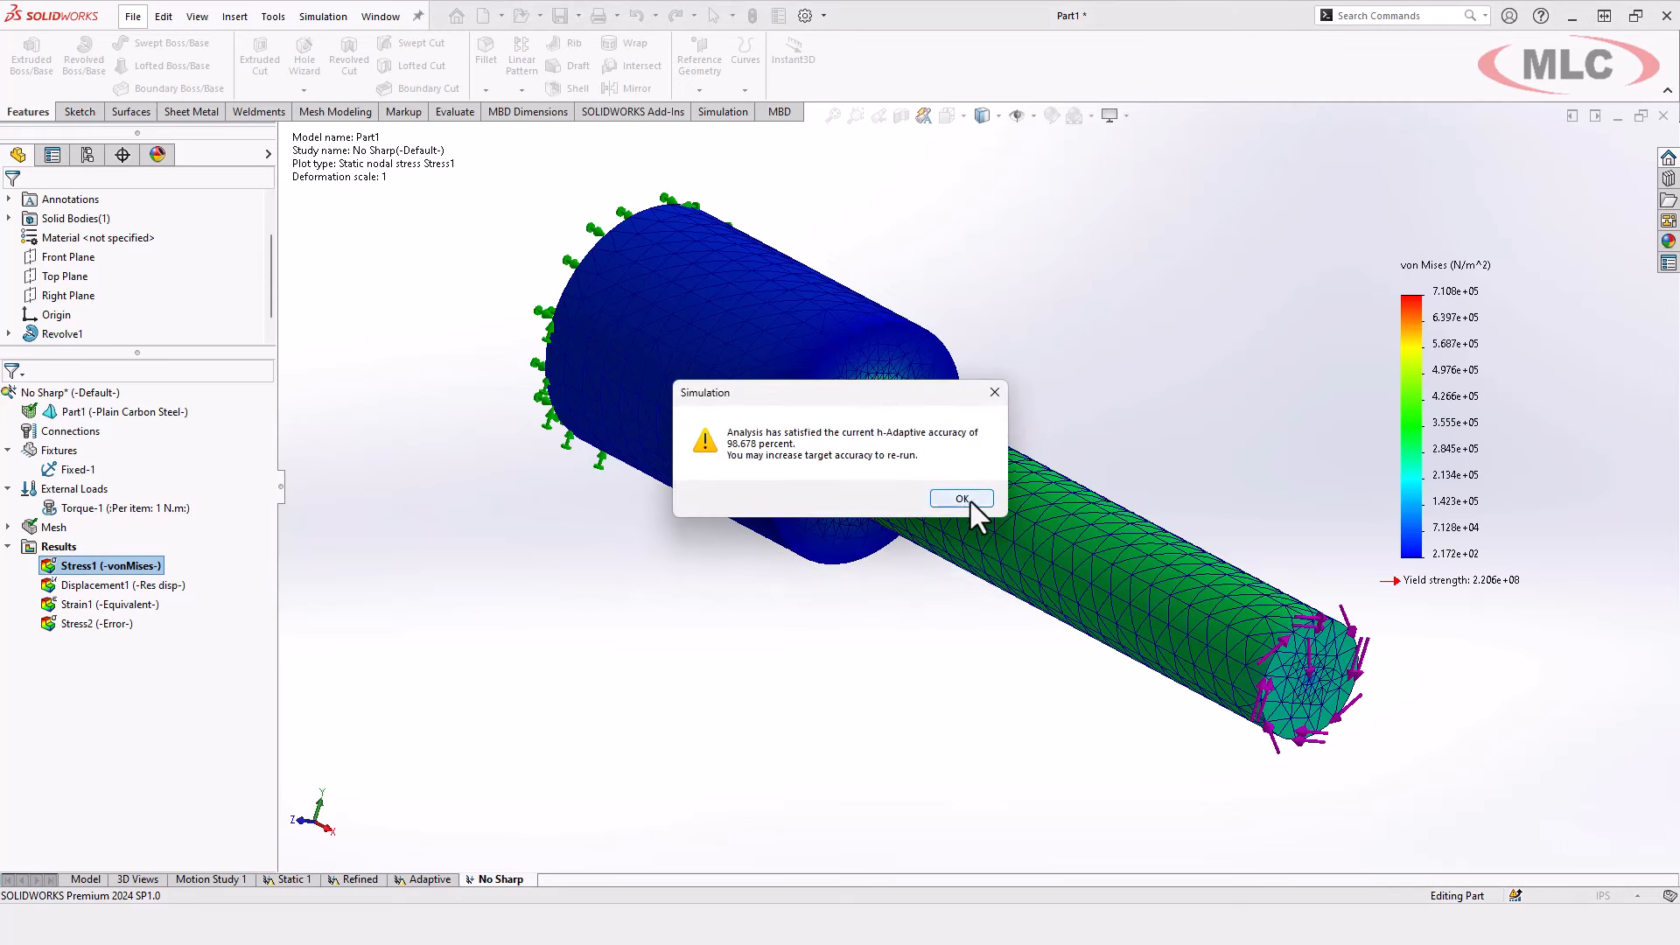
Dismiss the No Sharp study's 98.678% h-adaptive accuracy report
{"action": "left_click", "coordinate": [960, 498]}
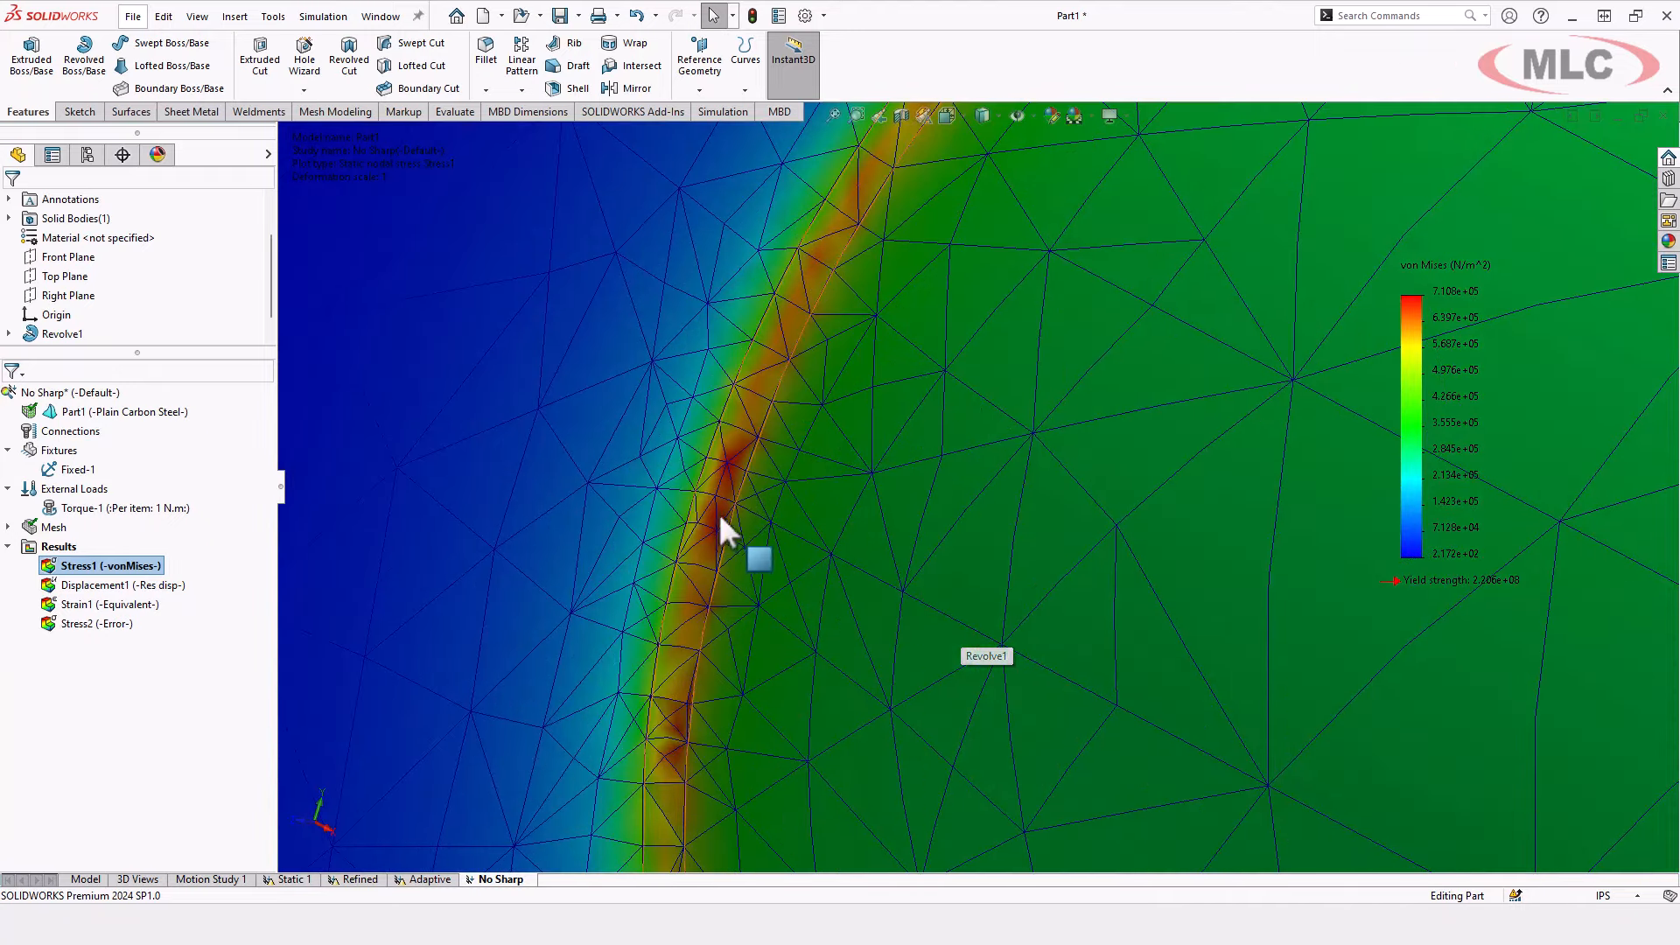
{"action": "mouse_move", "coordinate": [1045, 187]}
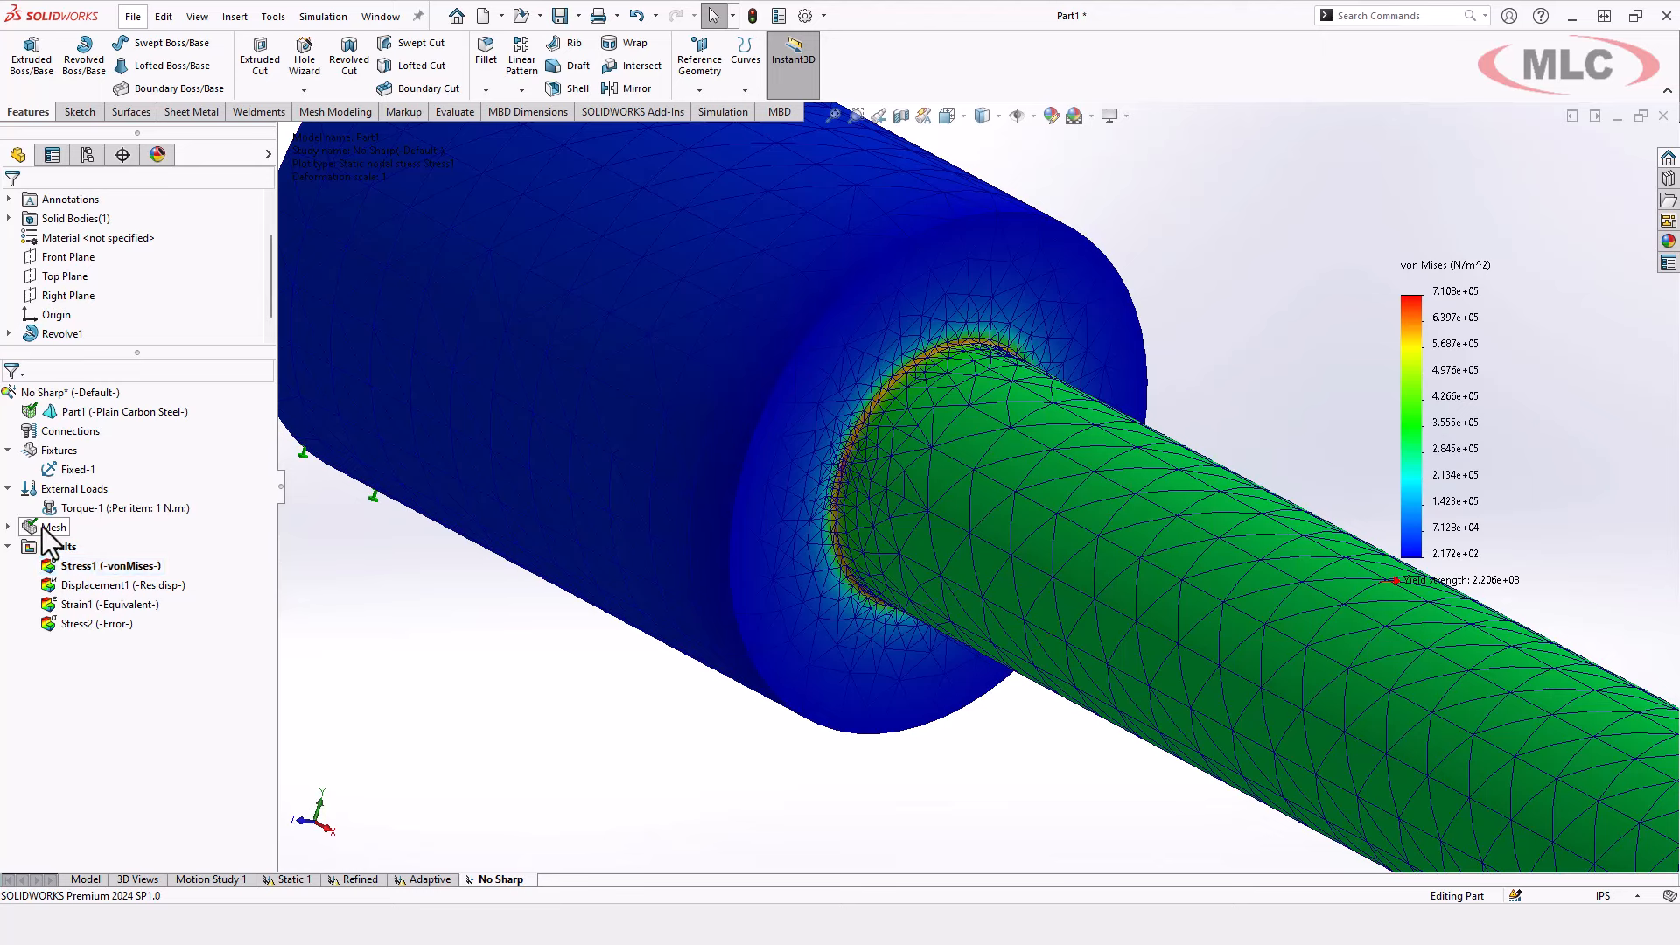
Review the No Sharp study's solver properties, then begin defining a mesh control
{"action": "right_click", "coordinate": [56, 527]}
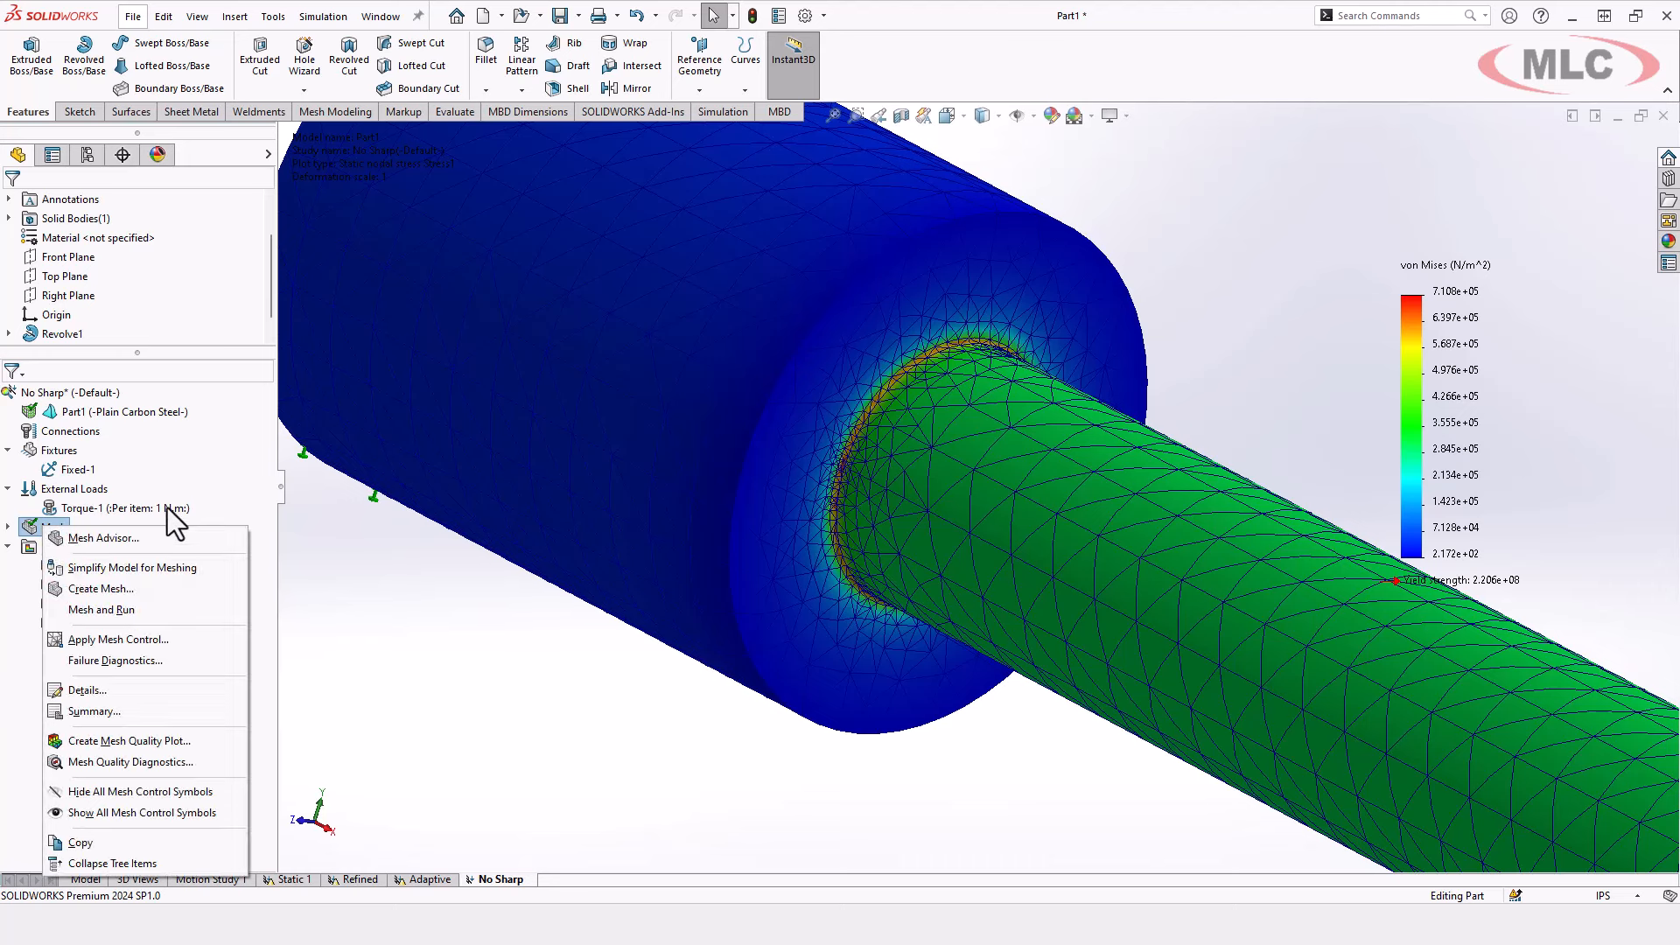
{"action": "right_click", "coordinate": [53, 392]}
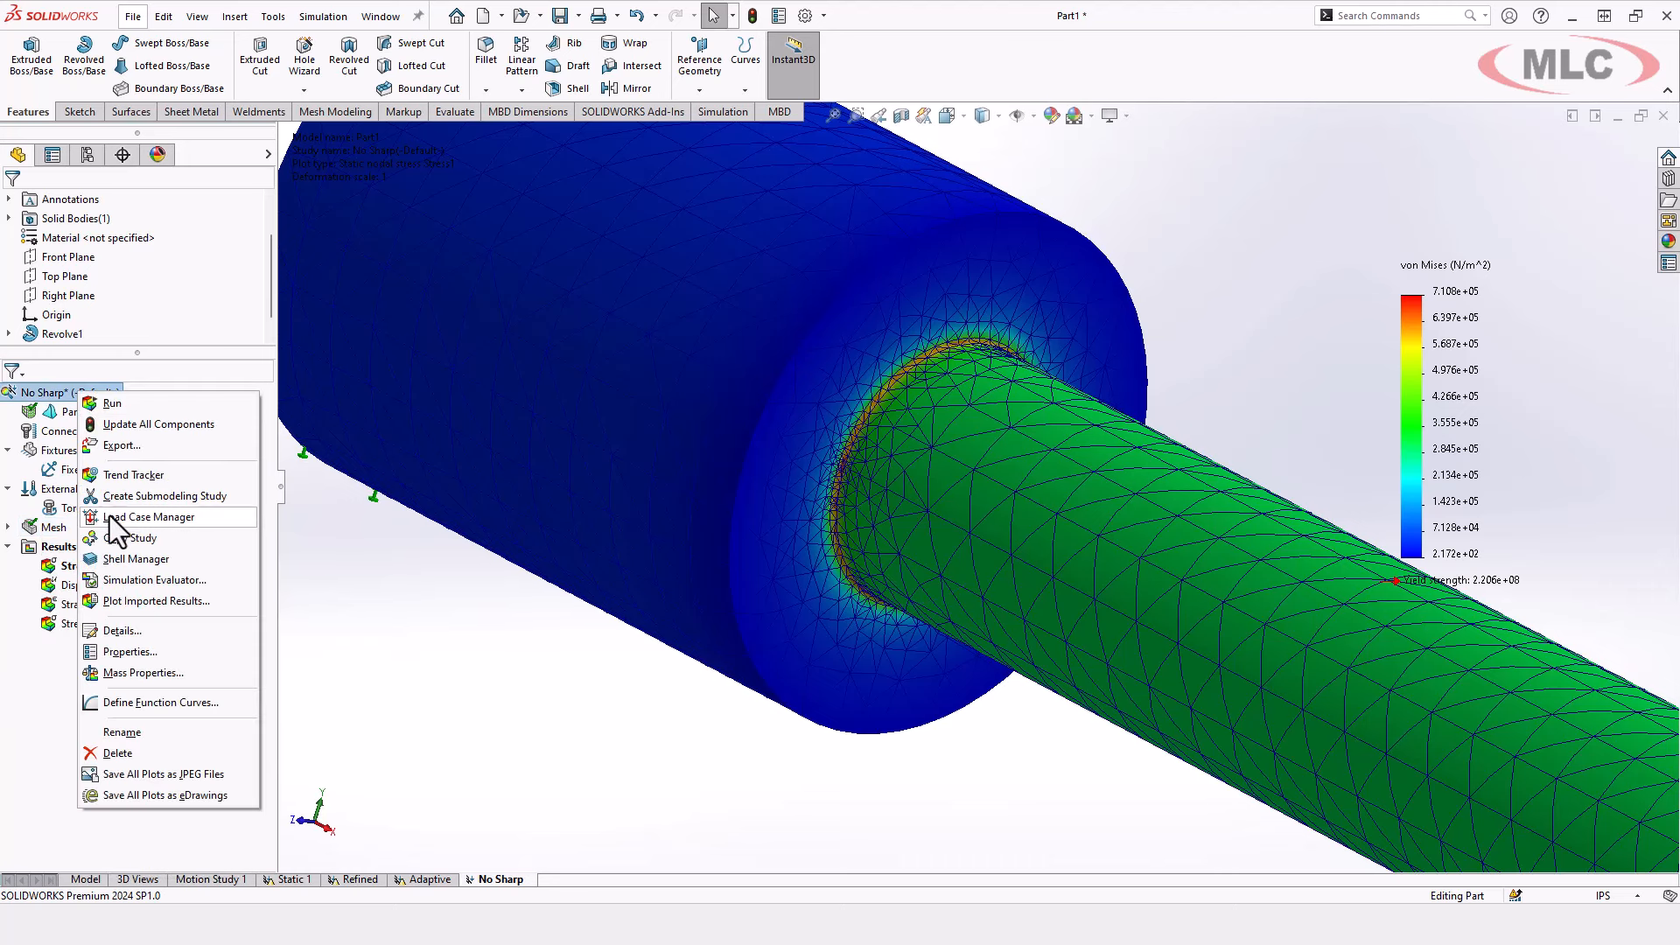
{"action": "left_click", "coordinate": [130, 651]}
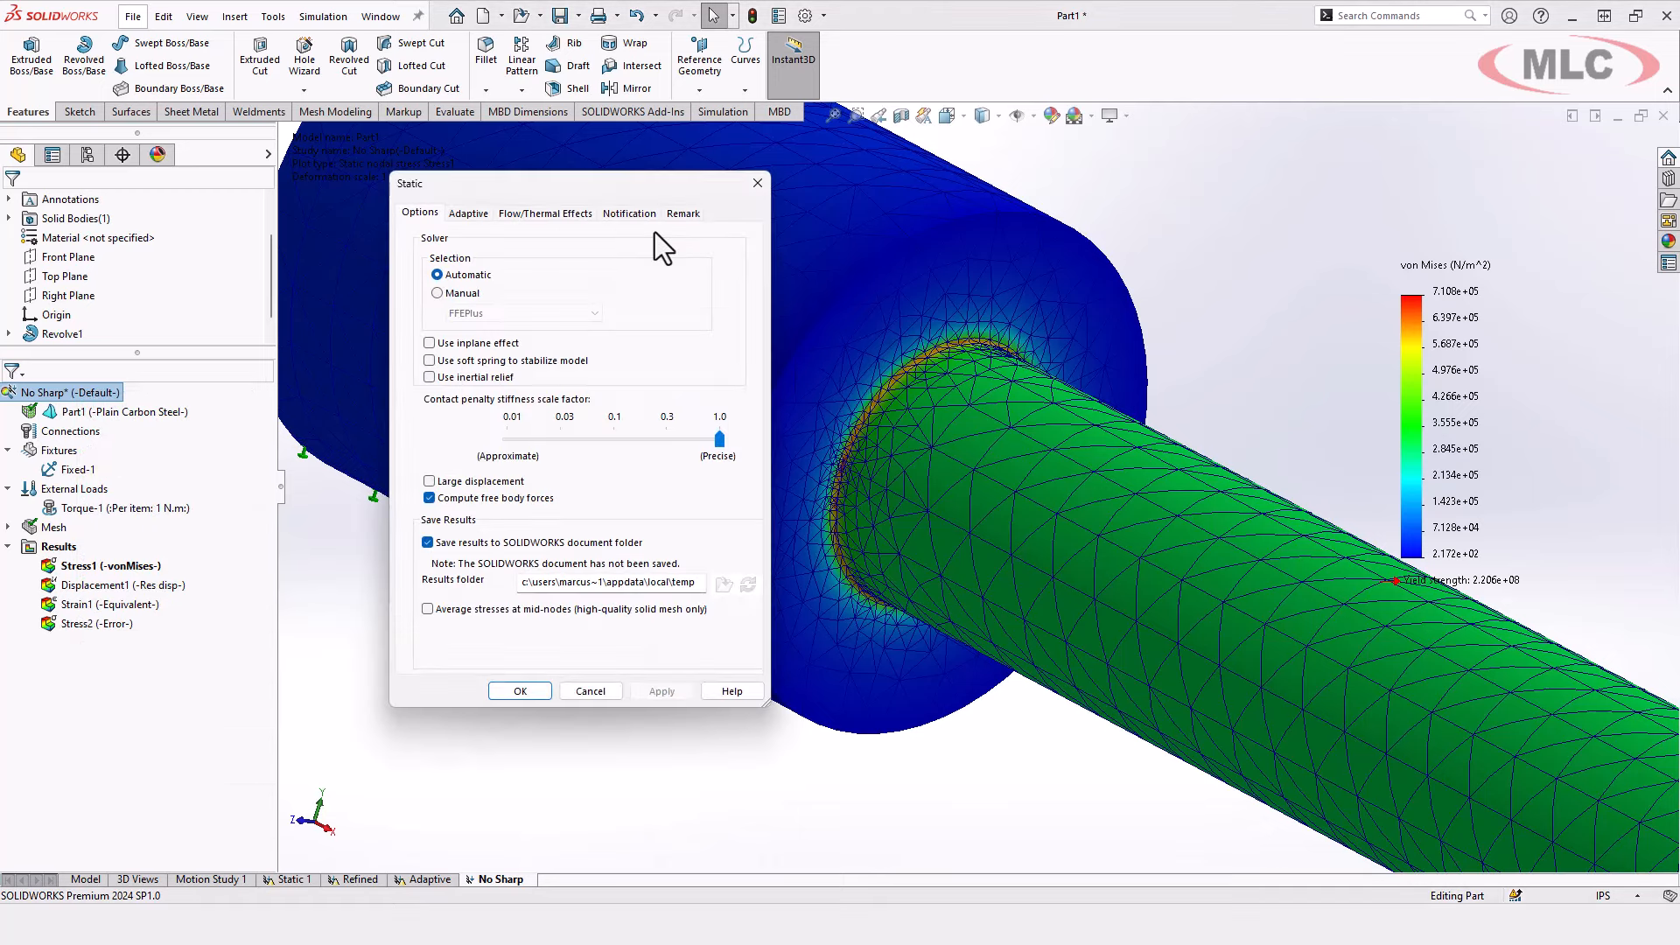
{"action": "left_click", "coordinate": [468, 214]}
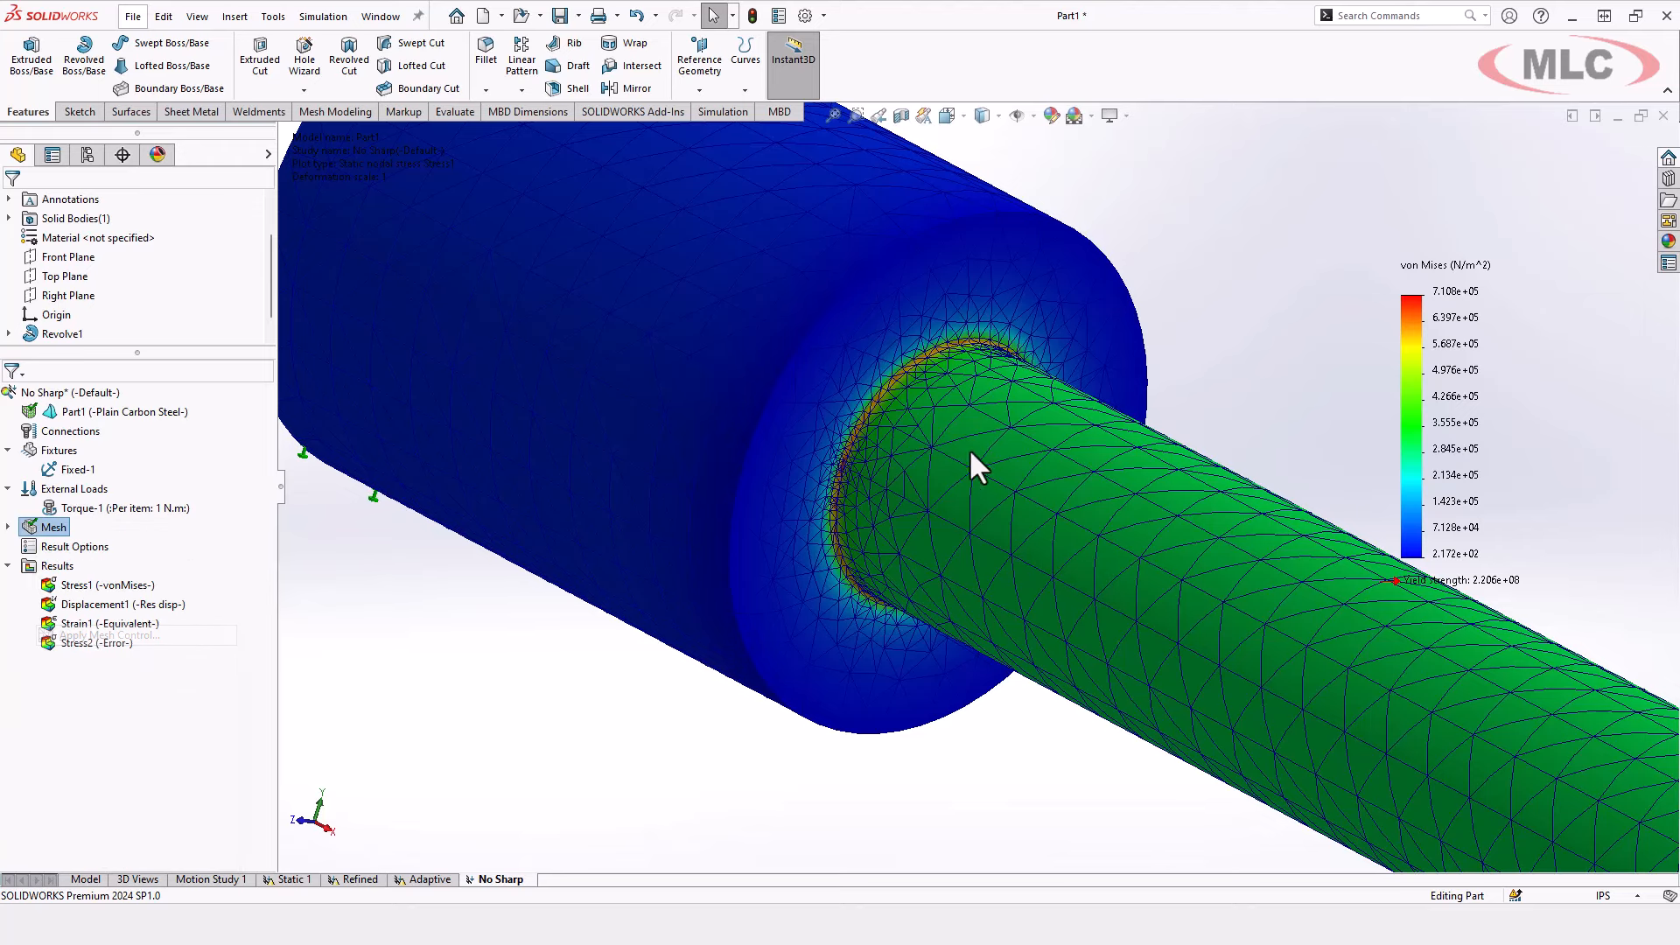
{"action": "left_click", "coordinate": [96, 633]}
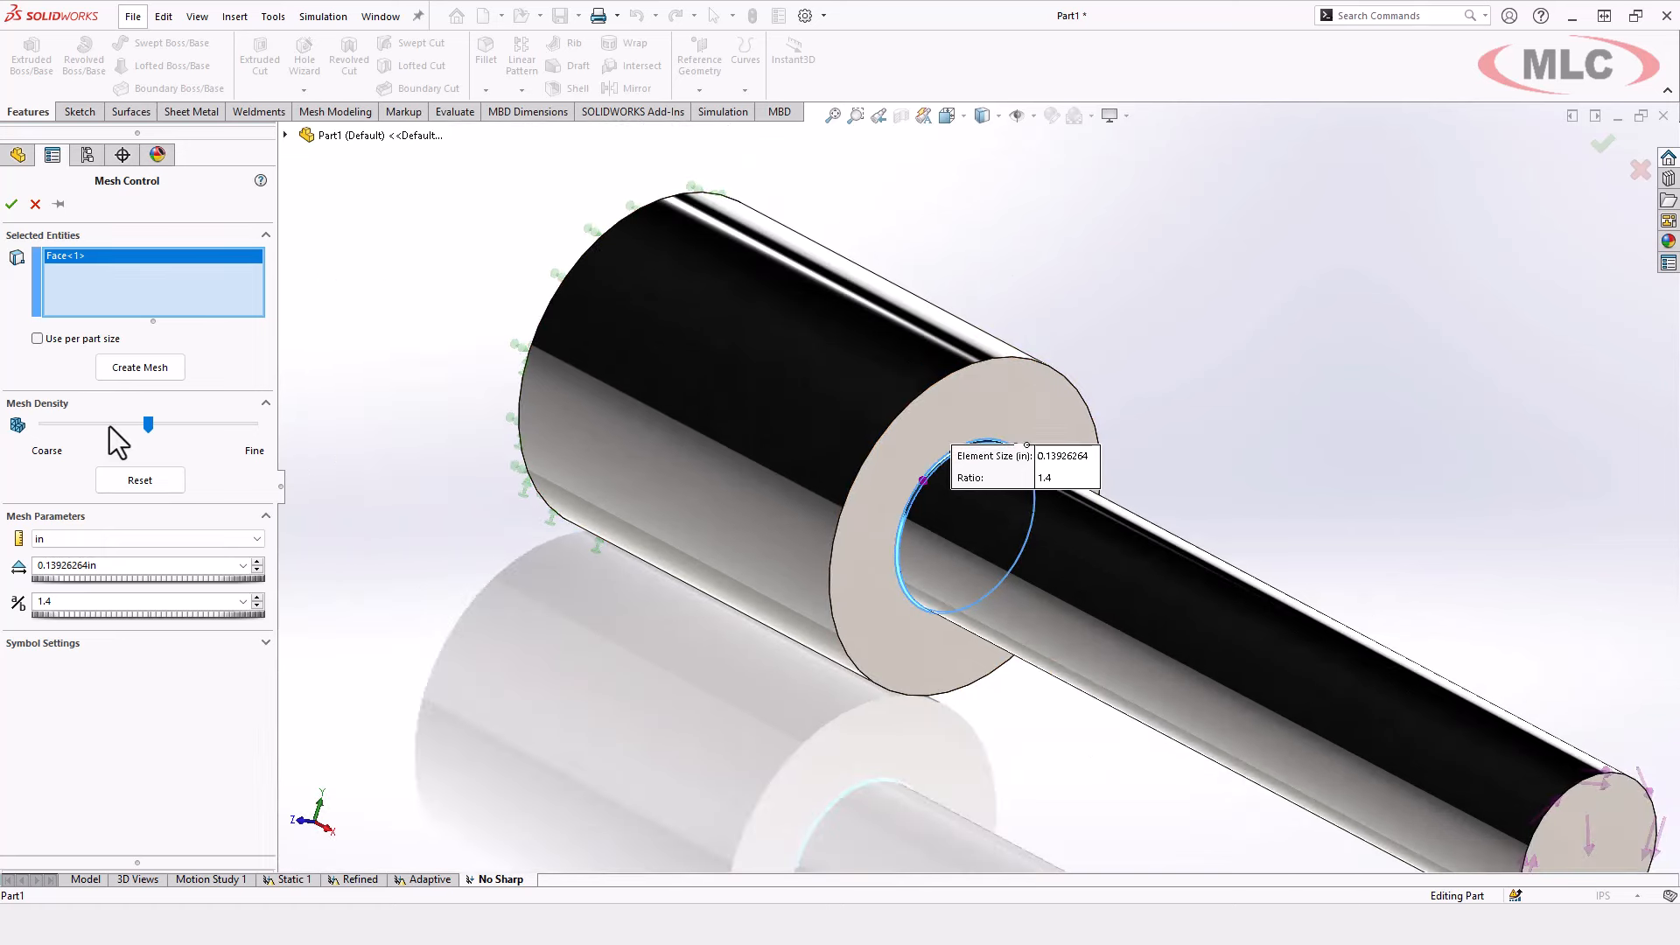
Set the shoulder-face mesh control to fine density with a 1.2 growth ratio
{"action": "left_click_drag", "start_coordinate": [149, 425], "coordinate": [255, 424]}
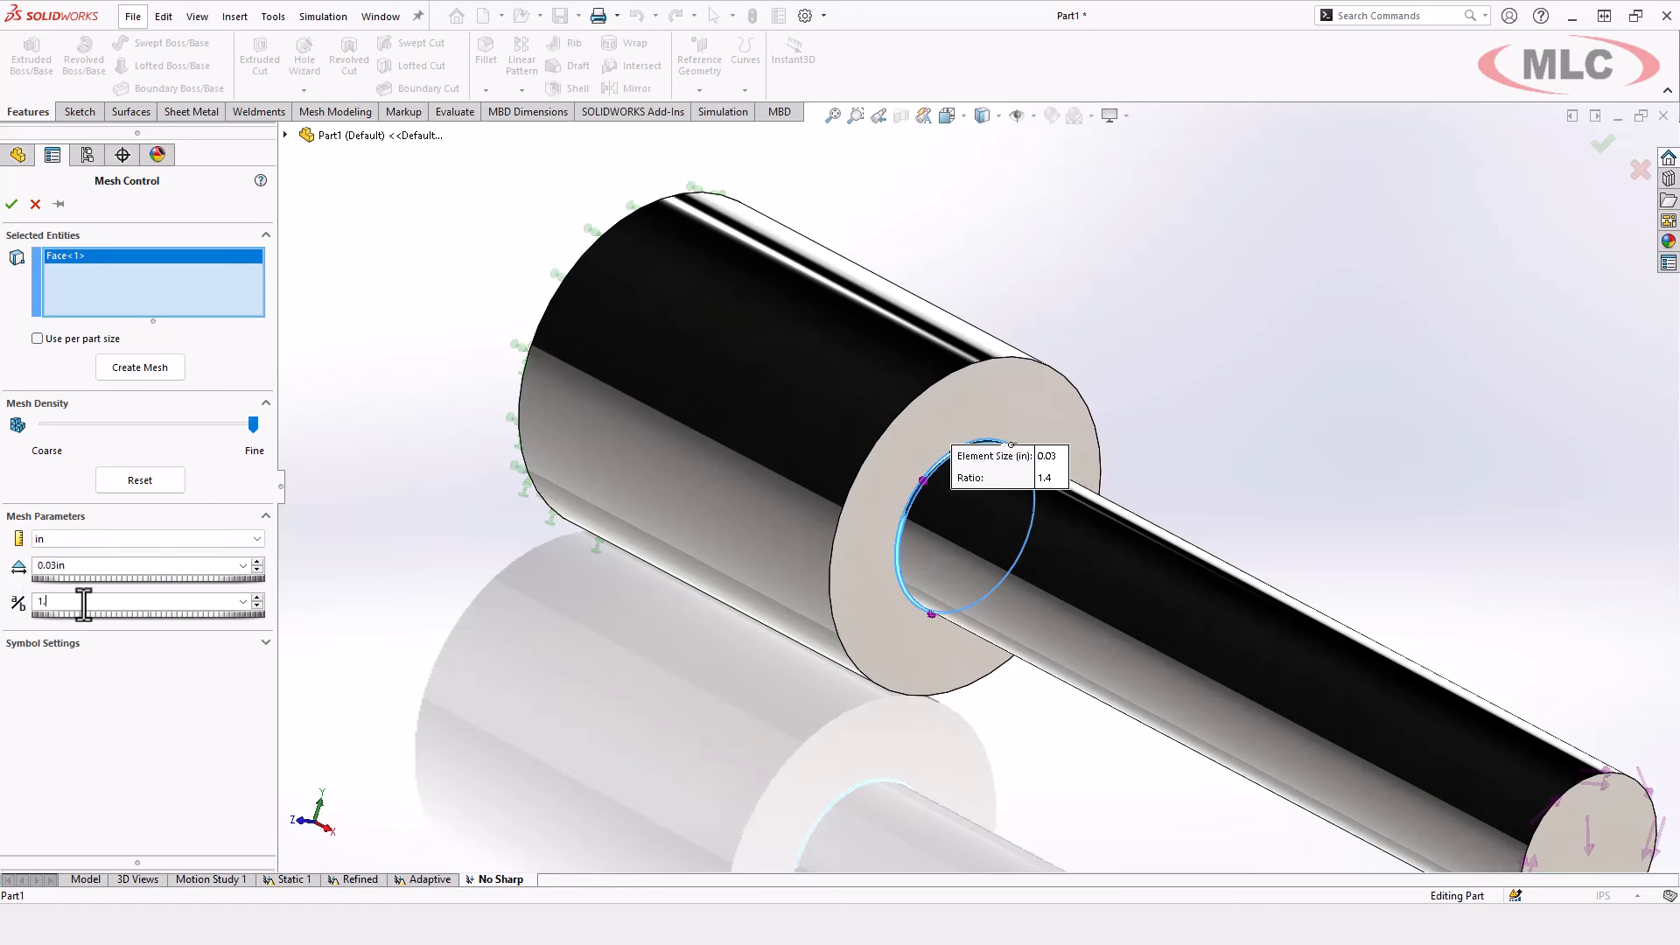
{"action": "type", "text": "1.2"}
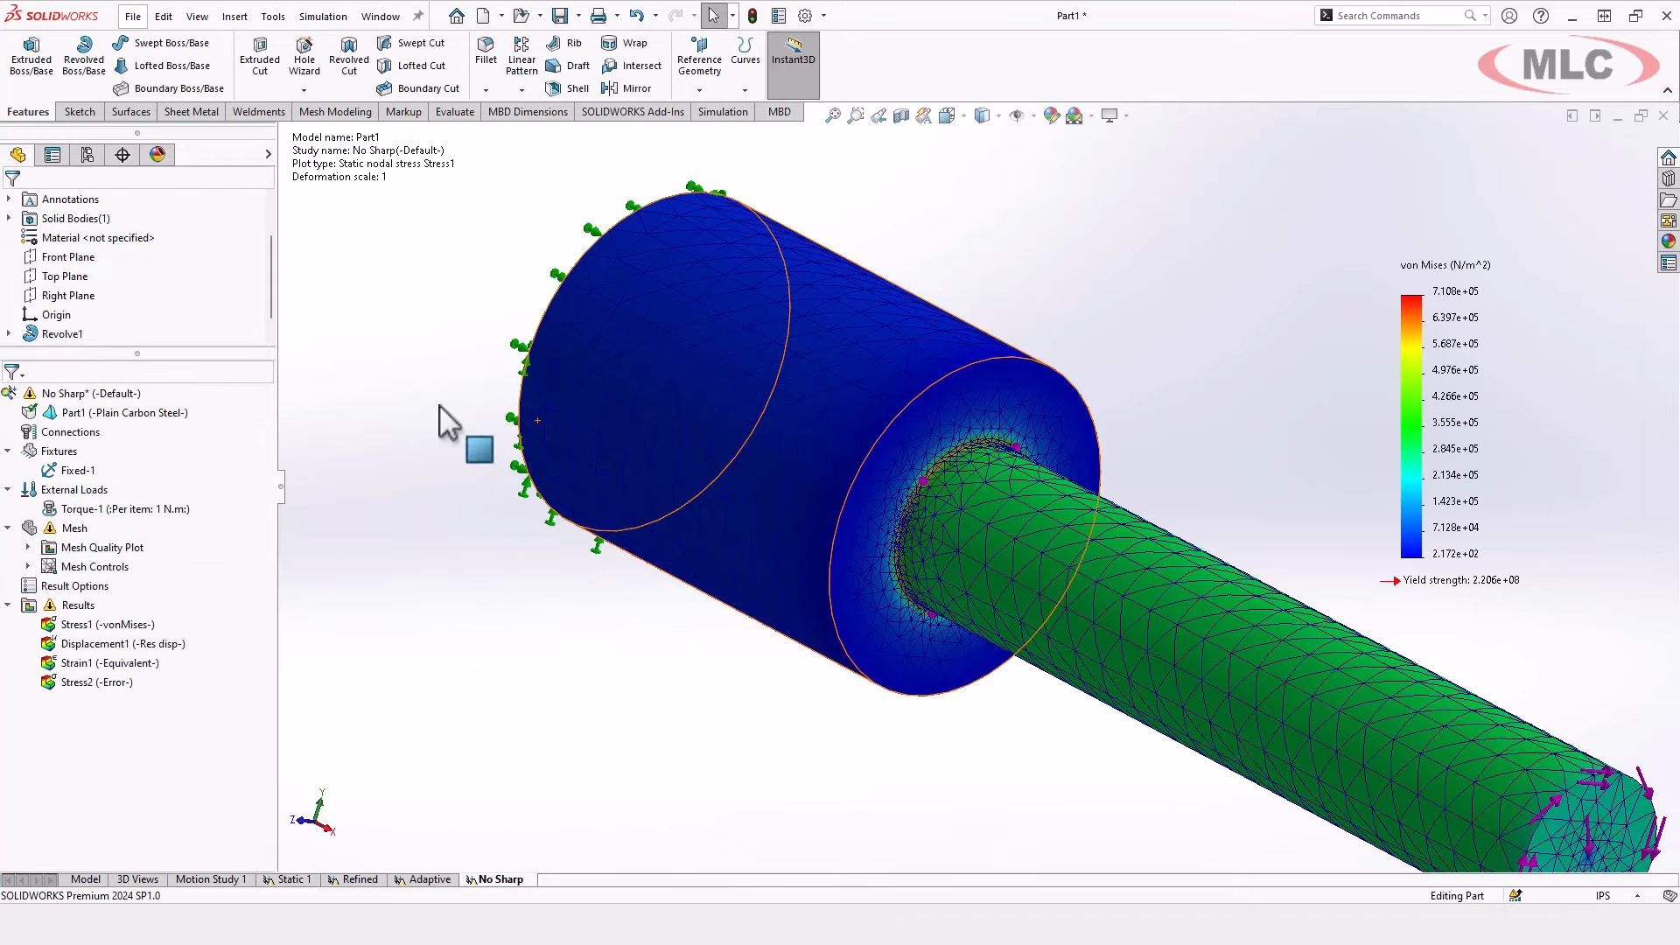
Run the No Sharp study again from its Simulation tree context menu
{"action": "right_click", "coordinate": [75, 393]}
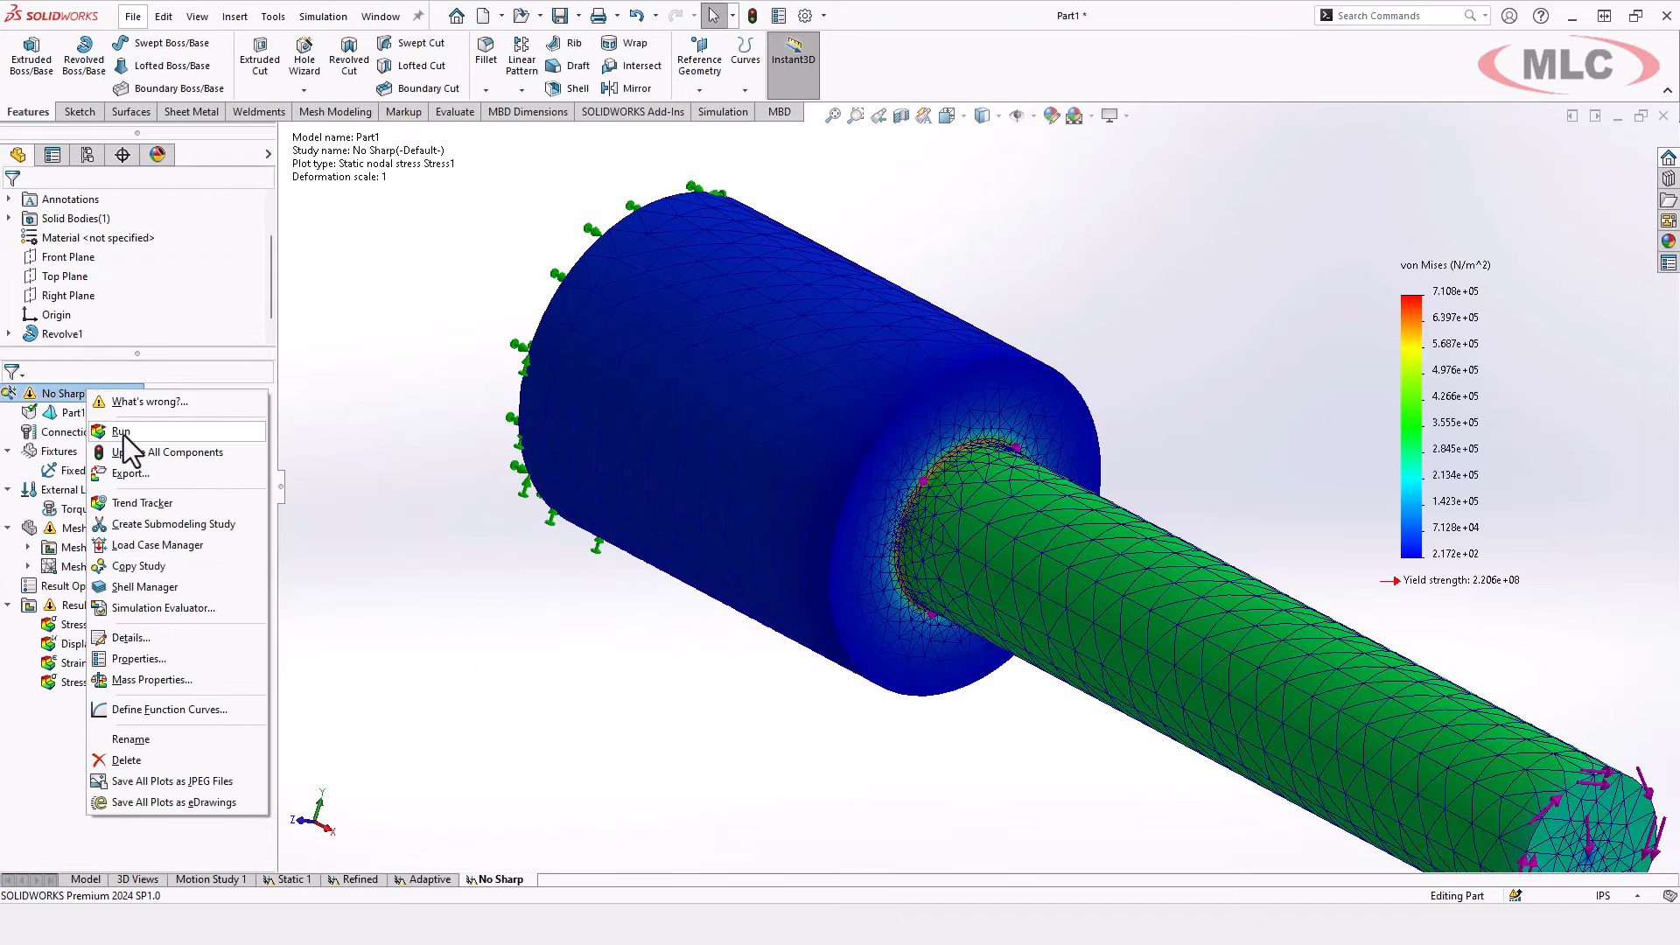
{"action": "left_click", "coordinate": [120, 430]}
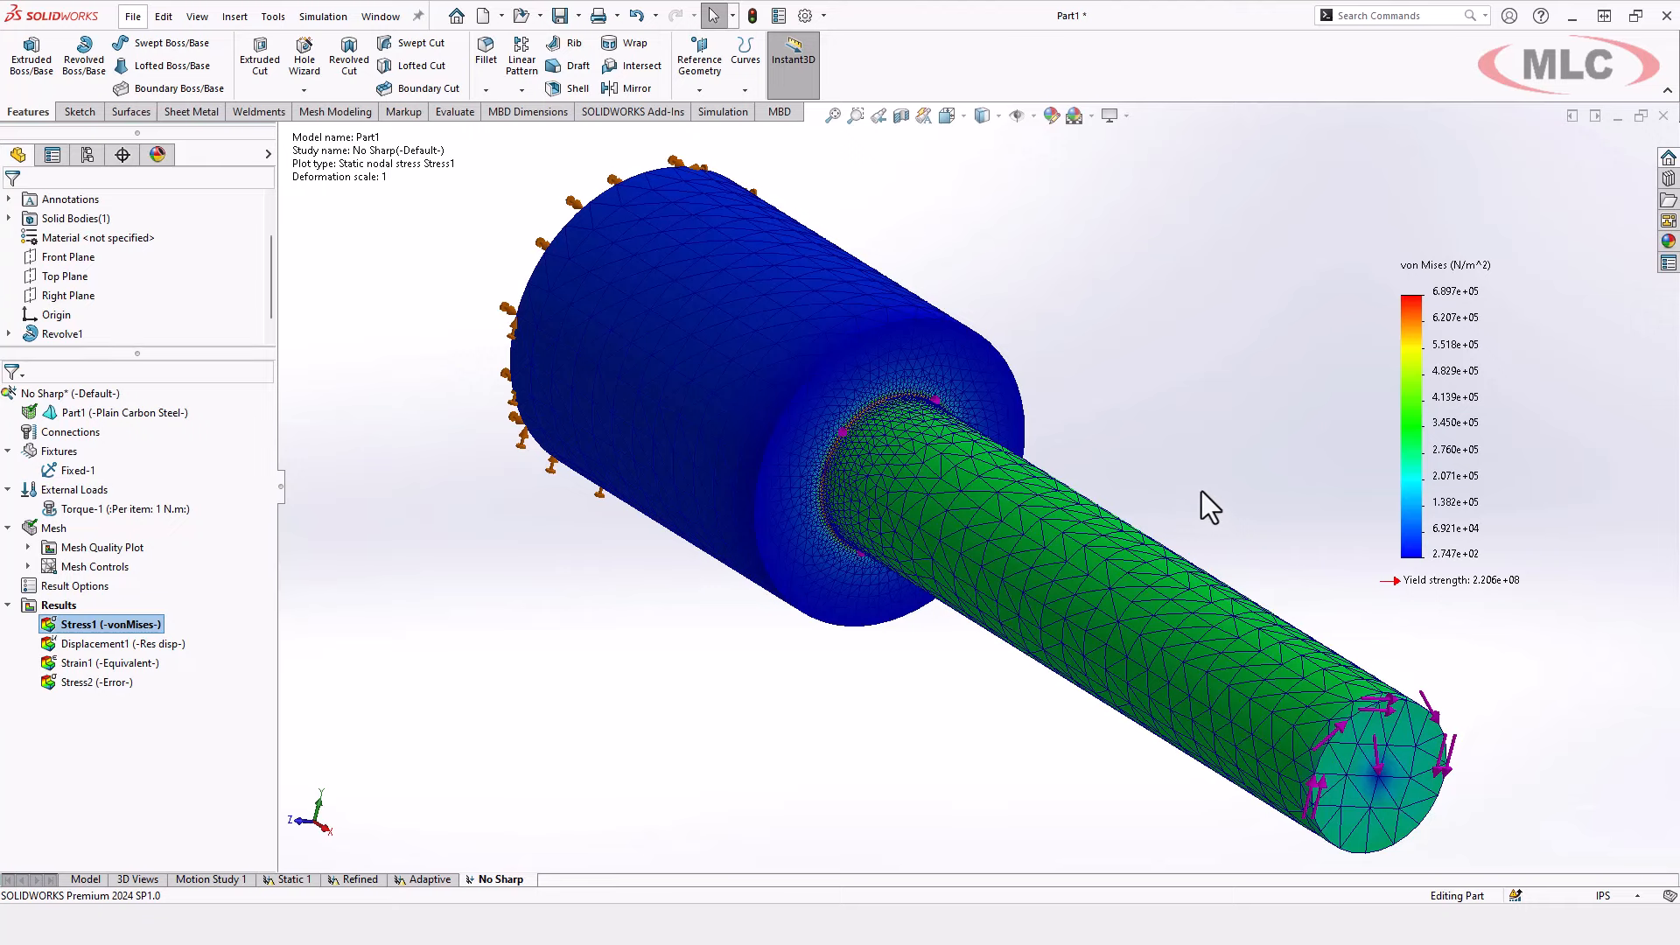
{"action": "left_click_drag", "start_coordinate": [1208, 504], "coordinate": [1195, 449]}
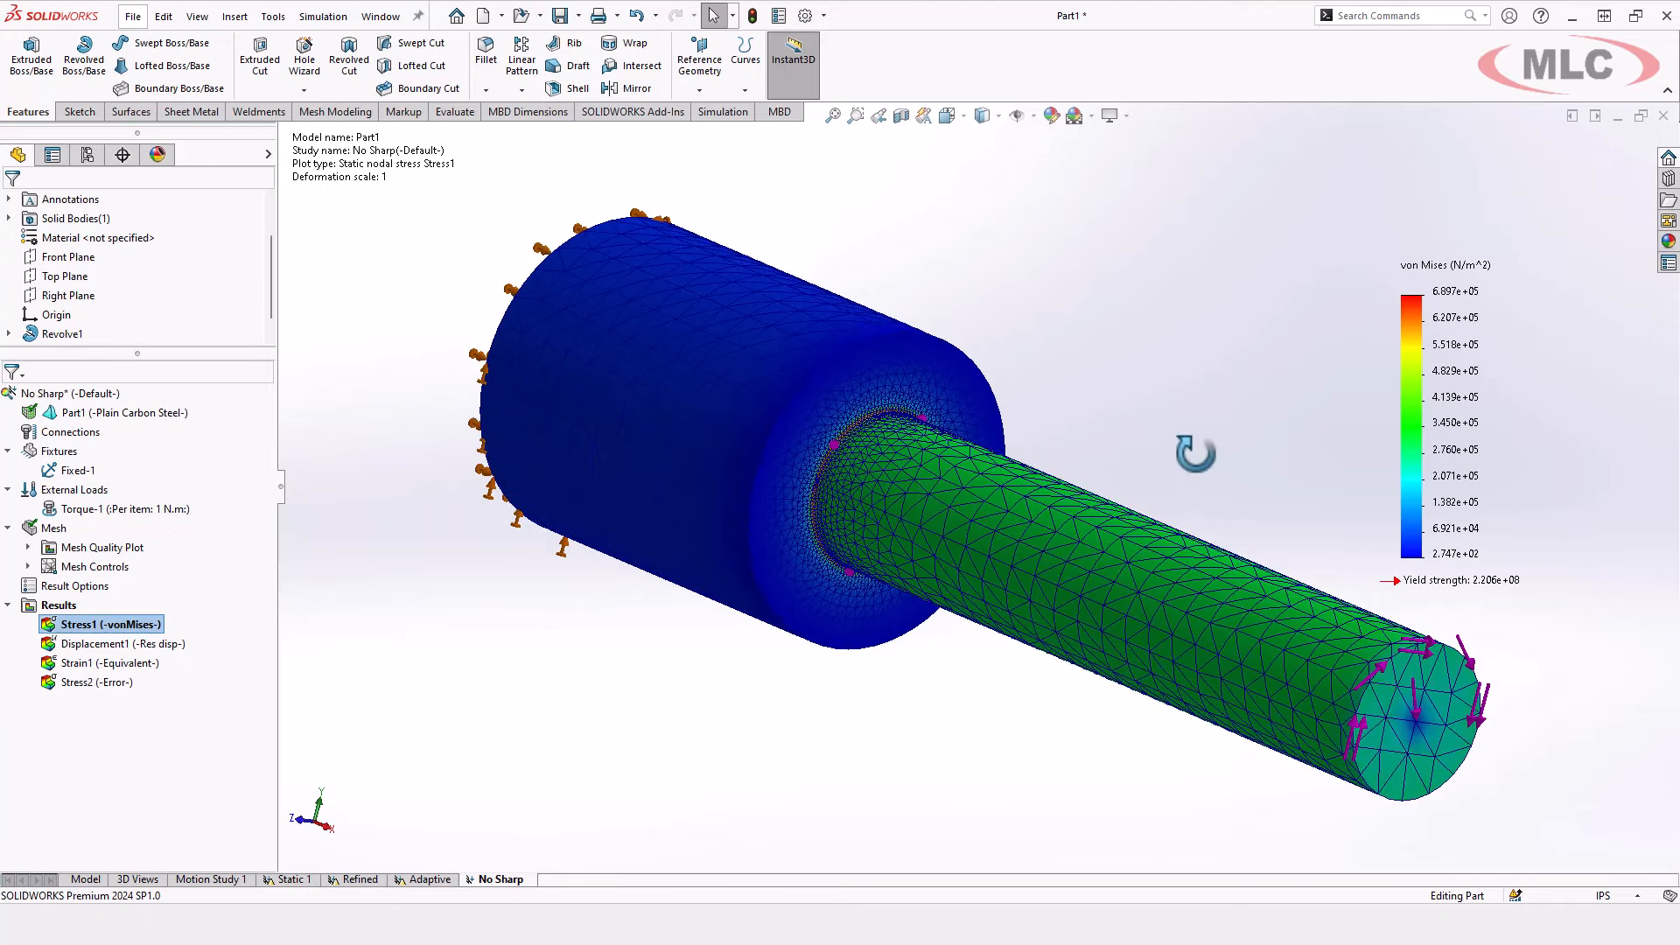
{"action": "mouse_move", "coordinate": [1203, 472]}
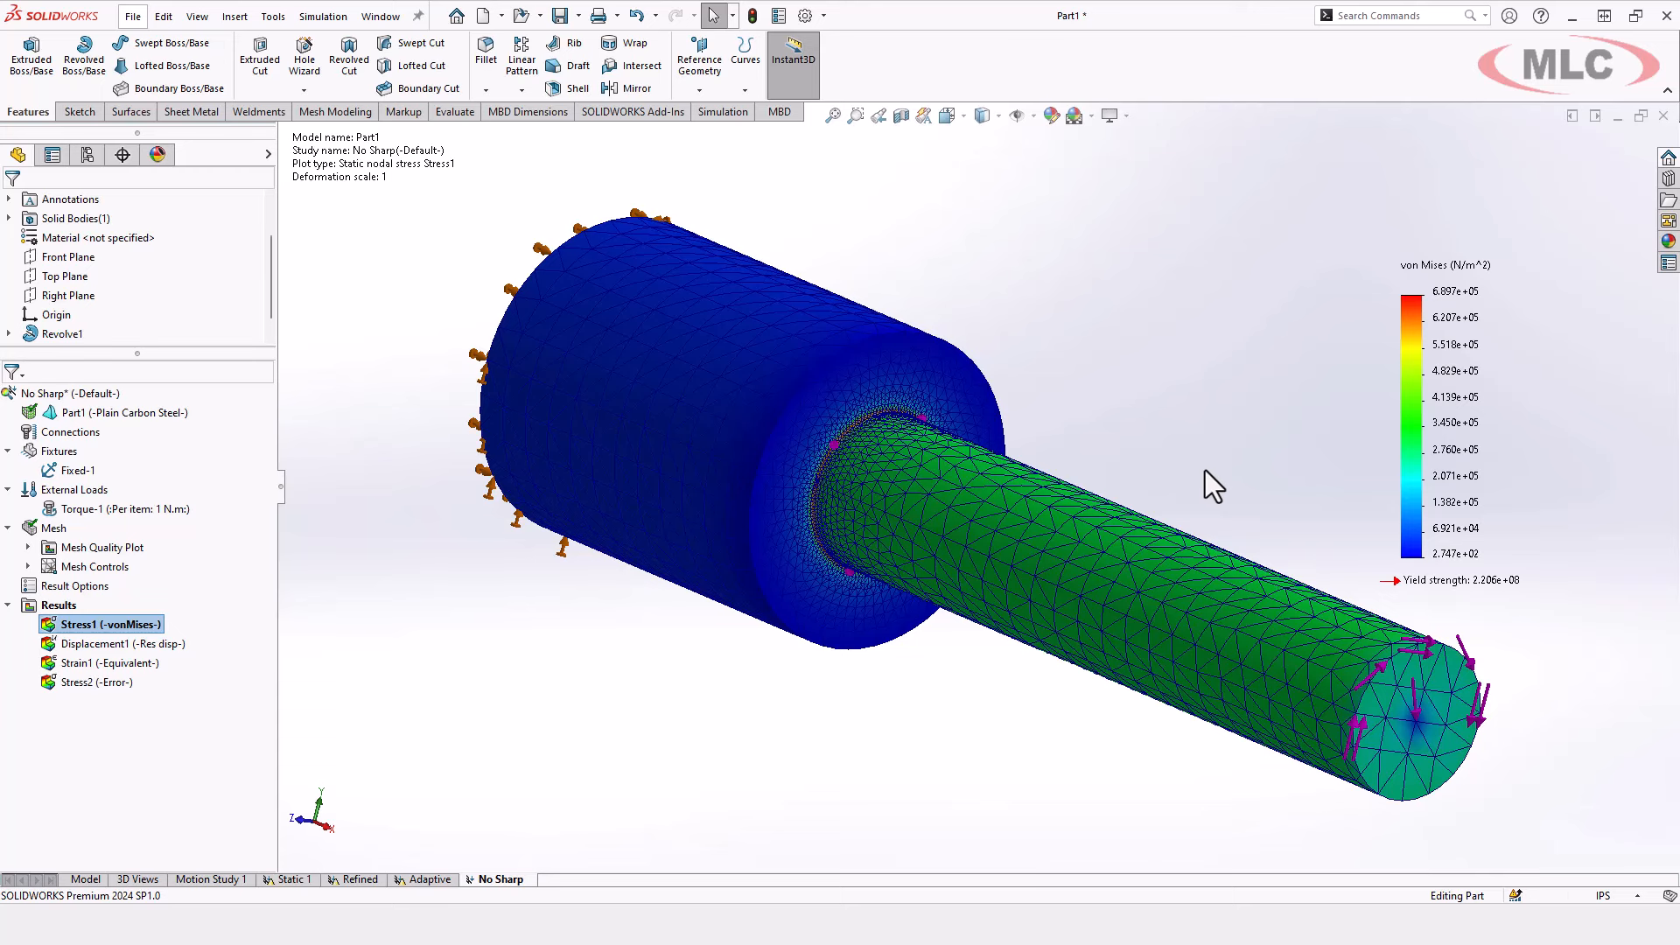
{"action": "mouse_move", "coordinate": [1113, 428]}
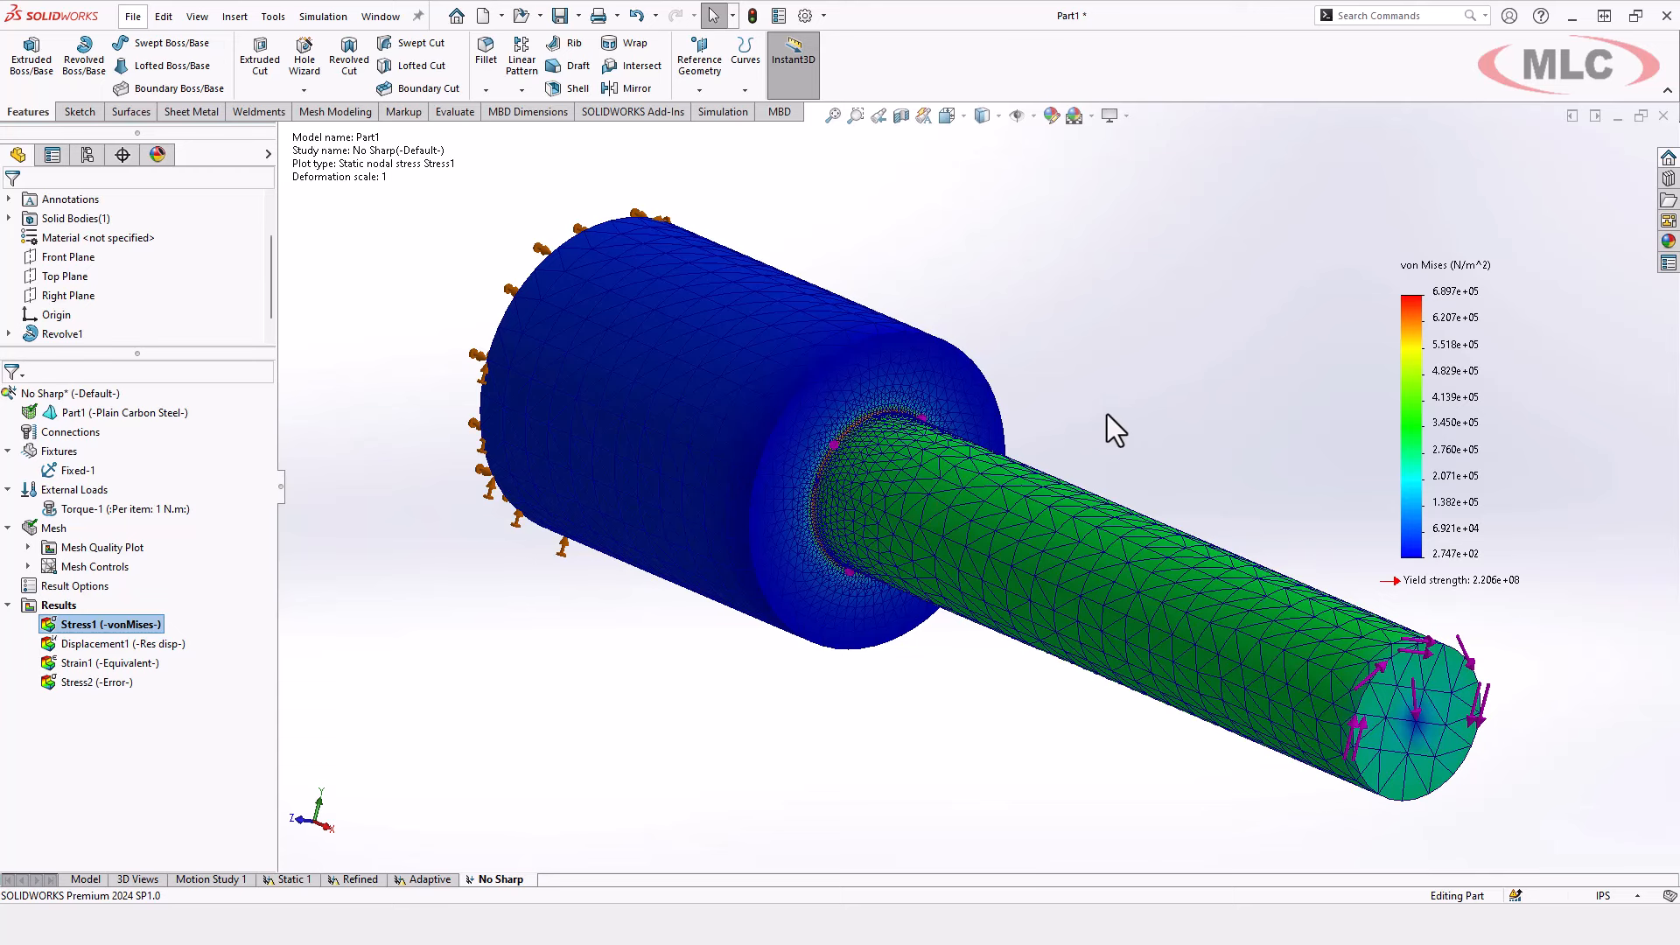
{"action": "mouse_move", "coordinate": [1146, 412]}
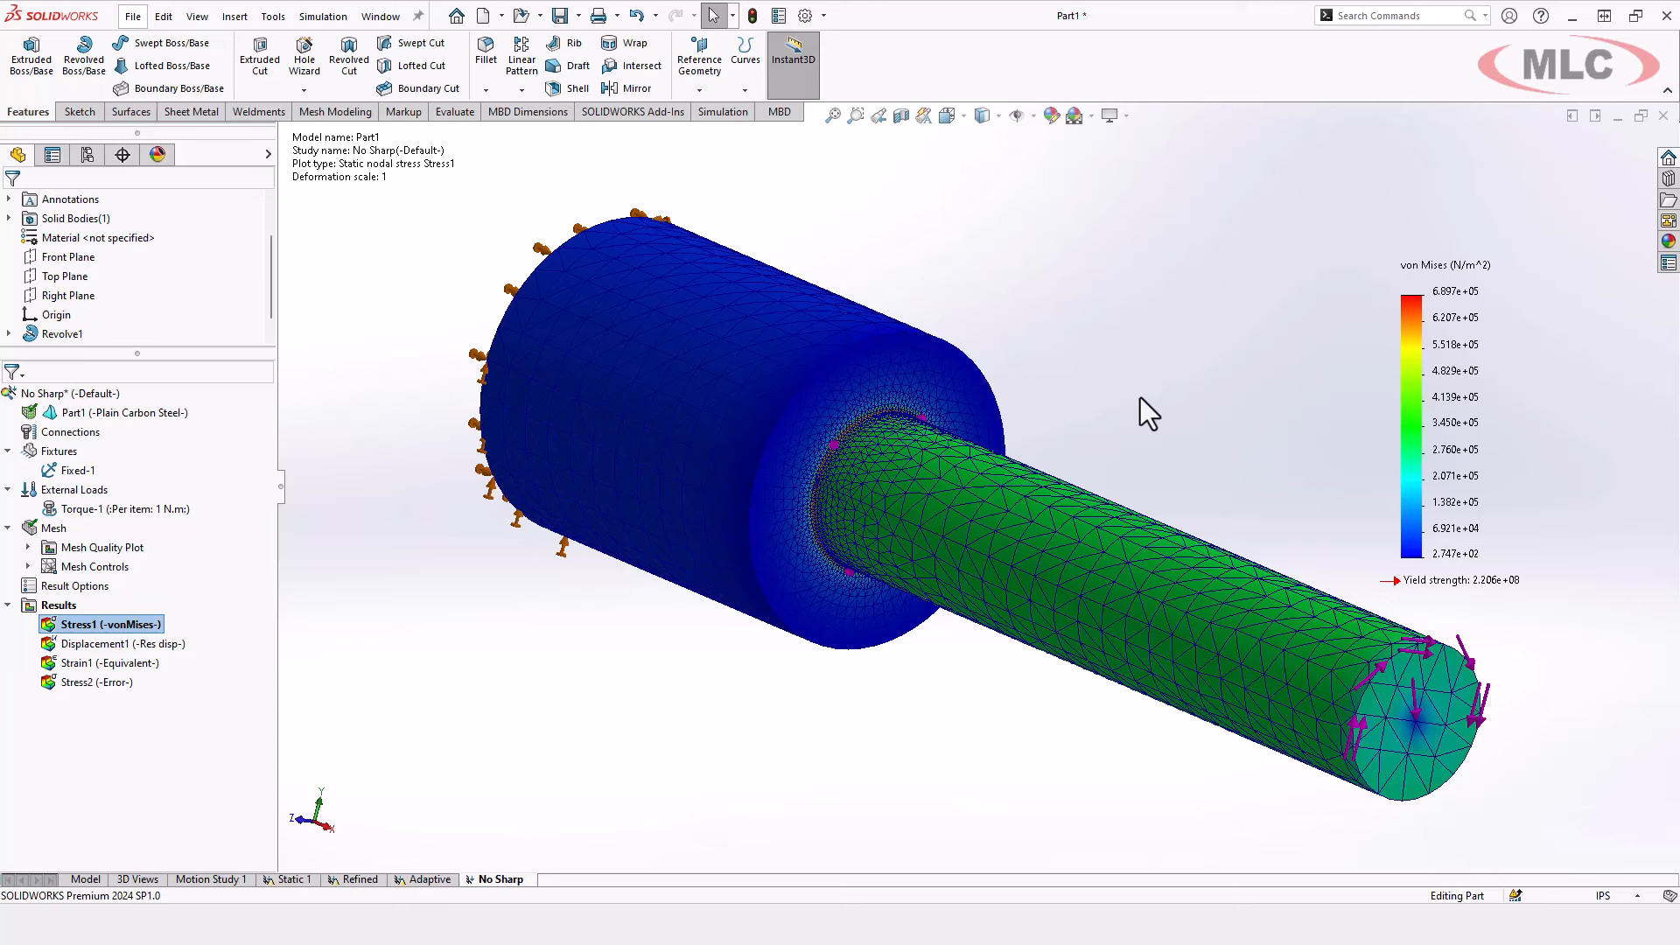